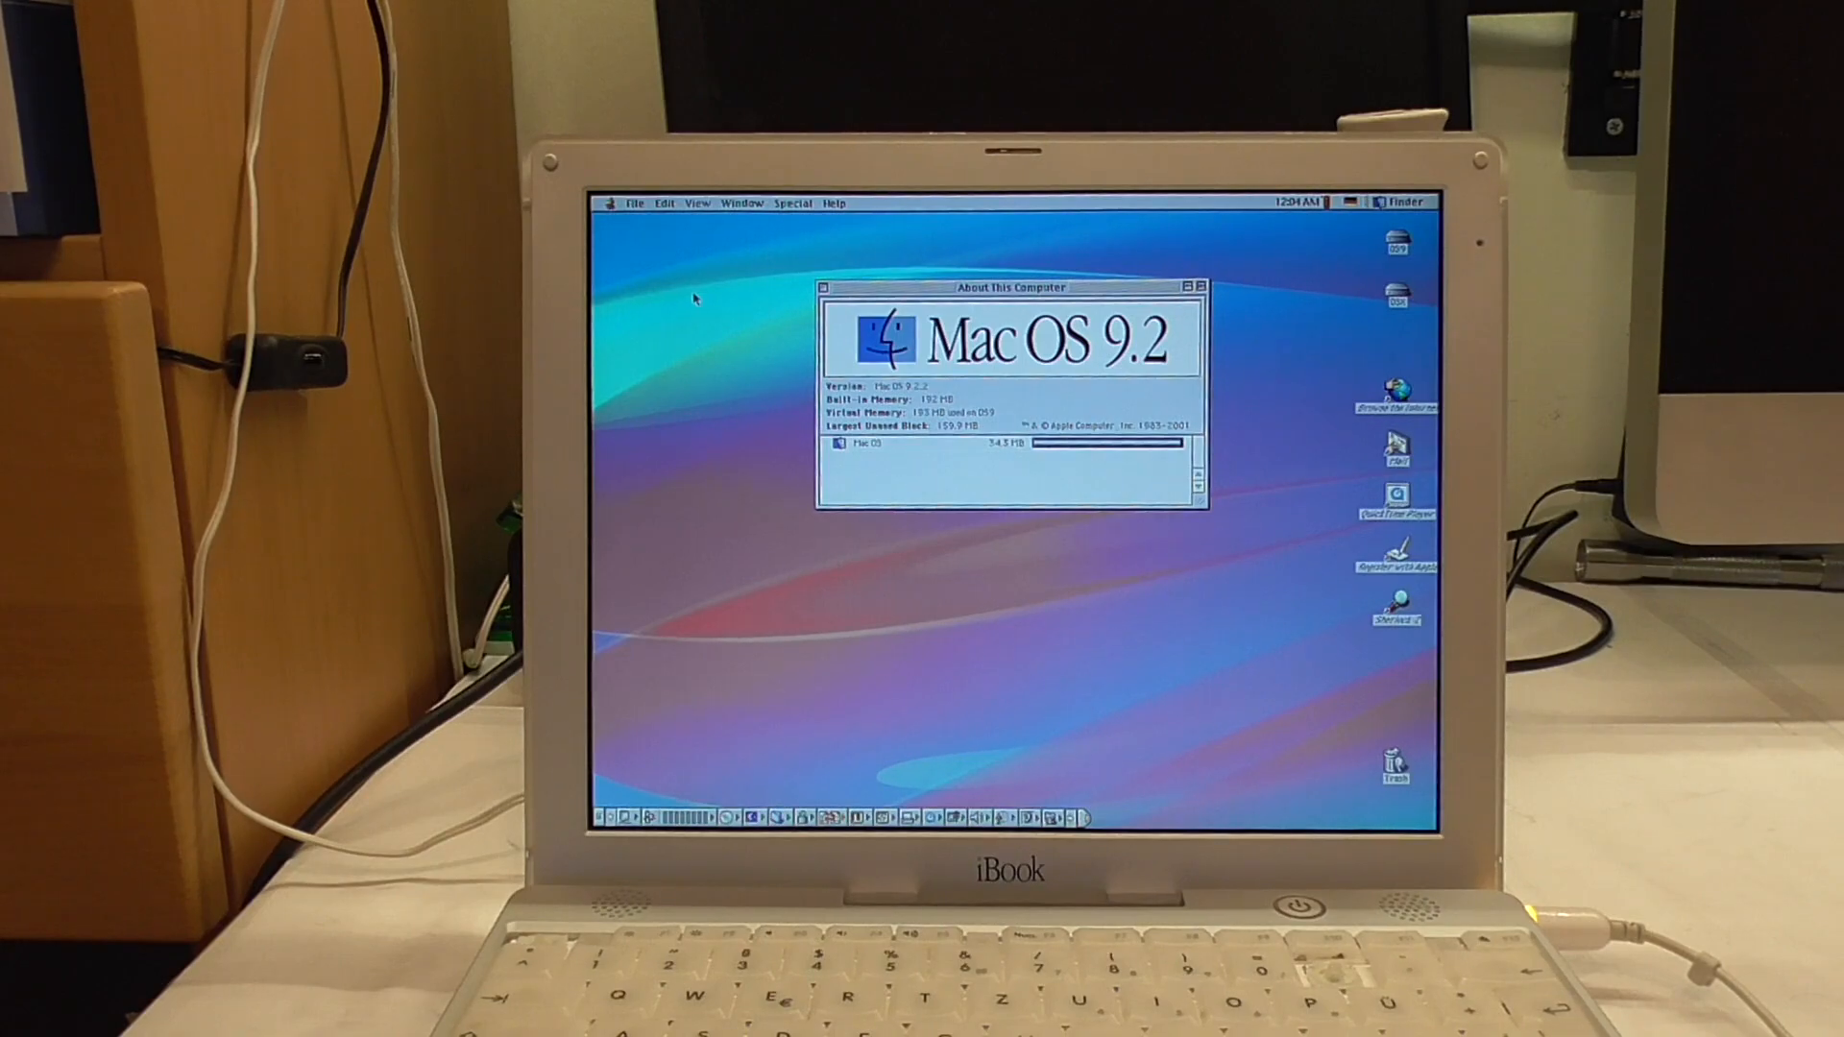
# - Restart the iBook from Mac OS 9 so it comes back up with the improper-shutdown disk check
pyautogui.click(824, 286)
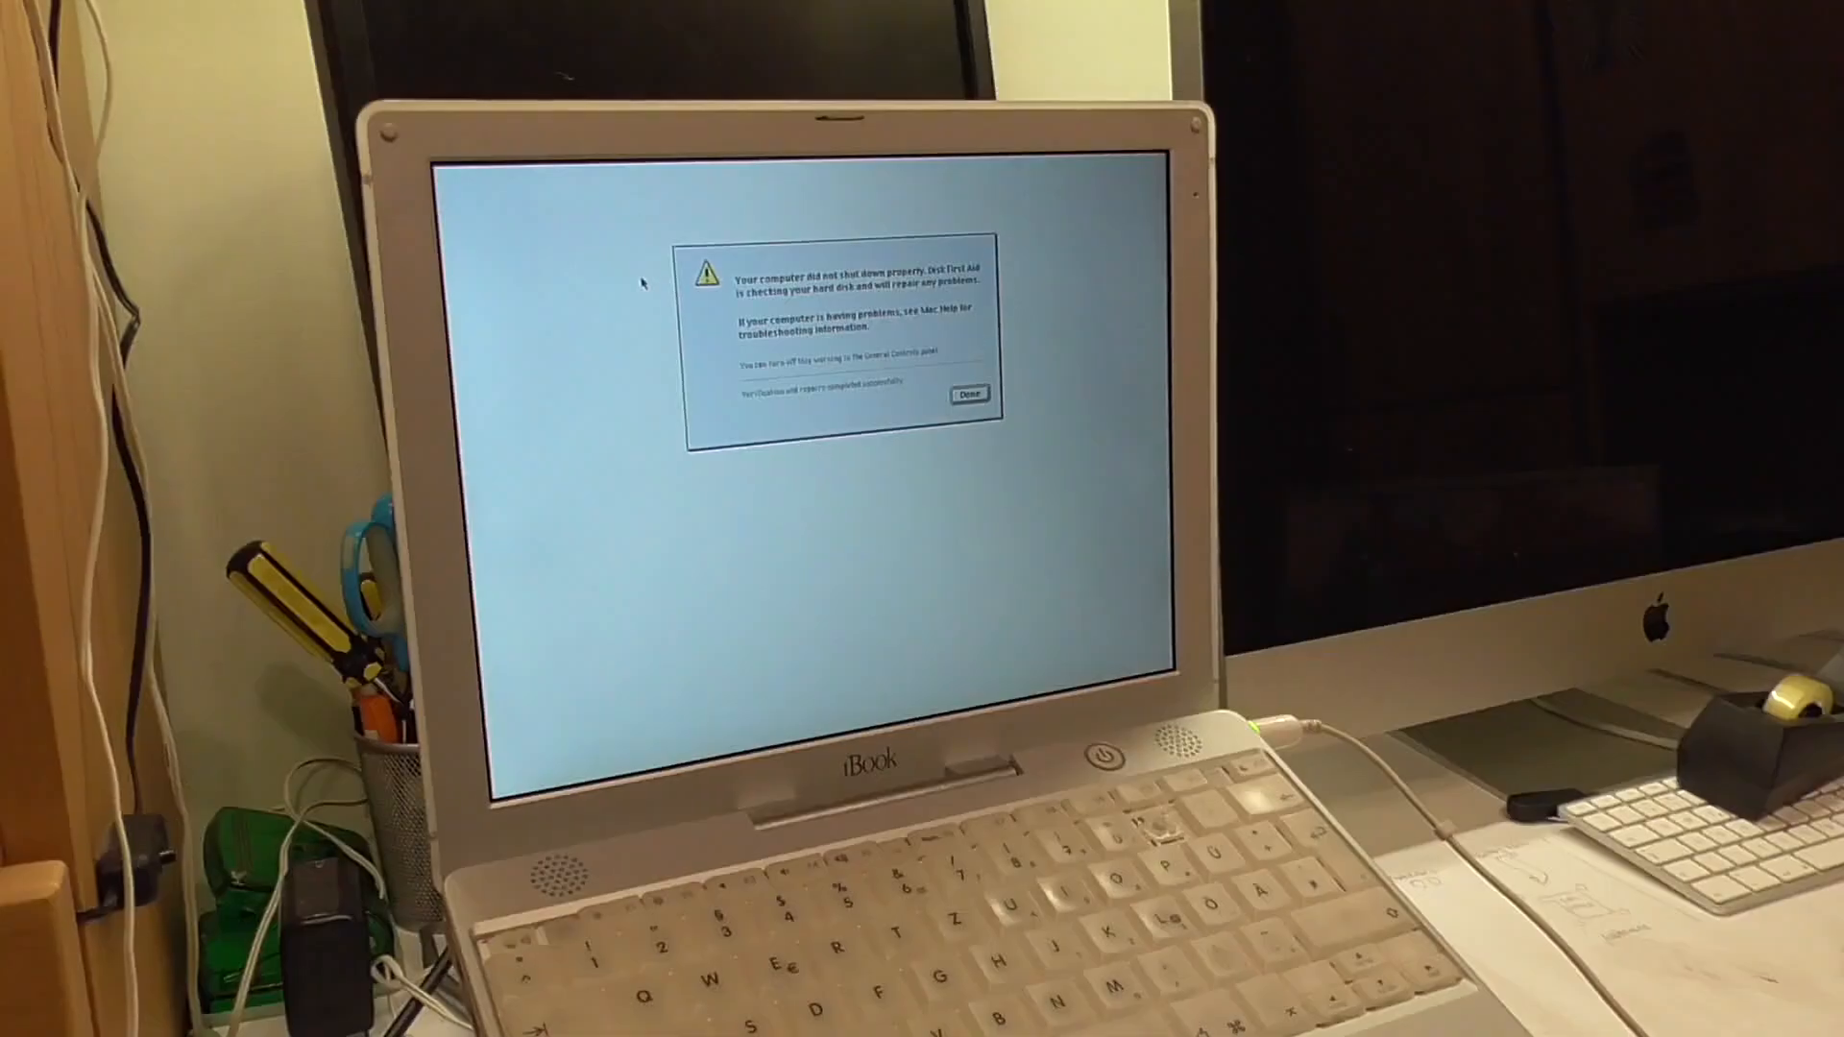
pyautogui.click(966, 392)
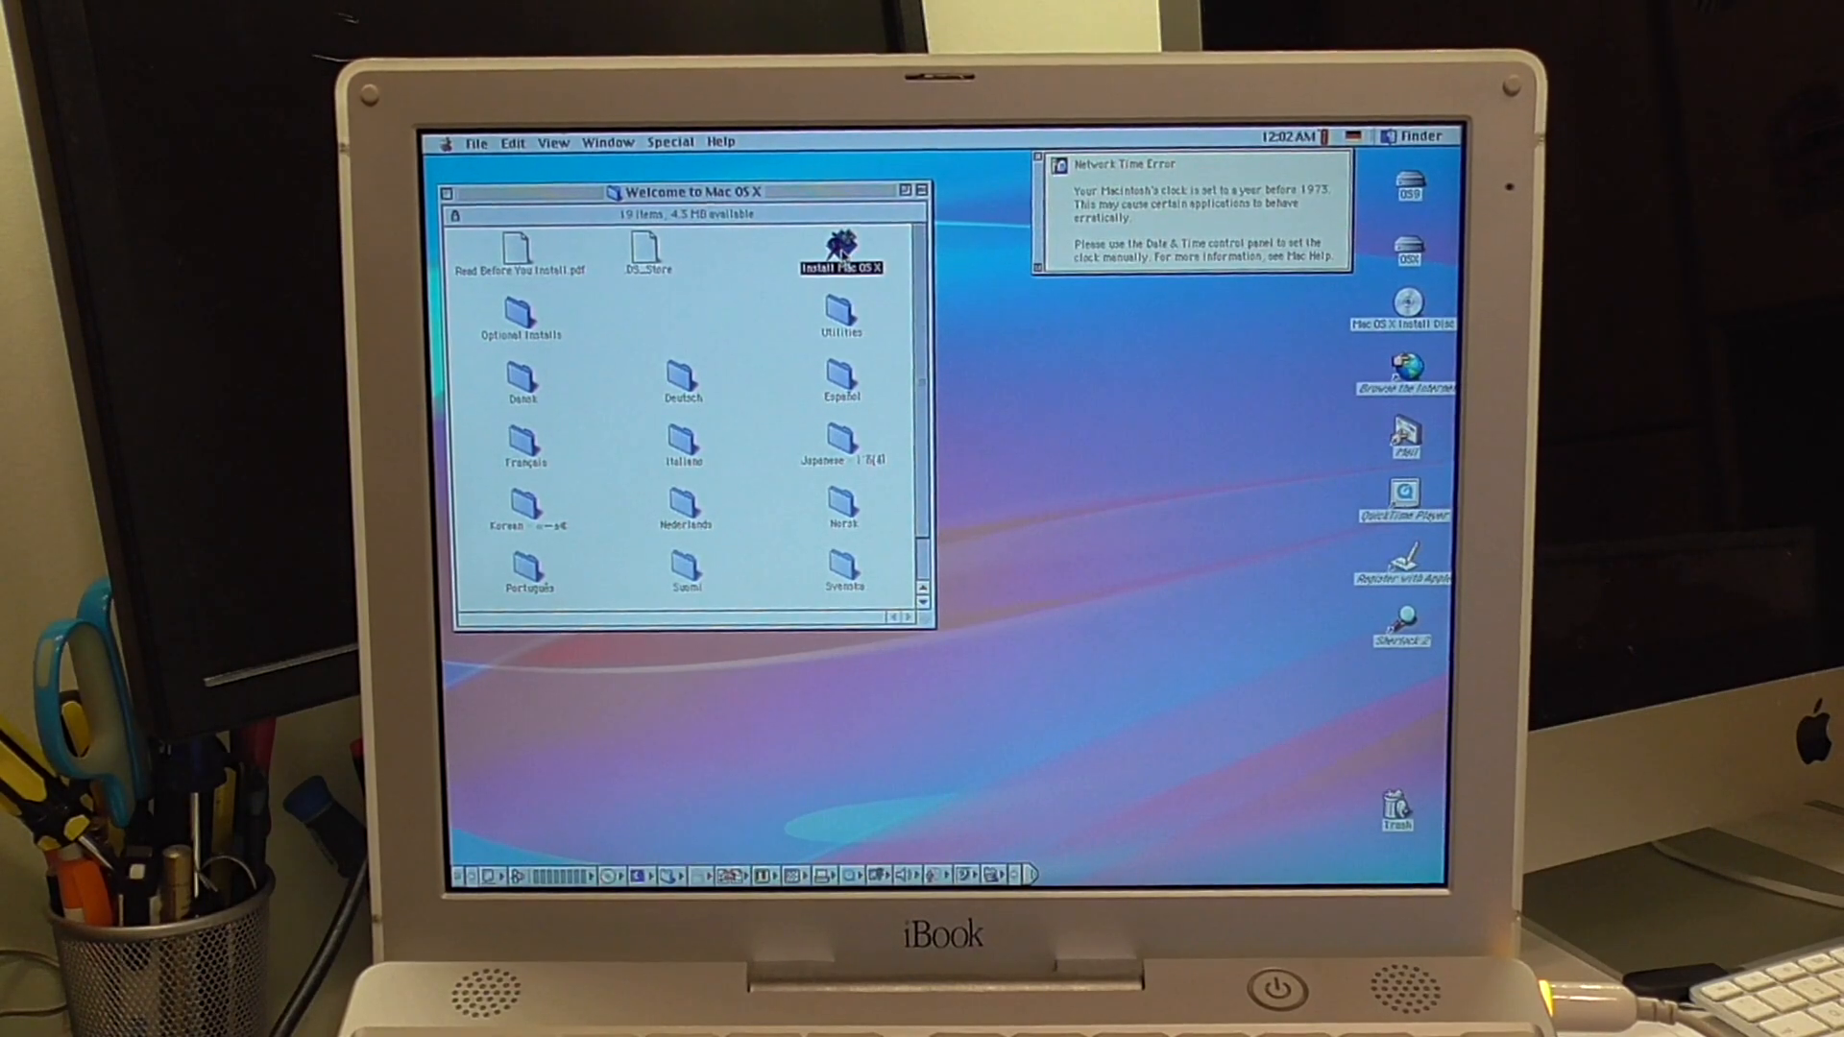
# - Launch Install Mac OS X and restart the iBook into the installer's Select Language screen
pyautogui.doubleClick(839, 248)
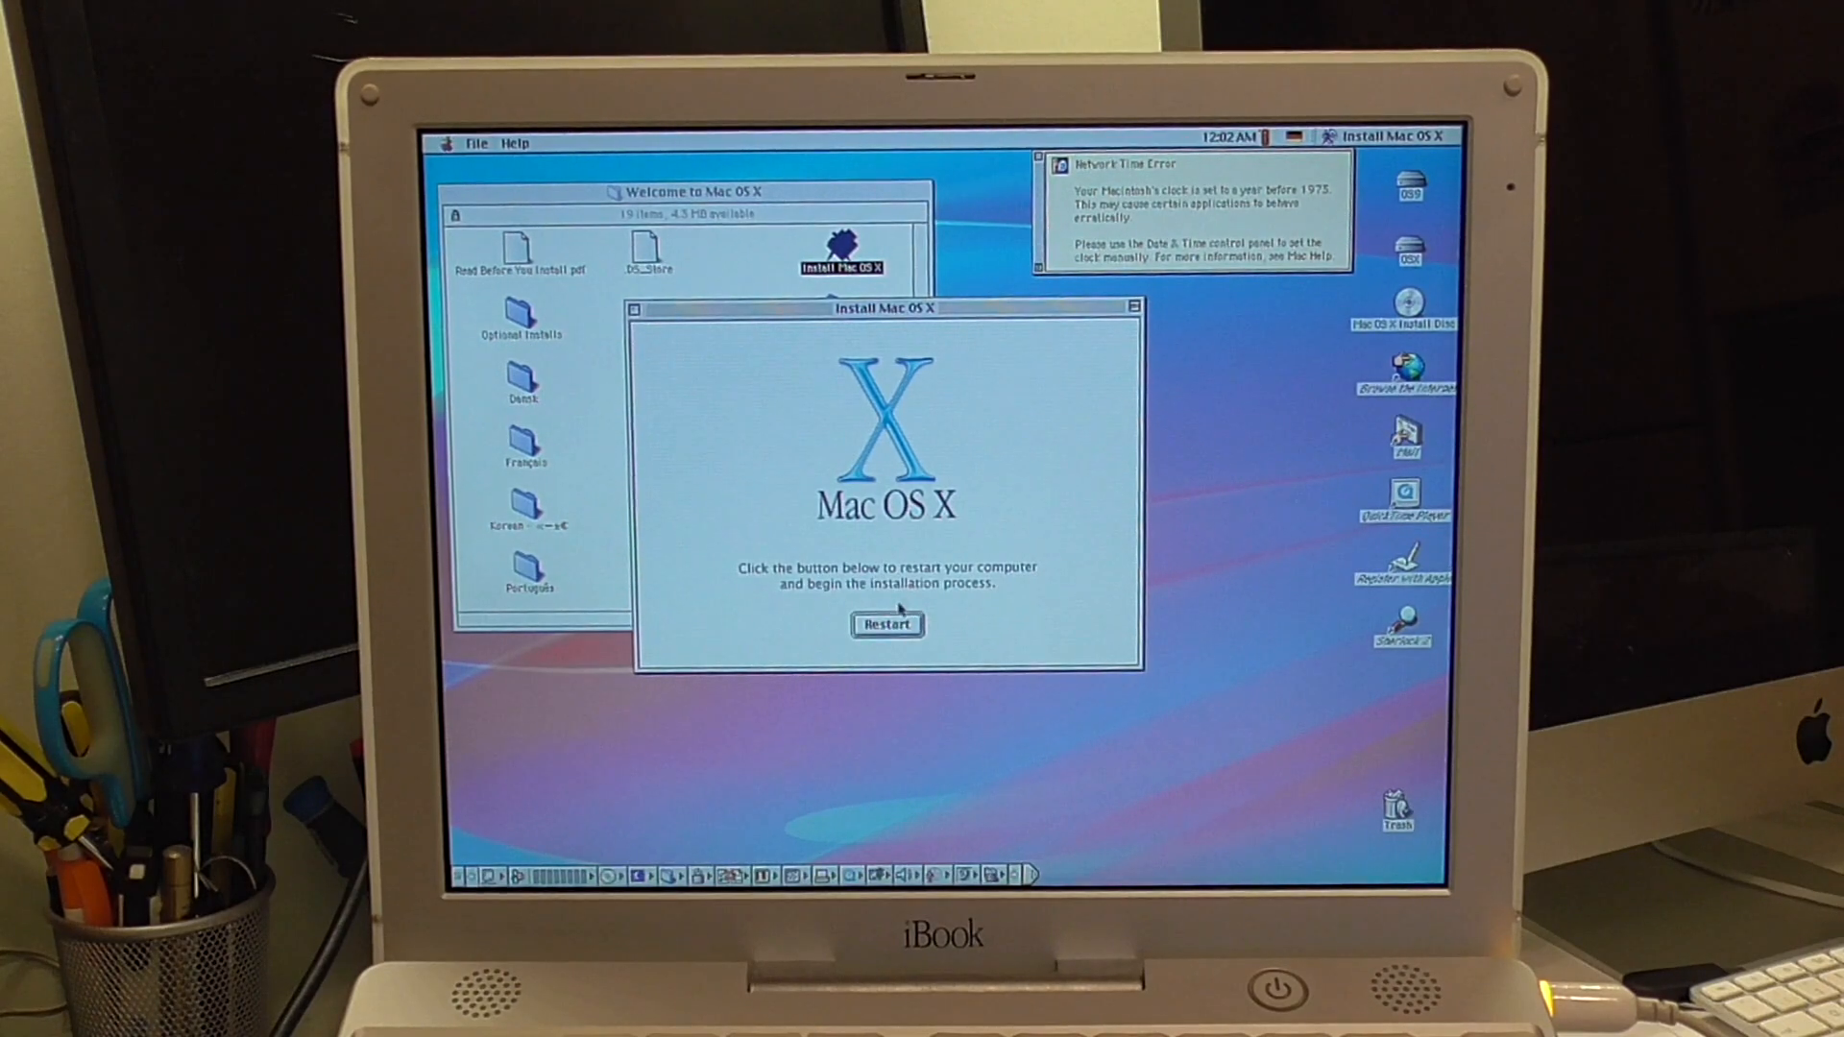
pyautogui.click(887, 624)
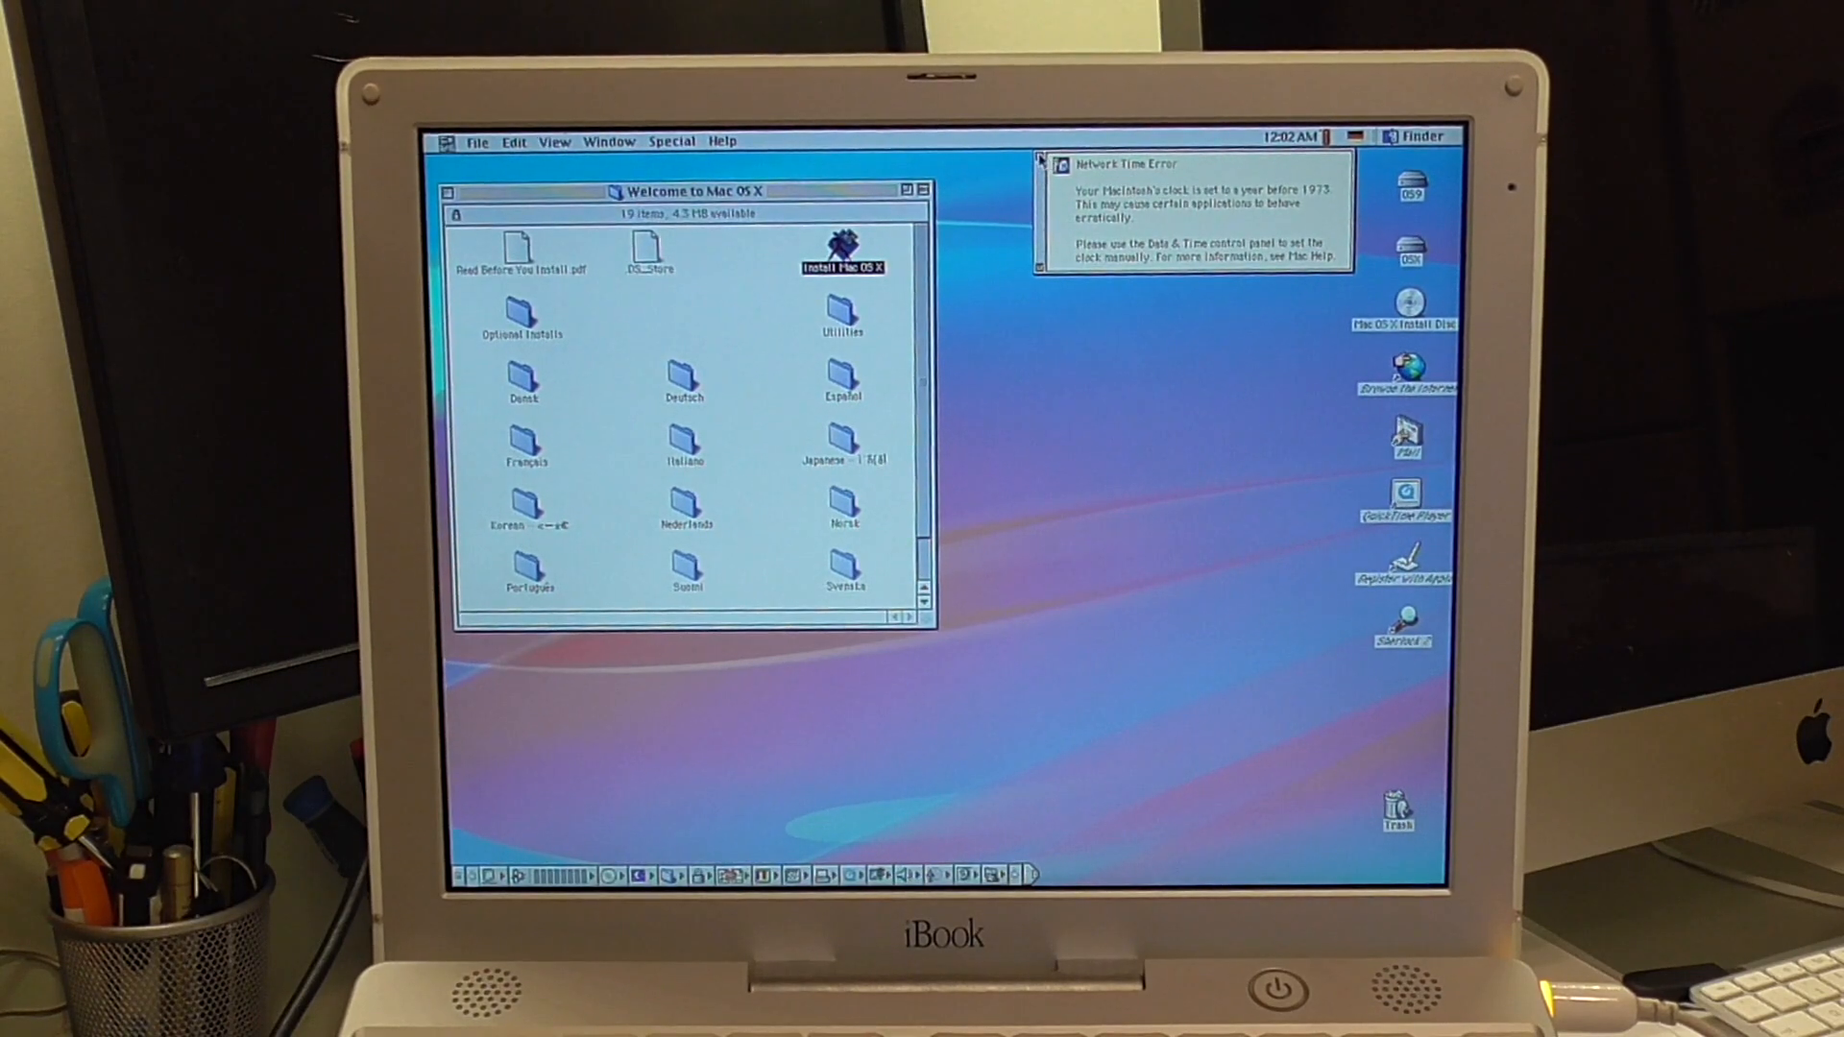
pyautogui.doubleClick(842, 244)
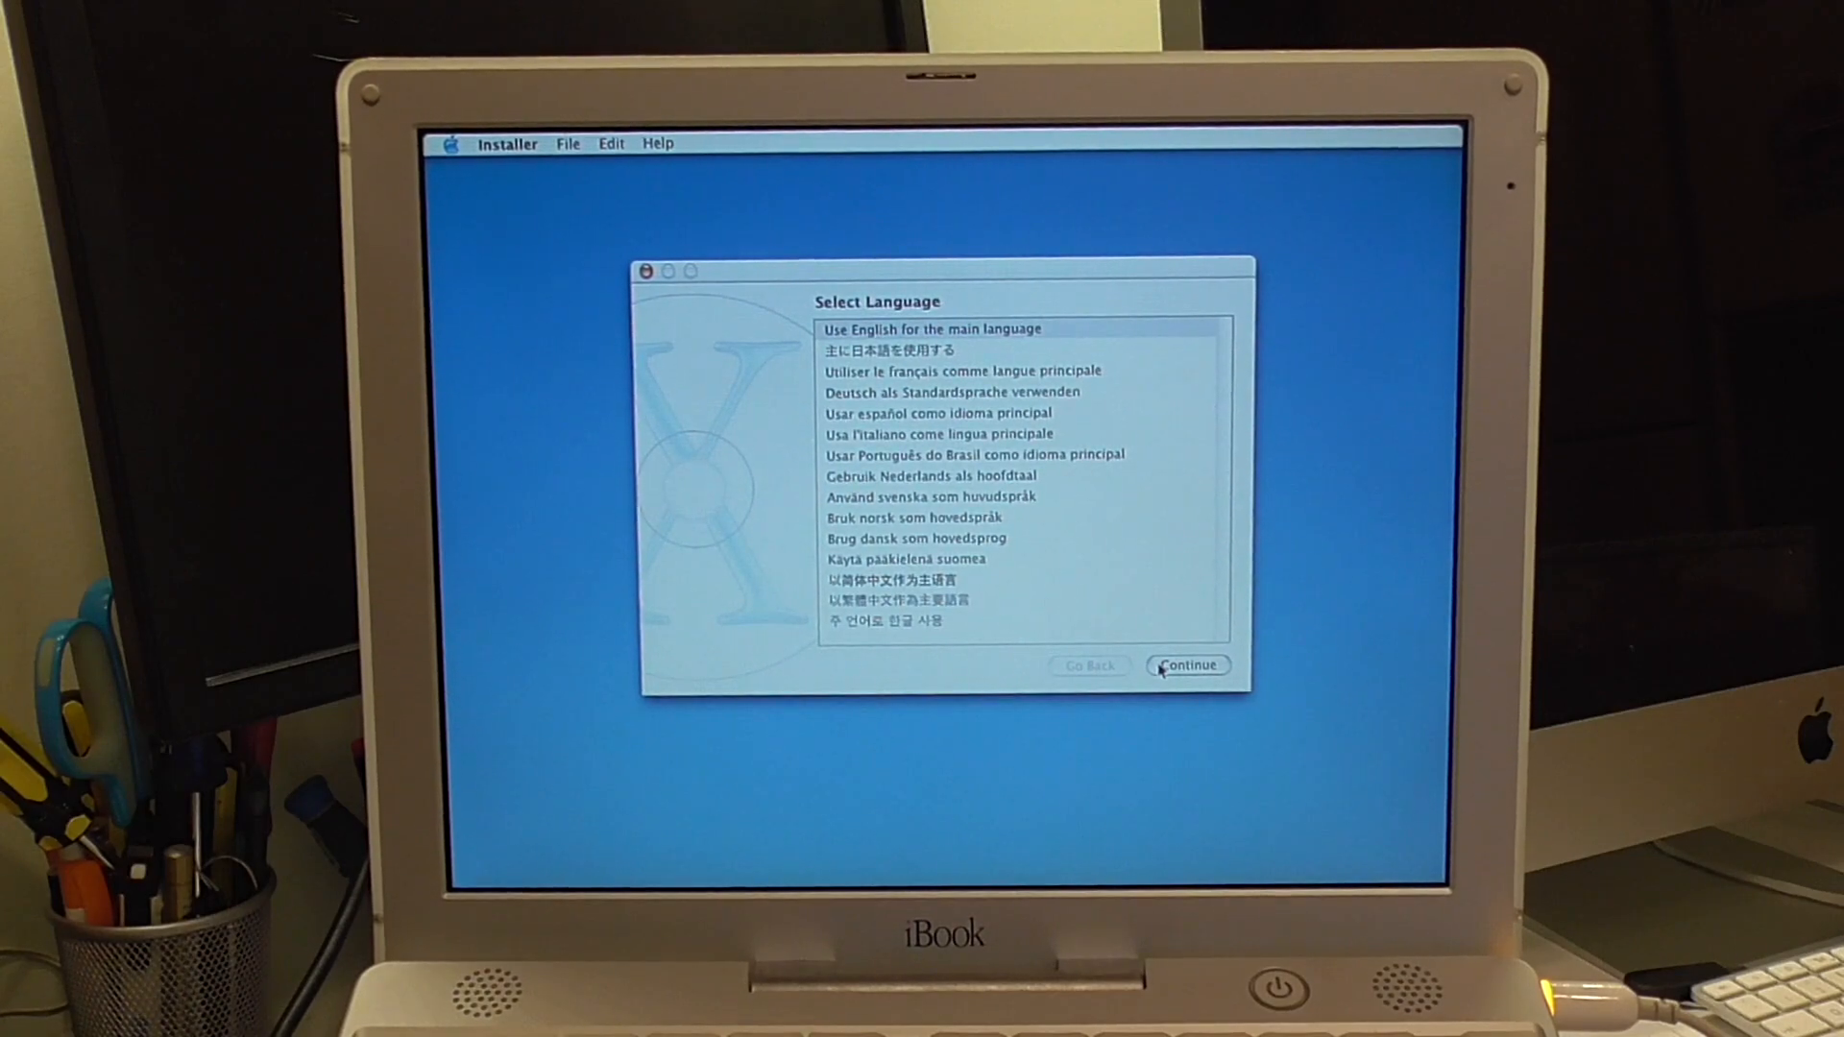
# - Confirm English as the main language and continue past the Welcome introduction to the Read Me page
pyautogui.click(1185, 665)
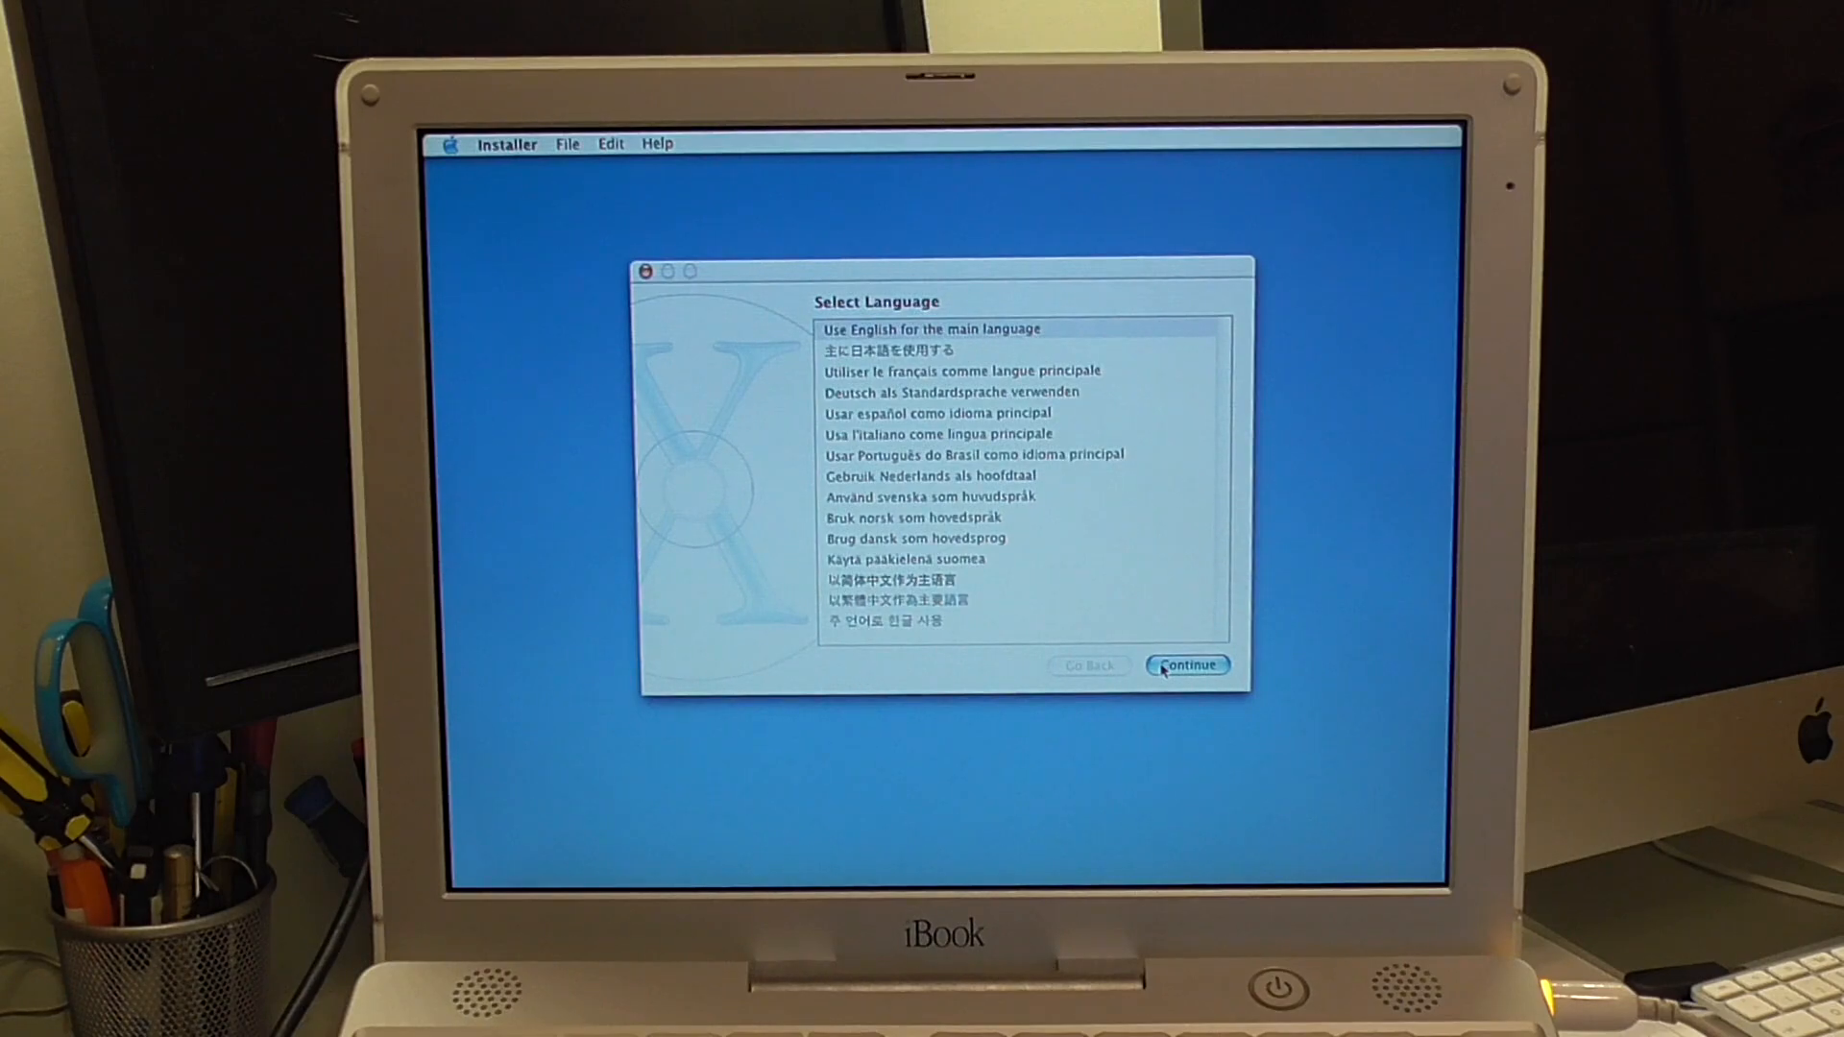
pyautogui.click(1187, 664)
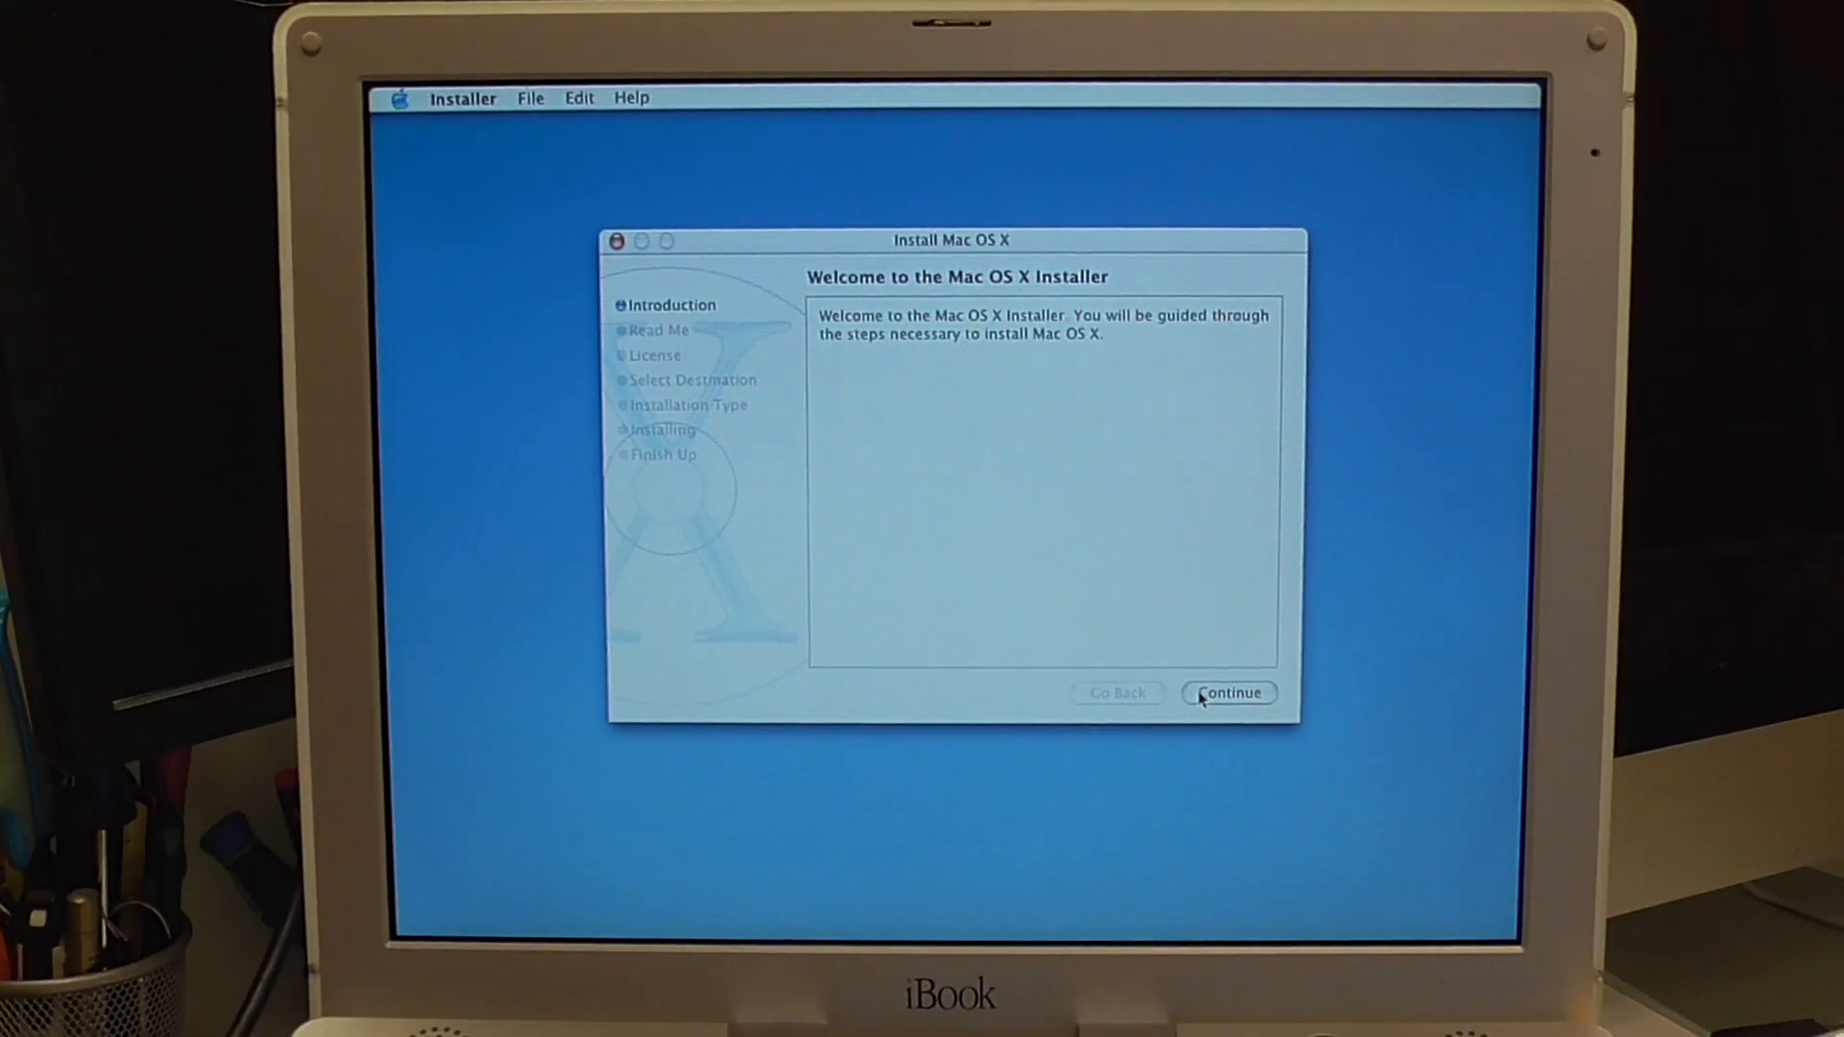
pyautogui.click(1229, 693)
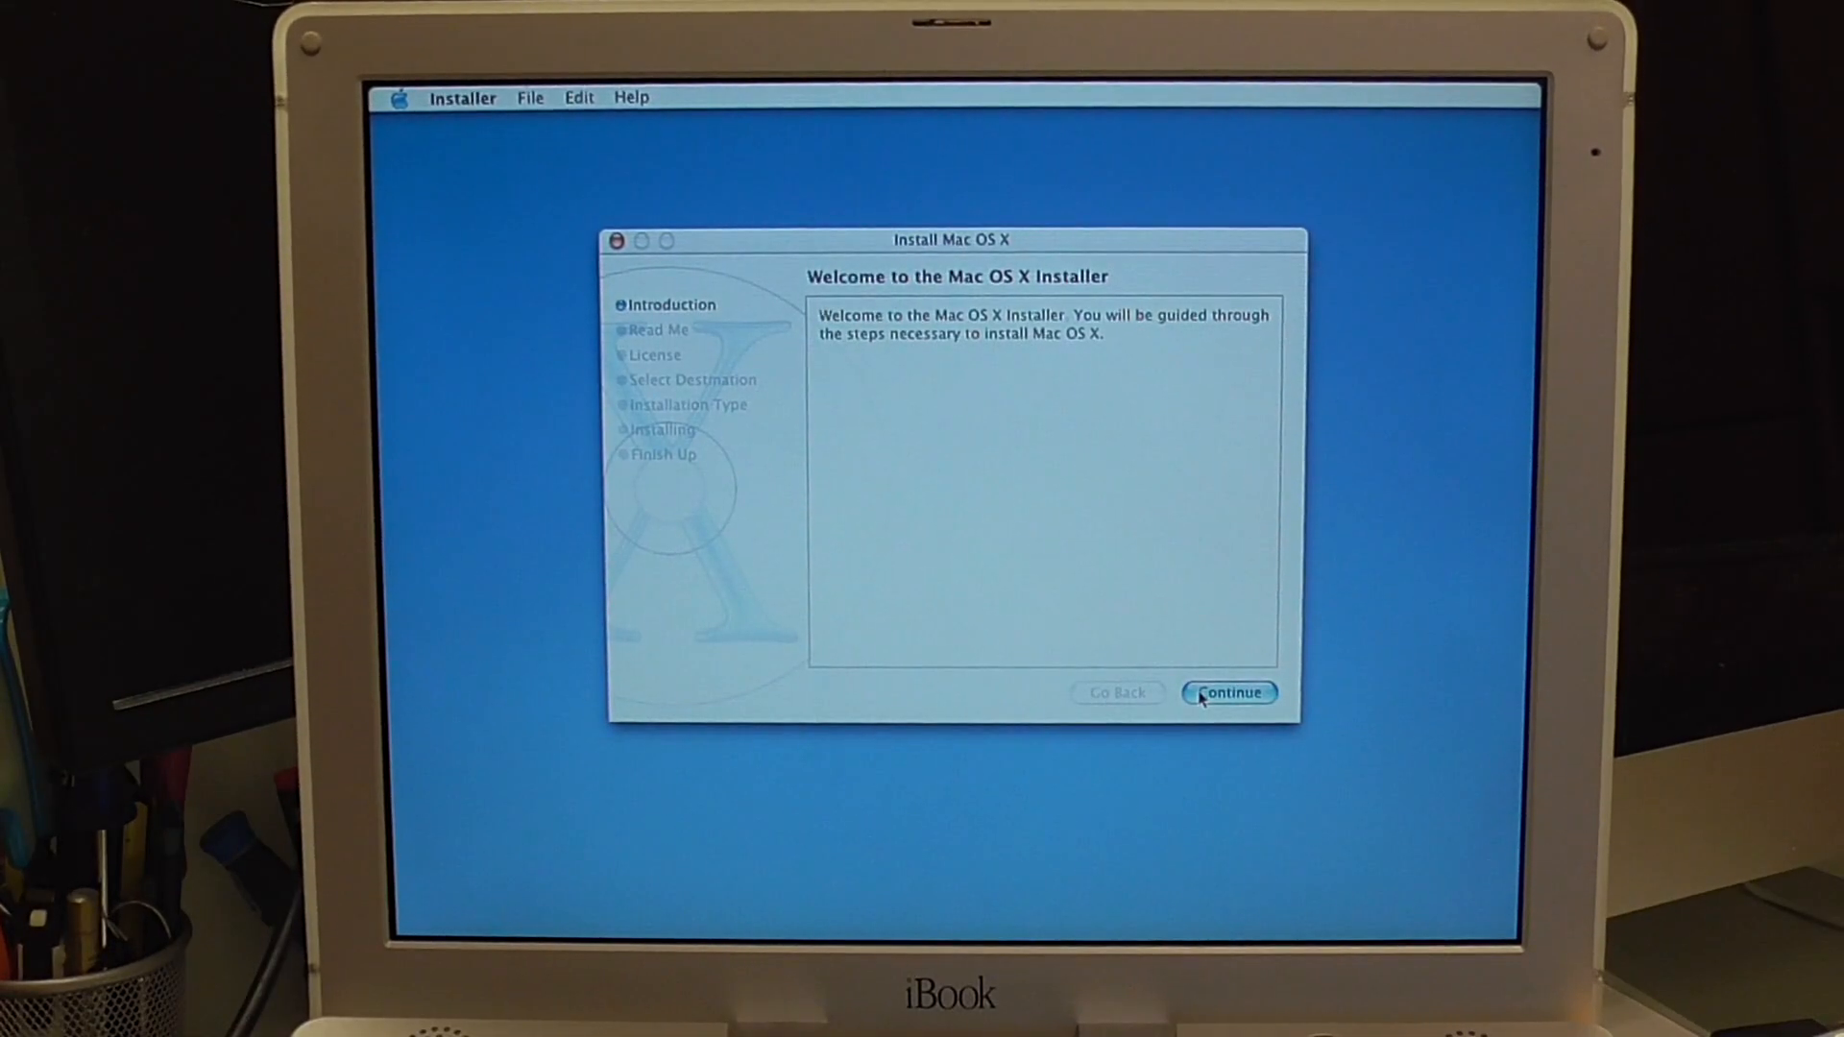
pyautogui.click(1228, 694)
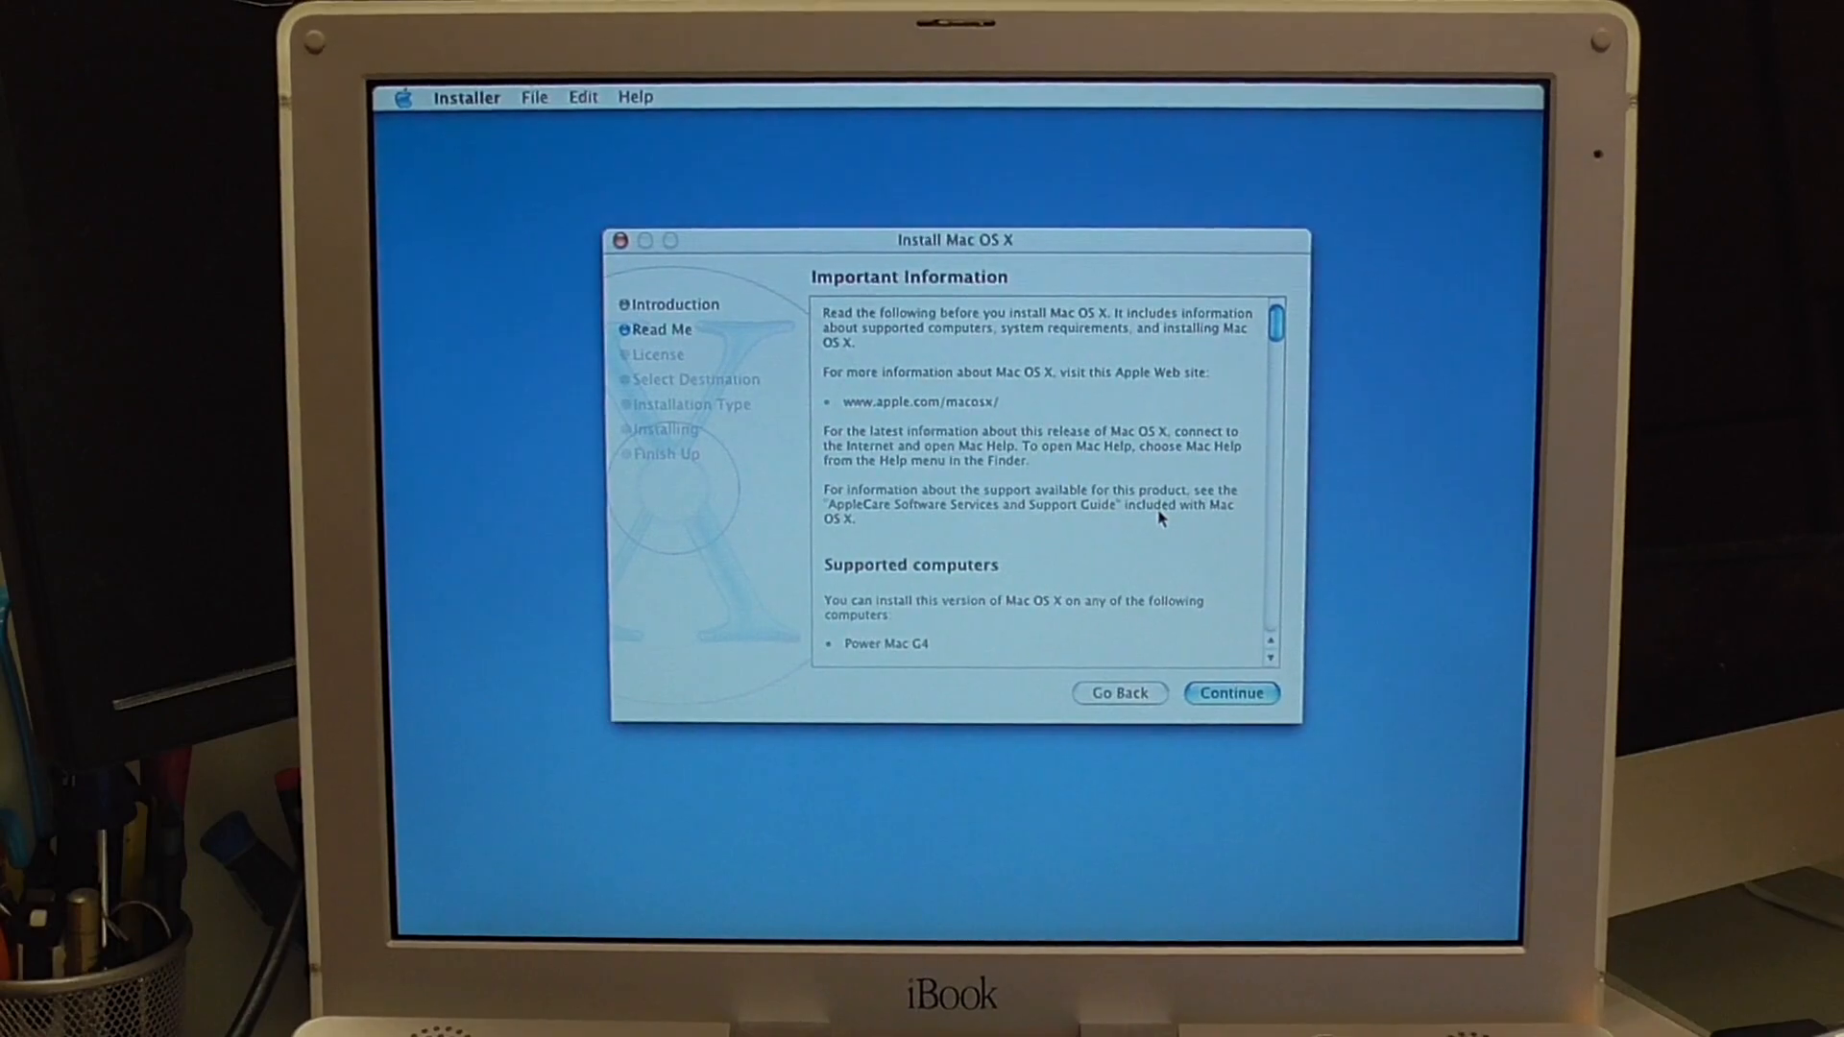
# - Continue past Read Me and the License page, agreeing to the license terms
pyautogui.click(1229, 694)
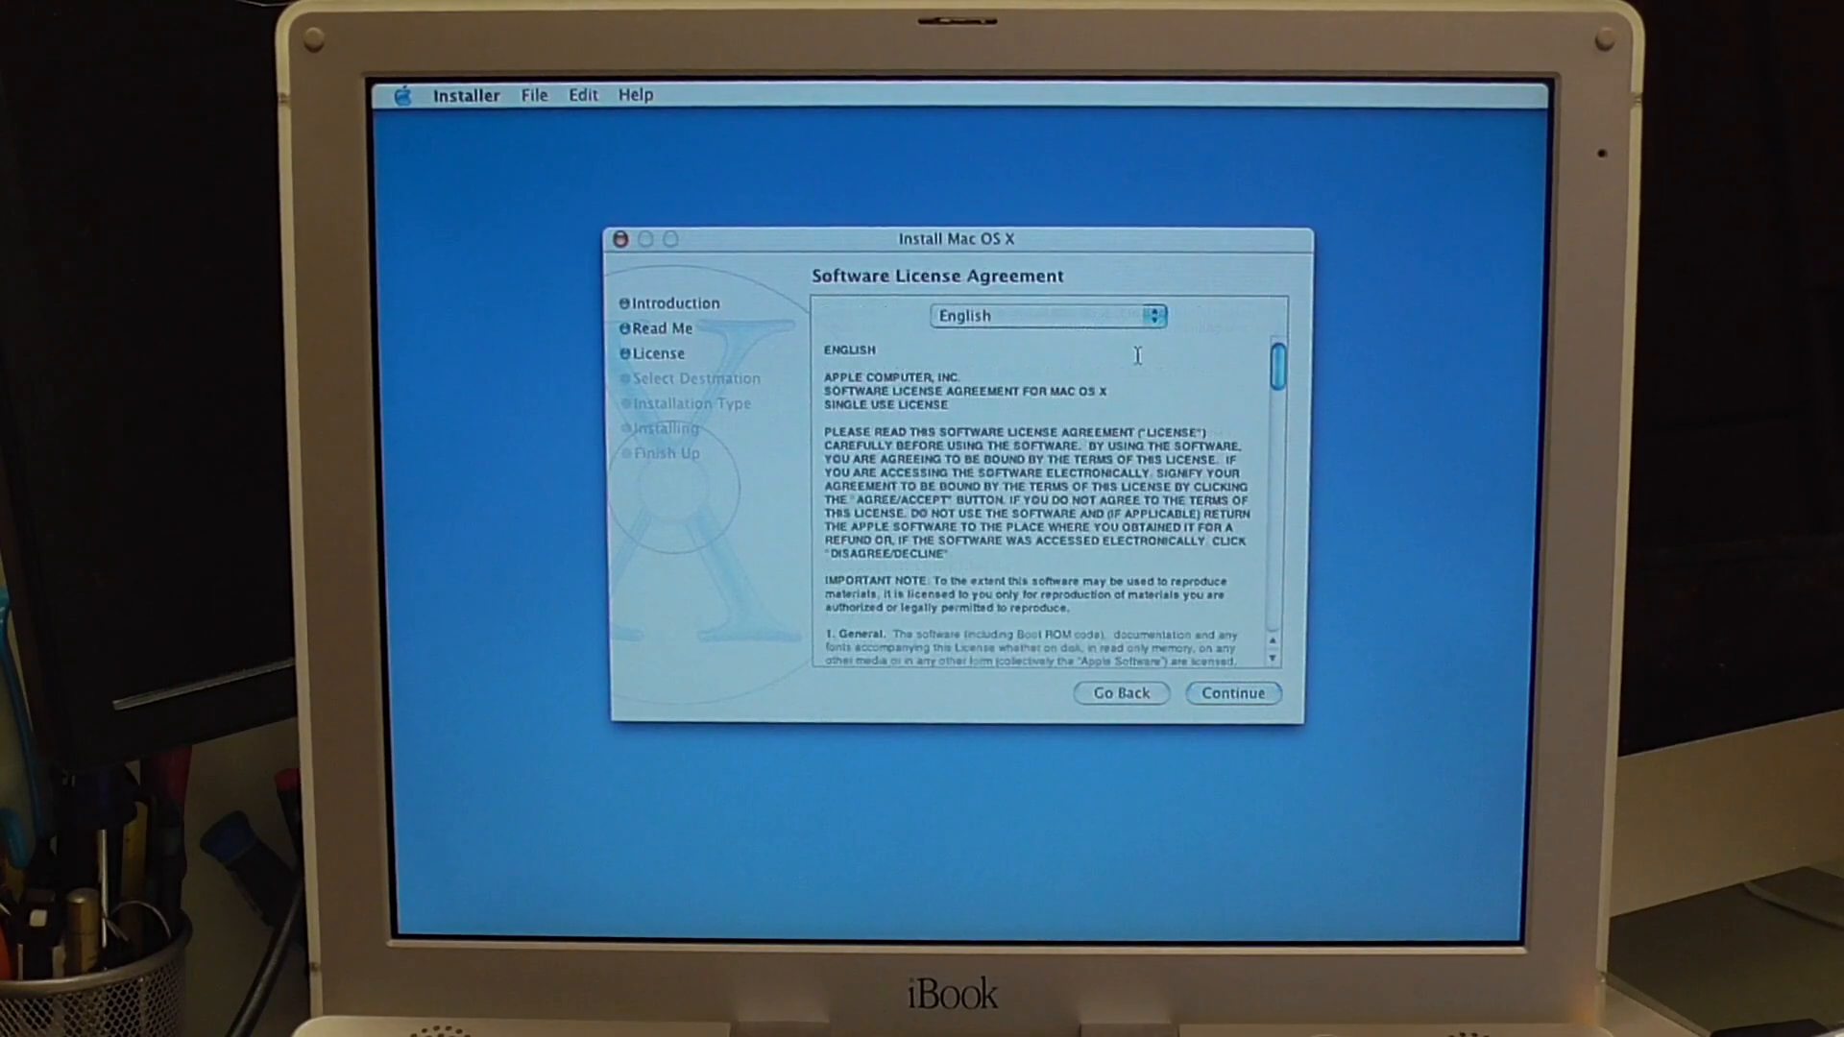
pyautogui.click(1231, 693)
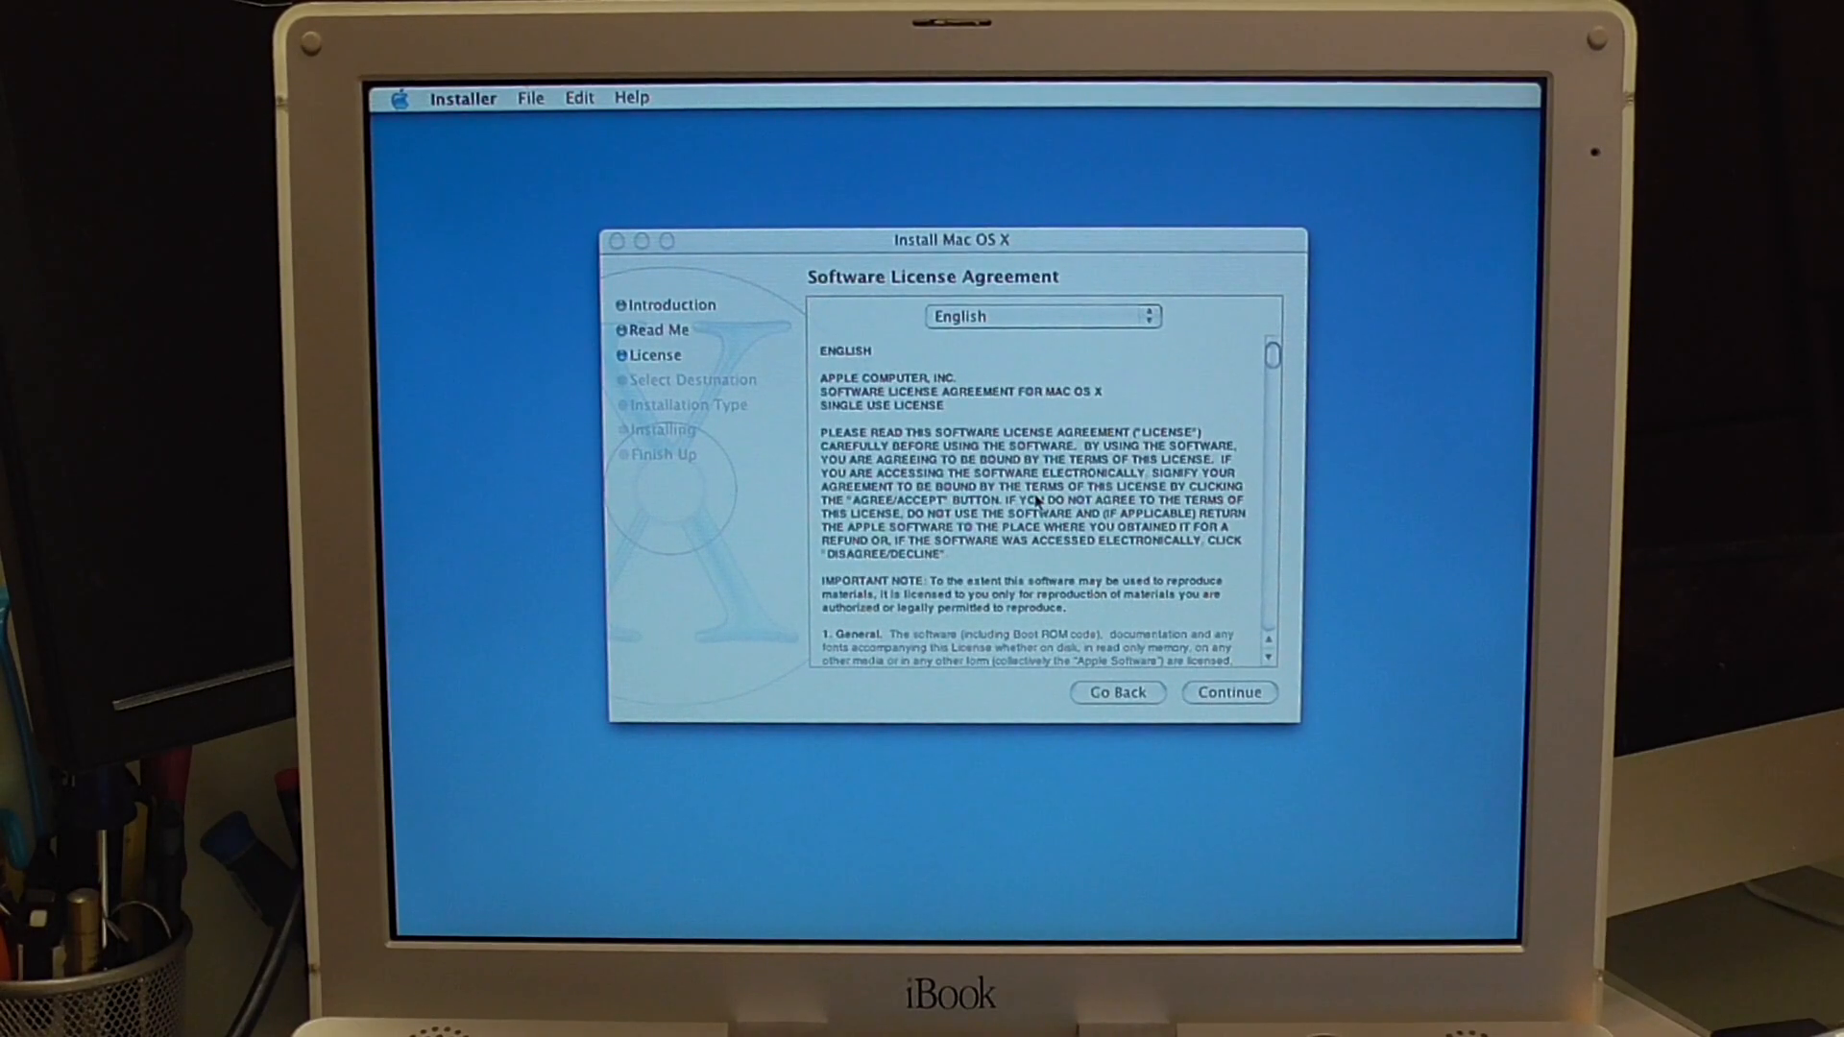
pyautogui.click(1227, 691)
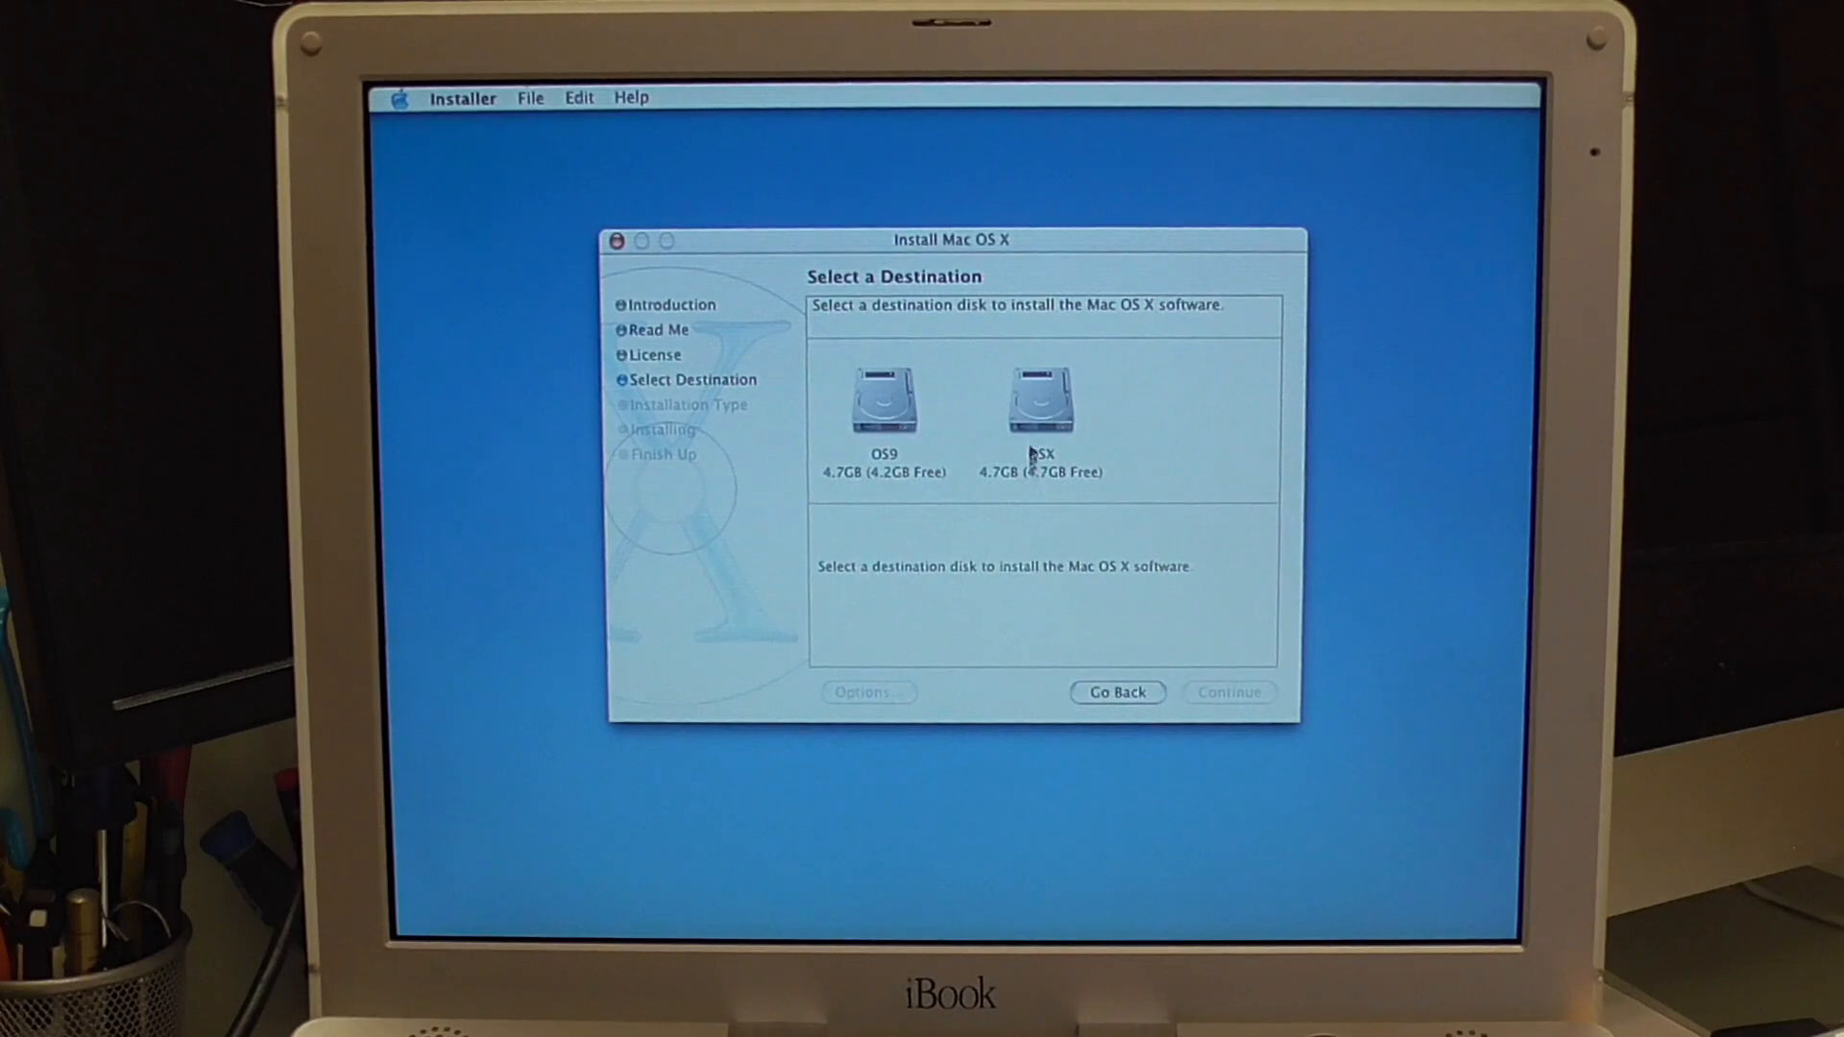
# - Choose the OSX disk as destination with a first-time Install Mac OS X option and continue to Easy Install
pyautogui.click(1039, 399)
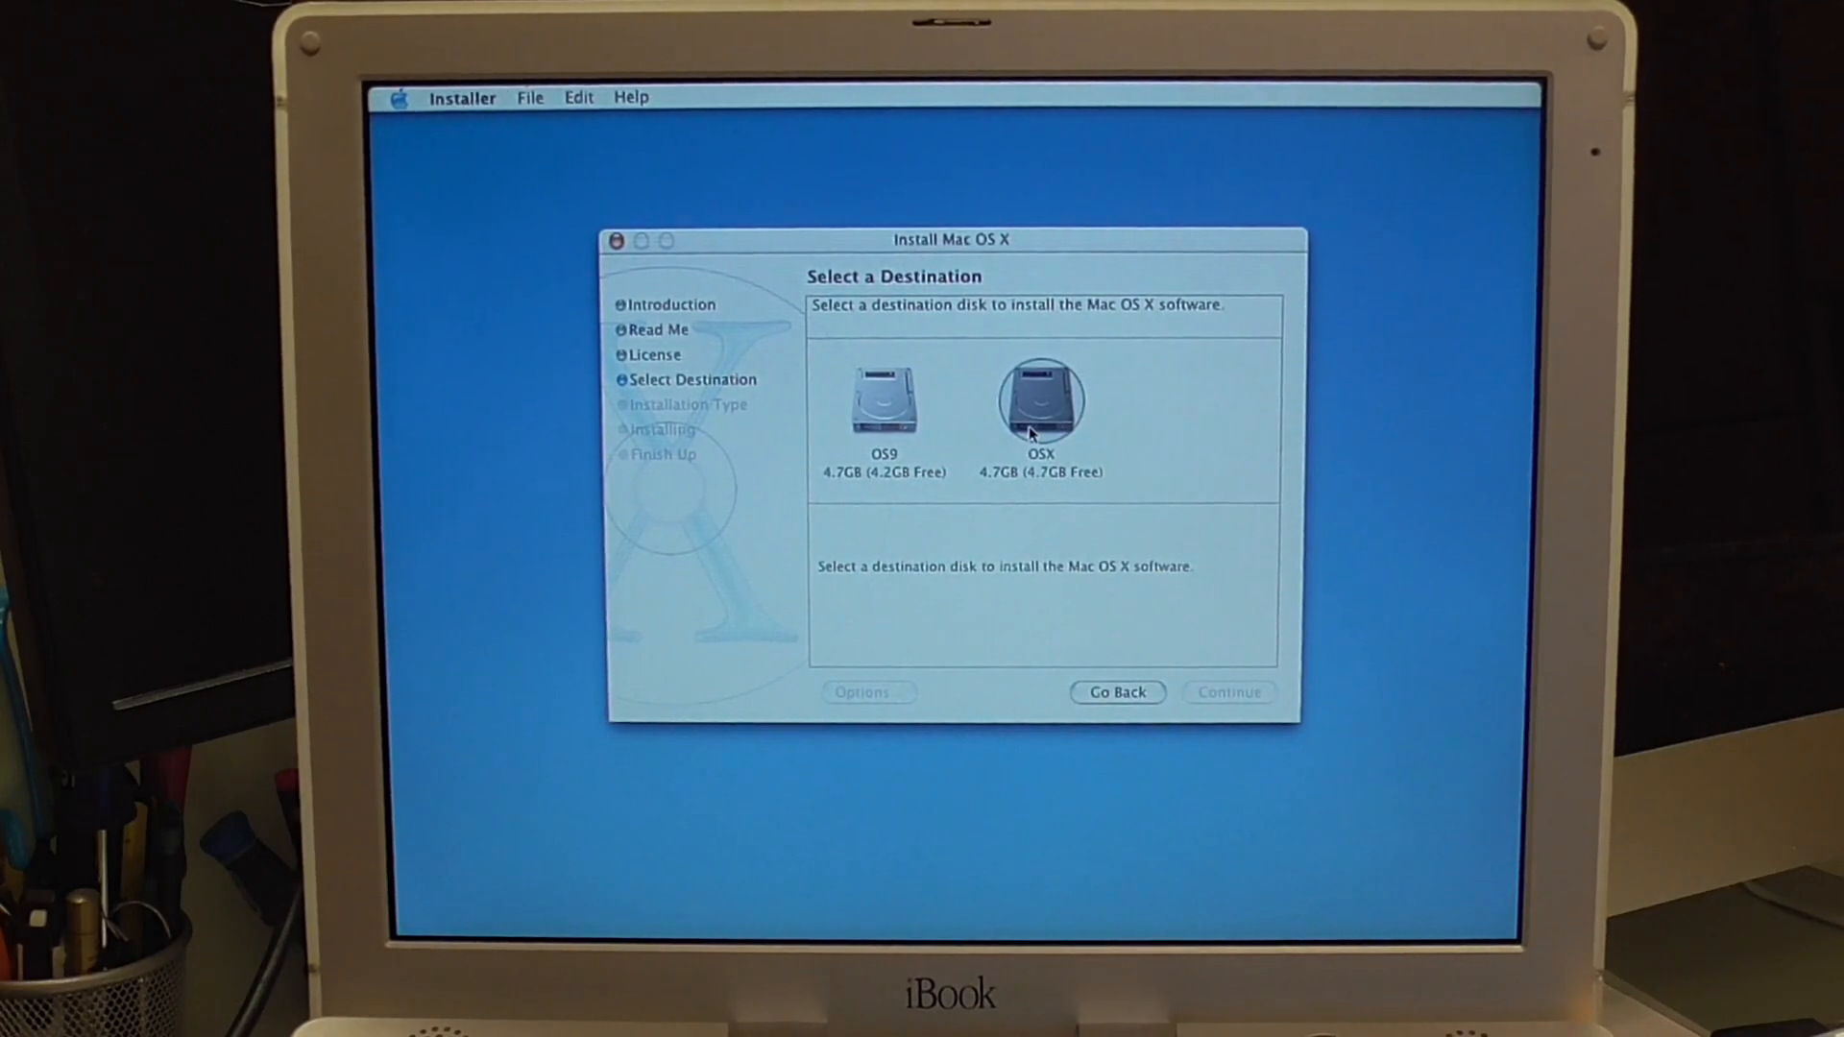
pyautogui.click(1039, 399)
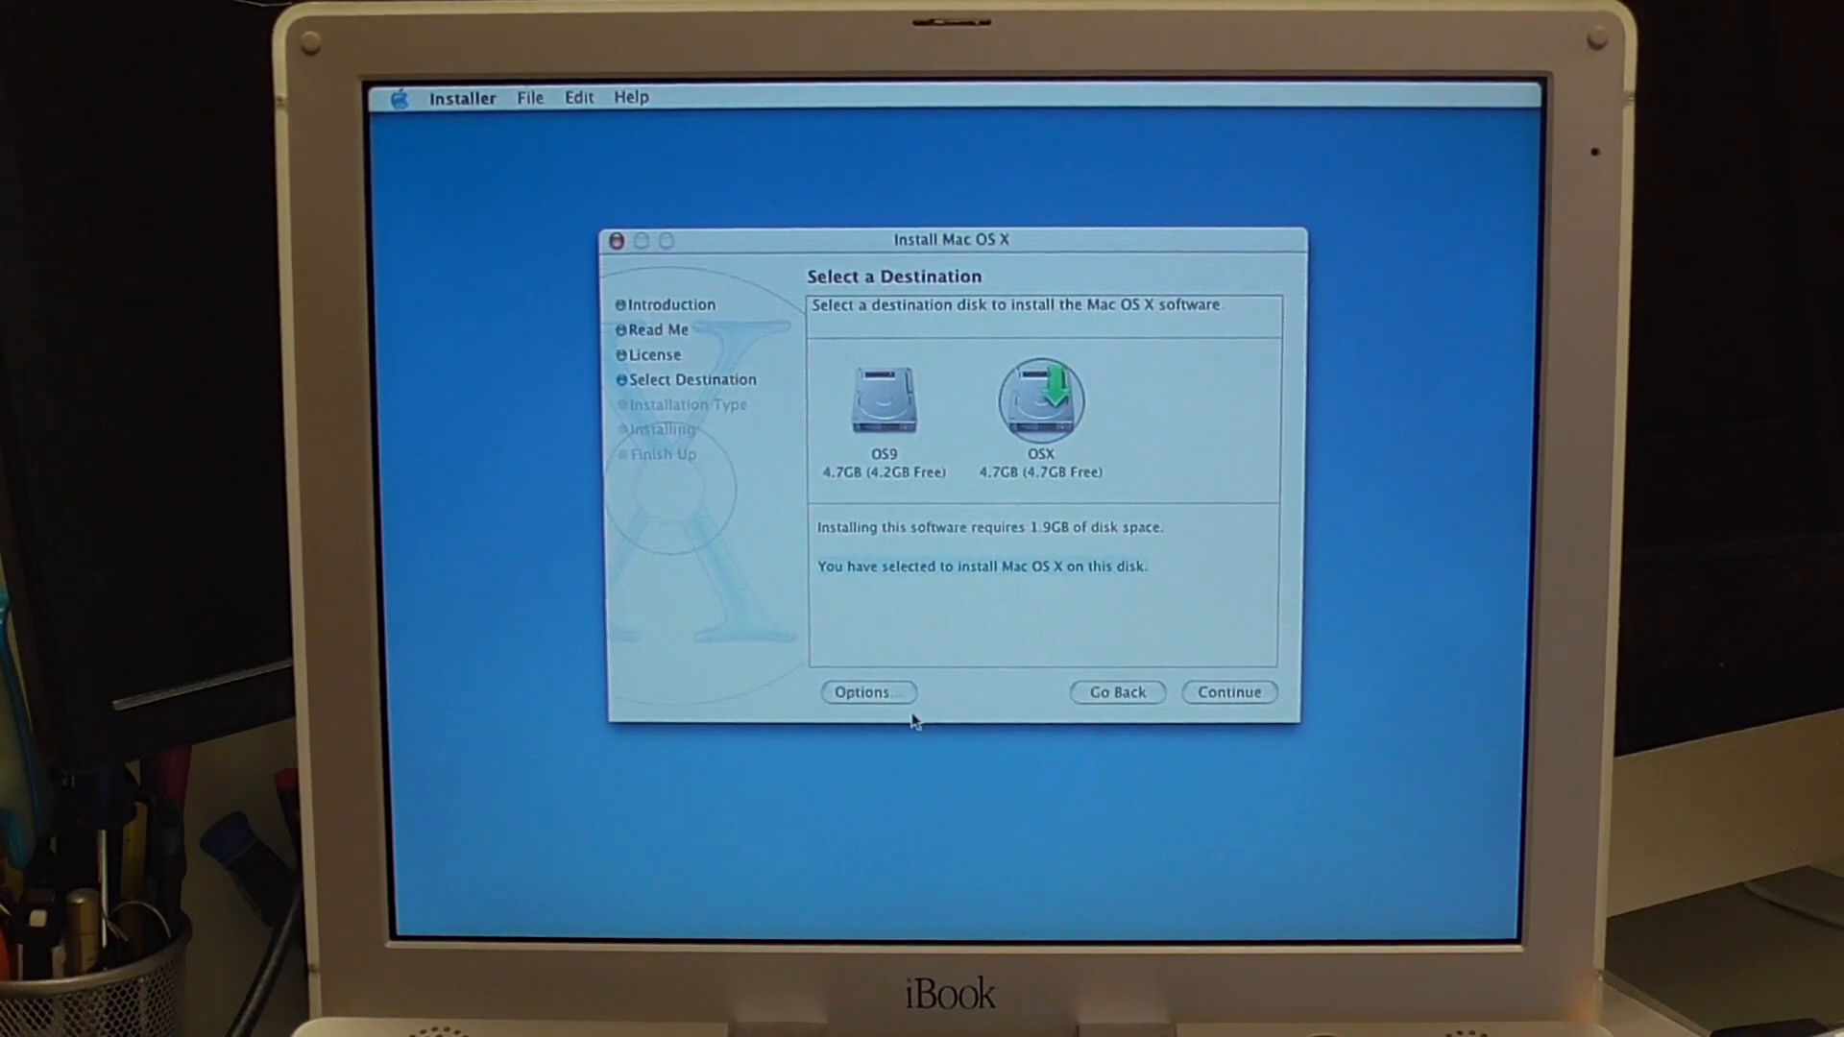
pyautogui.click(866, 691)
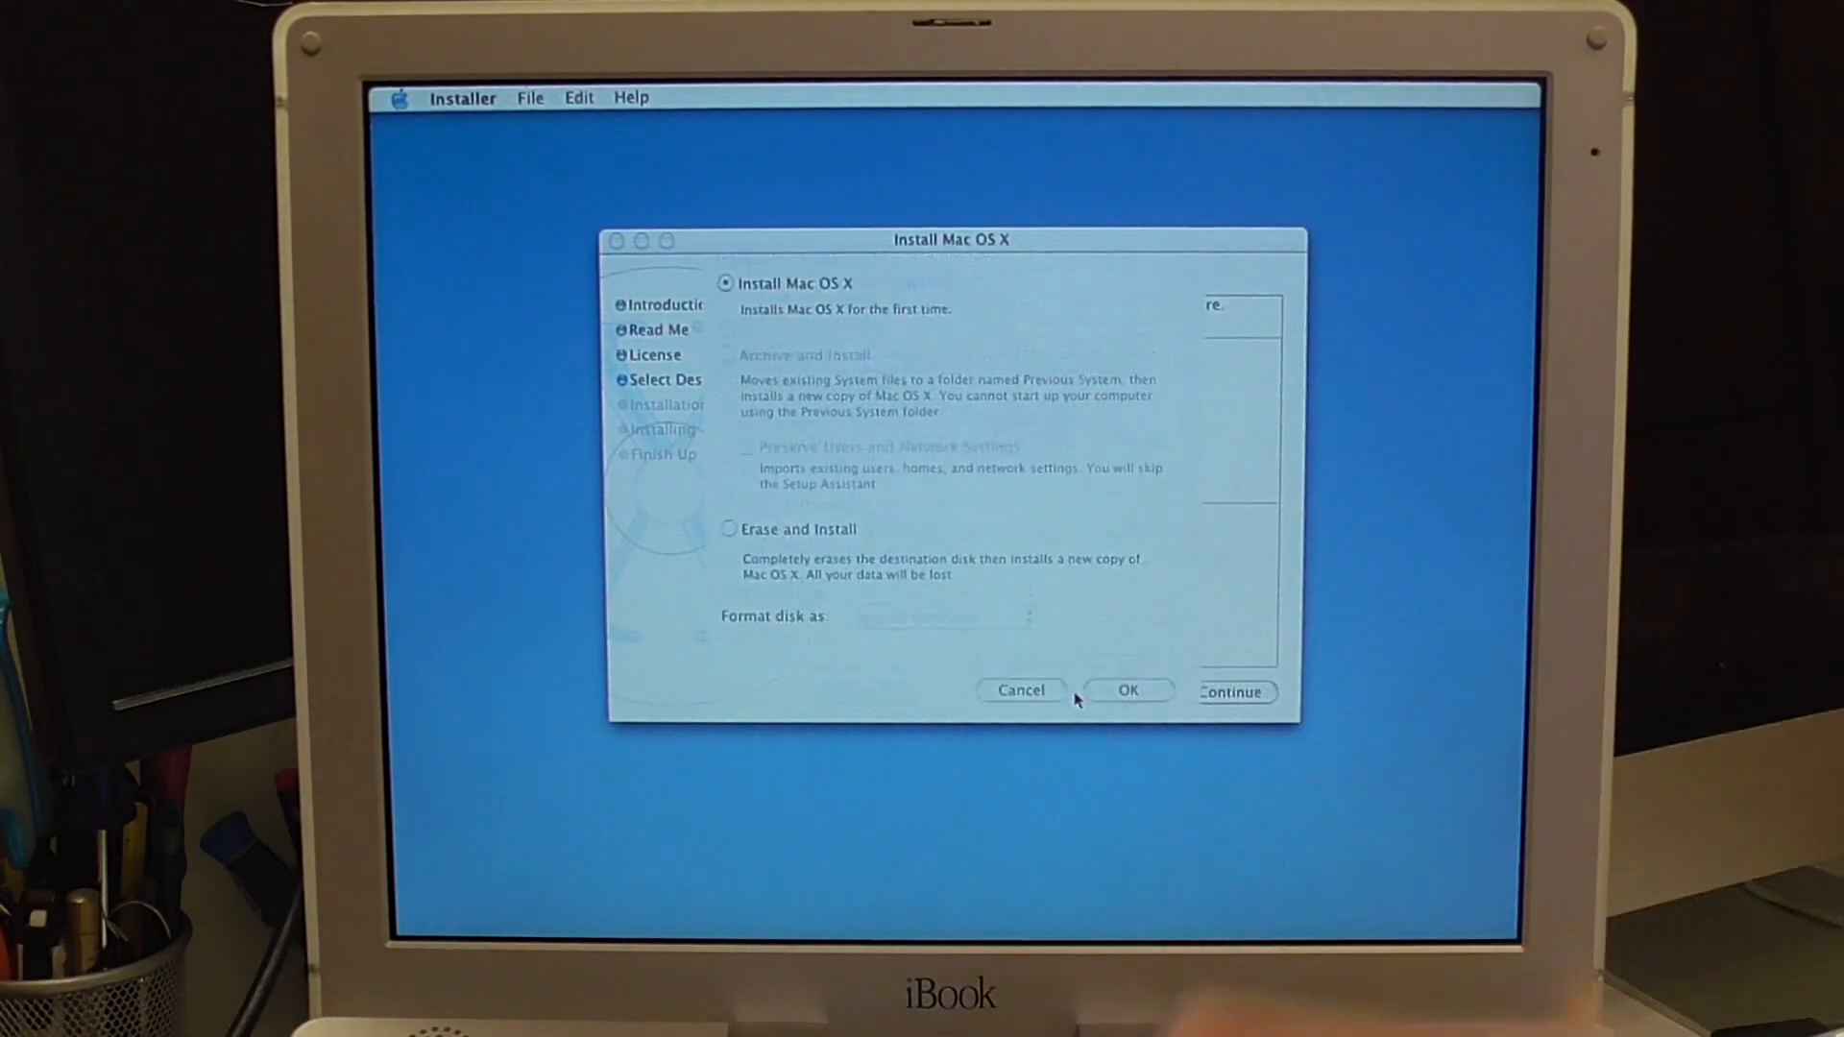
pyautogui.click(1128, 691)
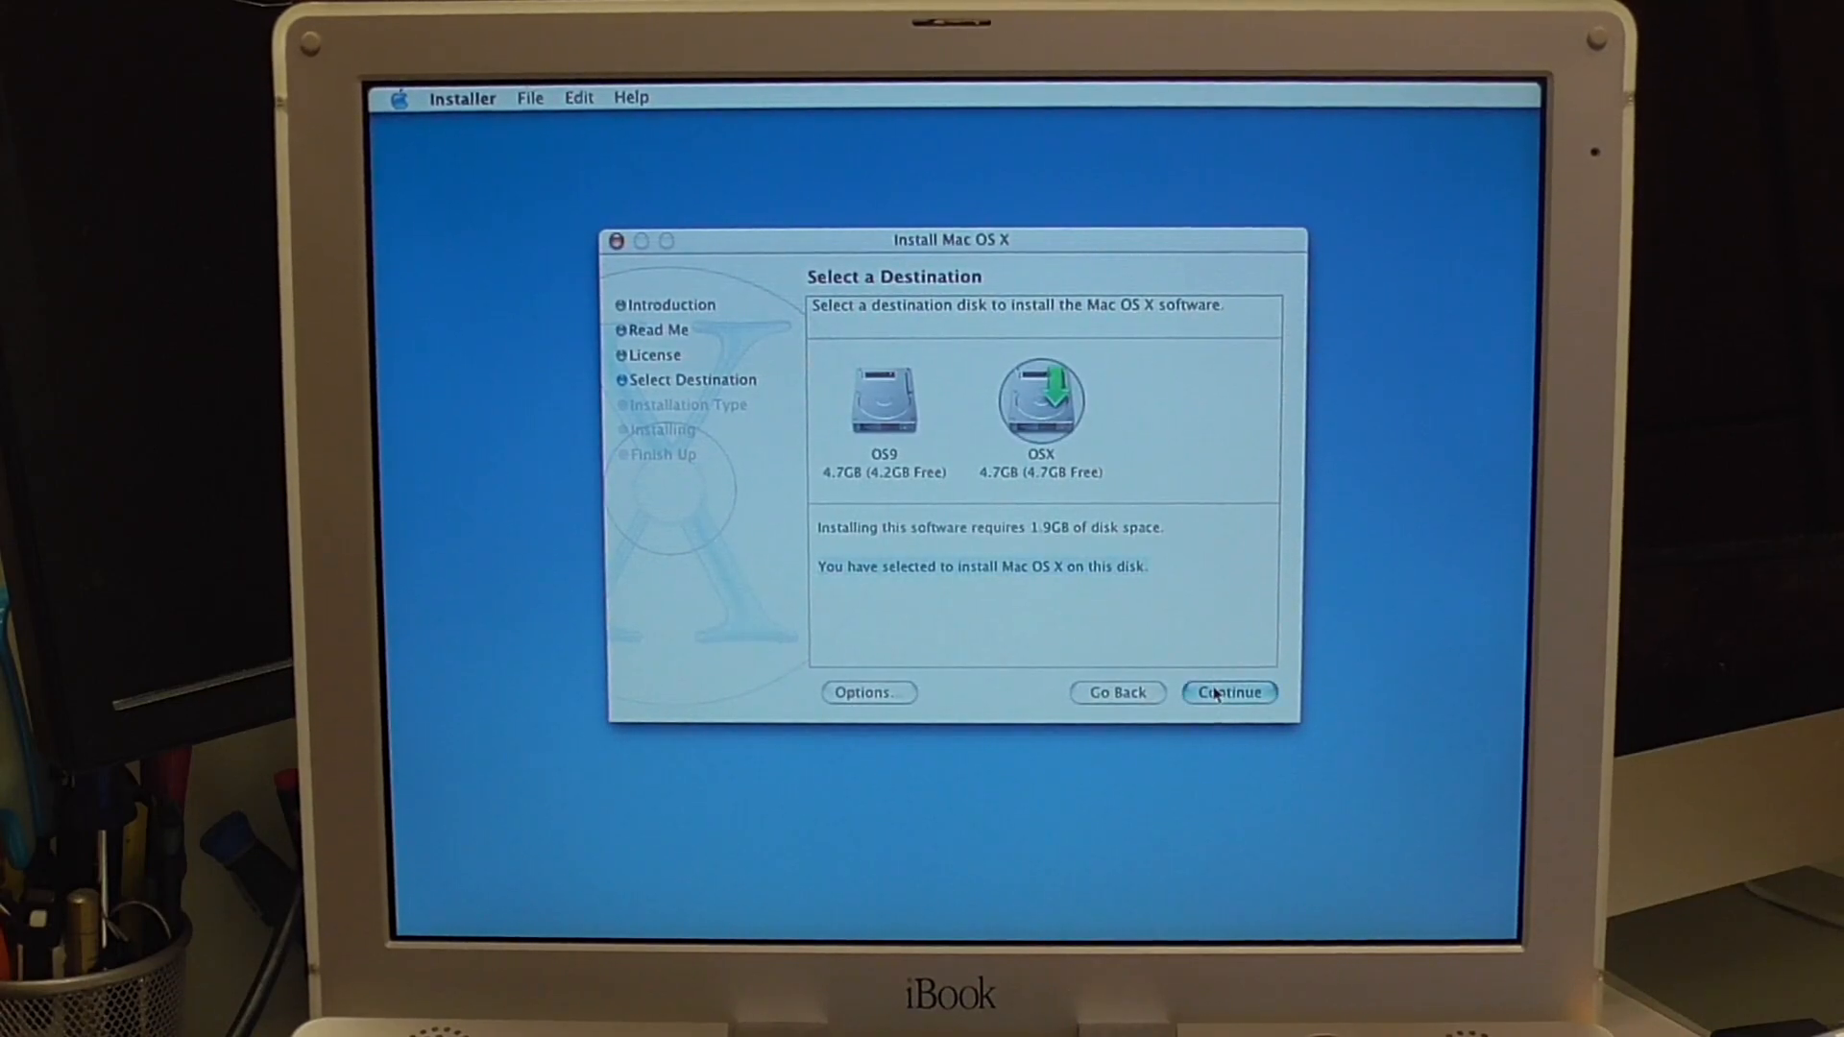
pyautogui.click(1227, 692)
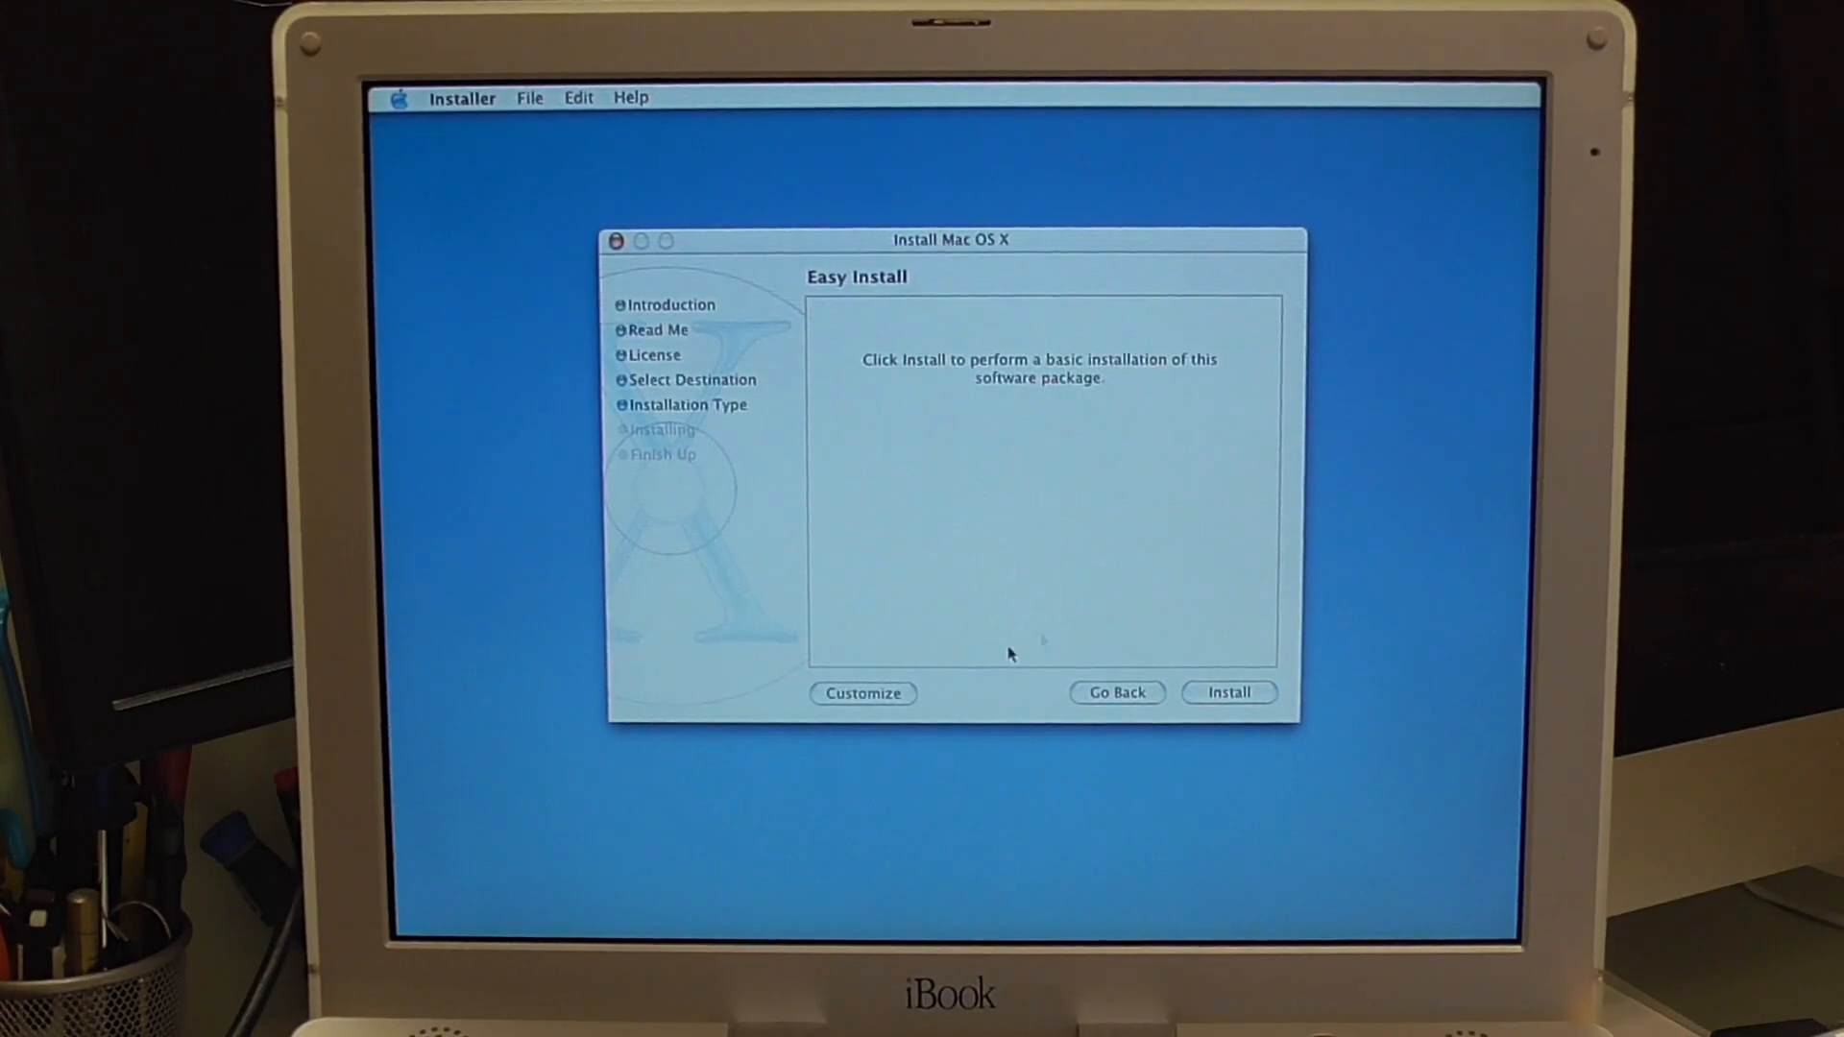
# - Customize the install to leave out Additional Asian Fonts and Localized Files, then start installing
pyautogui.click(860, 693)
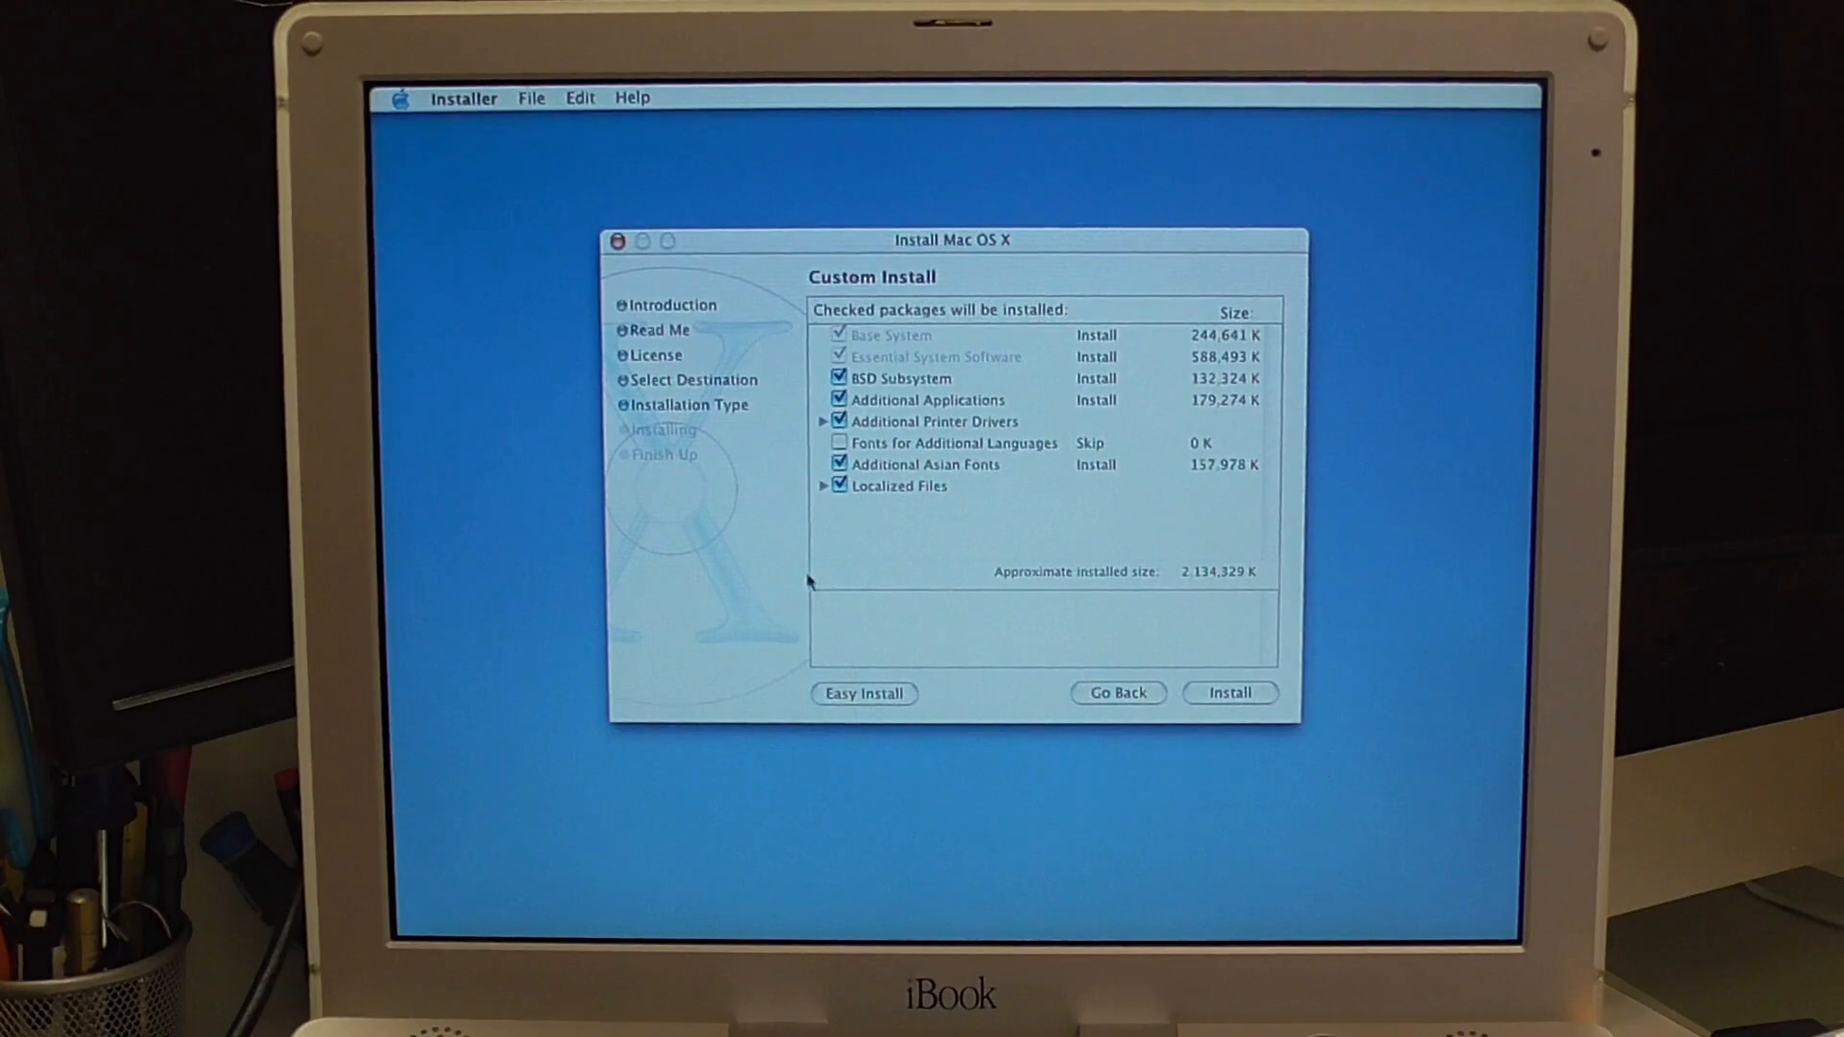
pyautogui.moveTo(808, 480)
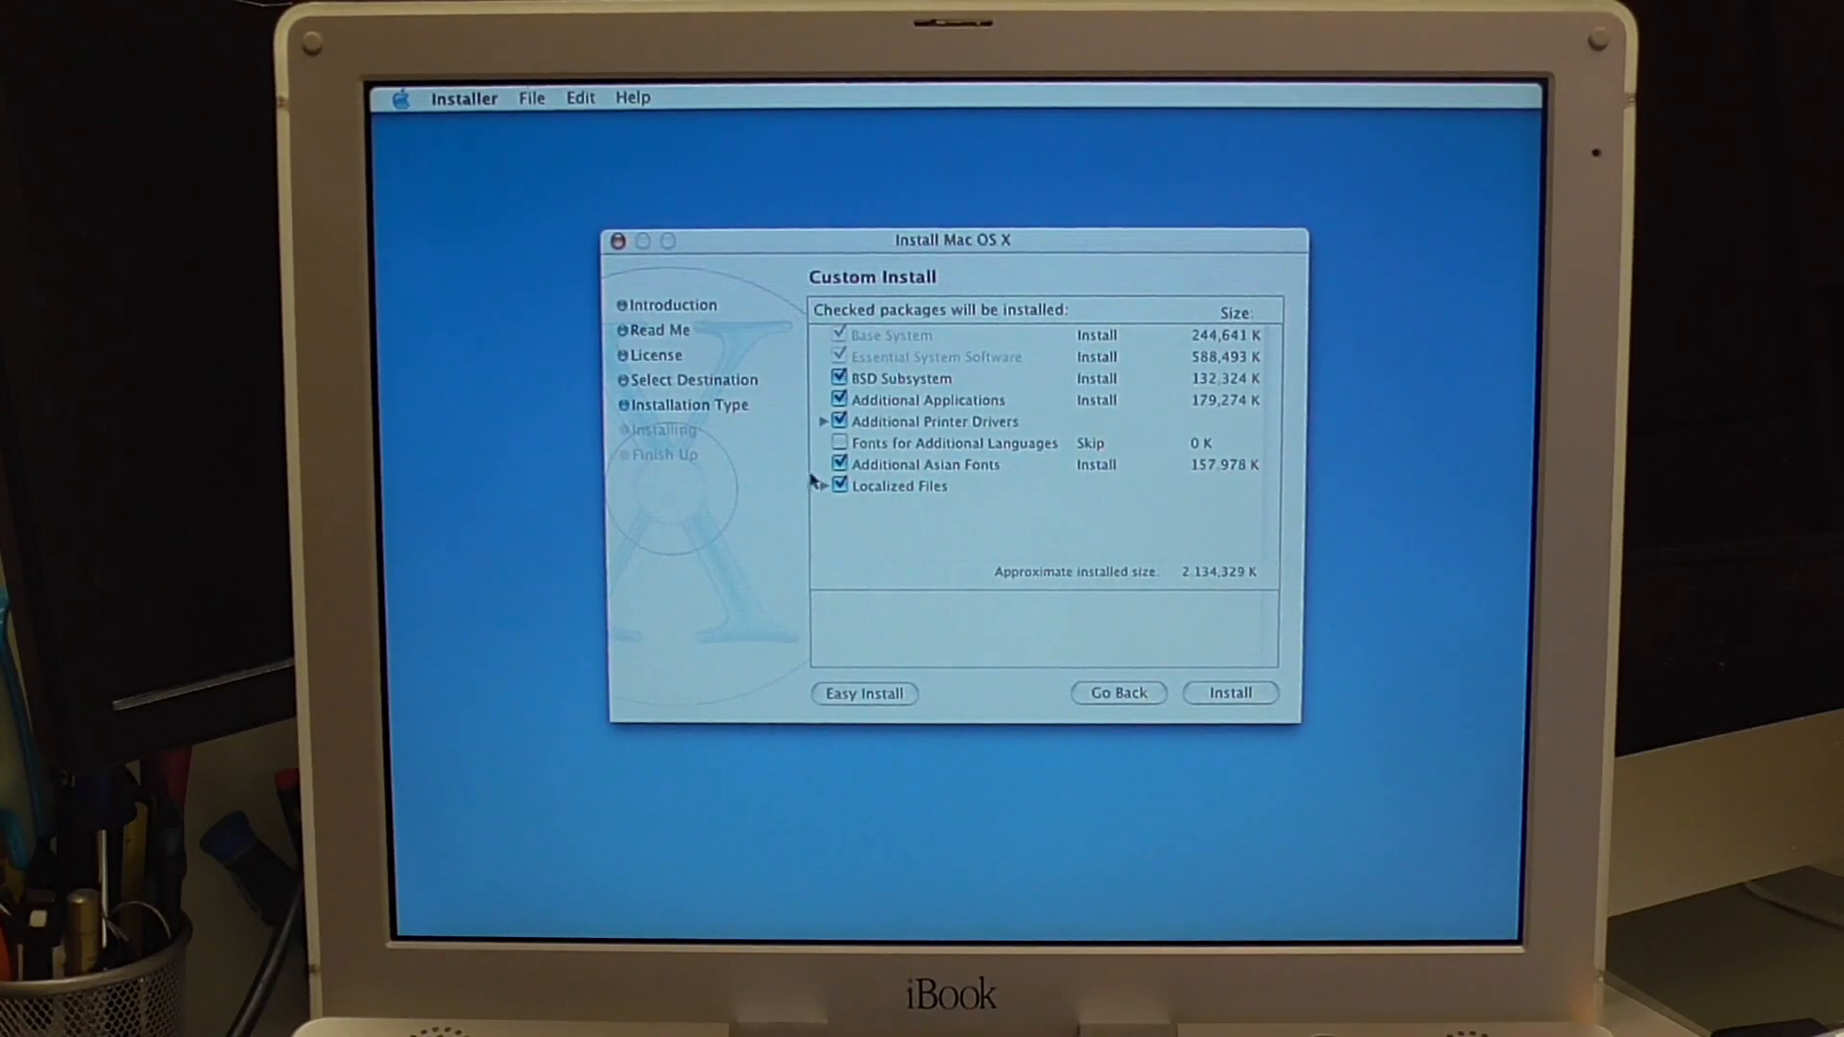
pyautogui.click(839, 465)
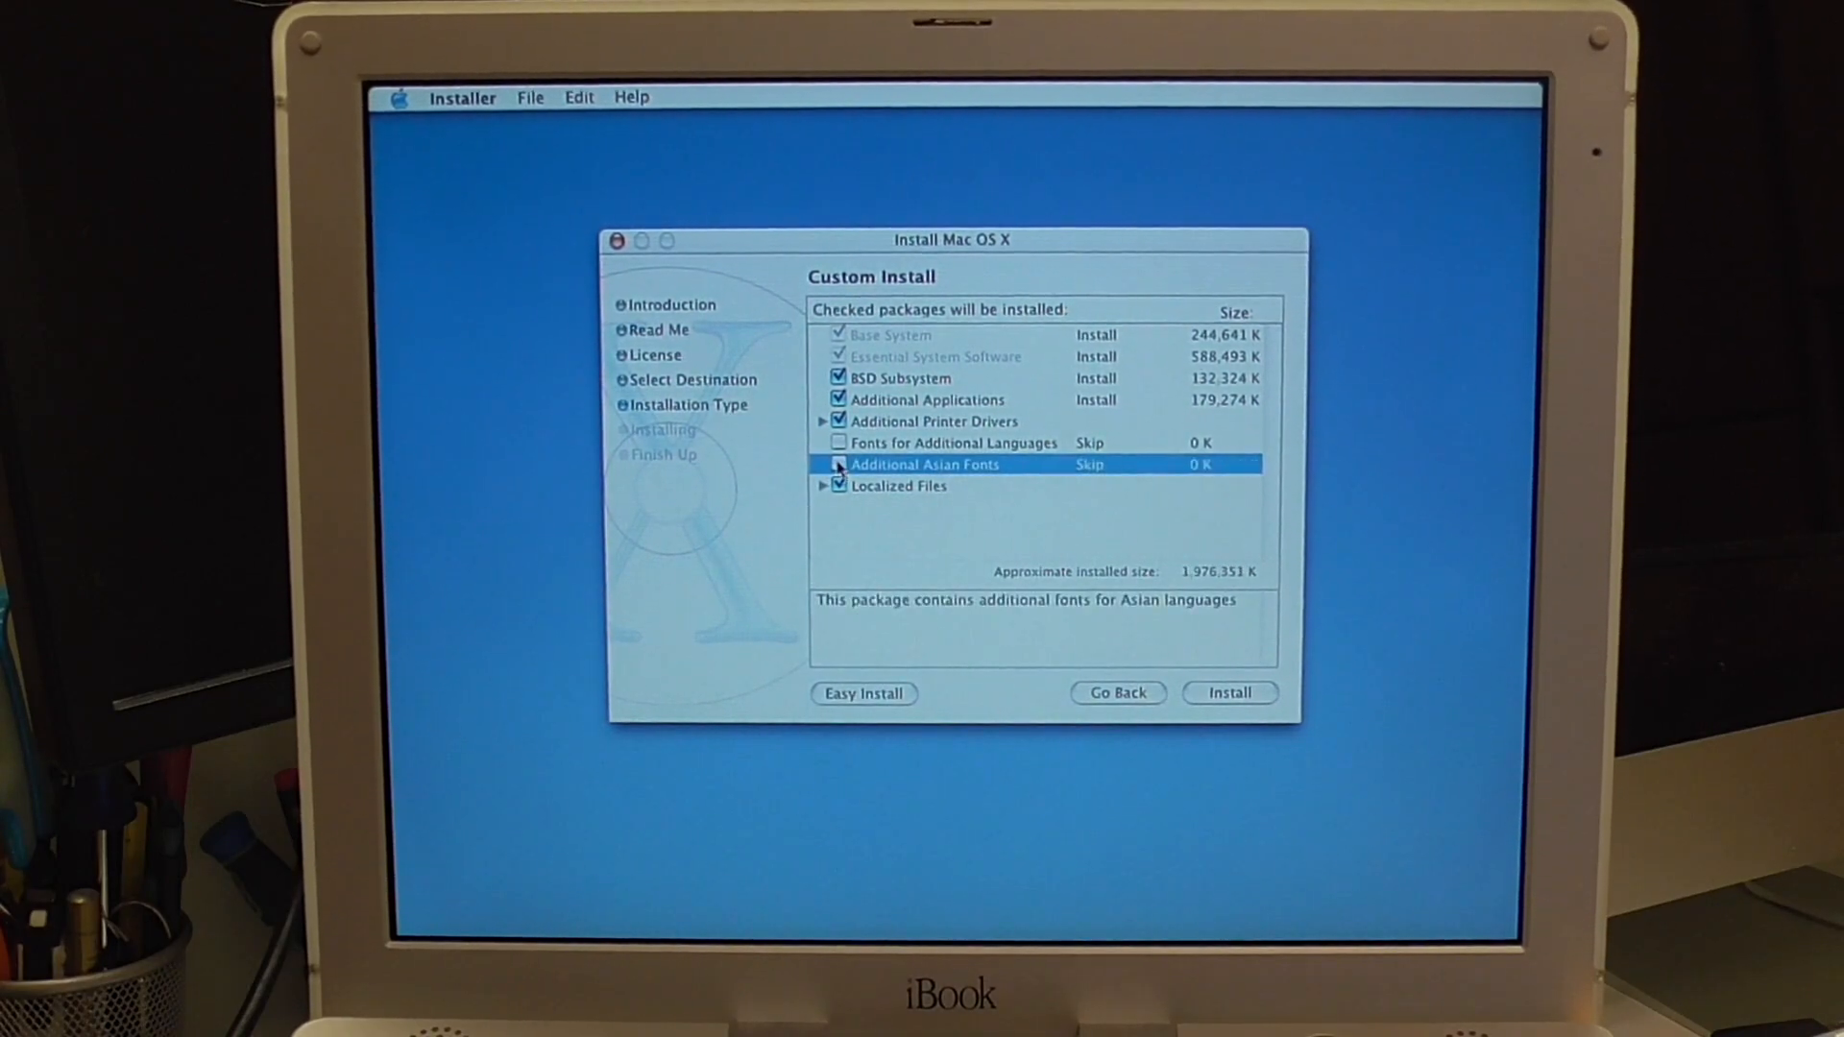
pyautogui.click(822, 486)
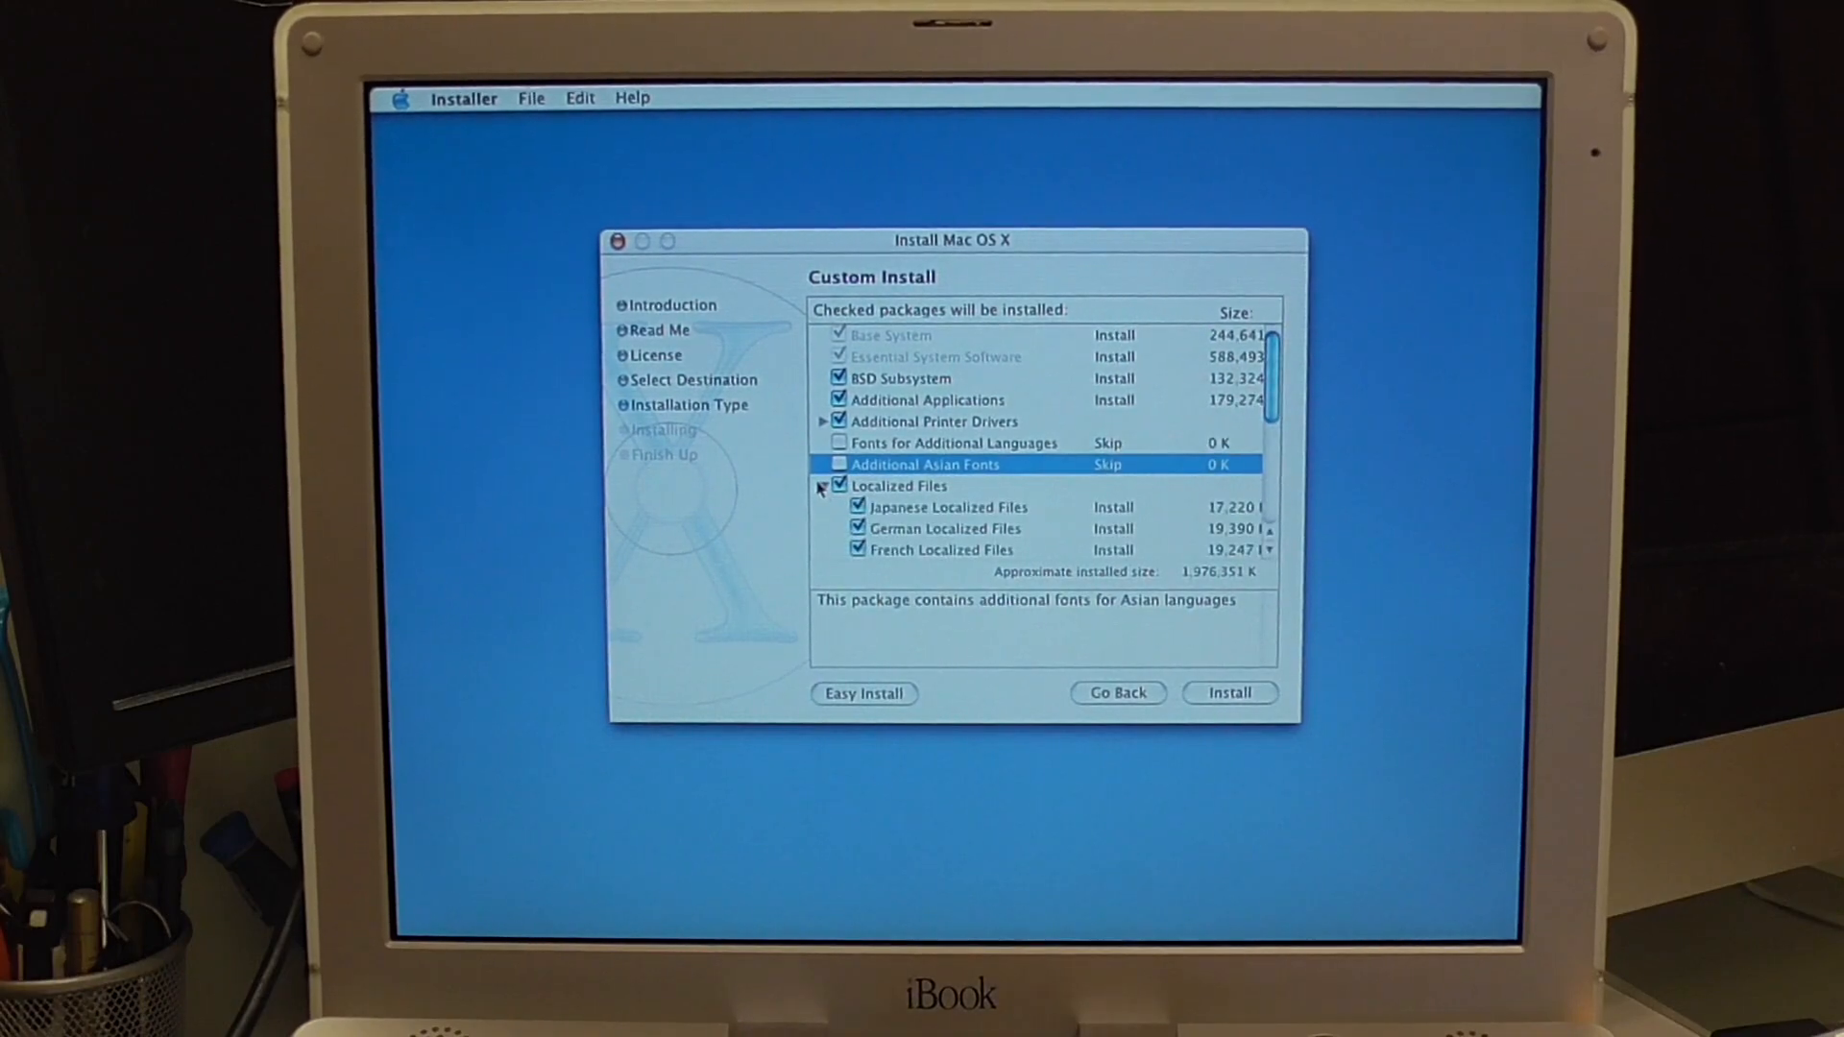
pyautogui.click(840, 486)
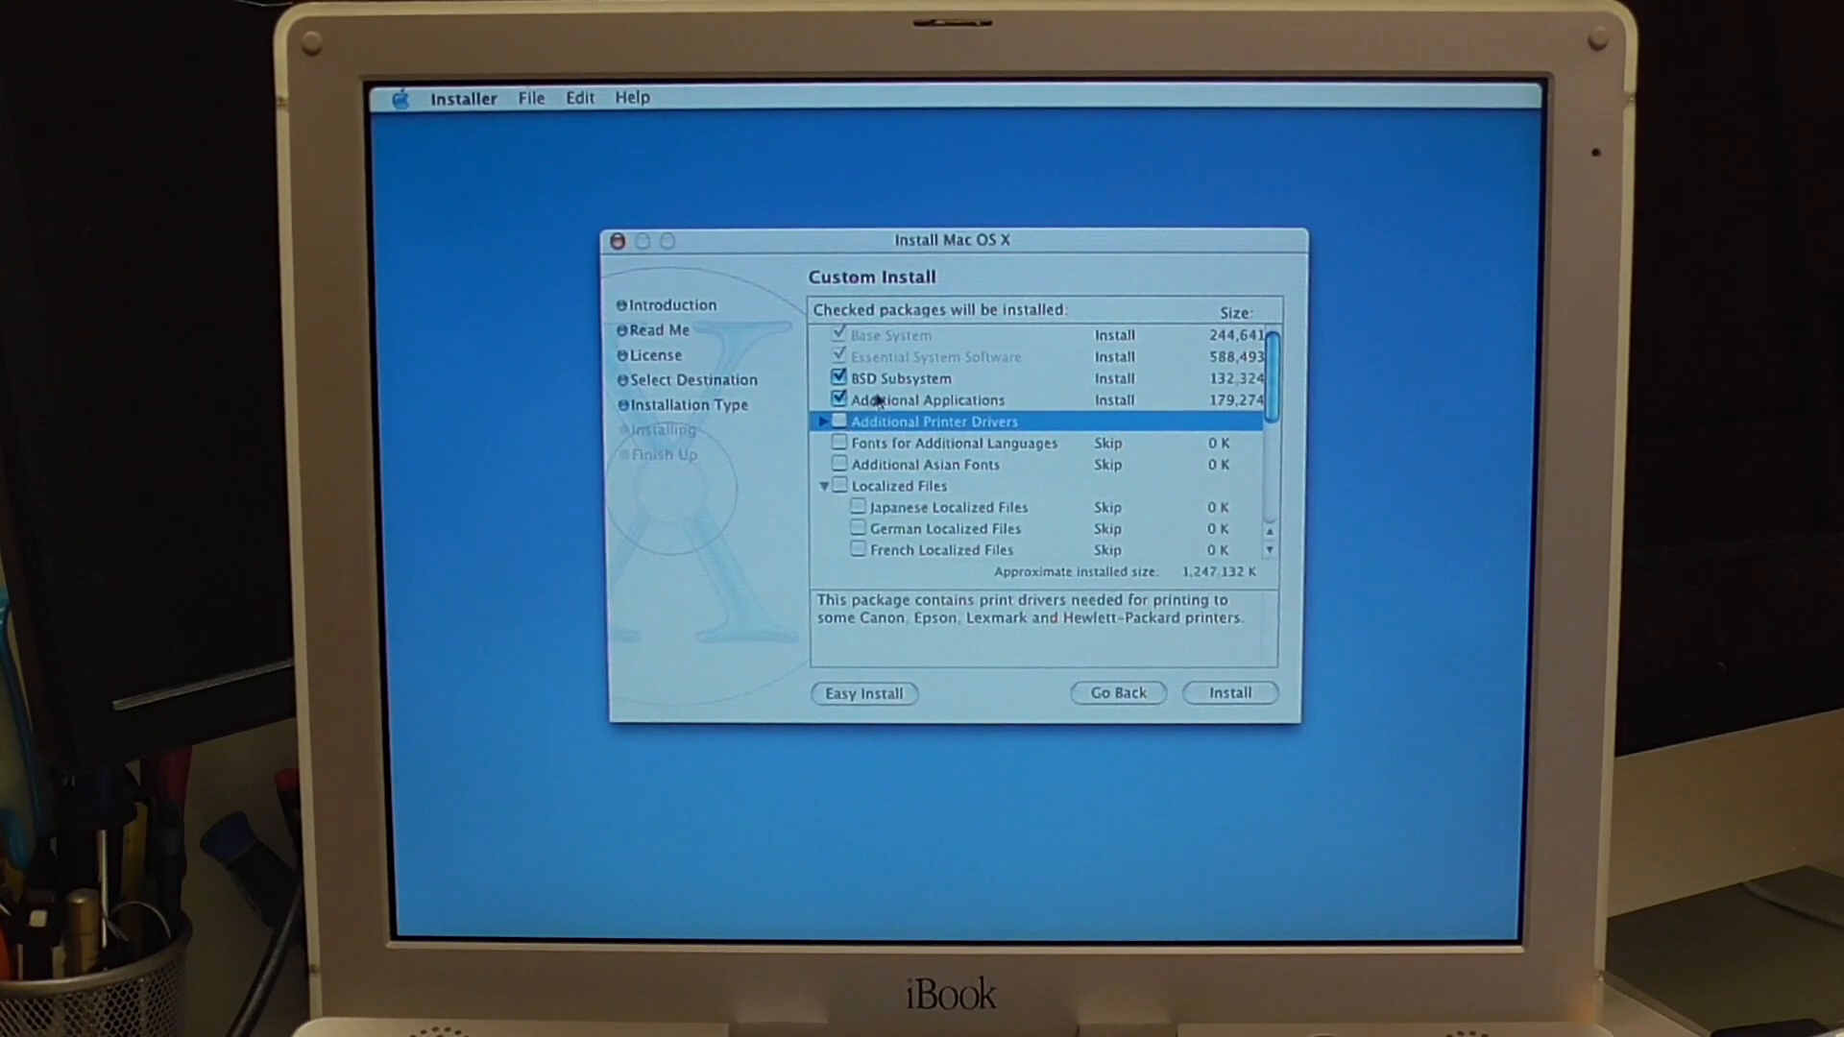
pyautogui.moveTo(905, 388)
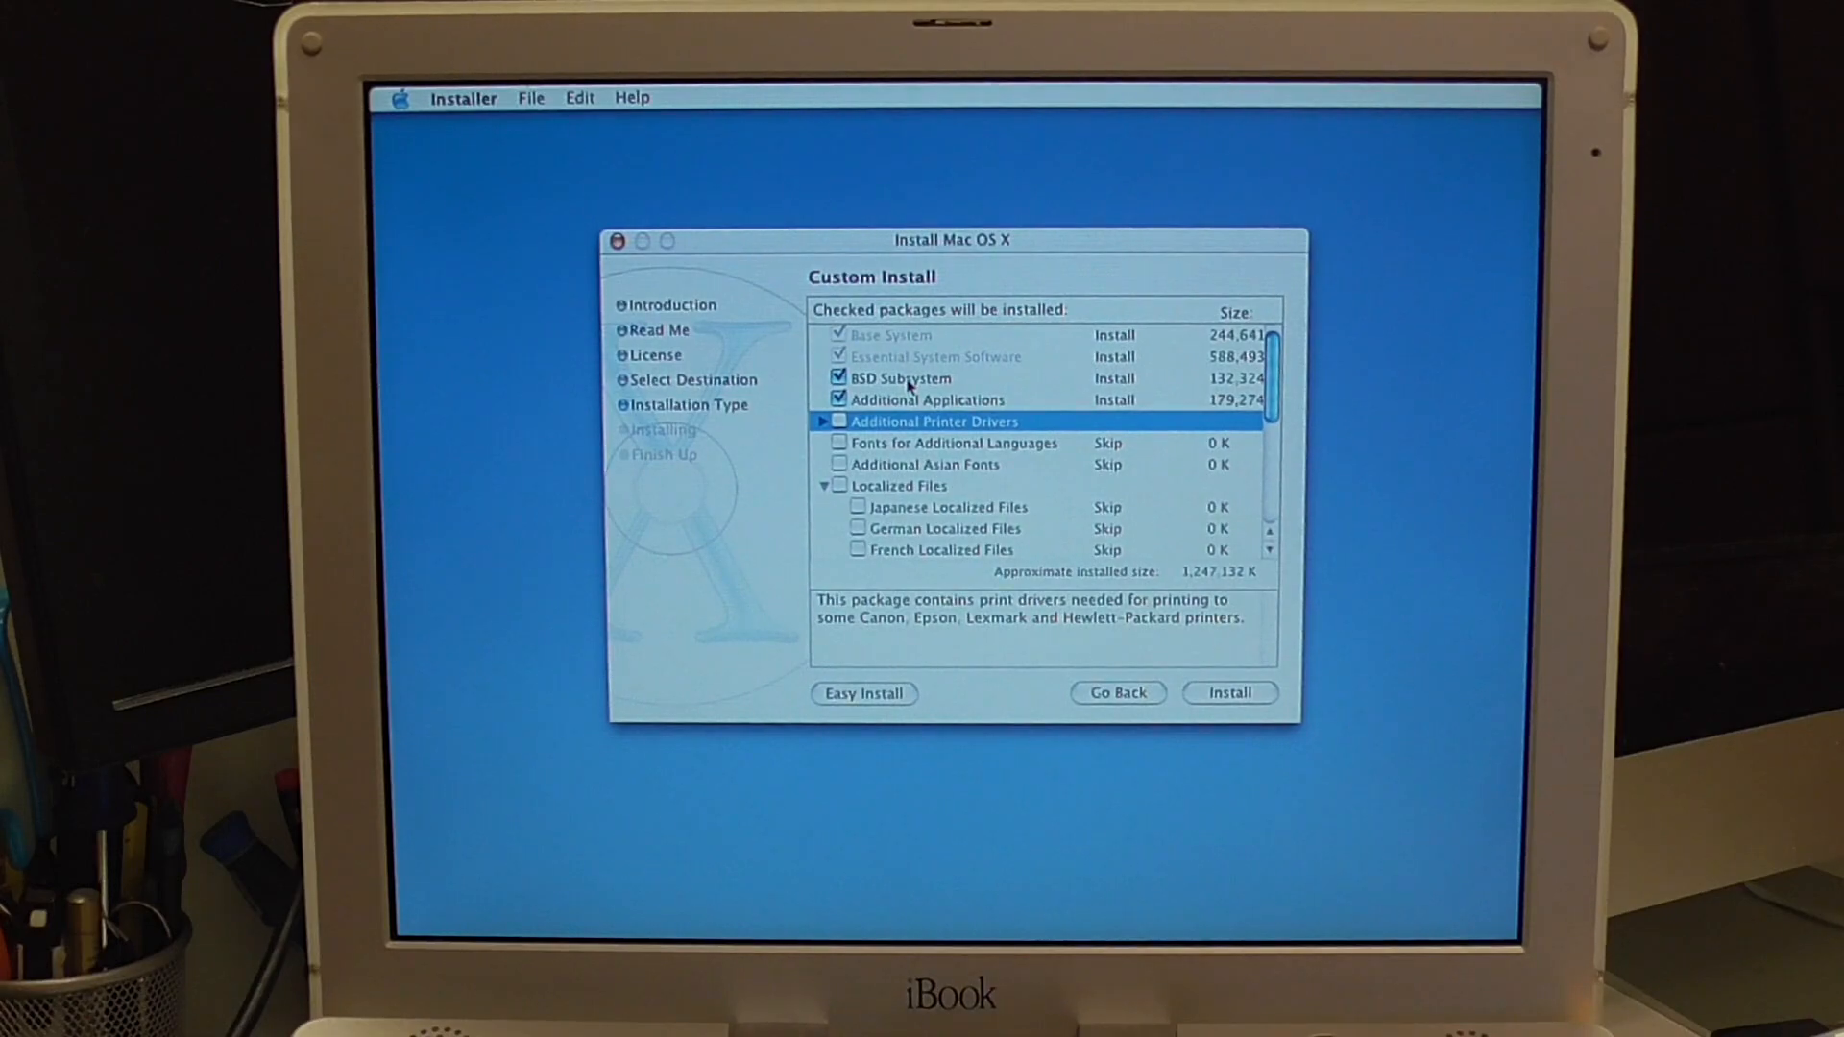
pyautogui.moveTo(1250, 685)
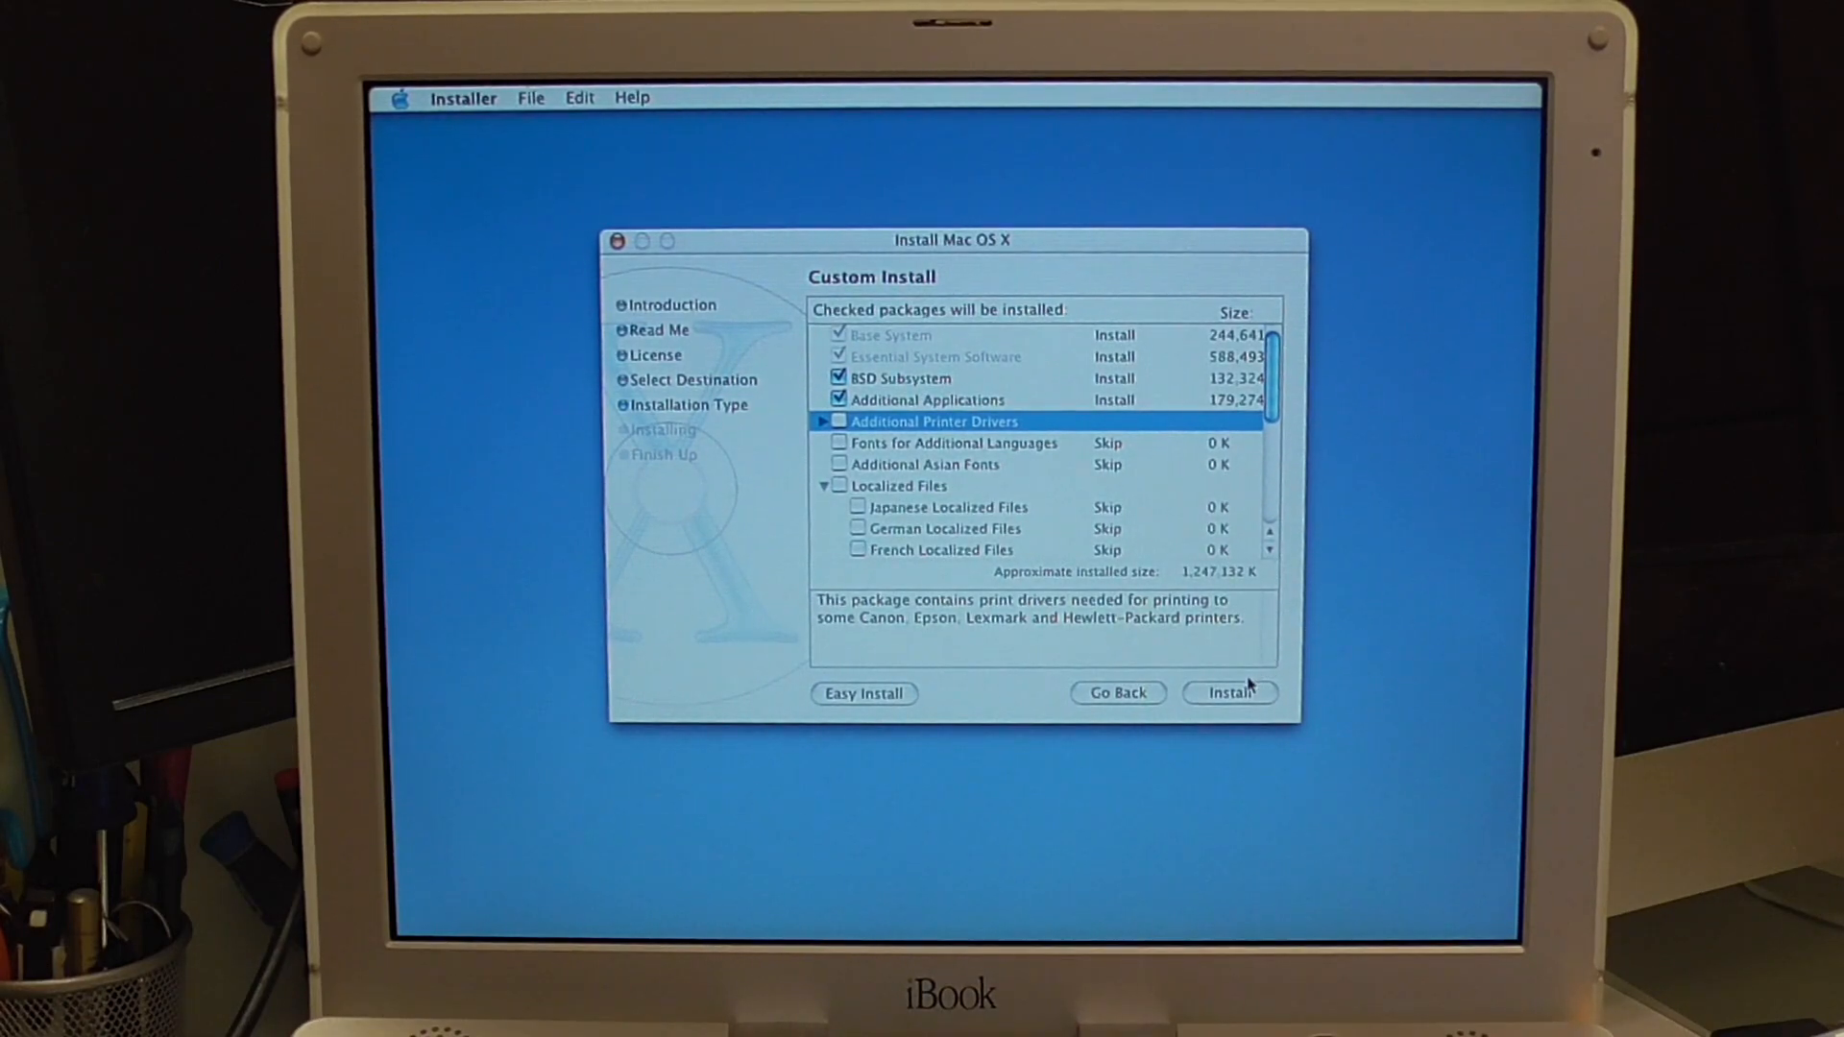
pyautogui.moveTo(1218, 580)
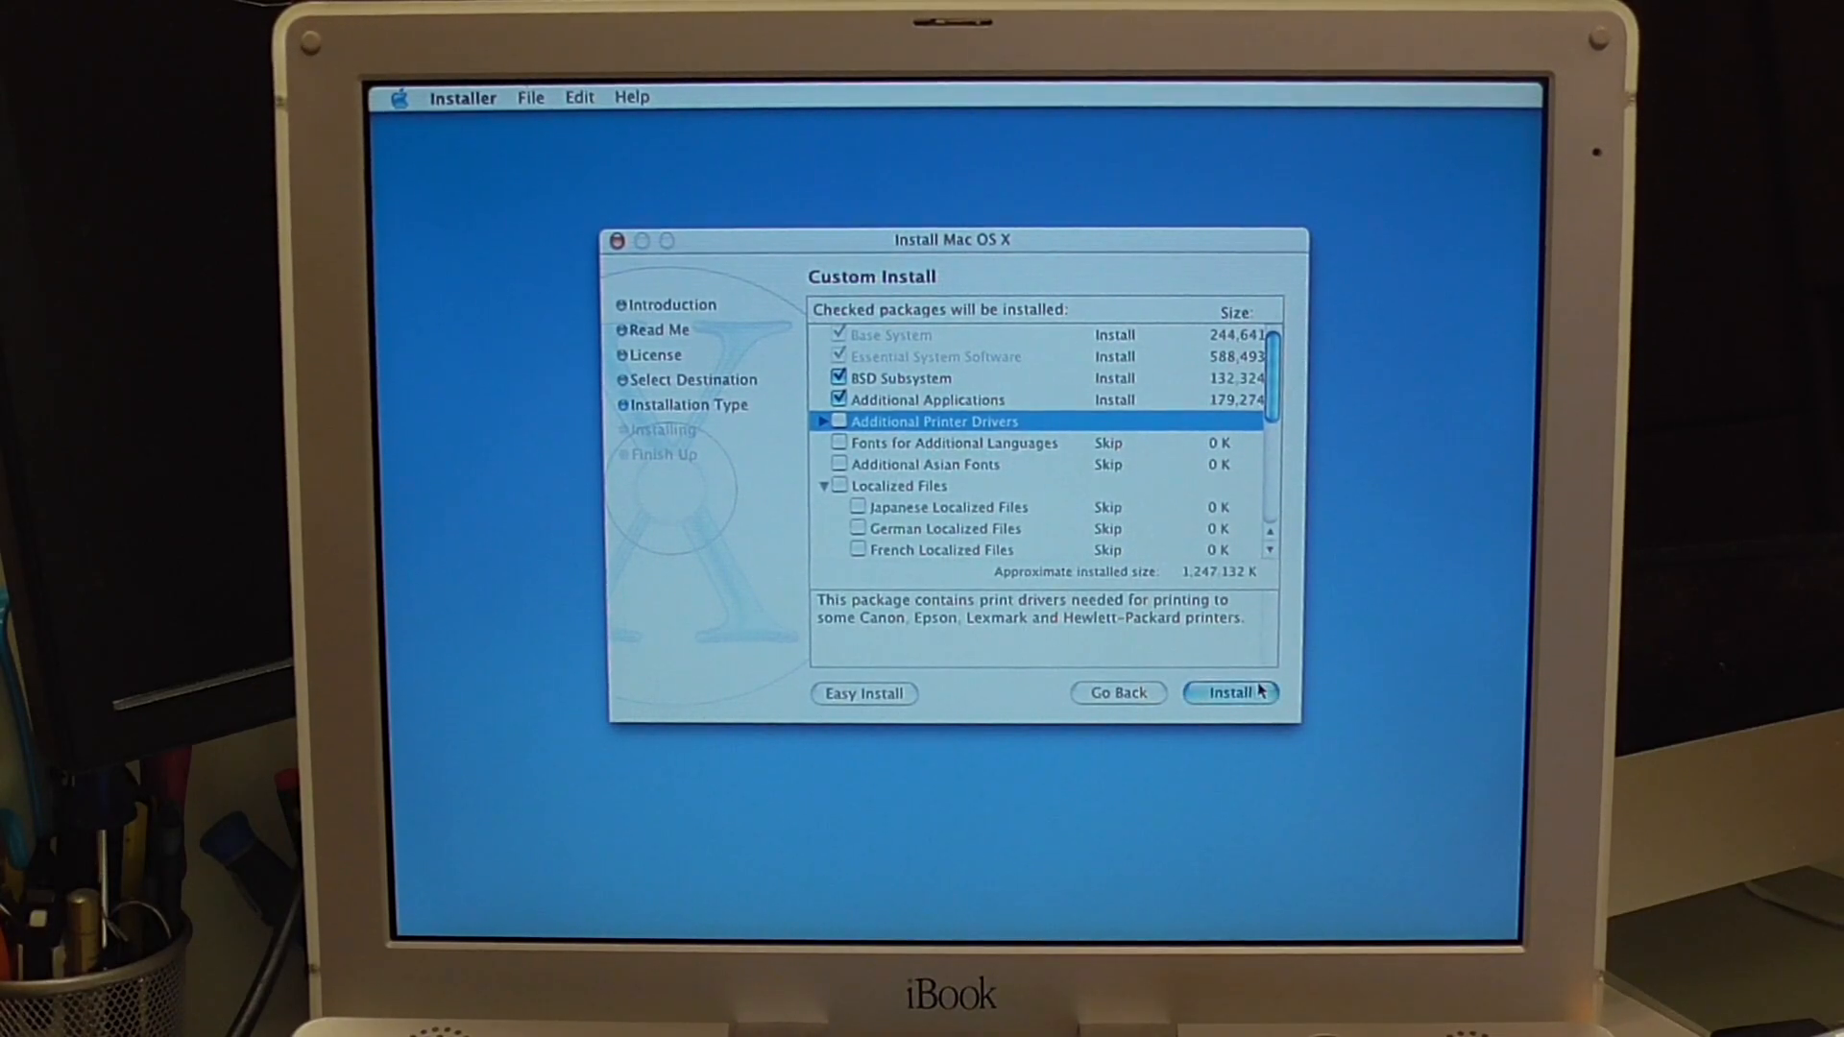
pyautogui.click(1229, 693)
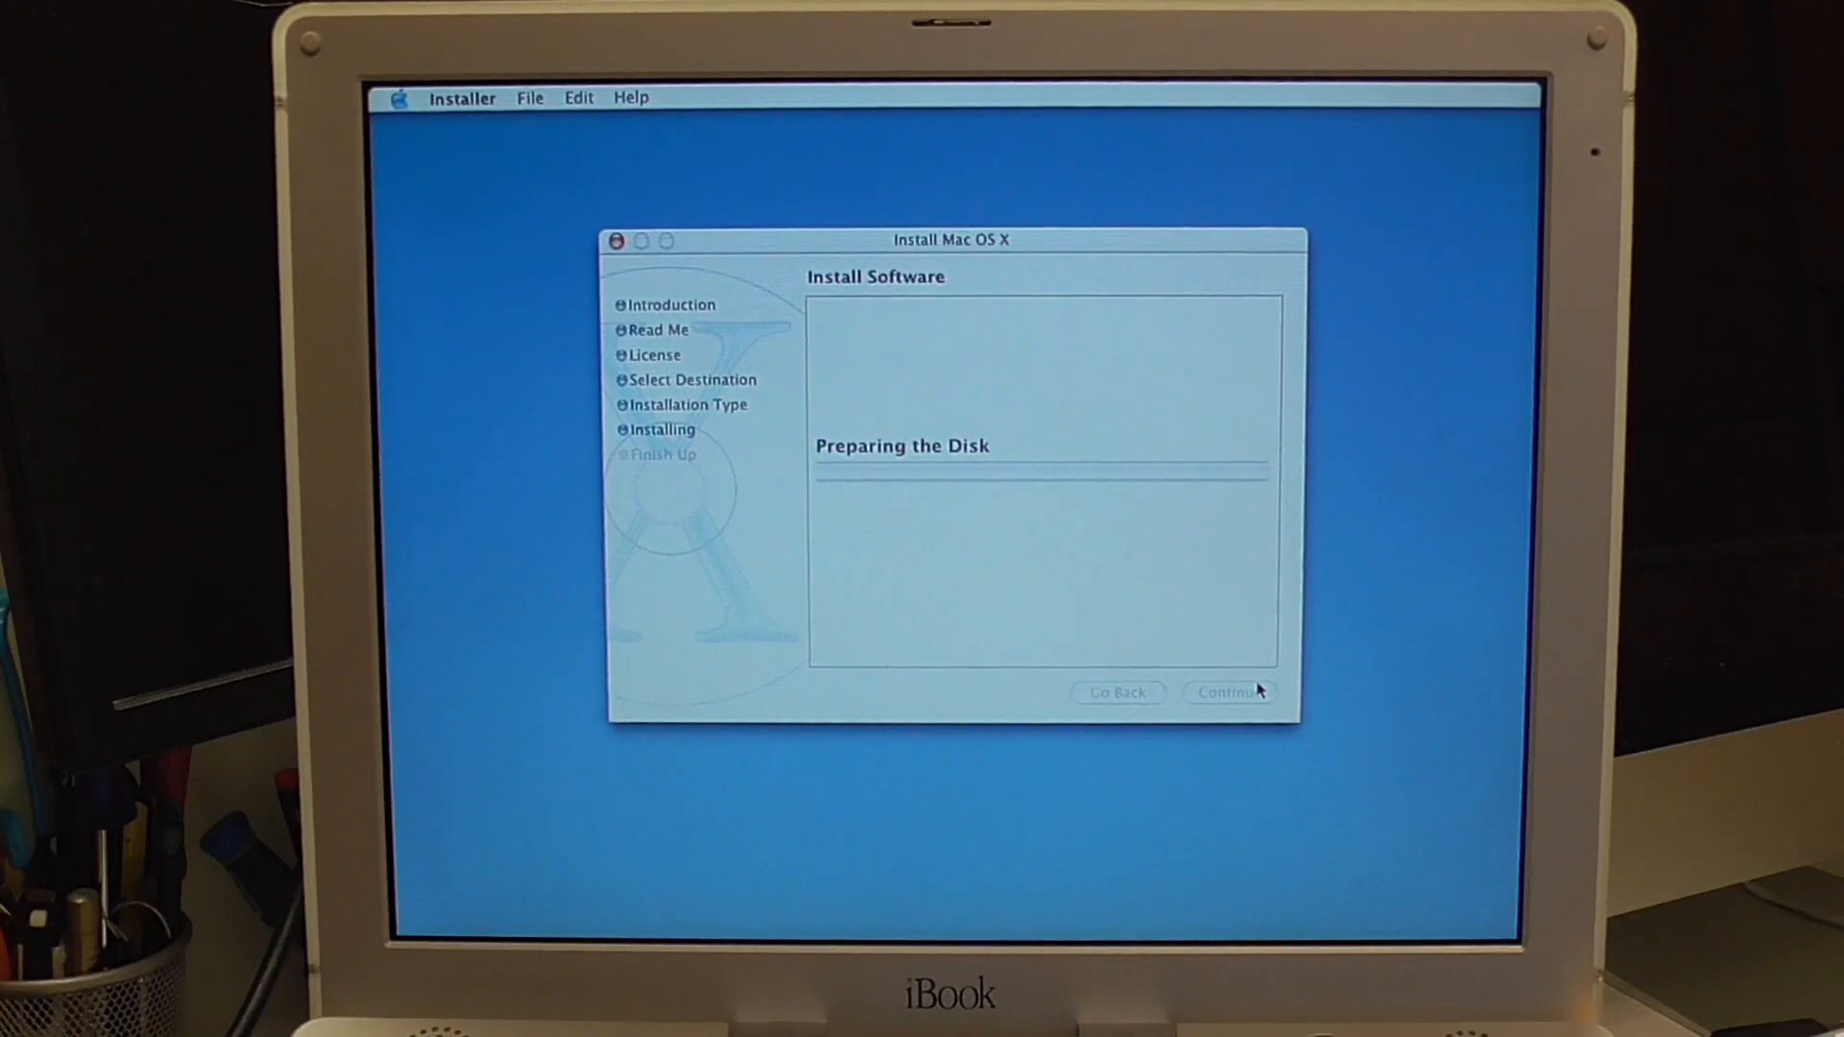
pyautogui.moveTo(1199, 647)
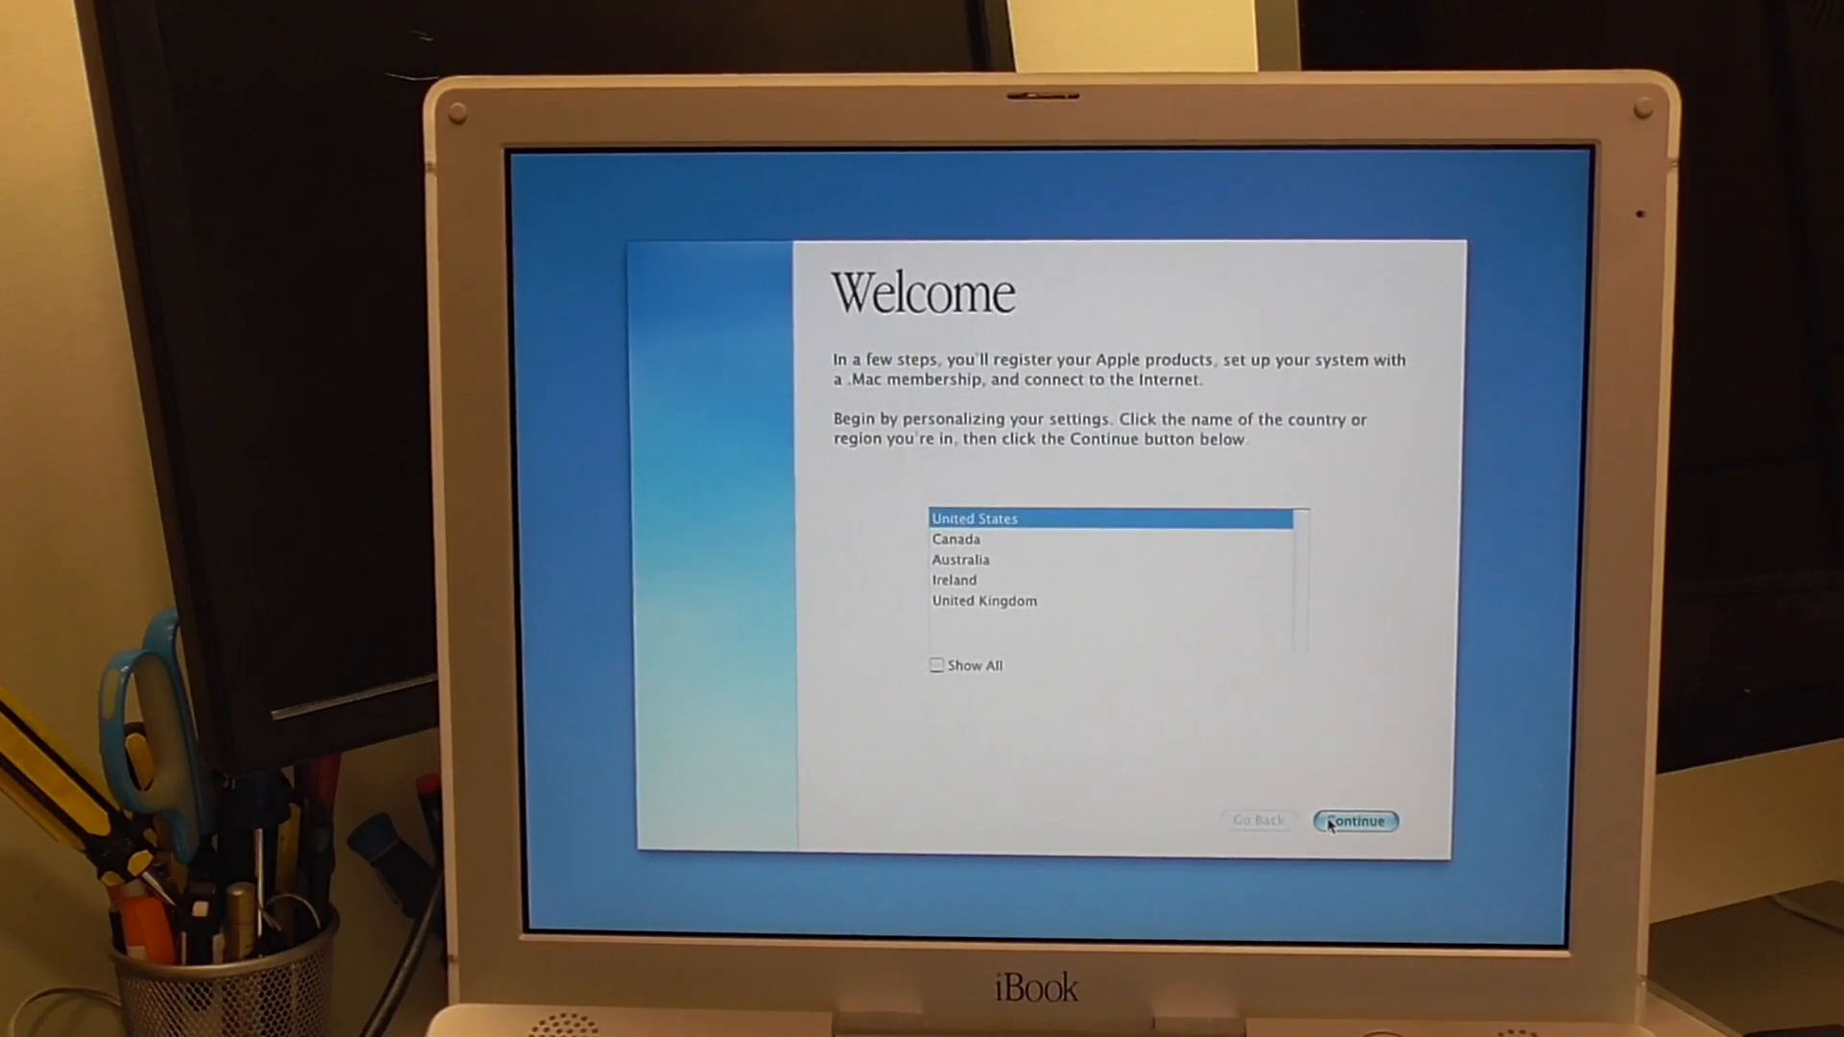
# - Accept United States, choose the German keyboard layout from the full list, and skip registration
pyautogui.click(1354, 820)
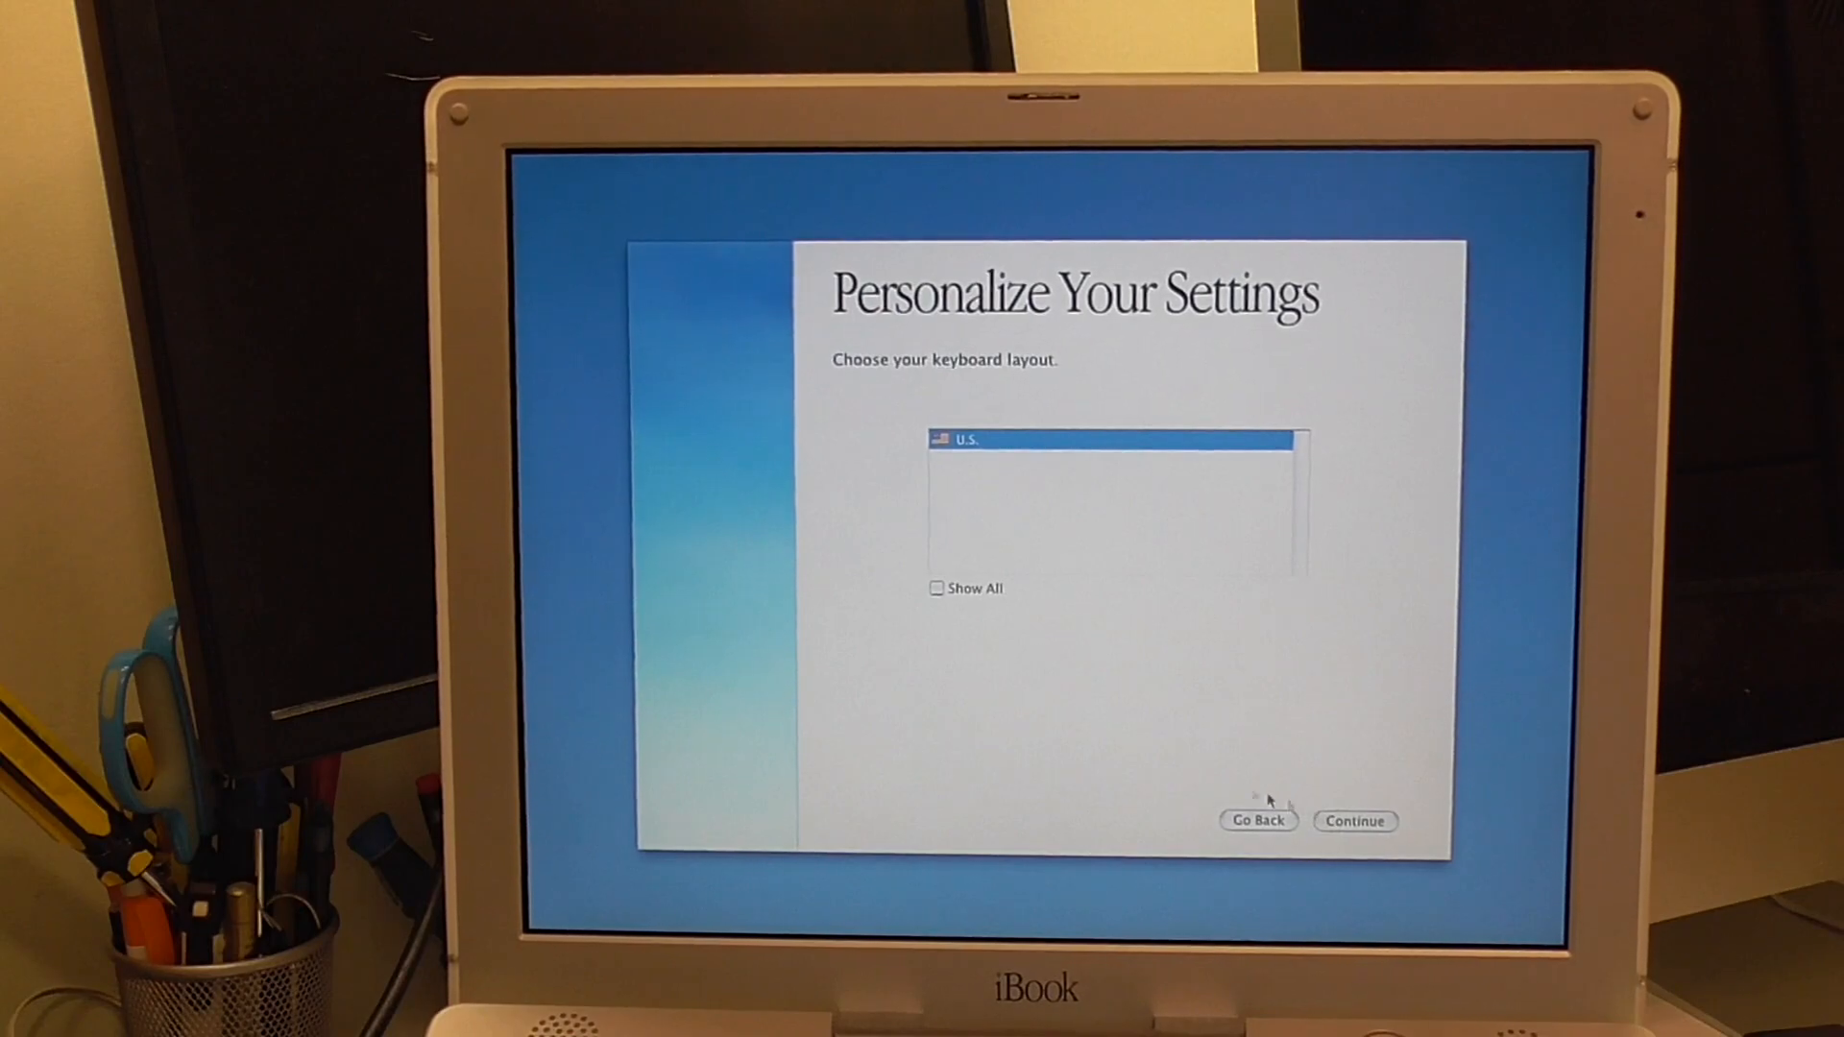
pyautogui.click(937, 588)
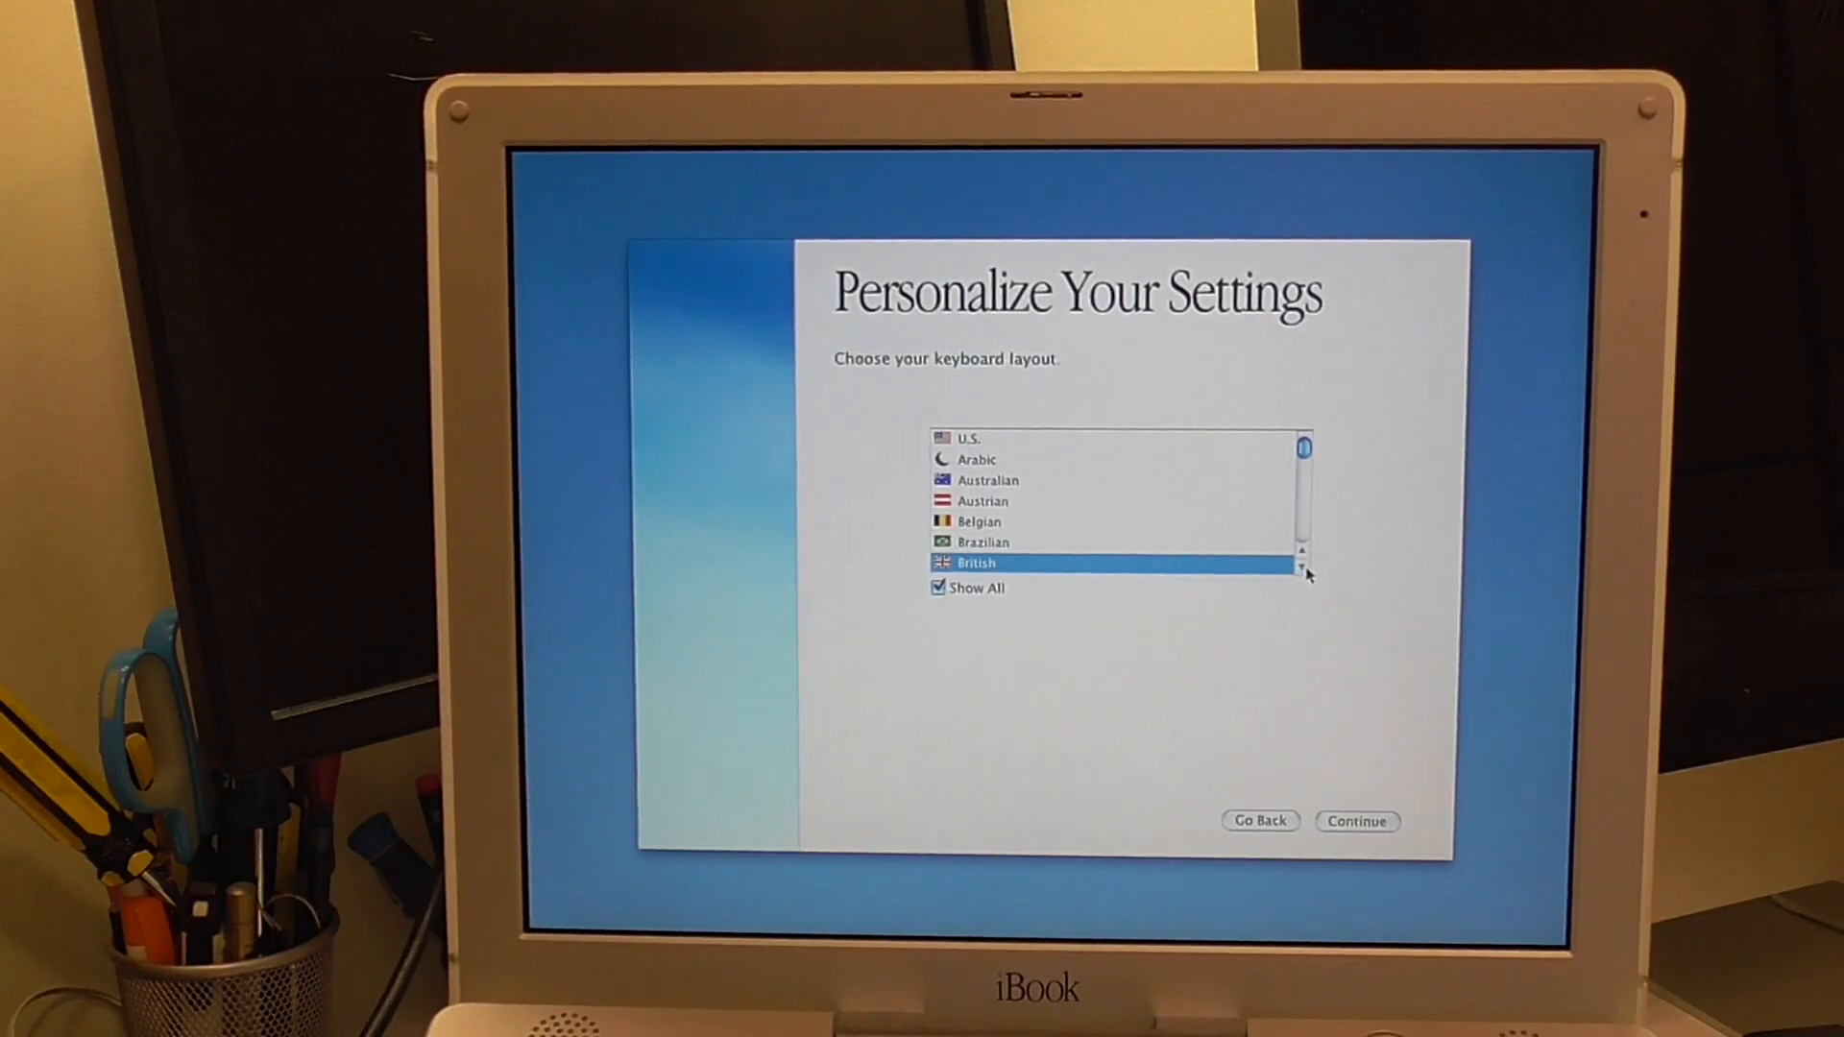
pyautogui.scroll(-3)
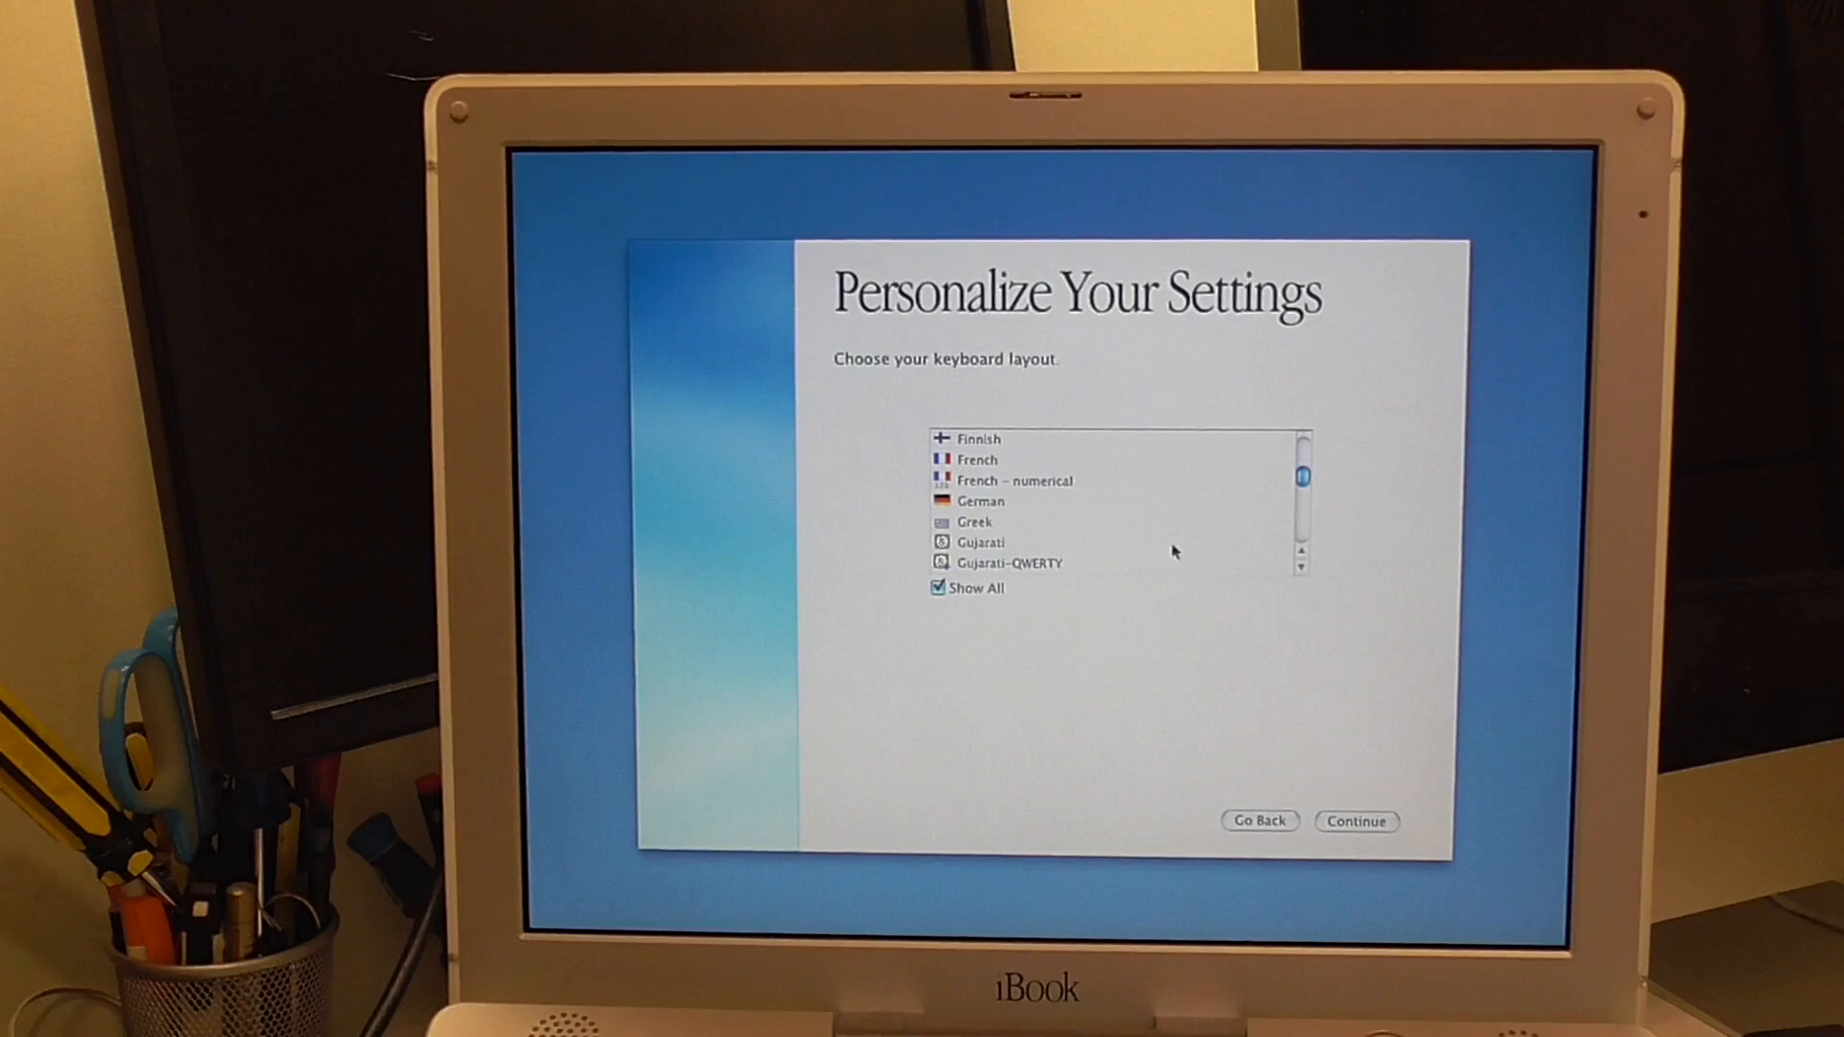
pyautogui.click(979, 499)
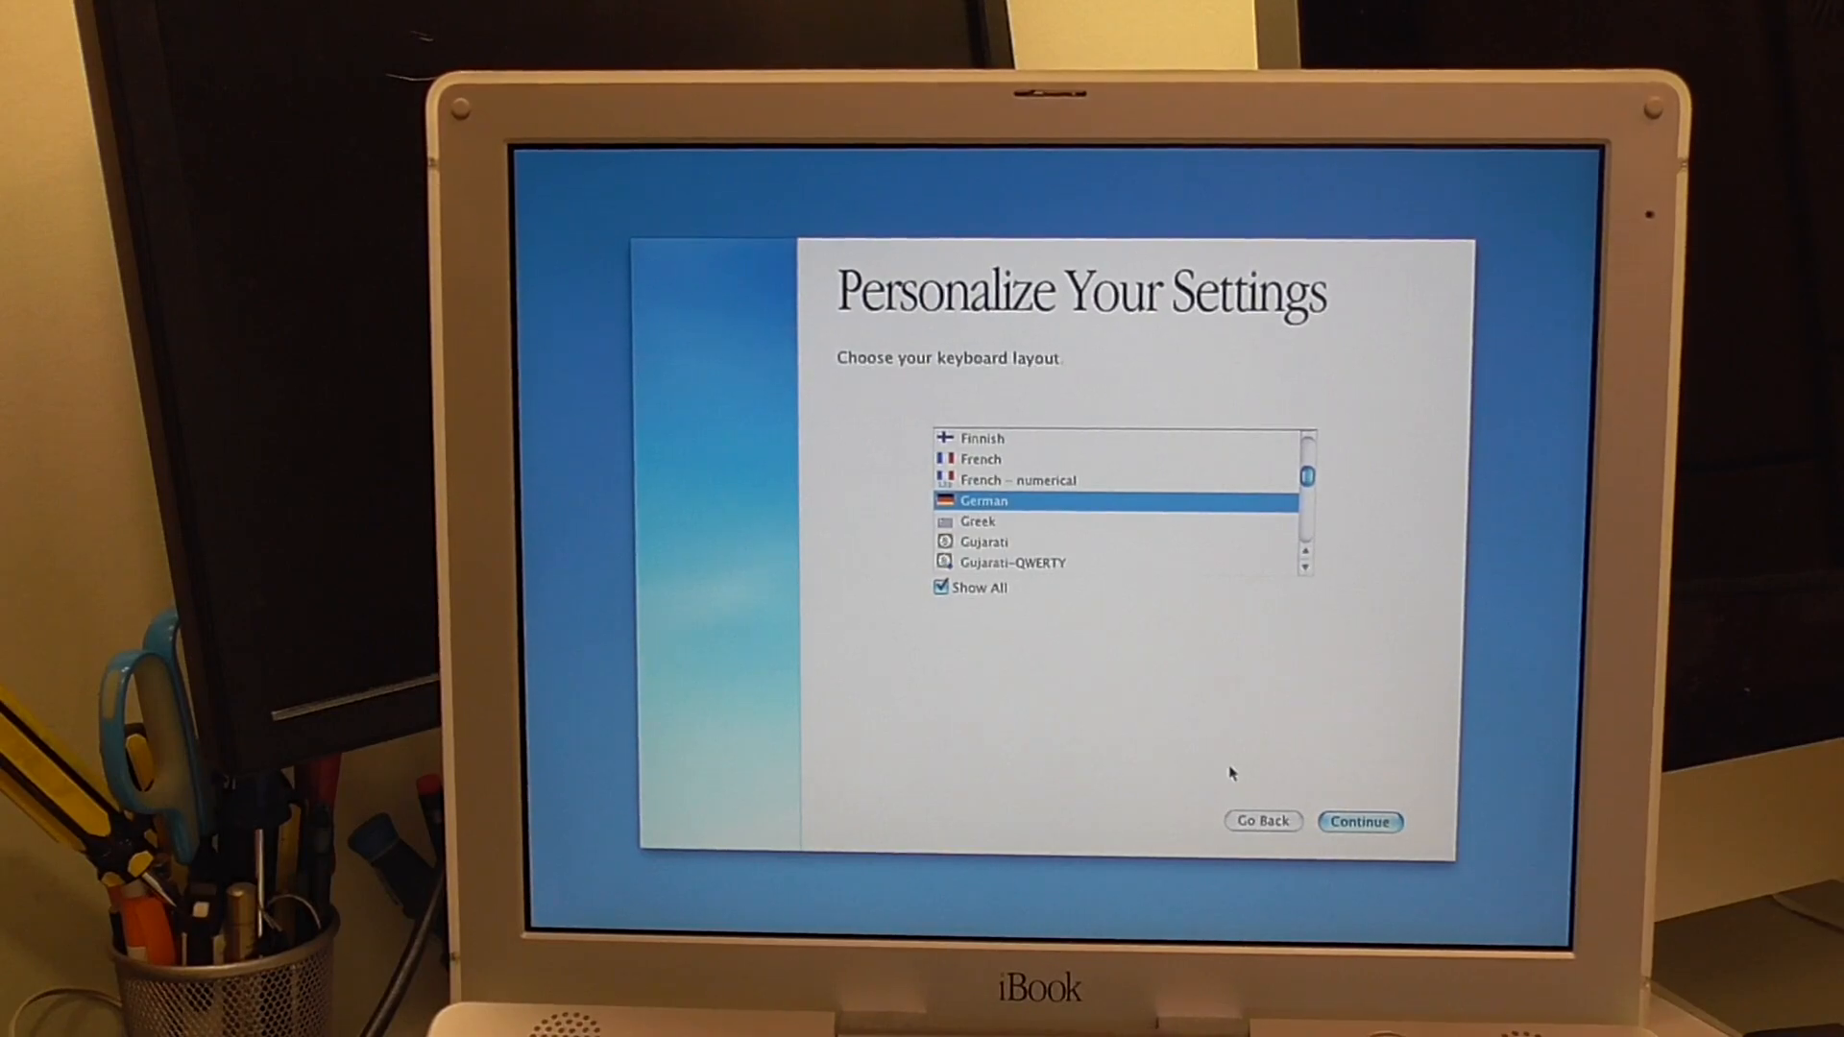
pyautogui.click(1360, 820)
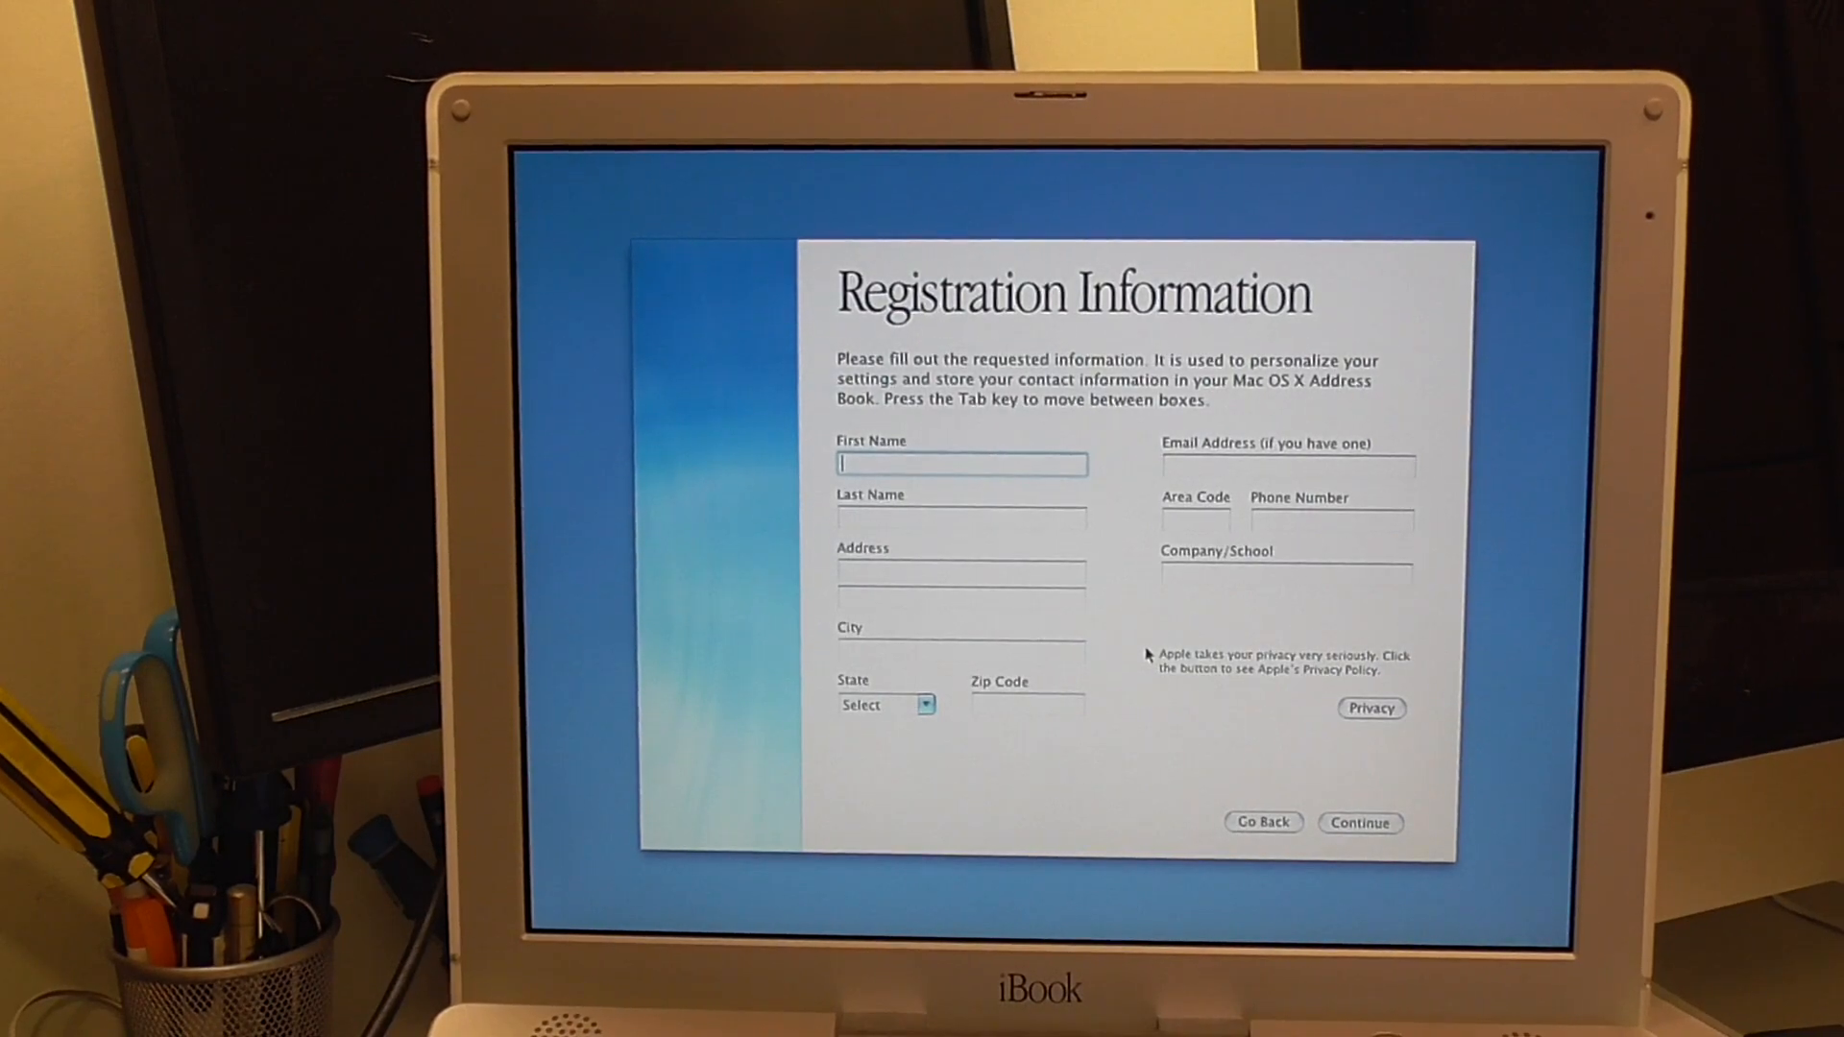
pyautogui.click(1360, 822)
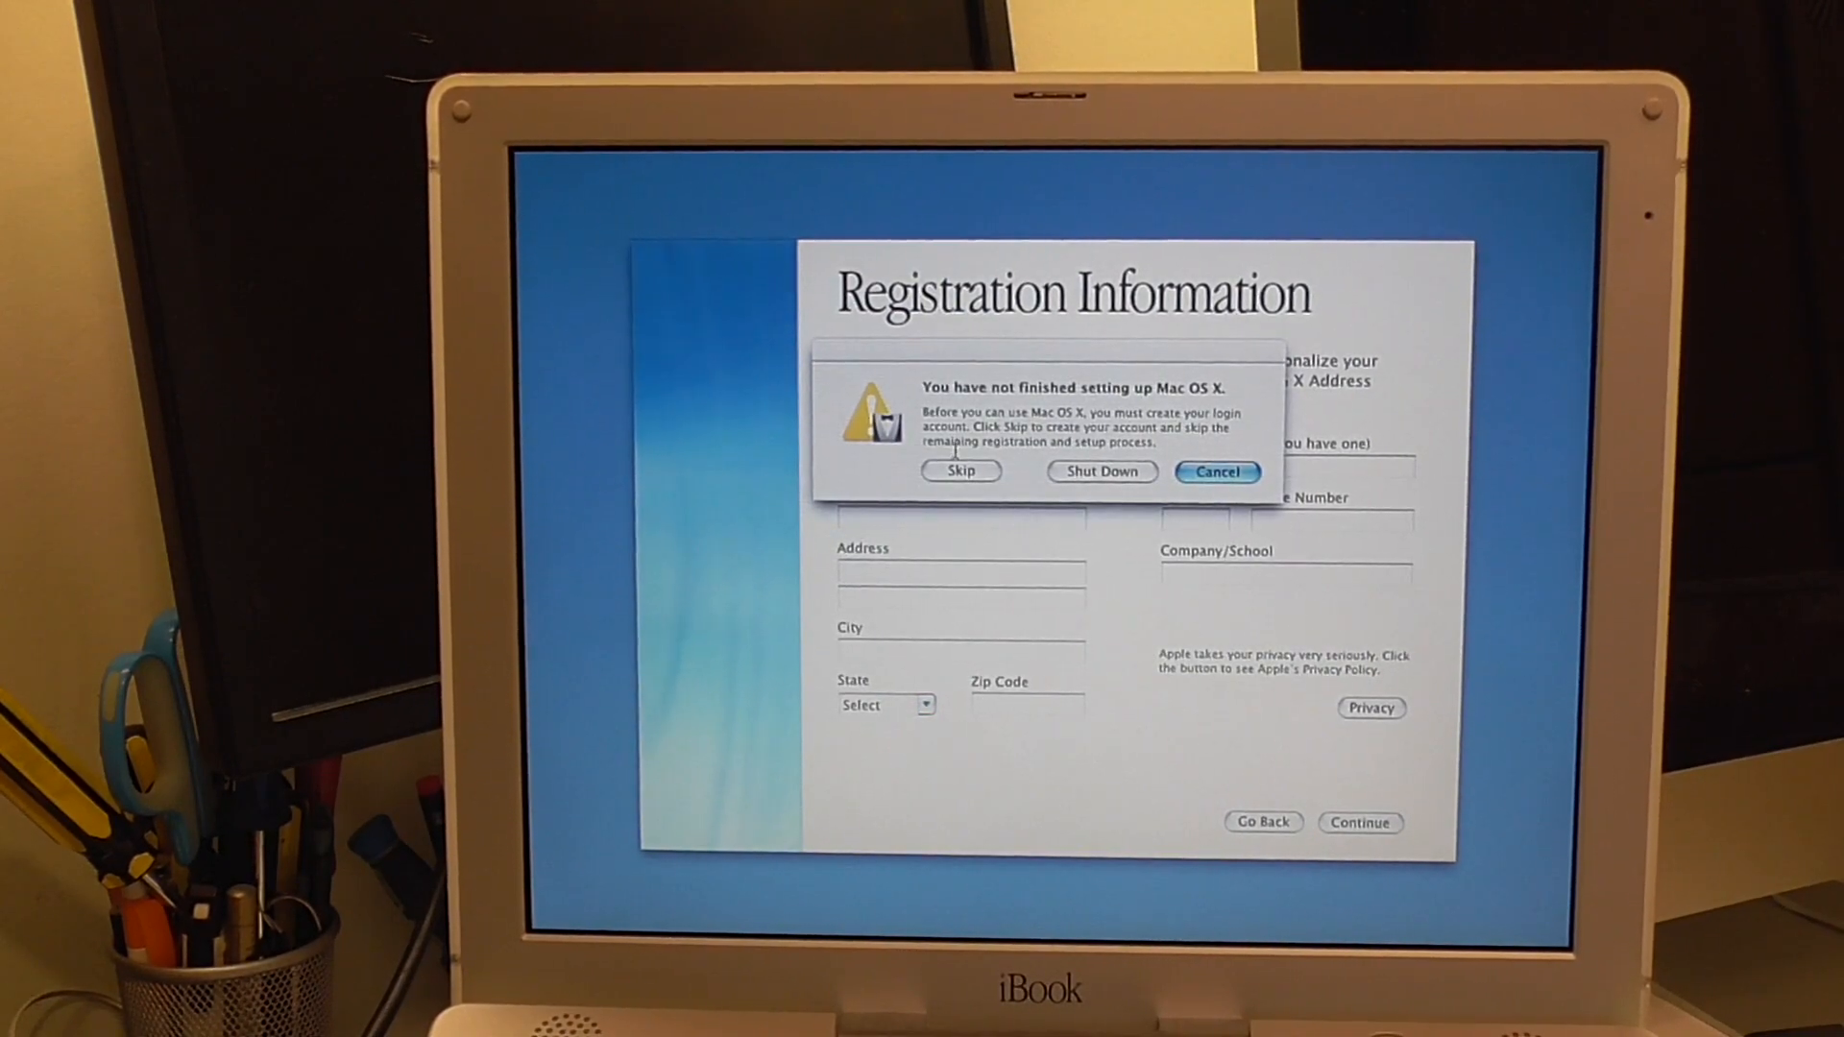
pyautogui.click(1216, 472)
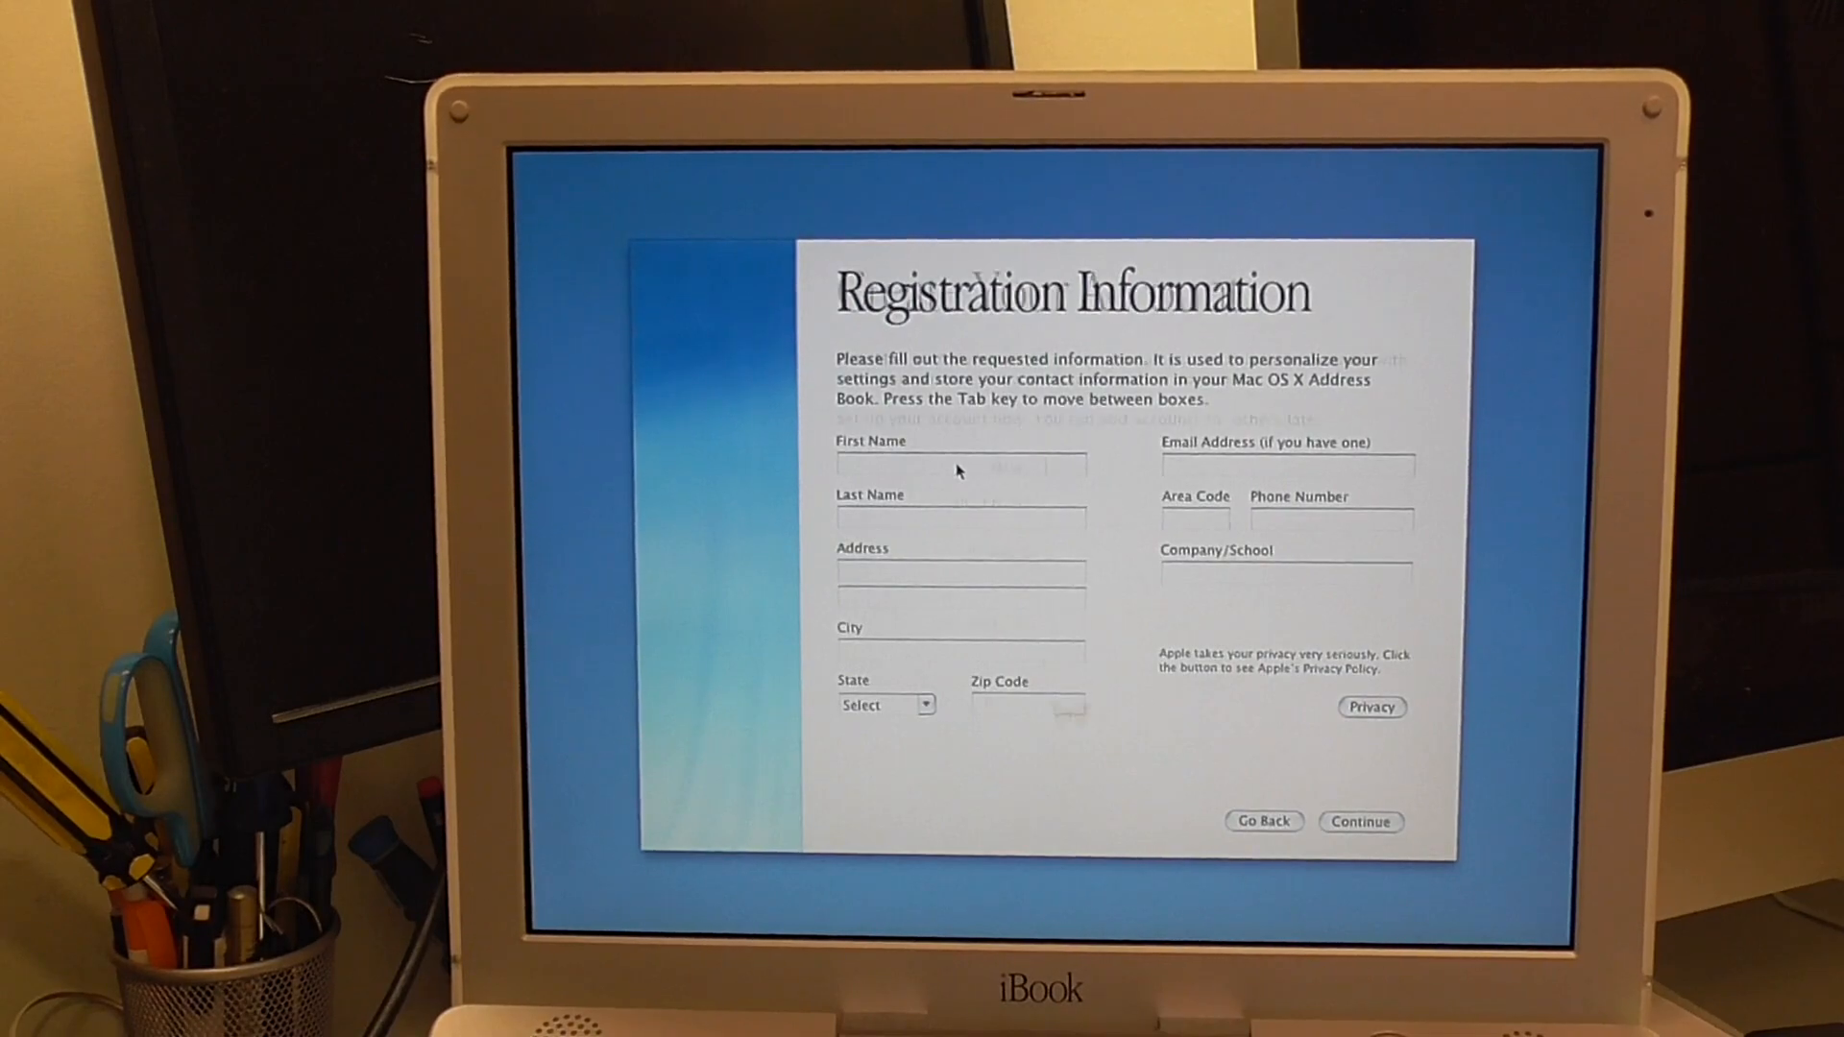
# - Create the account 'Jack Parameter' with no password, accepting the no-password warning
pyautogui.click(1360, 820)
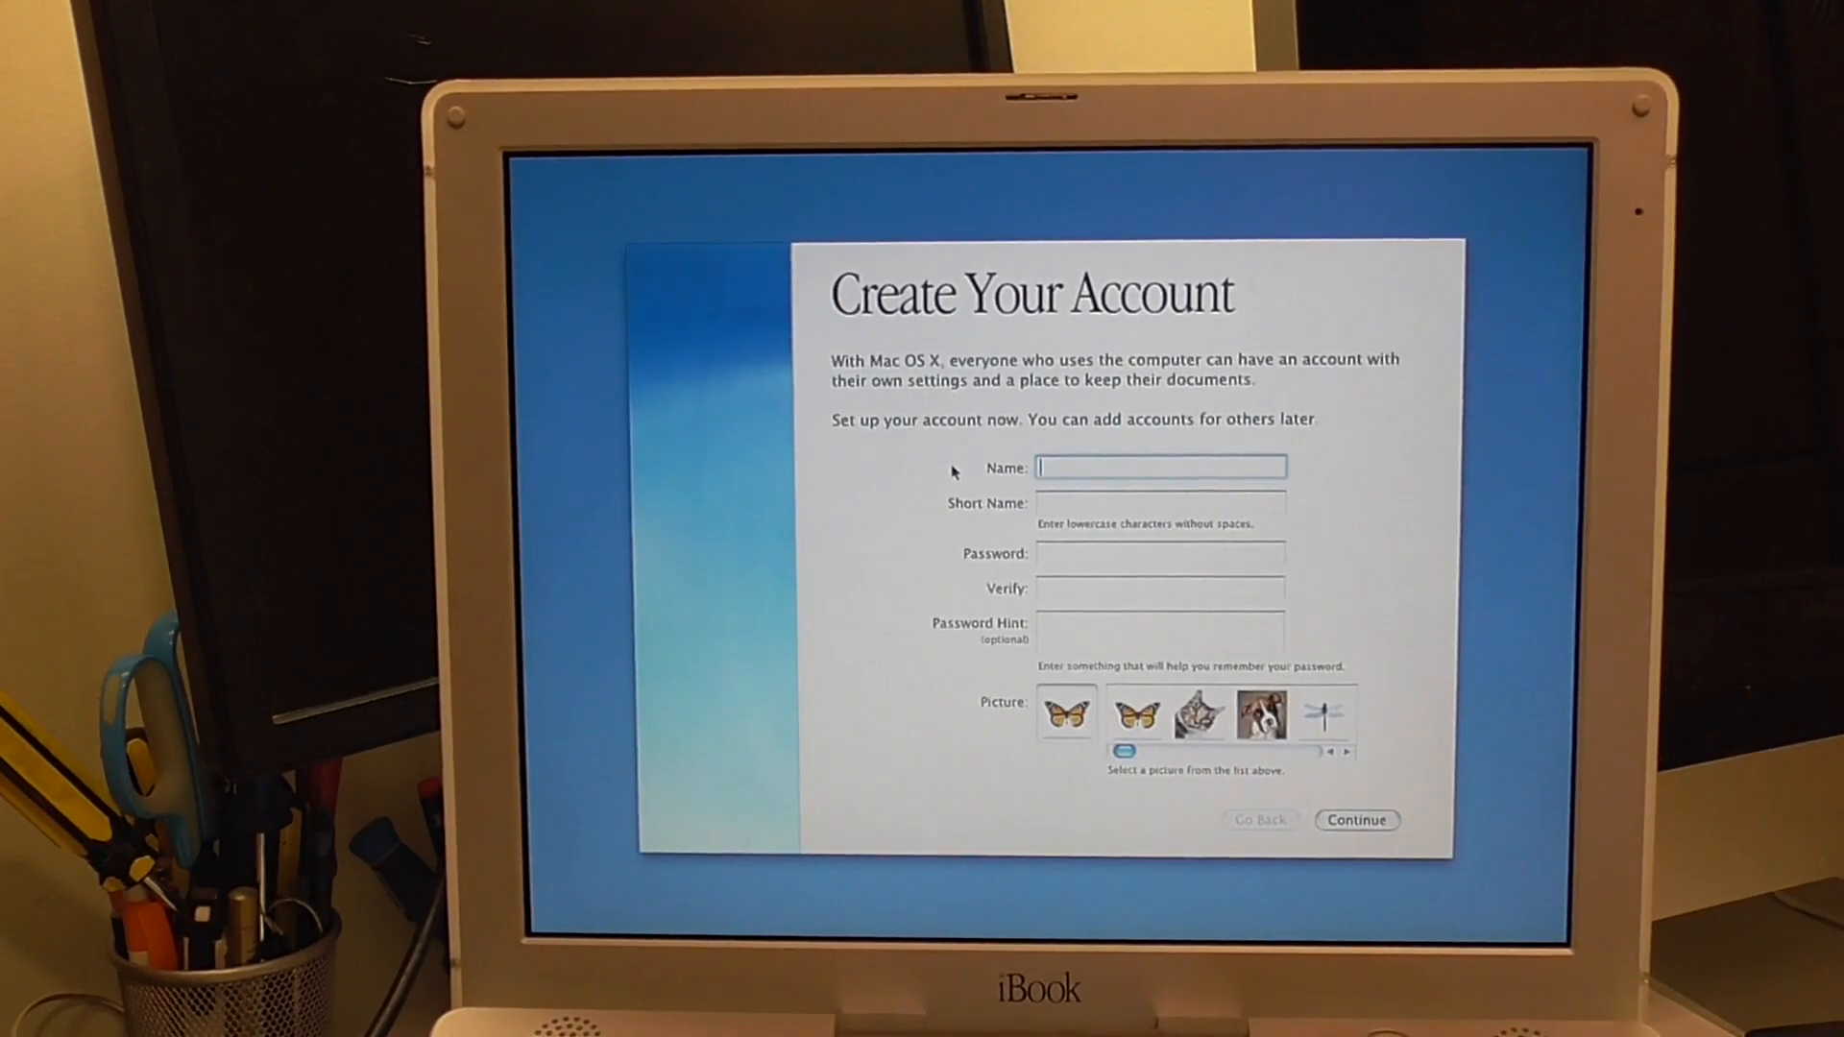
pyautogui.write('Jack Parameter')
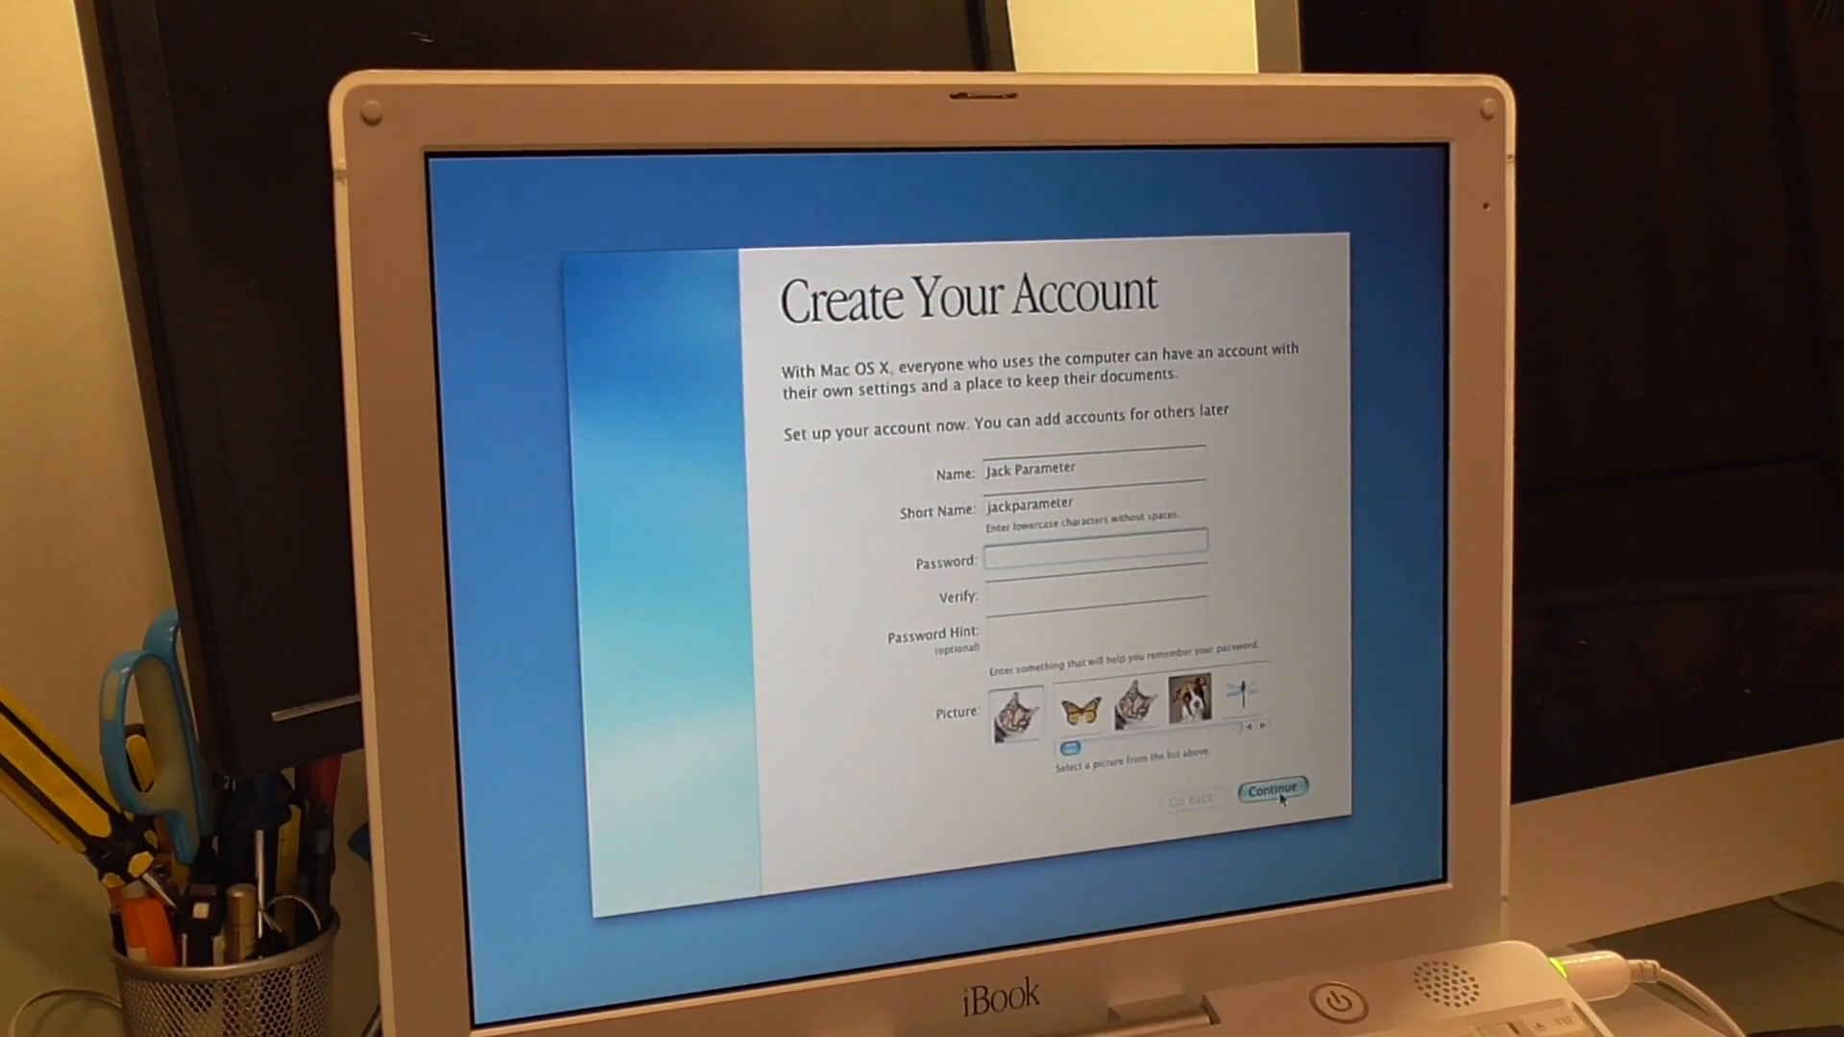
pyautogui.click(1271, 788)
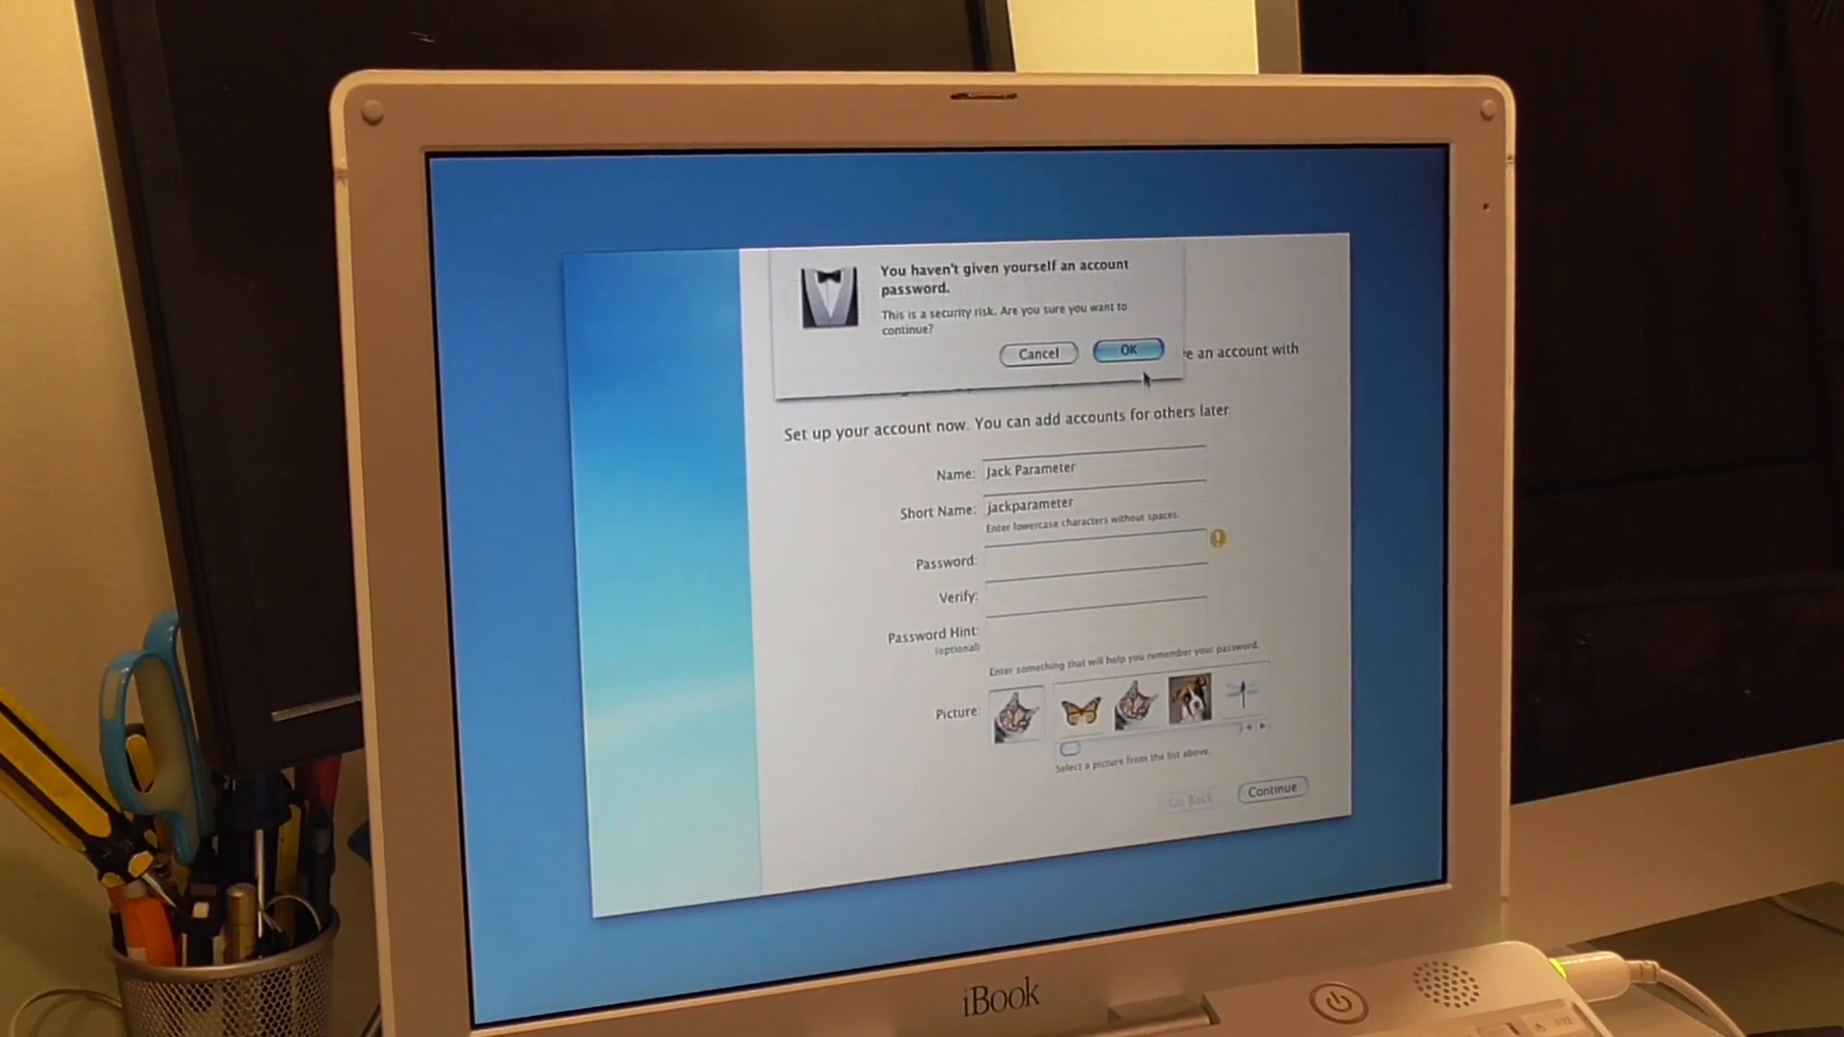
pyautogui.click(1125, 349)
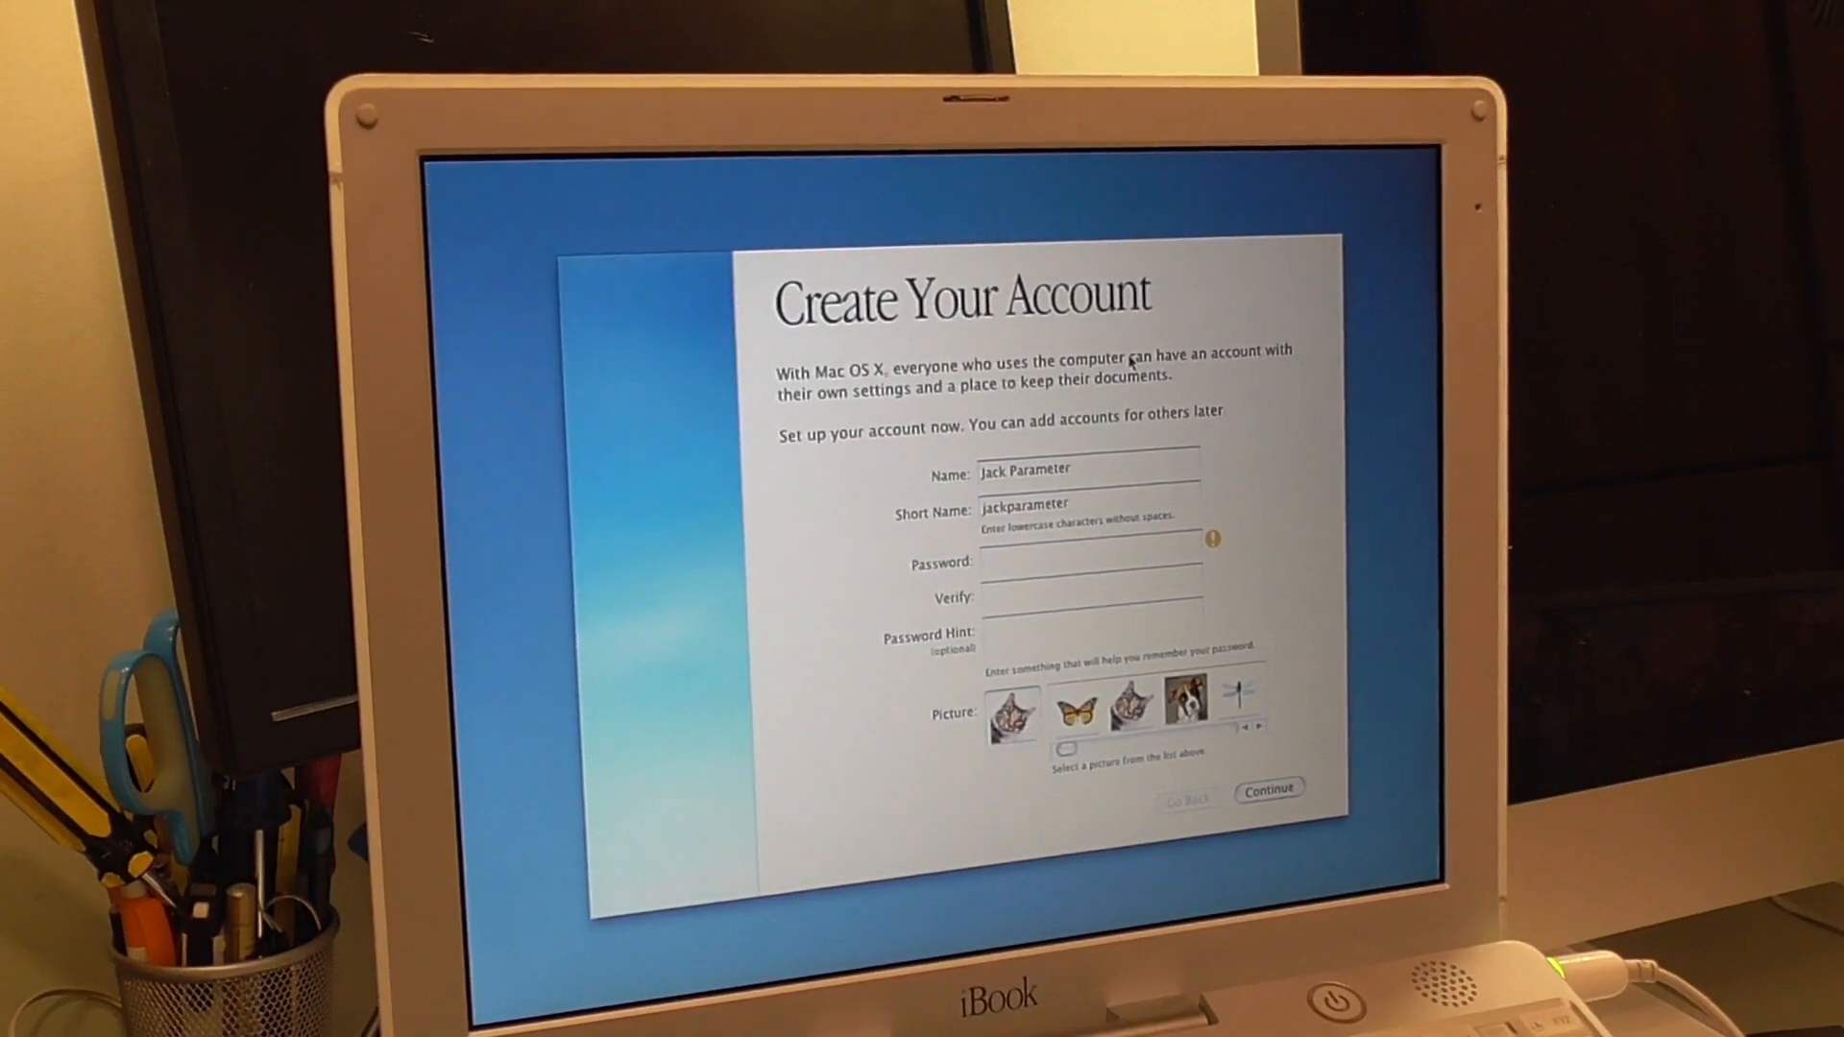
pyautogui.click(1268, 788)
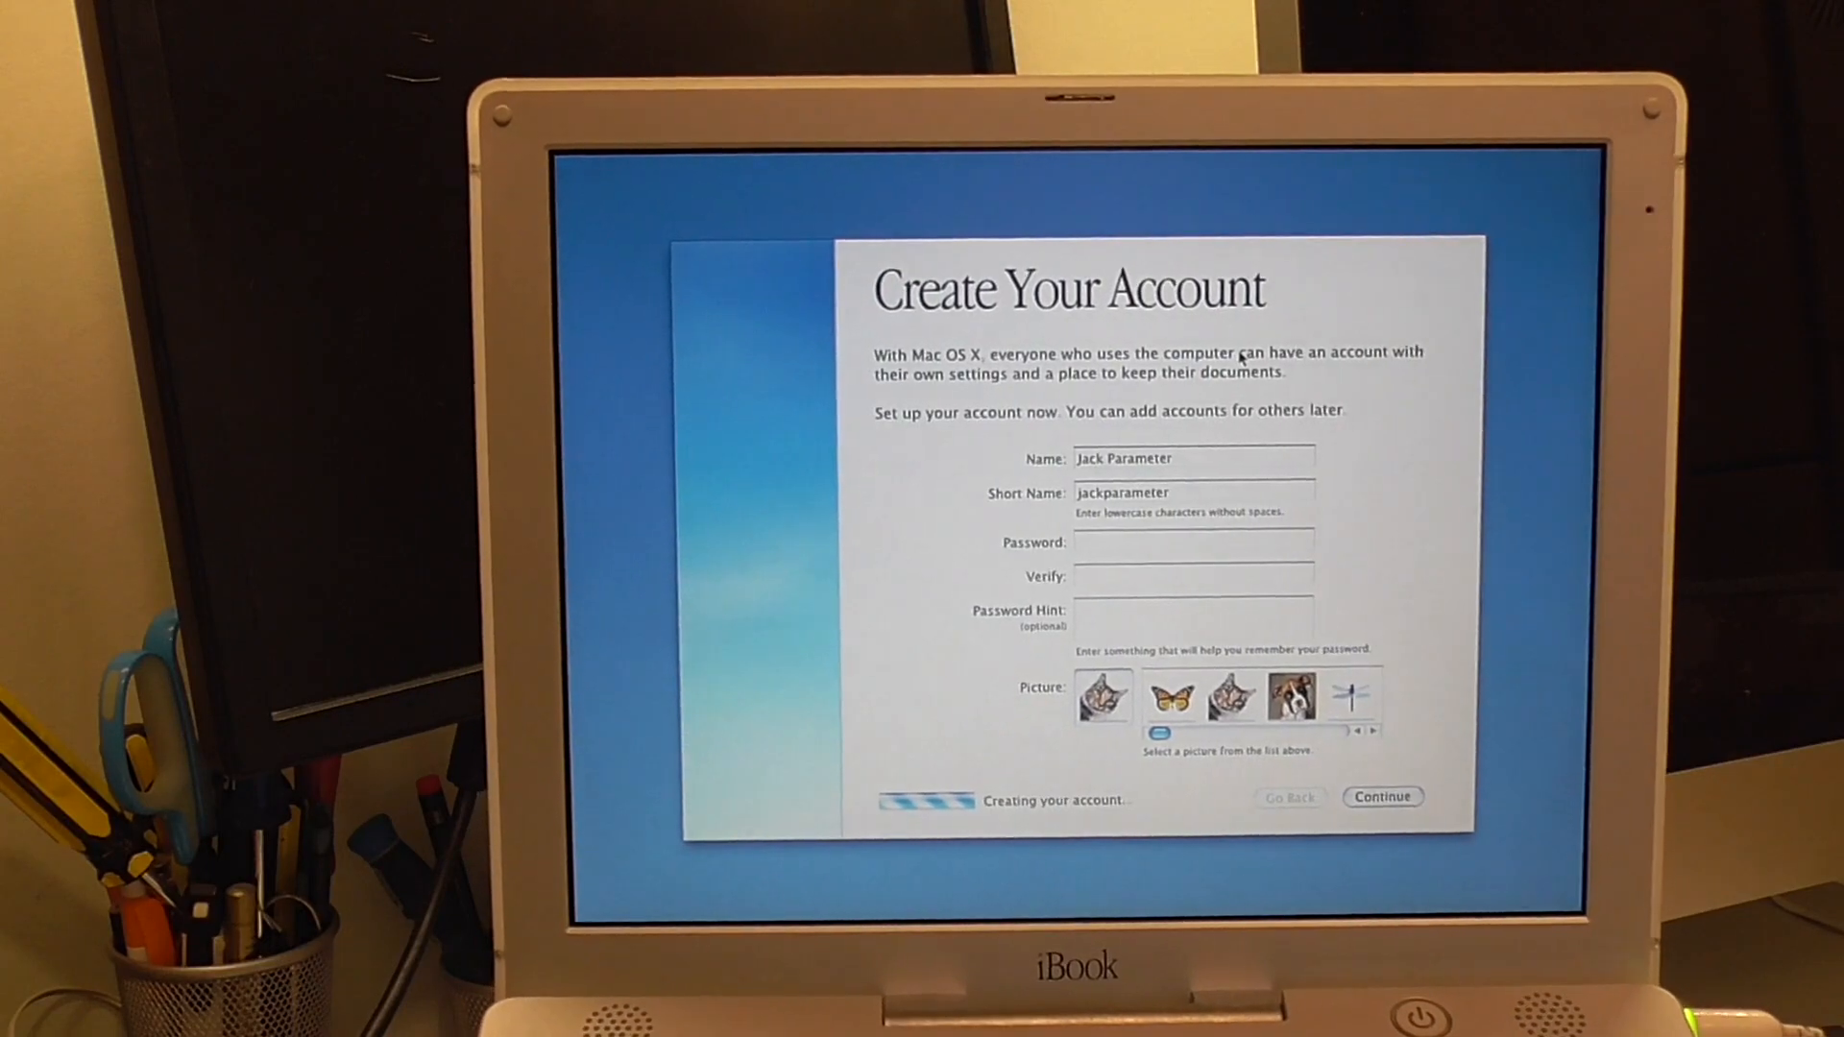
pyautogui.click(1381, 795)
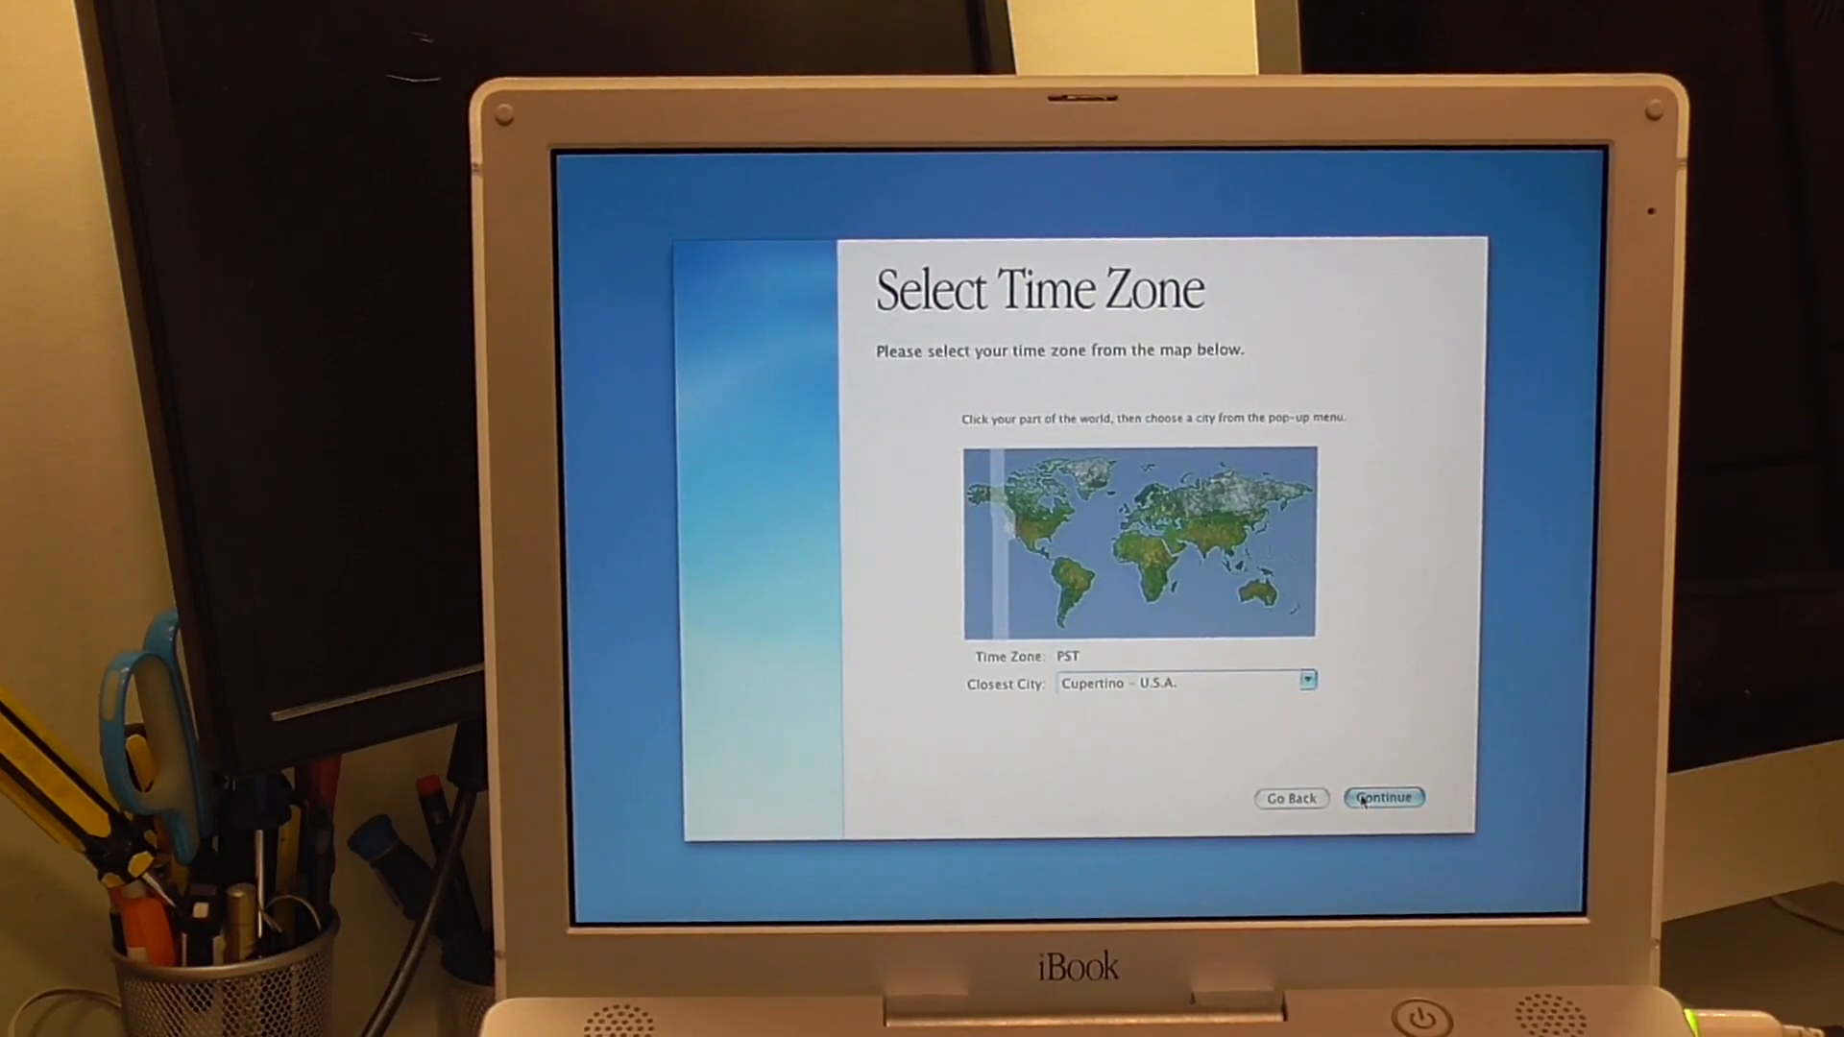
# - Accept the PST time zone near Cupertino and the current date and time to finish setup
pyautogui.click(1383, 797)
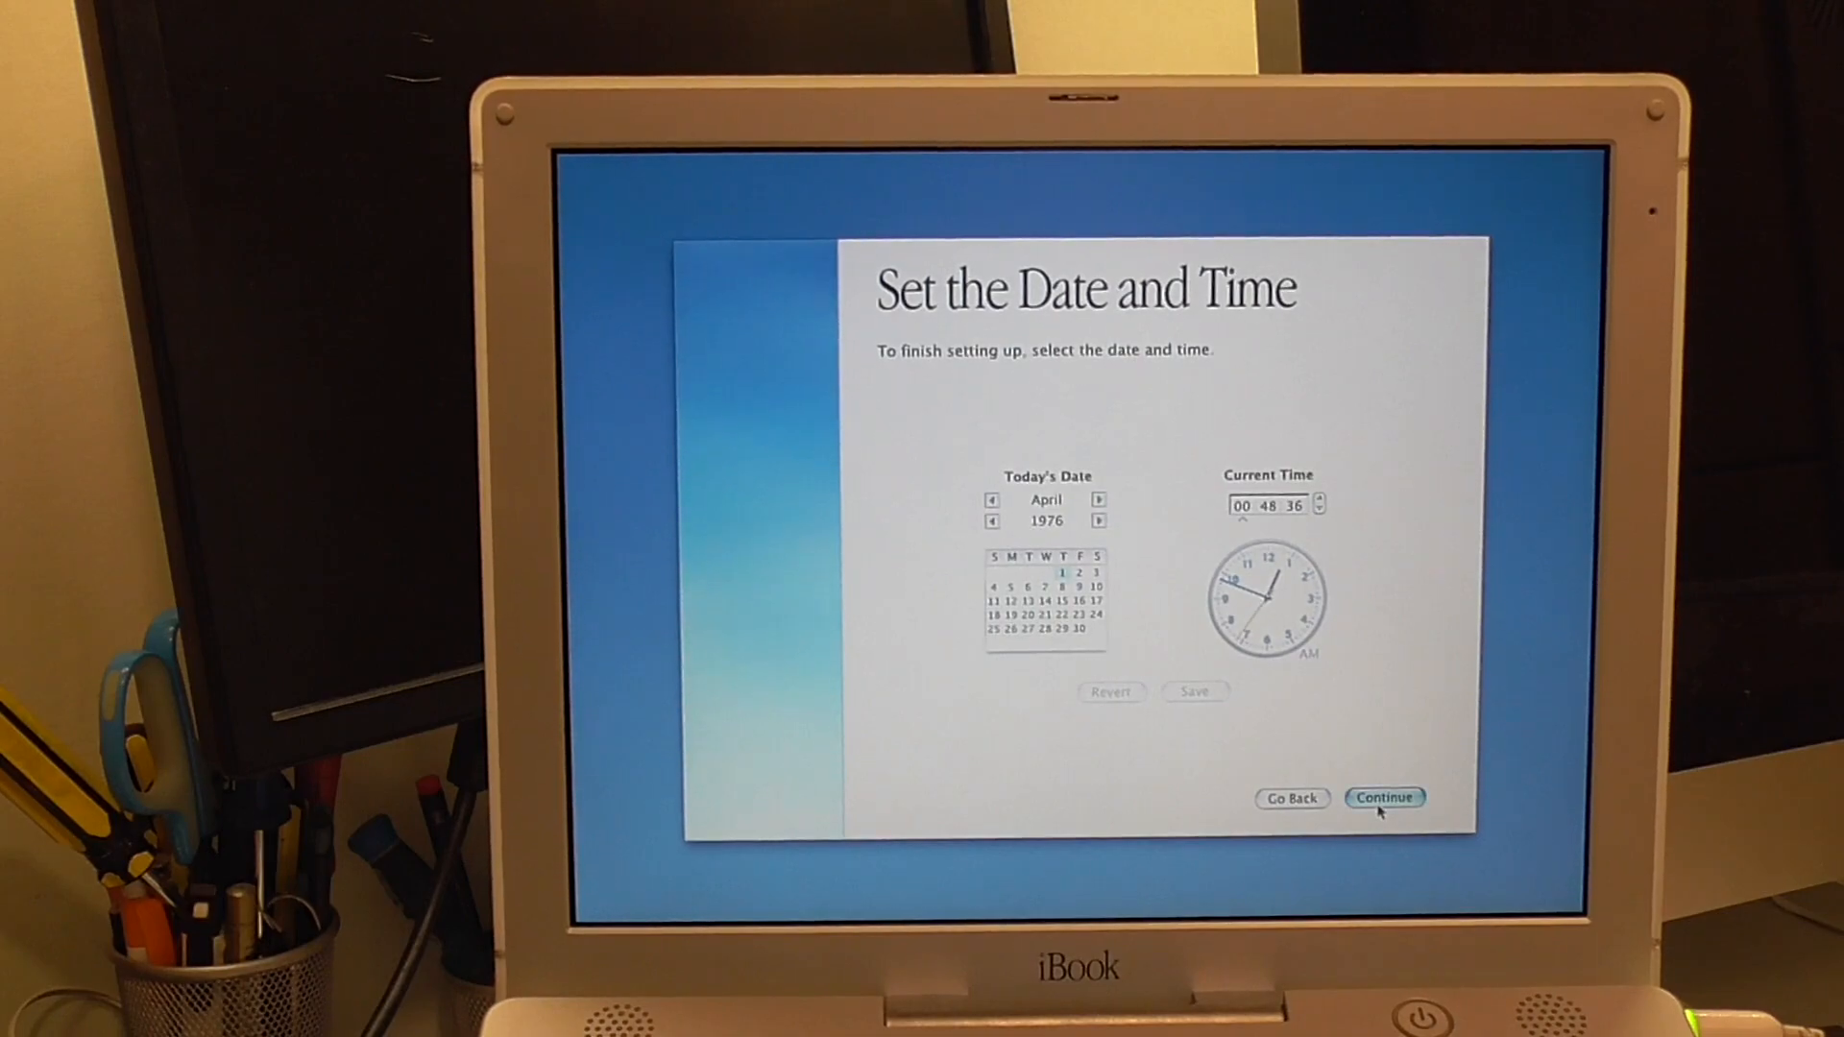
pyautogui.click(1385, 797)
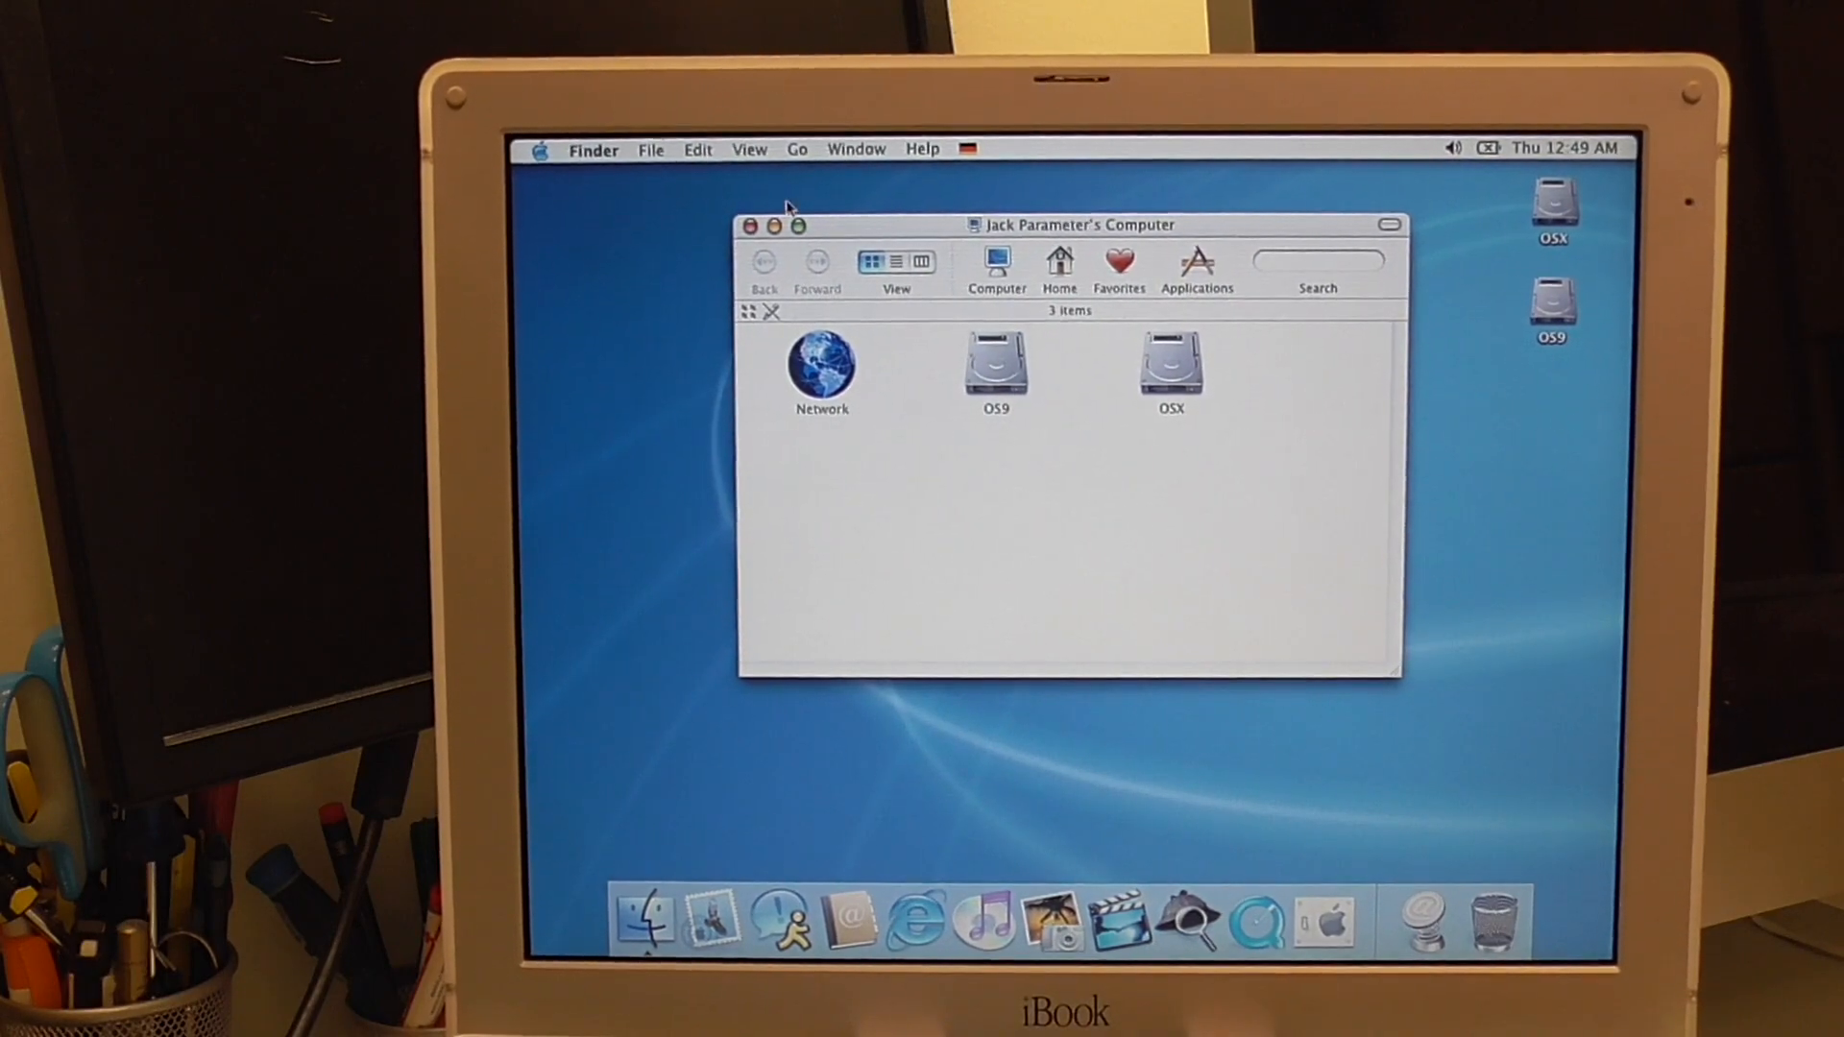
# - Show About This Mac from the Apple menu and launch Apple System Profiler via More Info
pyautogui.click(539, 148)
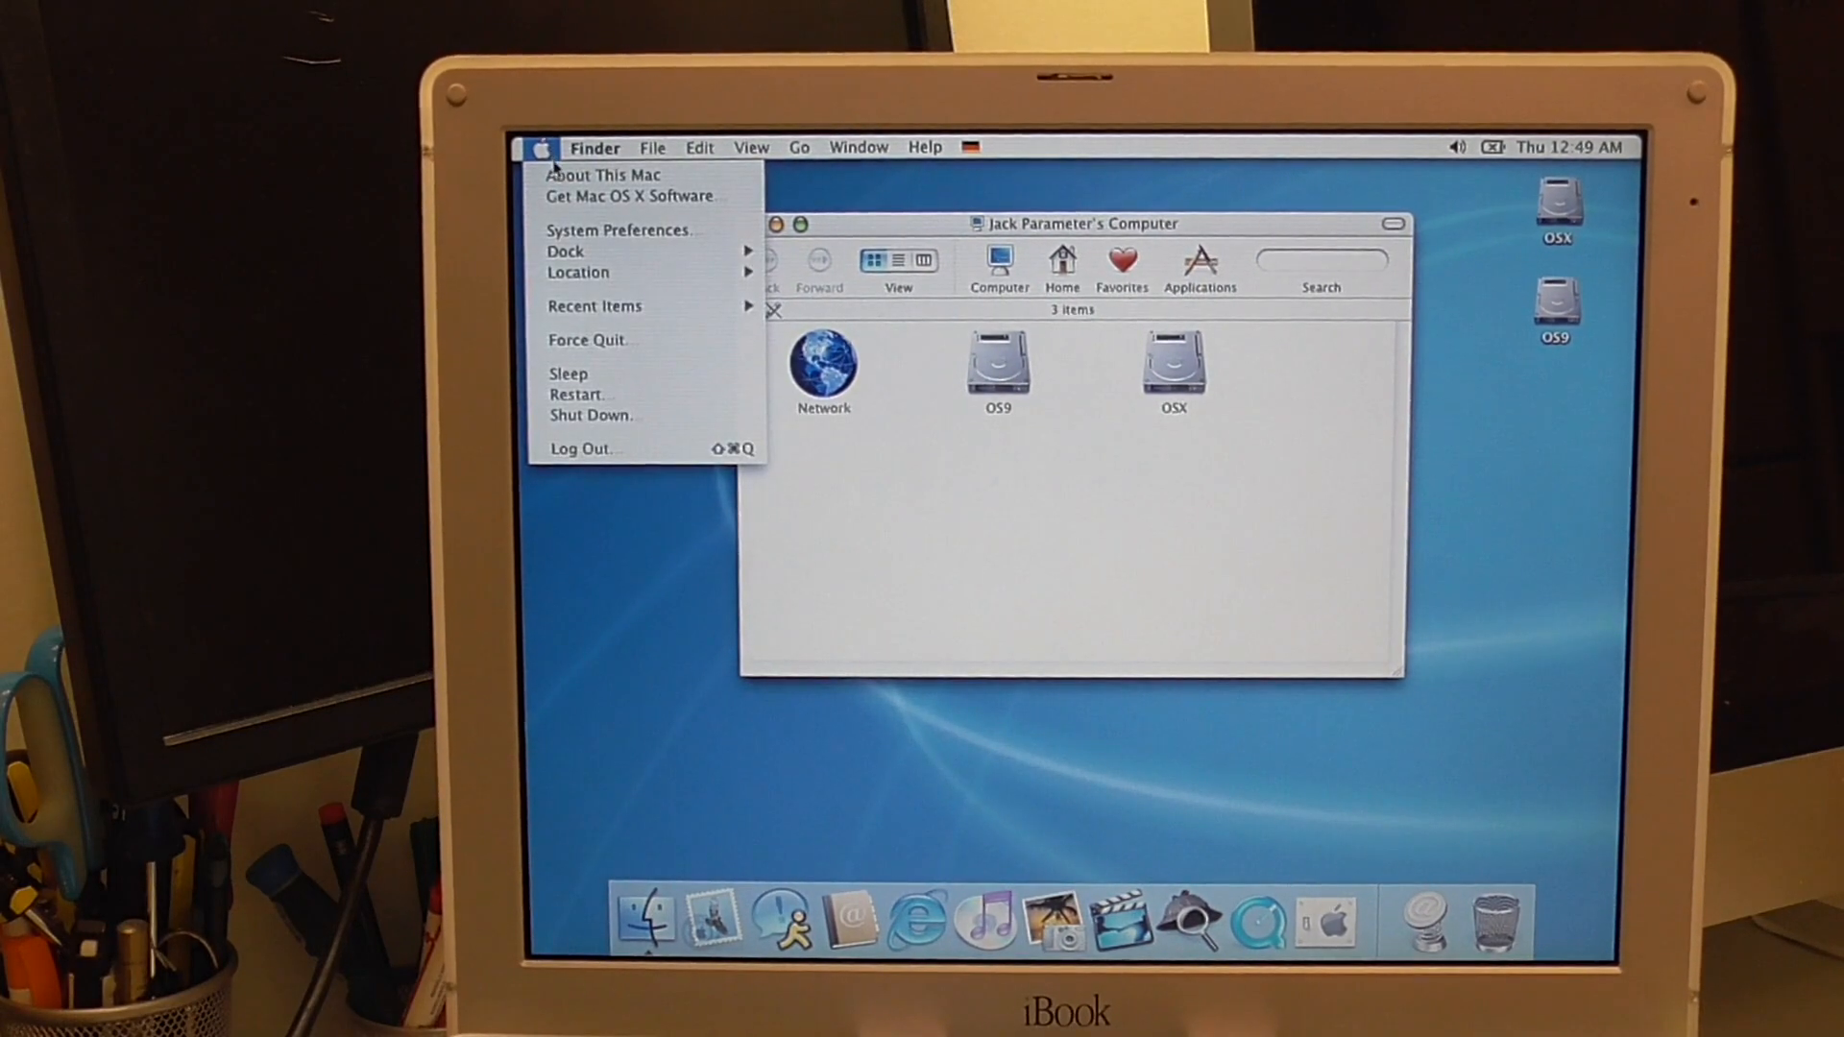
pyautogui.click(603, 174)
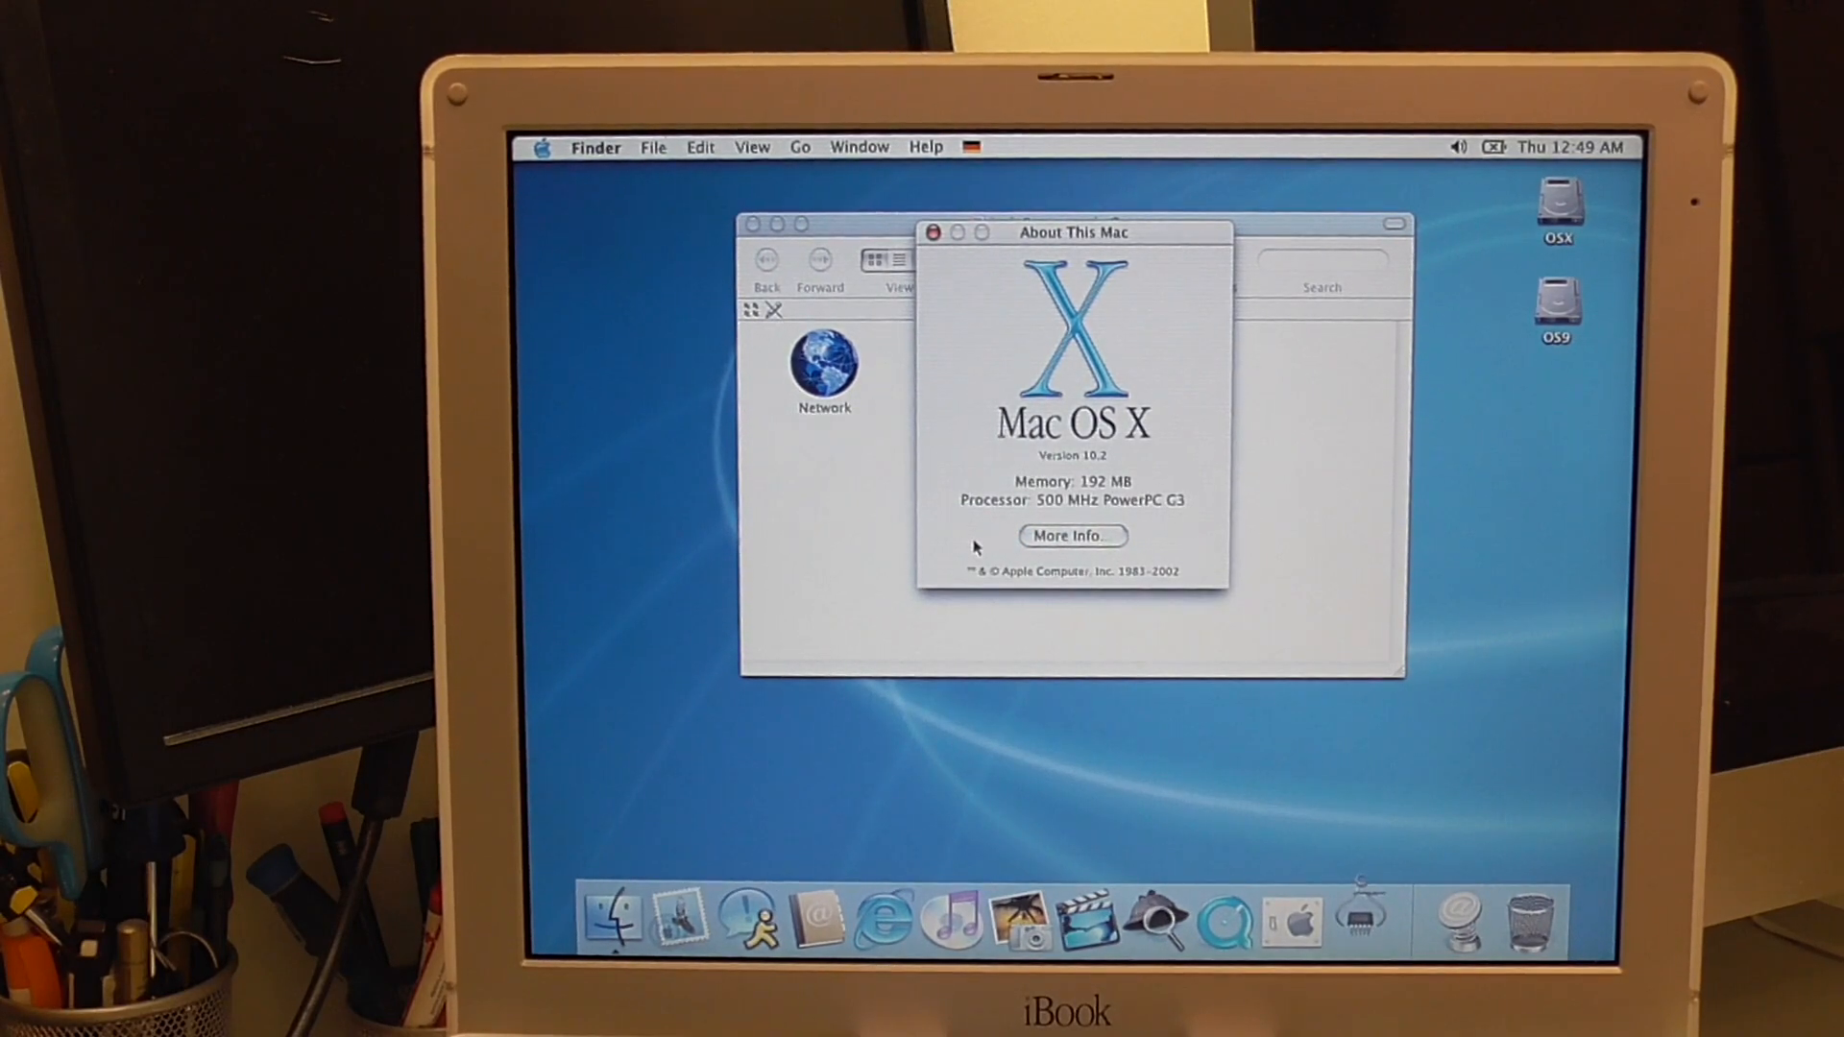
pyautogui.click(1069, 535)
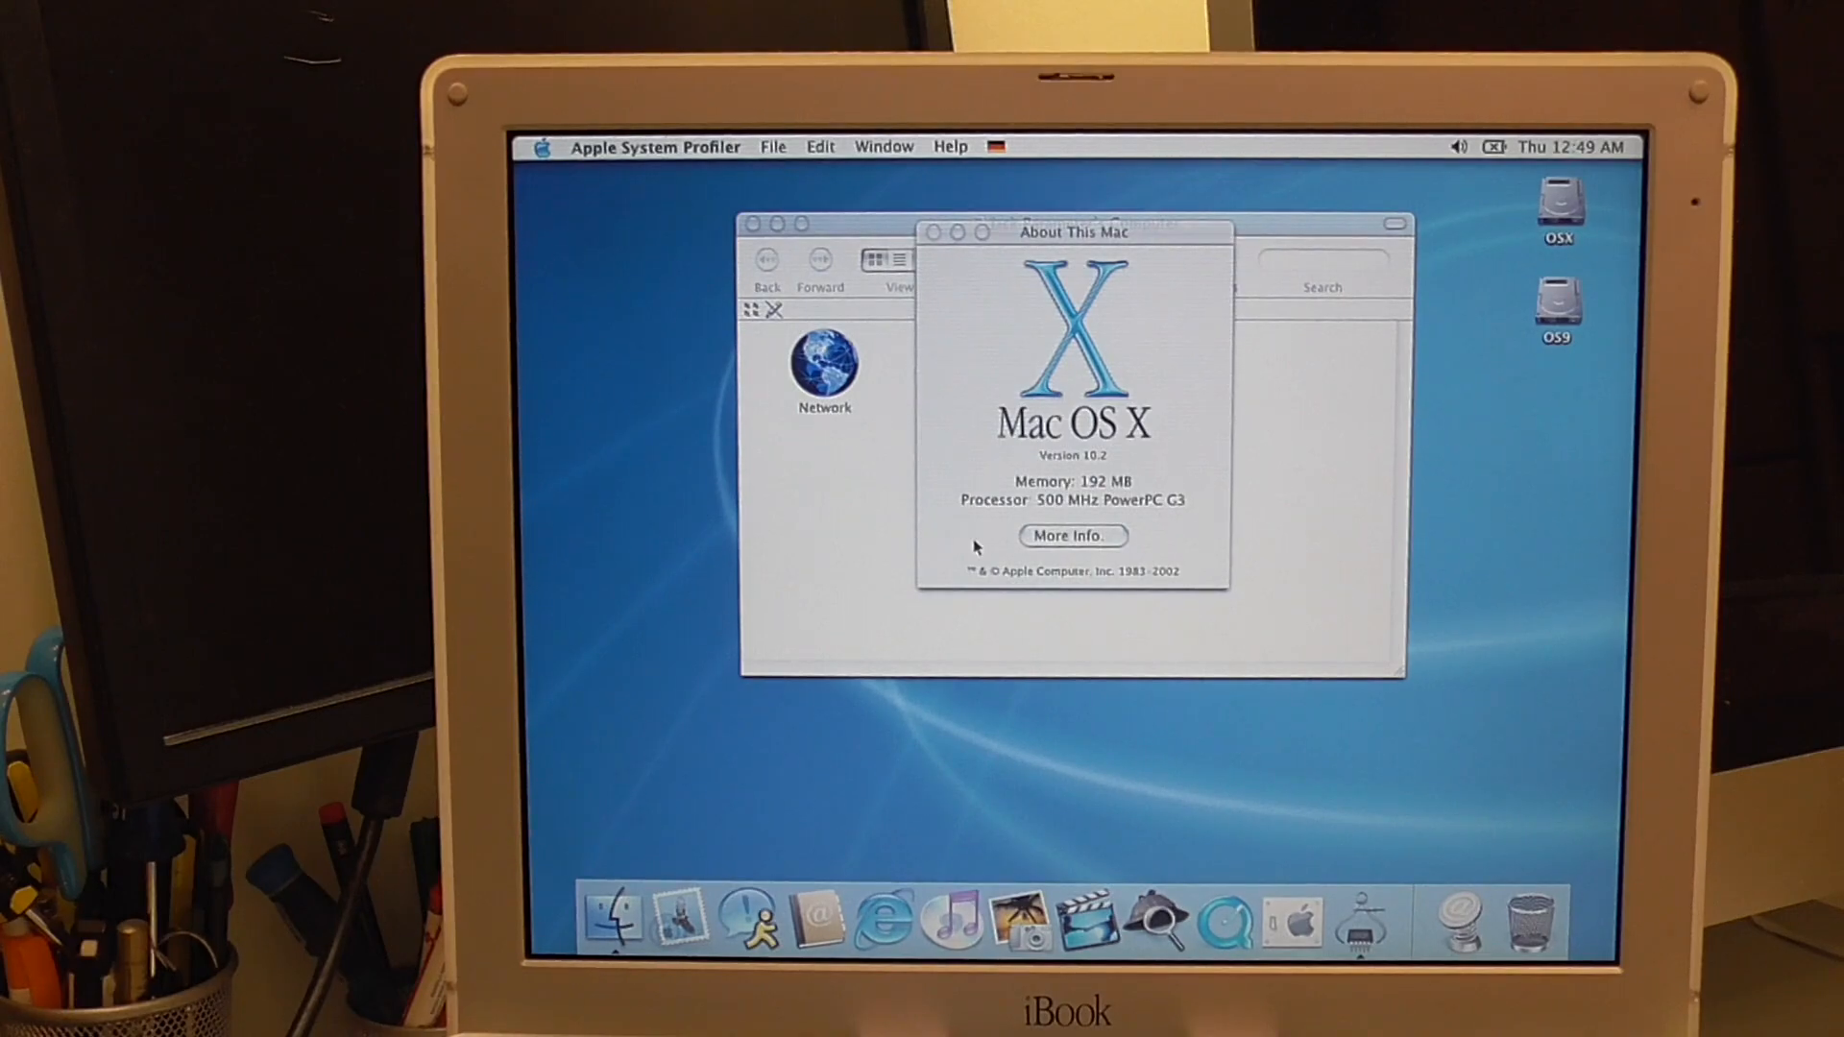
pyautogui.click(1071, 536)
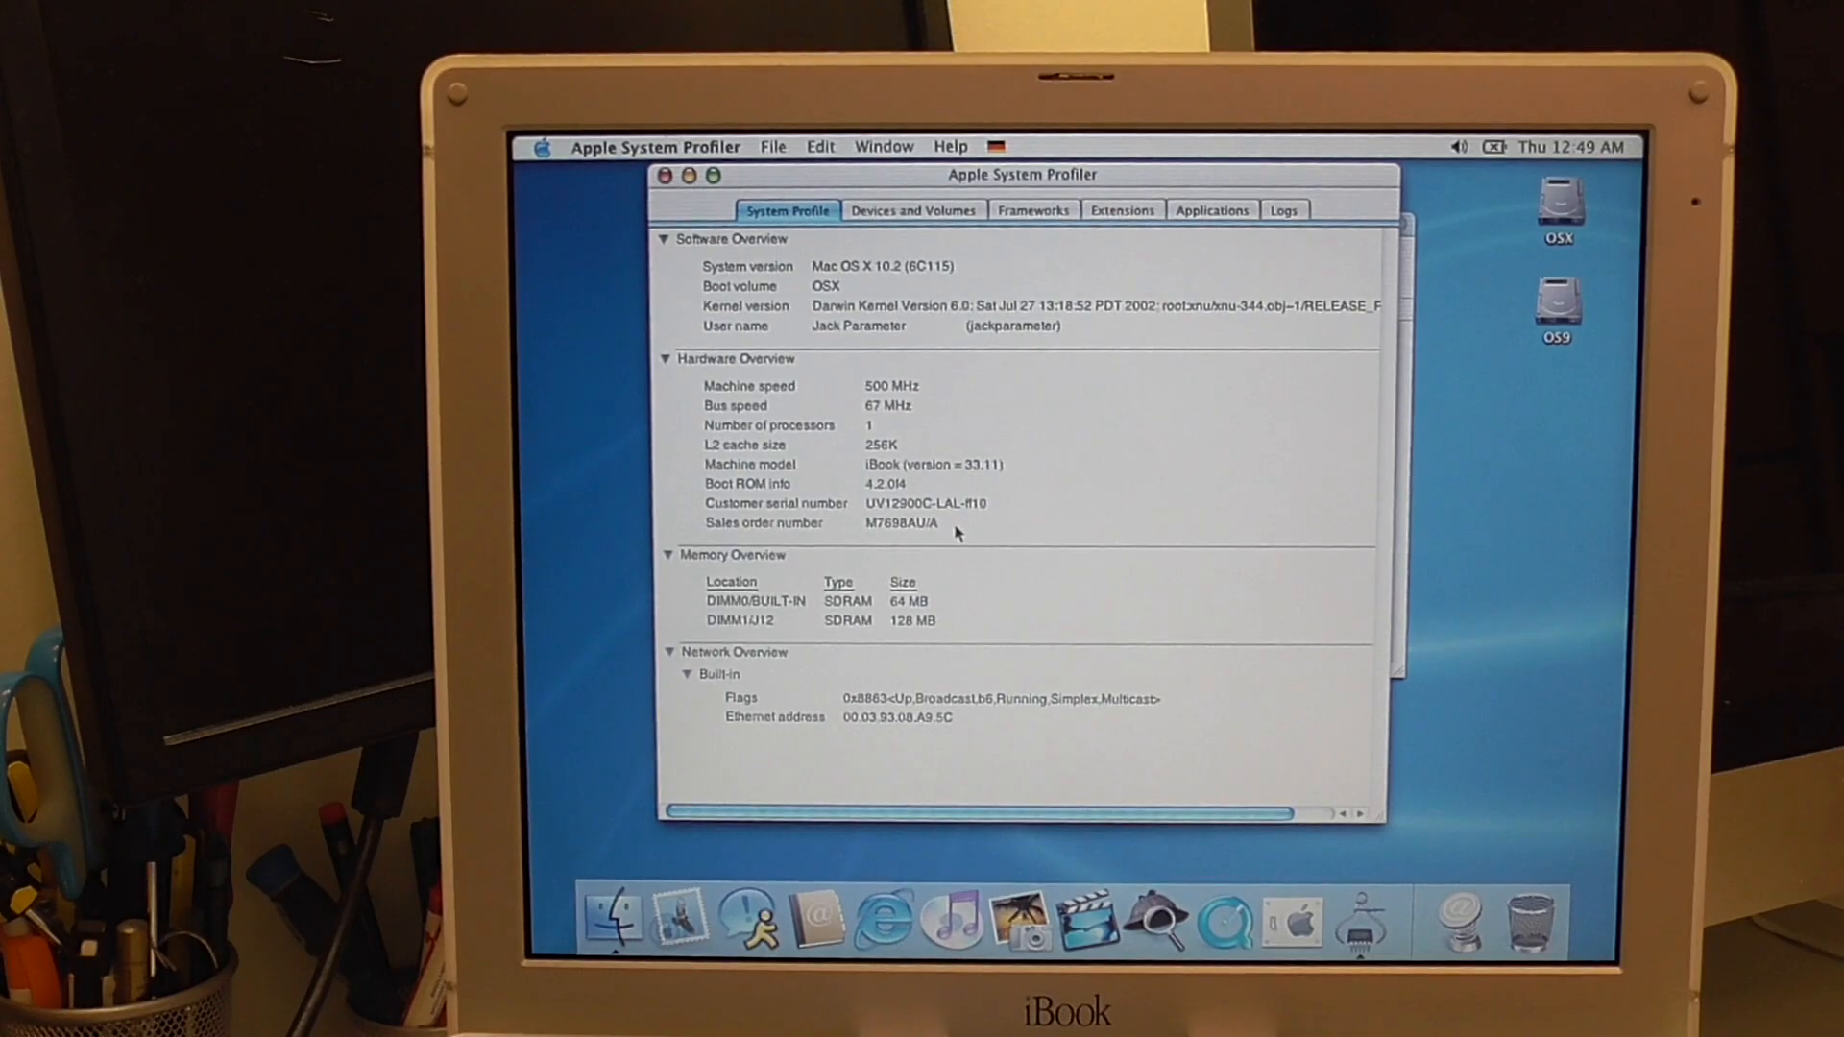
pyautogui.moveTo(905, 611)
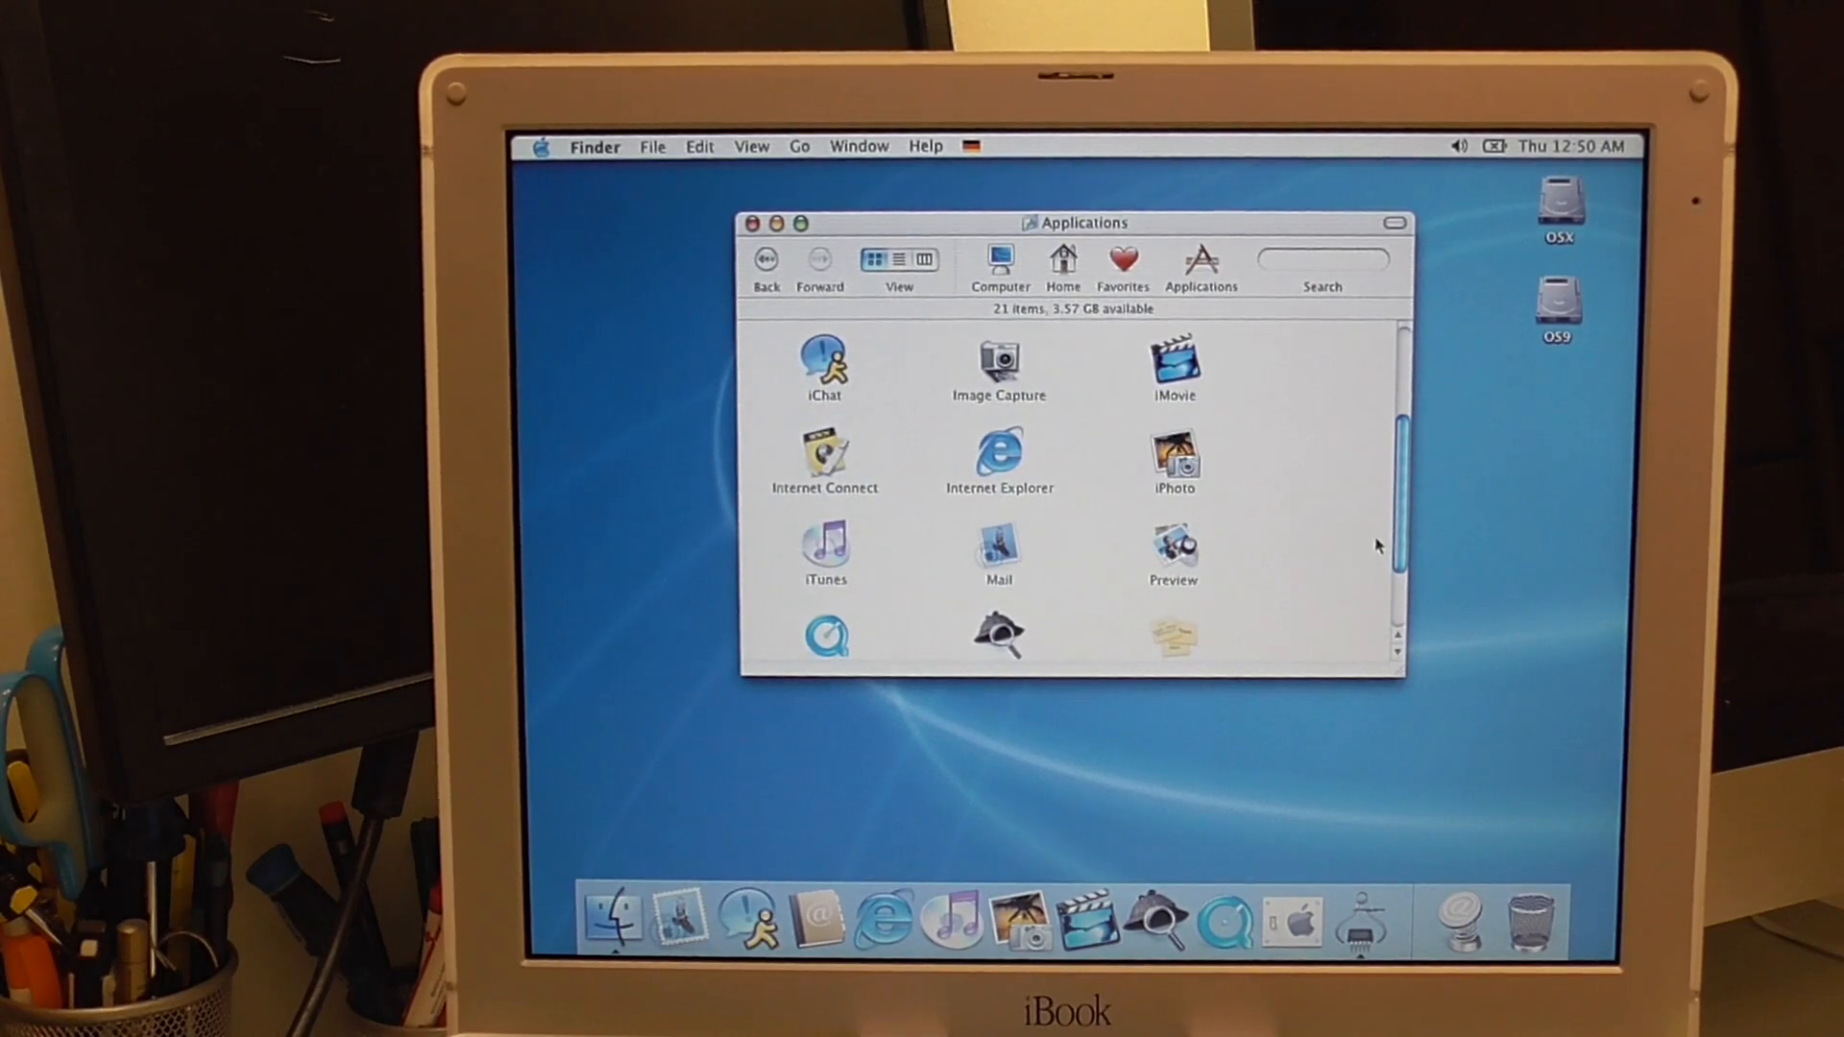
# - Open the Utilities folder and scroll through AirPort Admin Utility, Apple System Profiler, Console and the other tools
pyautogui.scroll(-3)
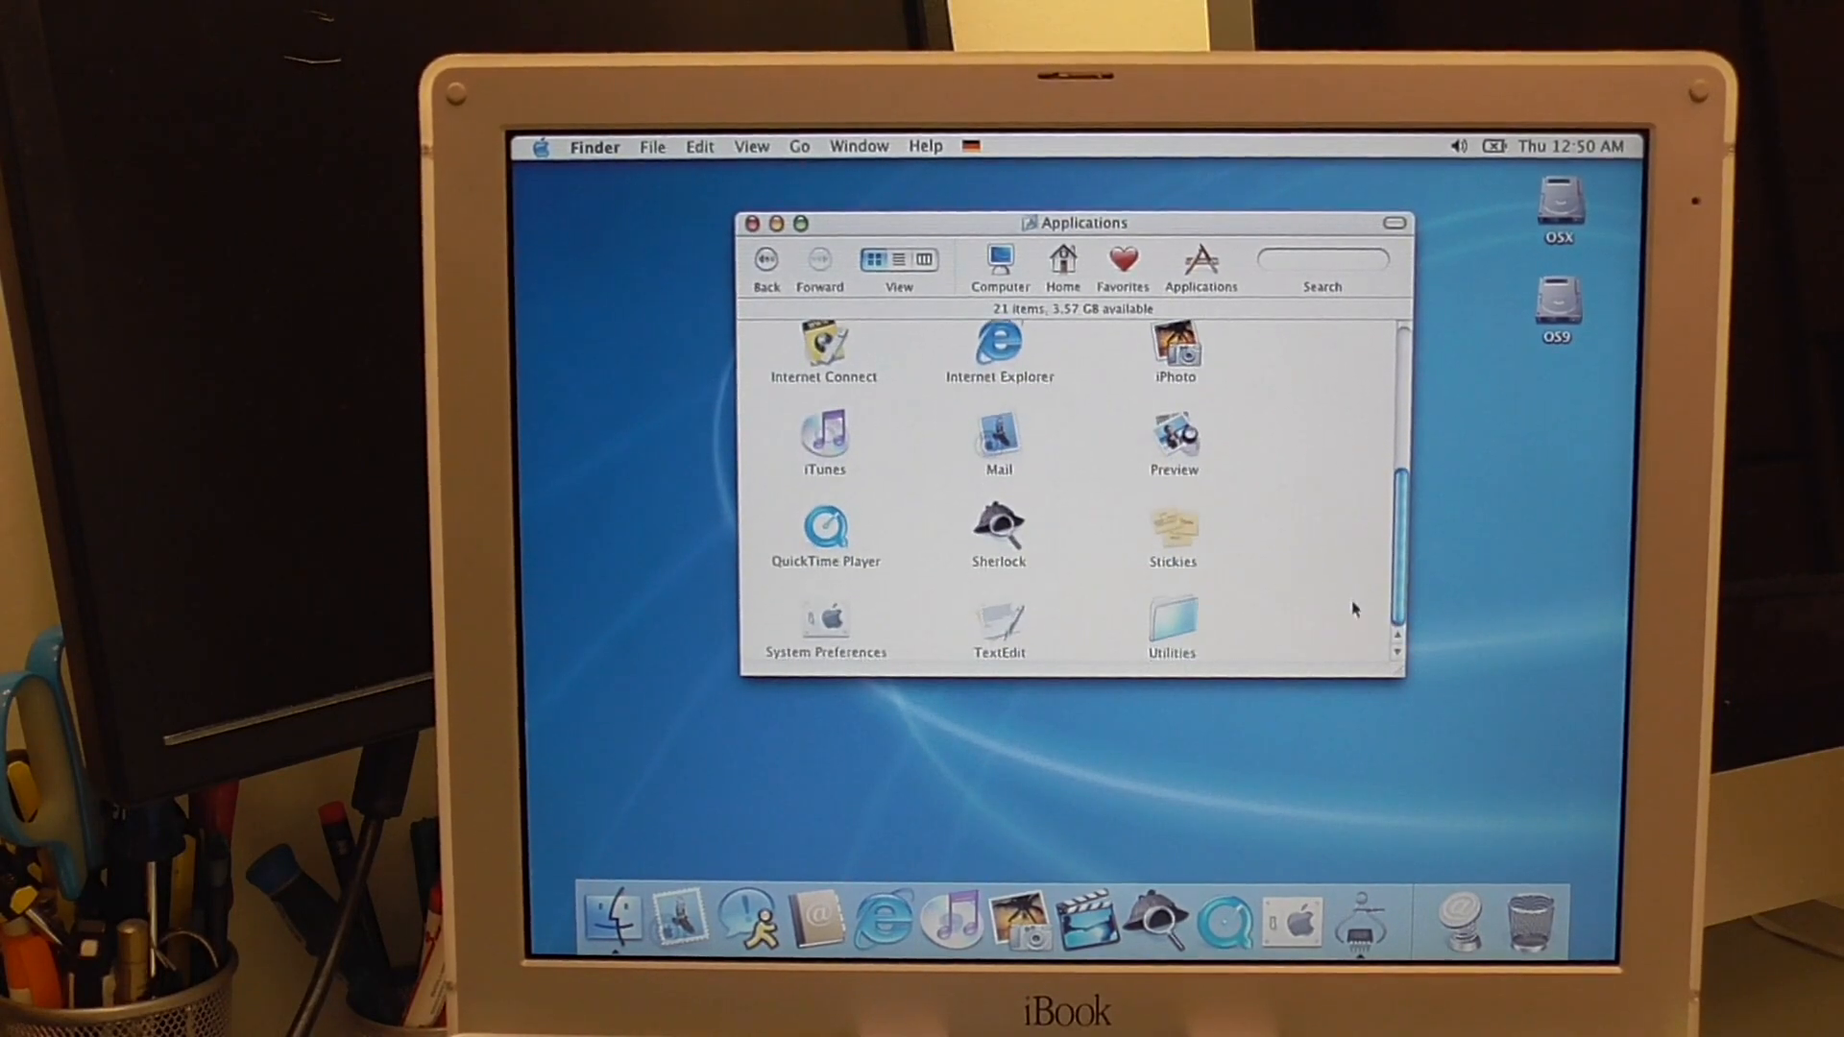
pyautogui.click(1171, 616)
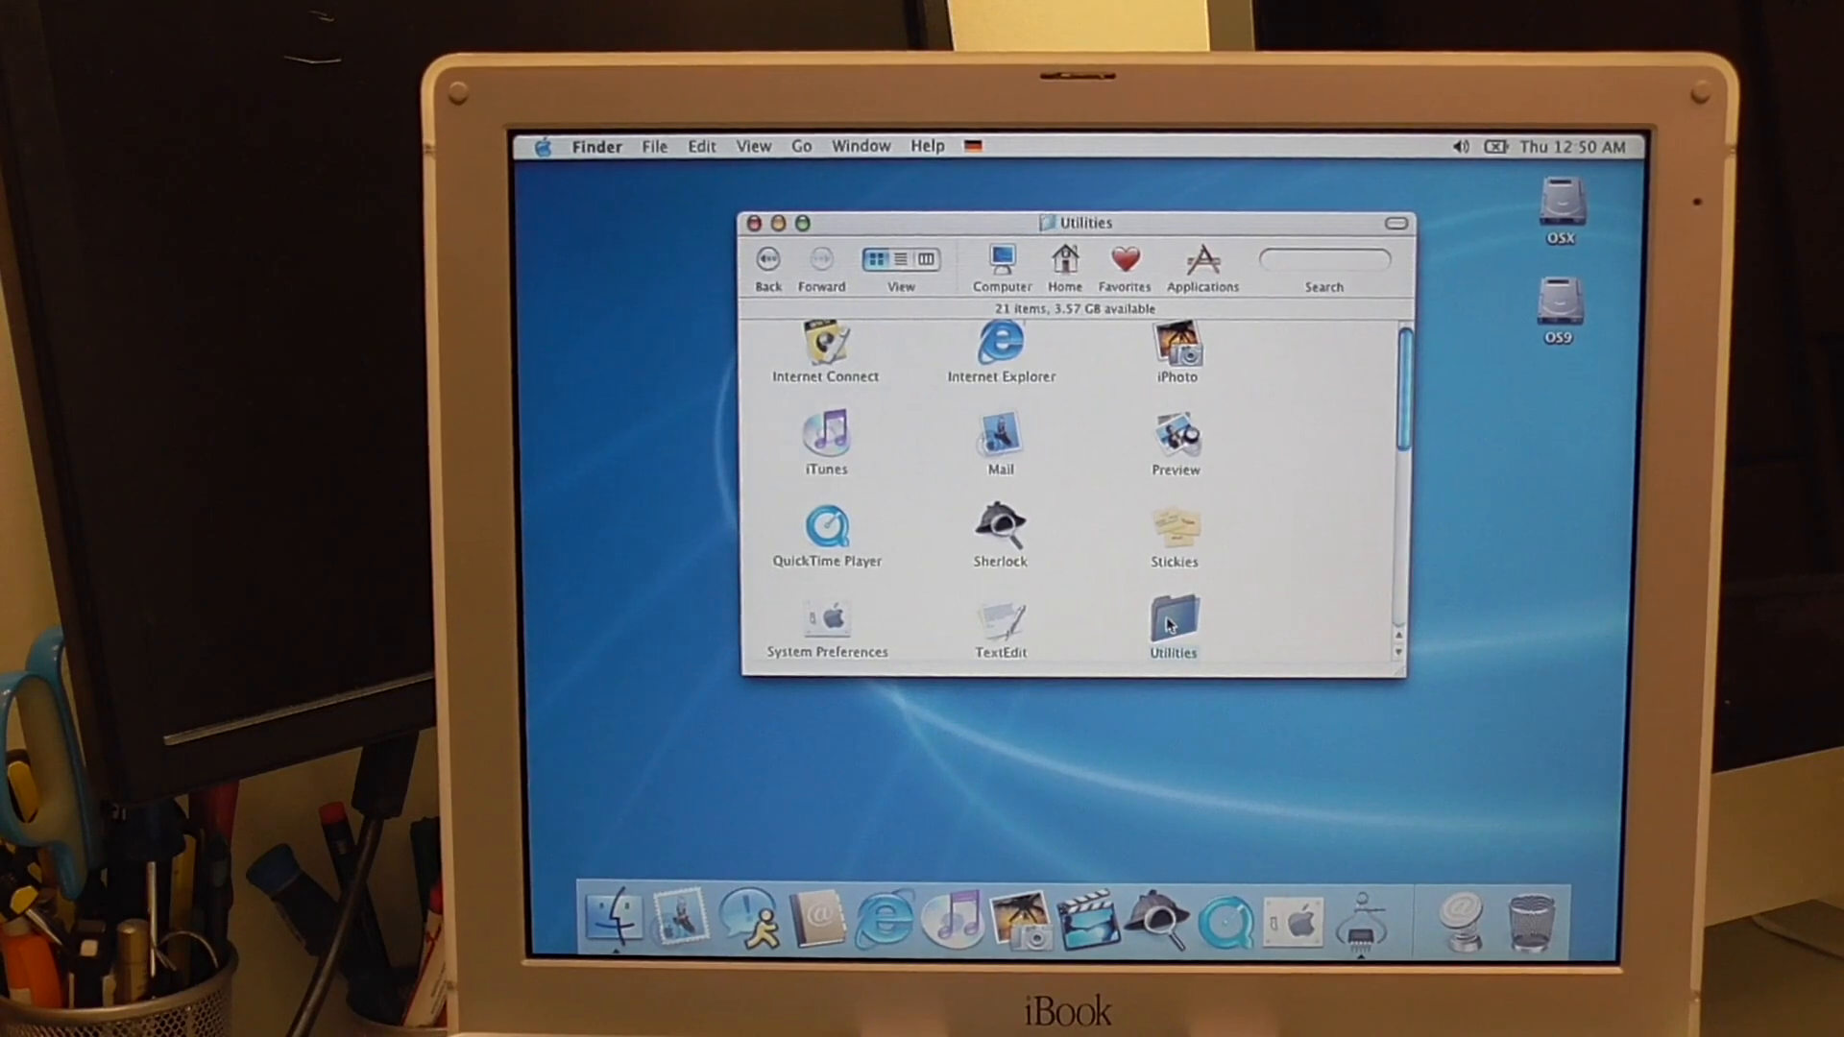
pyautogui.doubleClick(1172, 617)
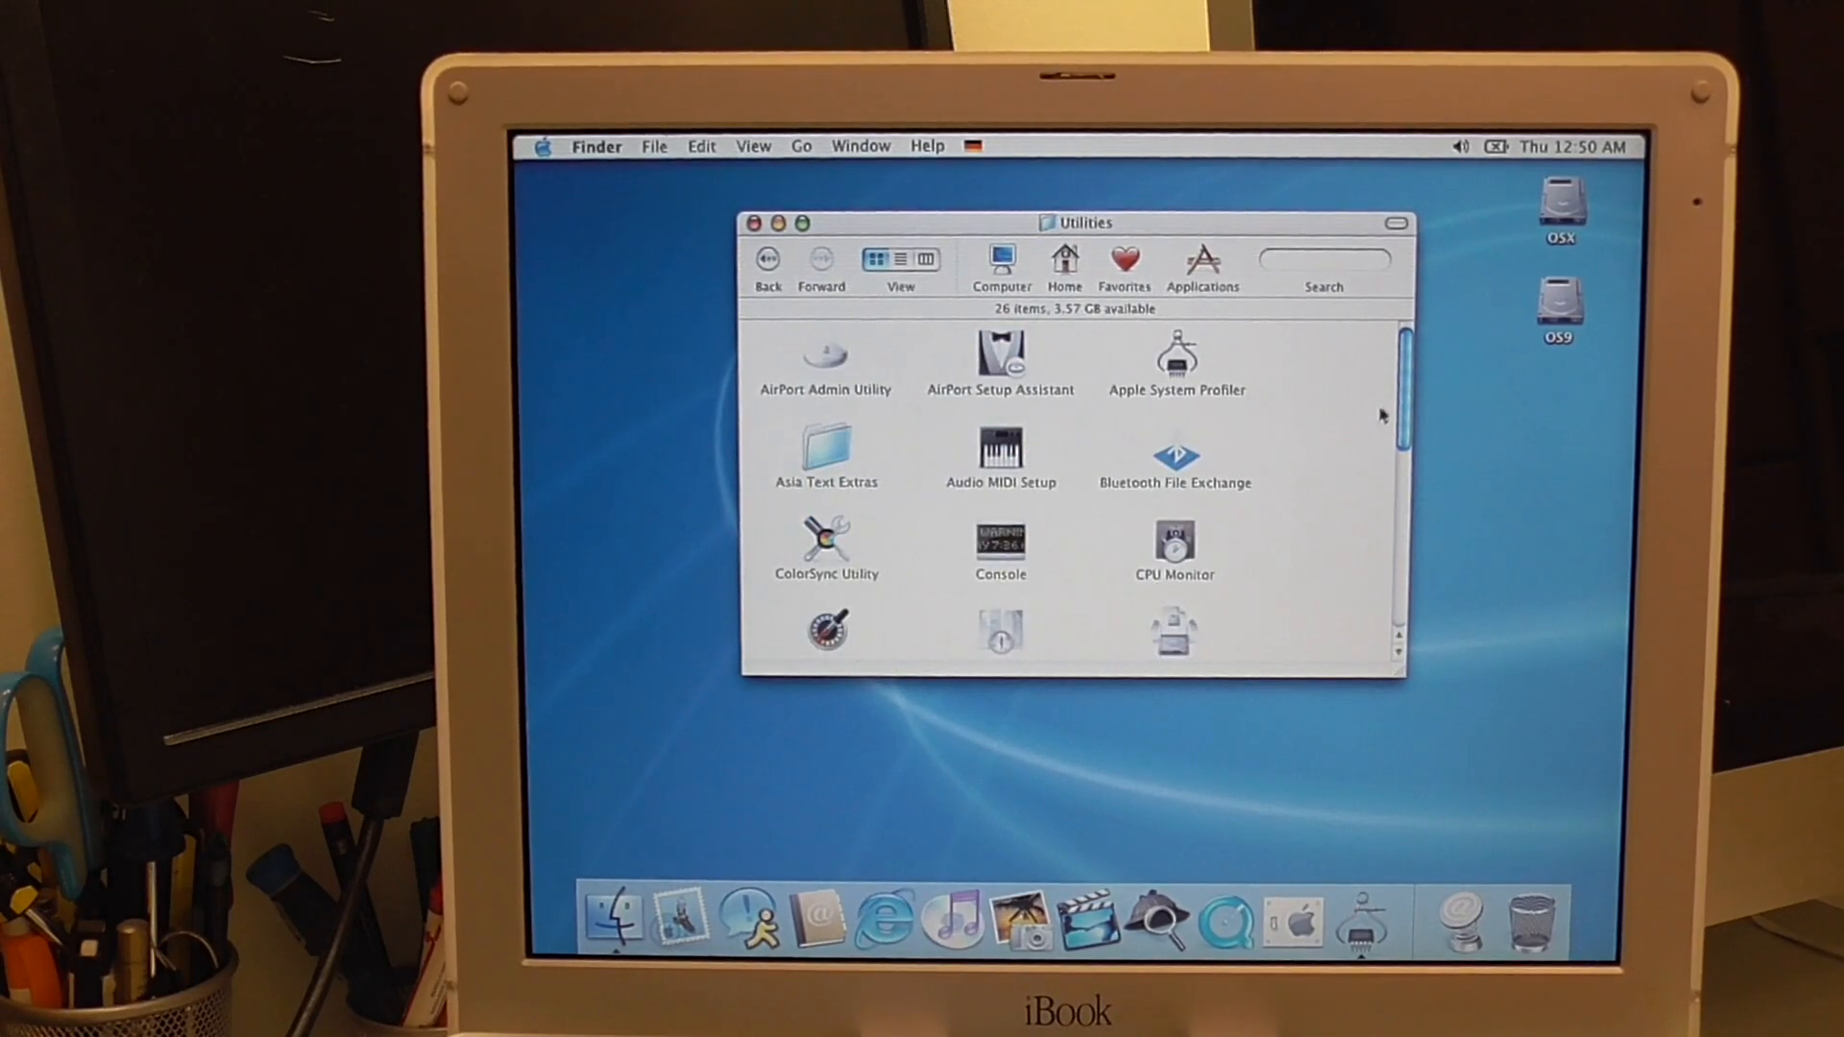
pyautogui.scroll(-3)
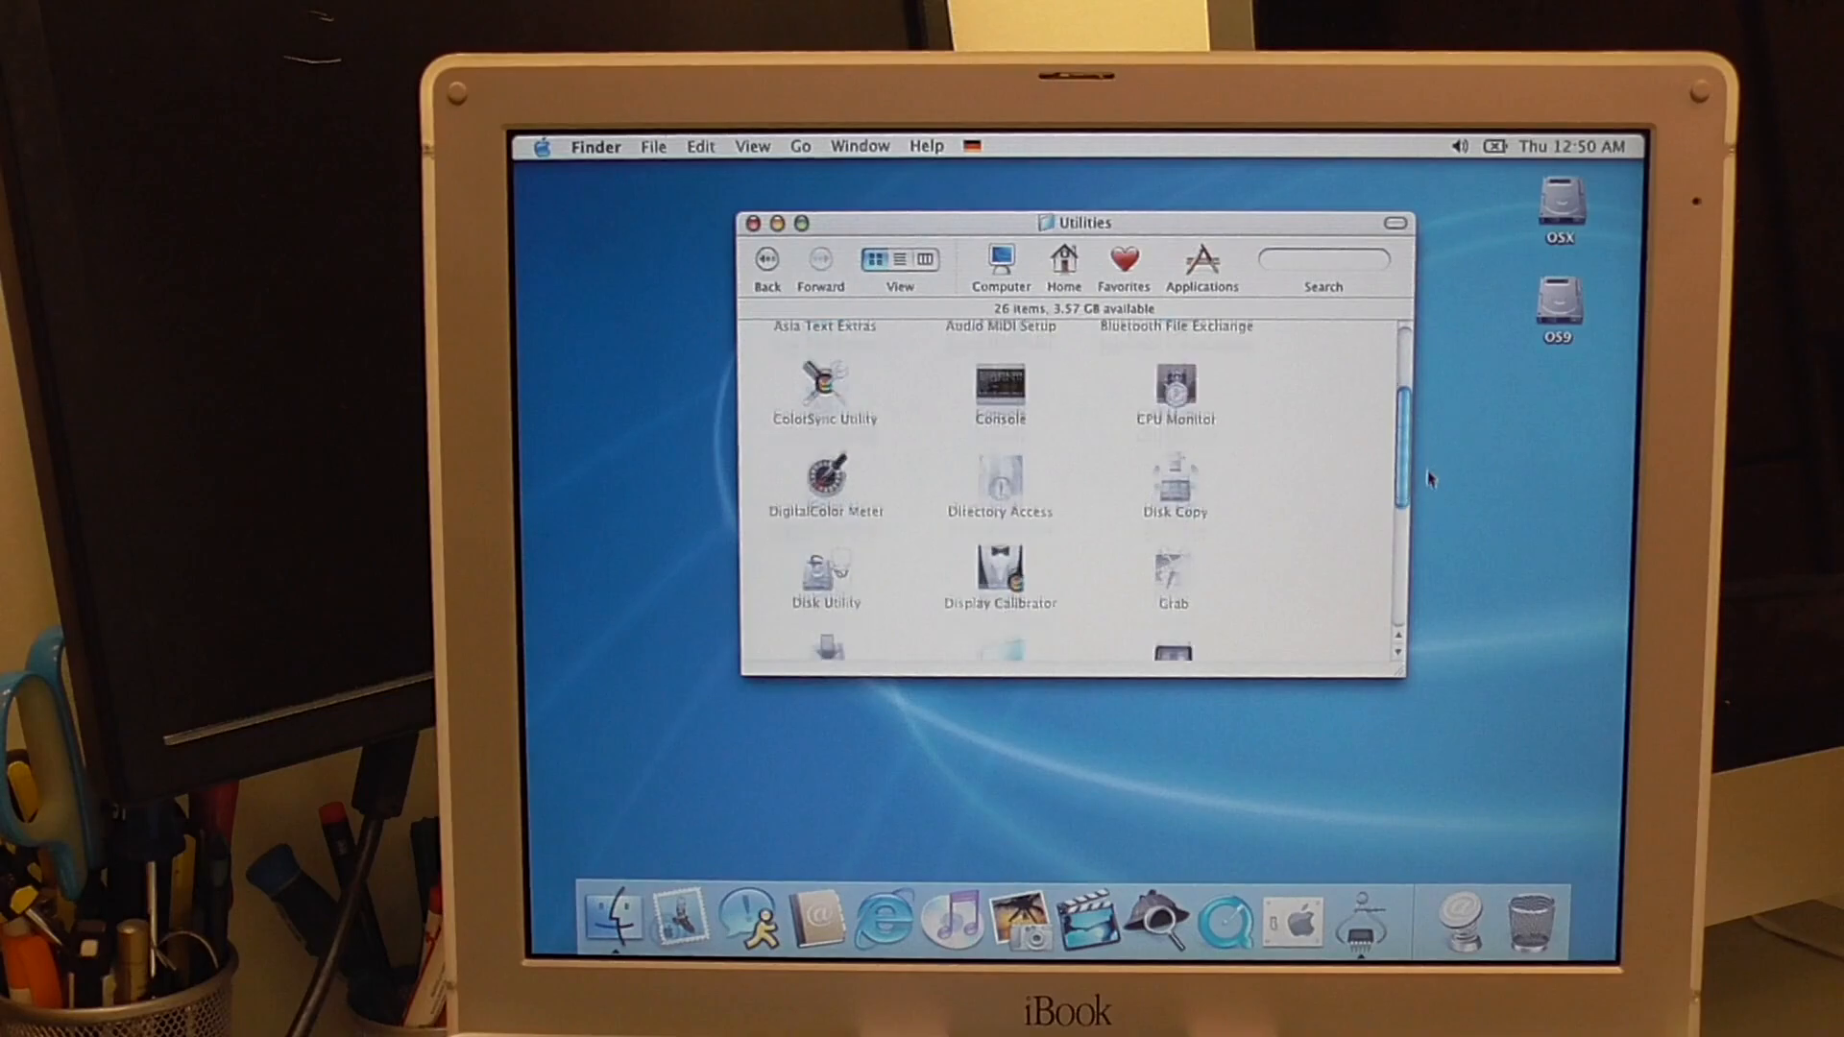
pyautogui.scroll(-3)
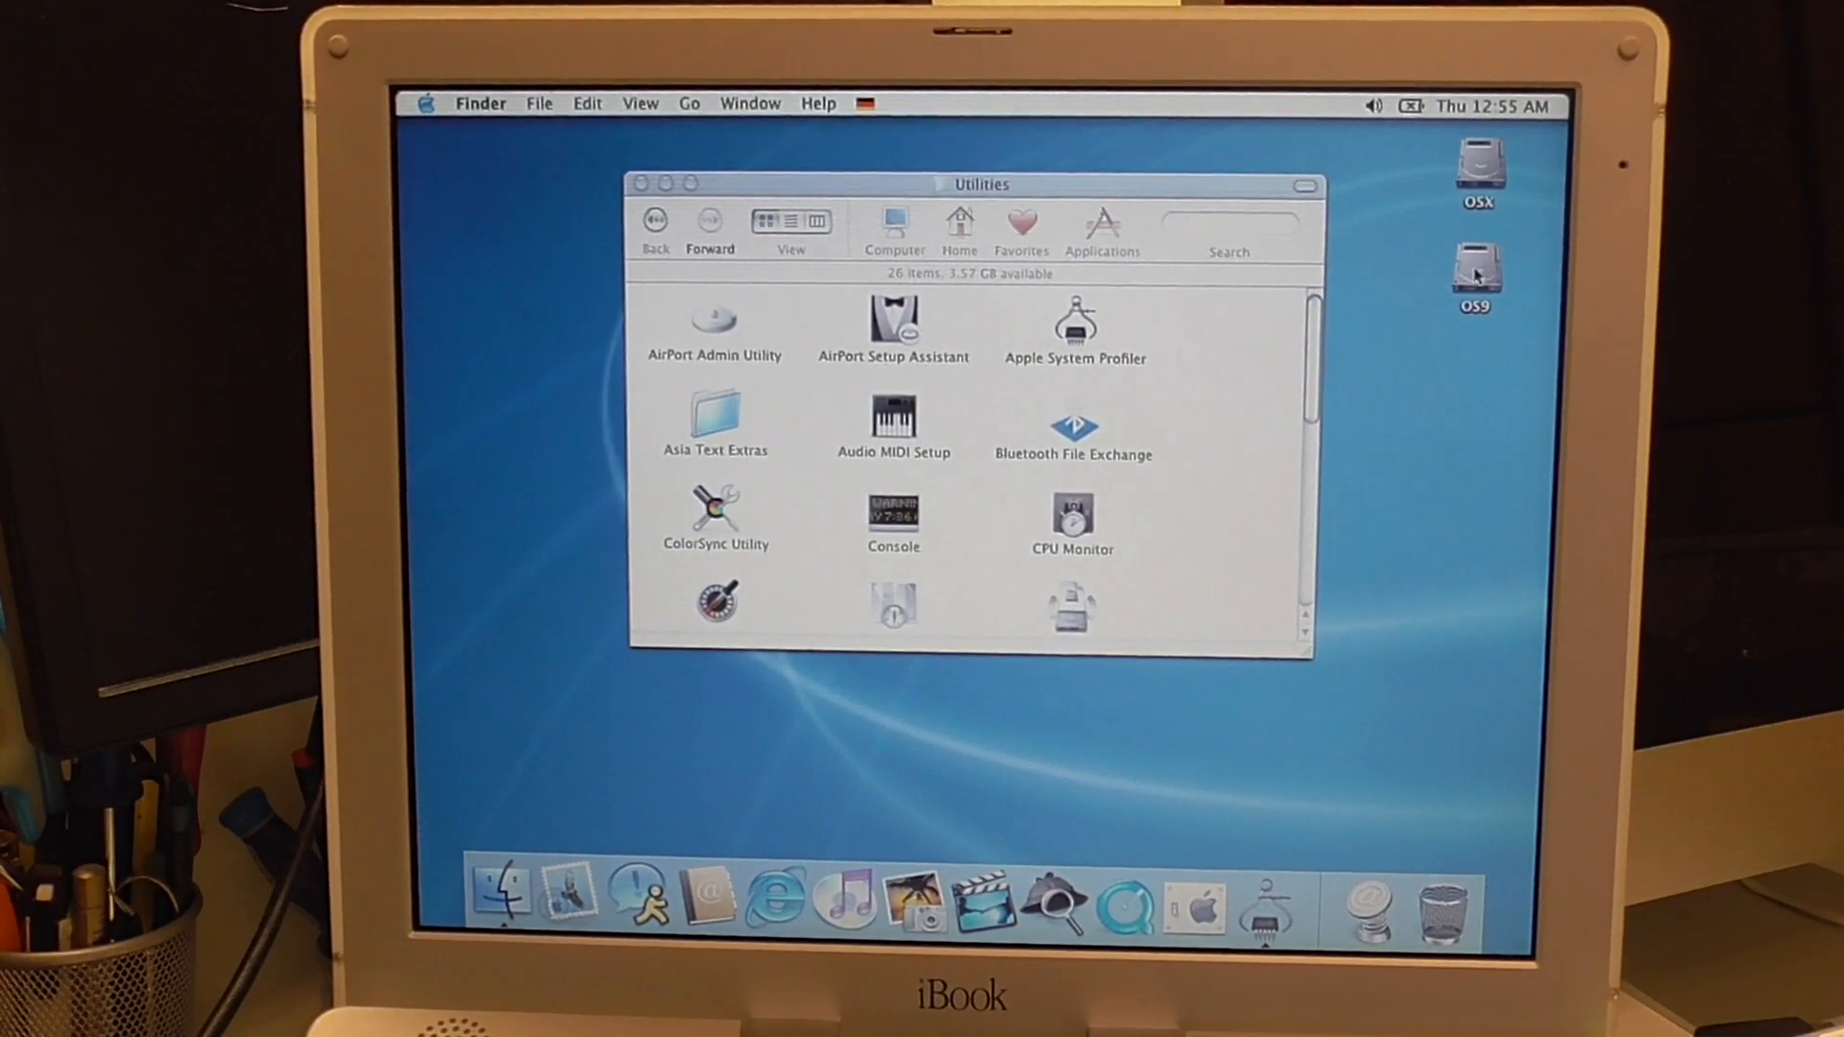
# - Open the OS9 disk's Applications (Mac OS 9) folder and launch Graphing Calculator, starting Classic
pyautogui.doubleClick(1473, 262)
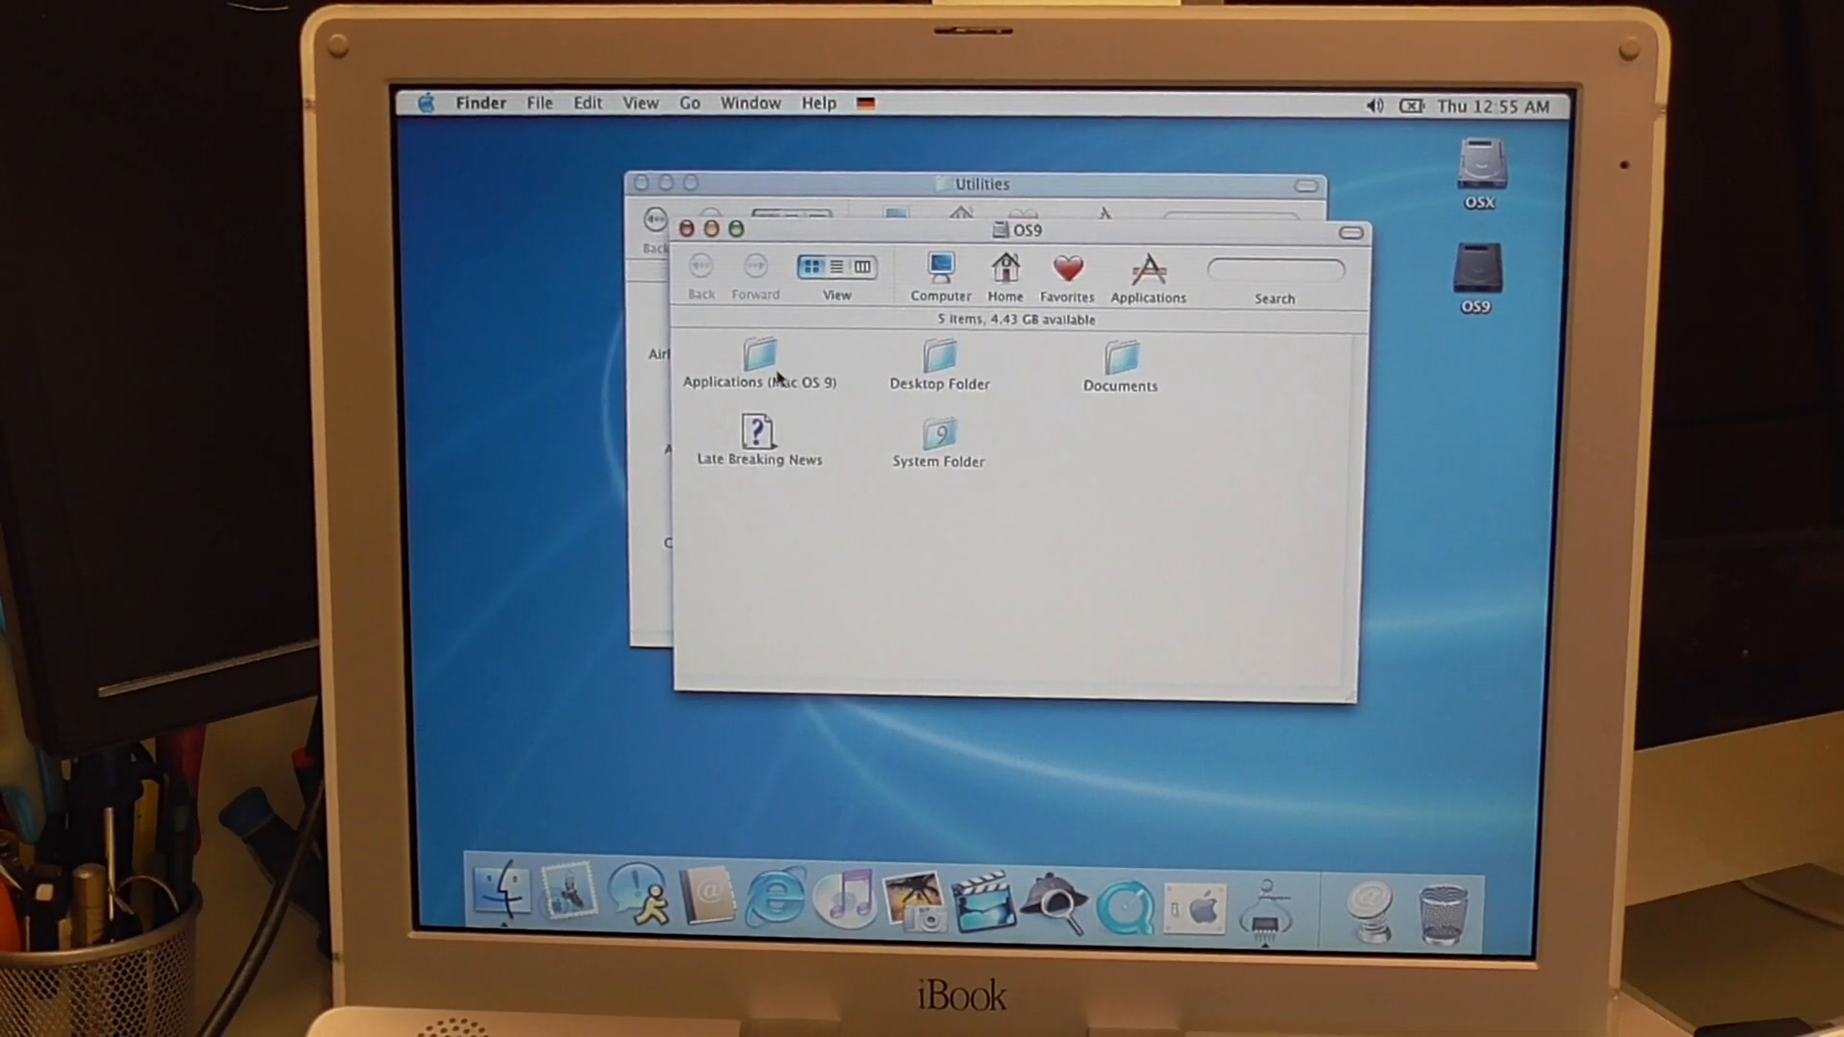
pyautogui.doubleClick(757, 359)
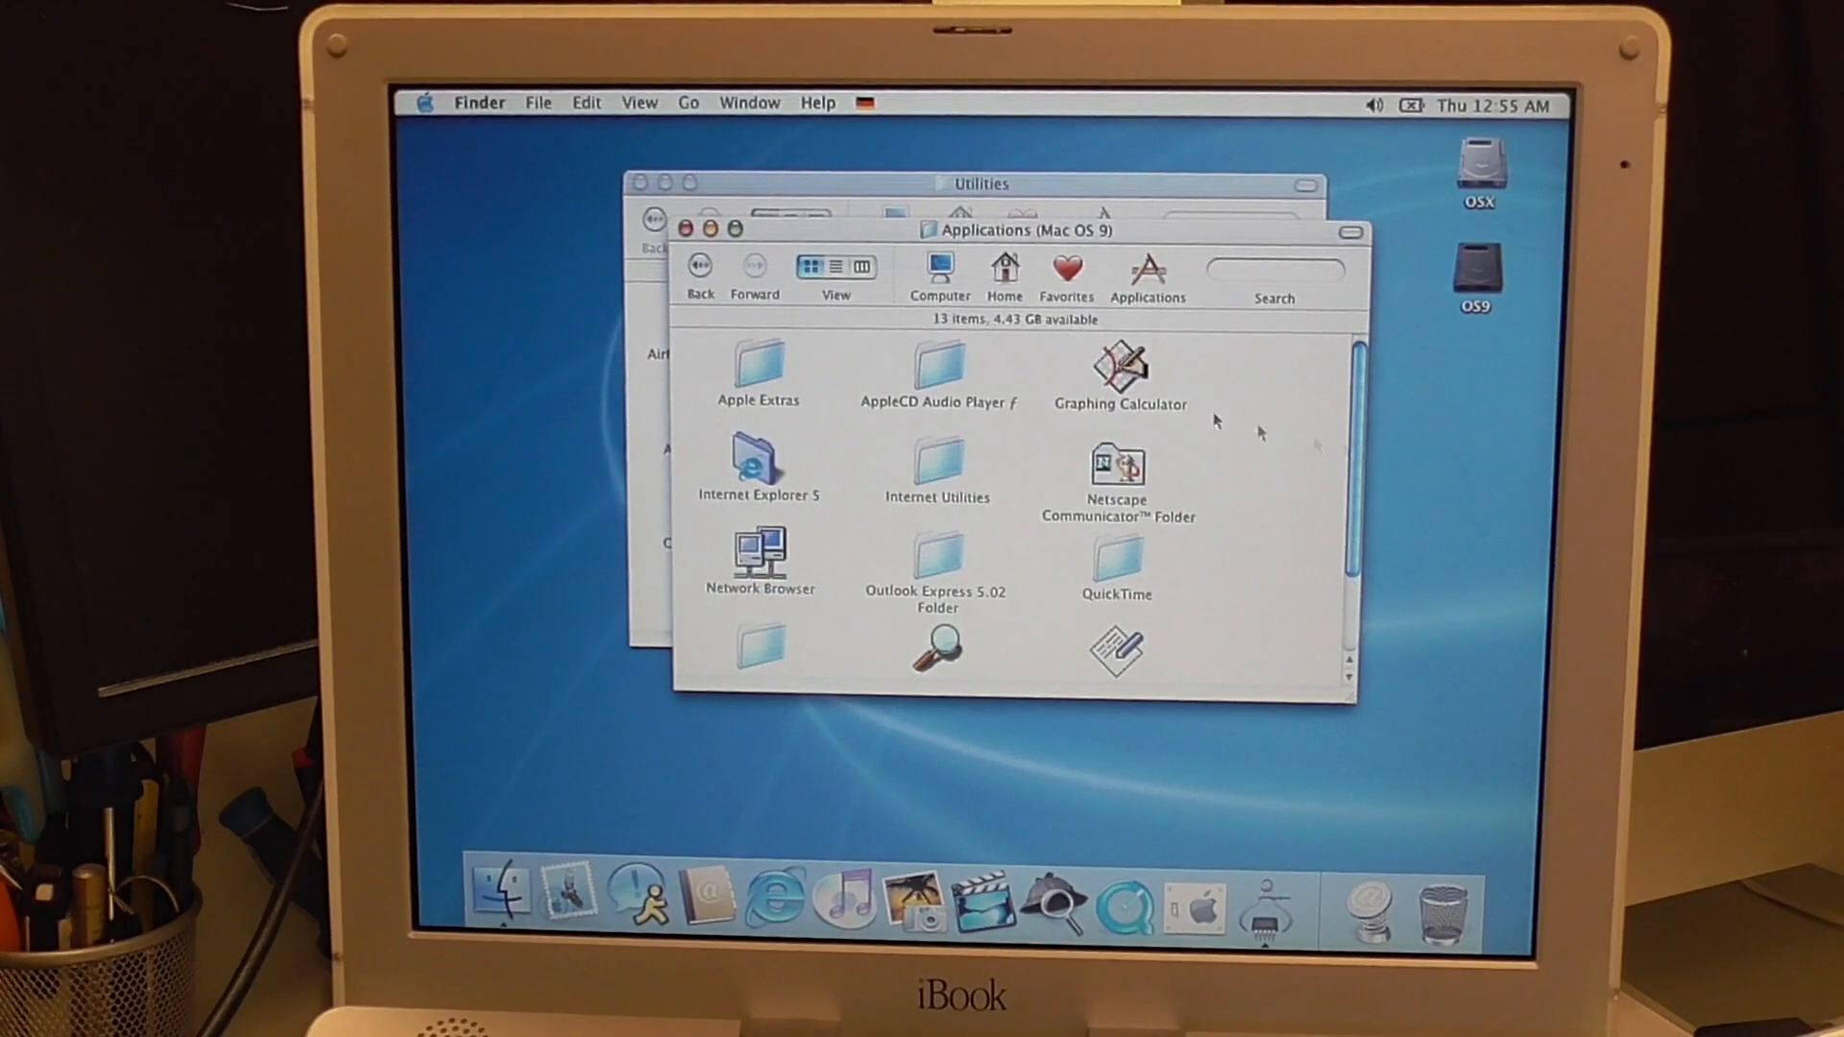
pyautogui.click(1117, 371)
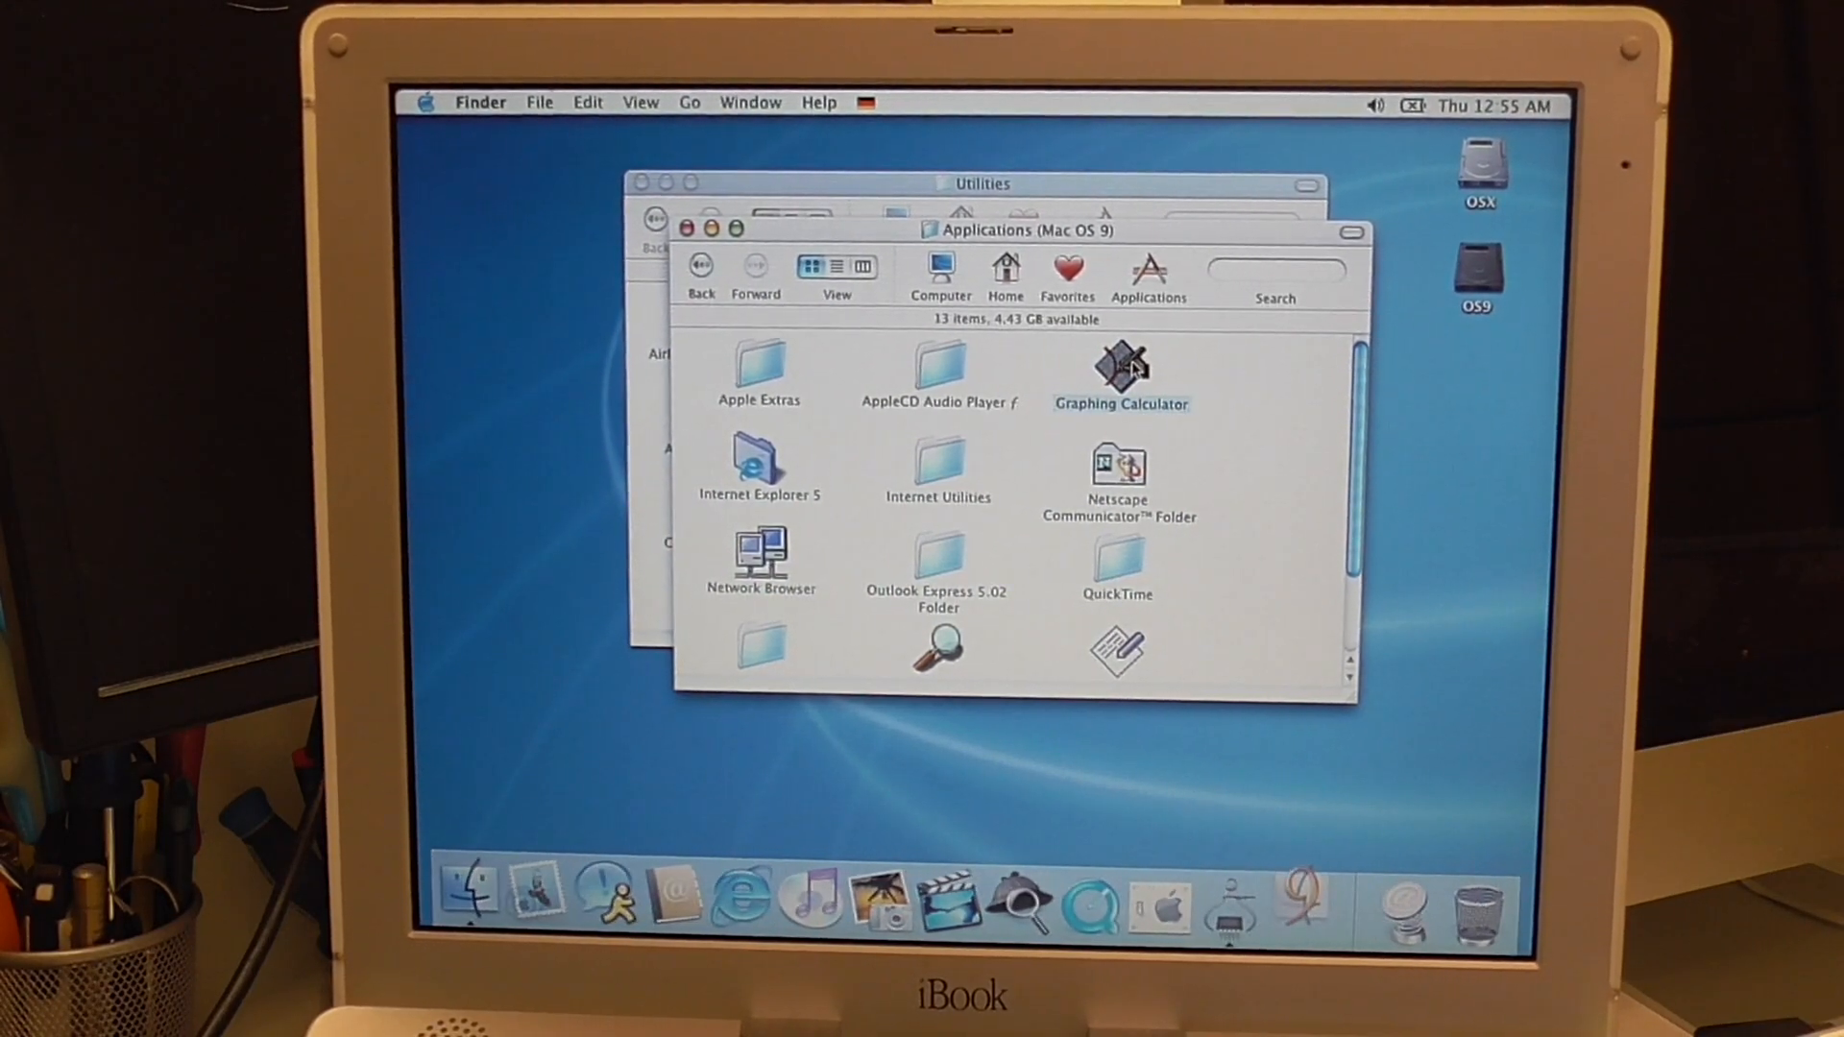
pyautogui.click(1116, 365)
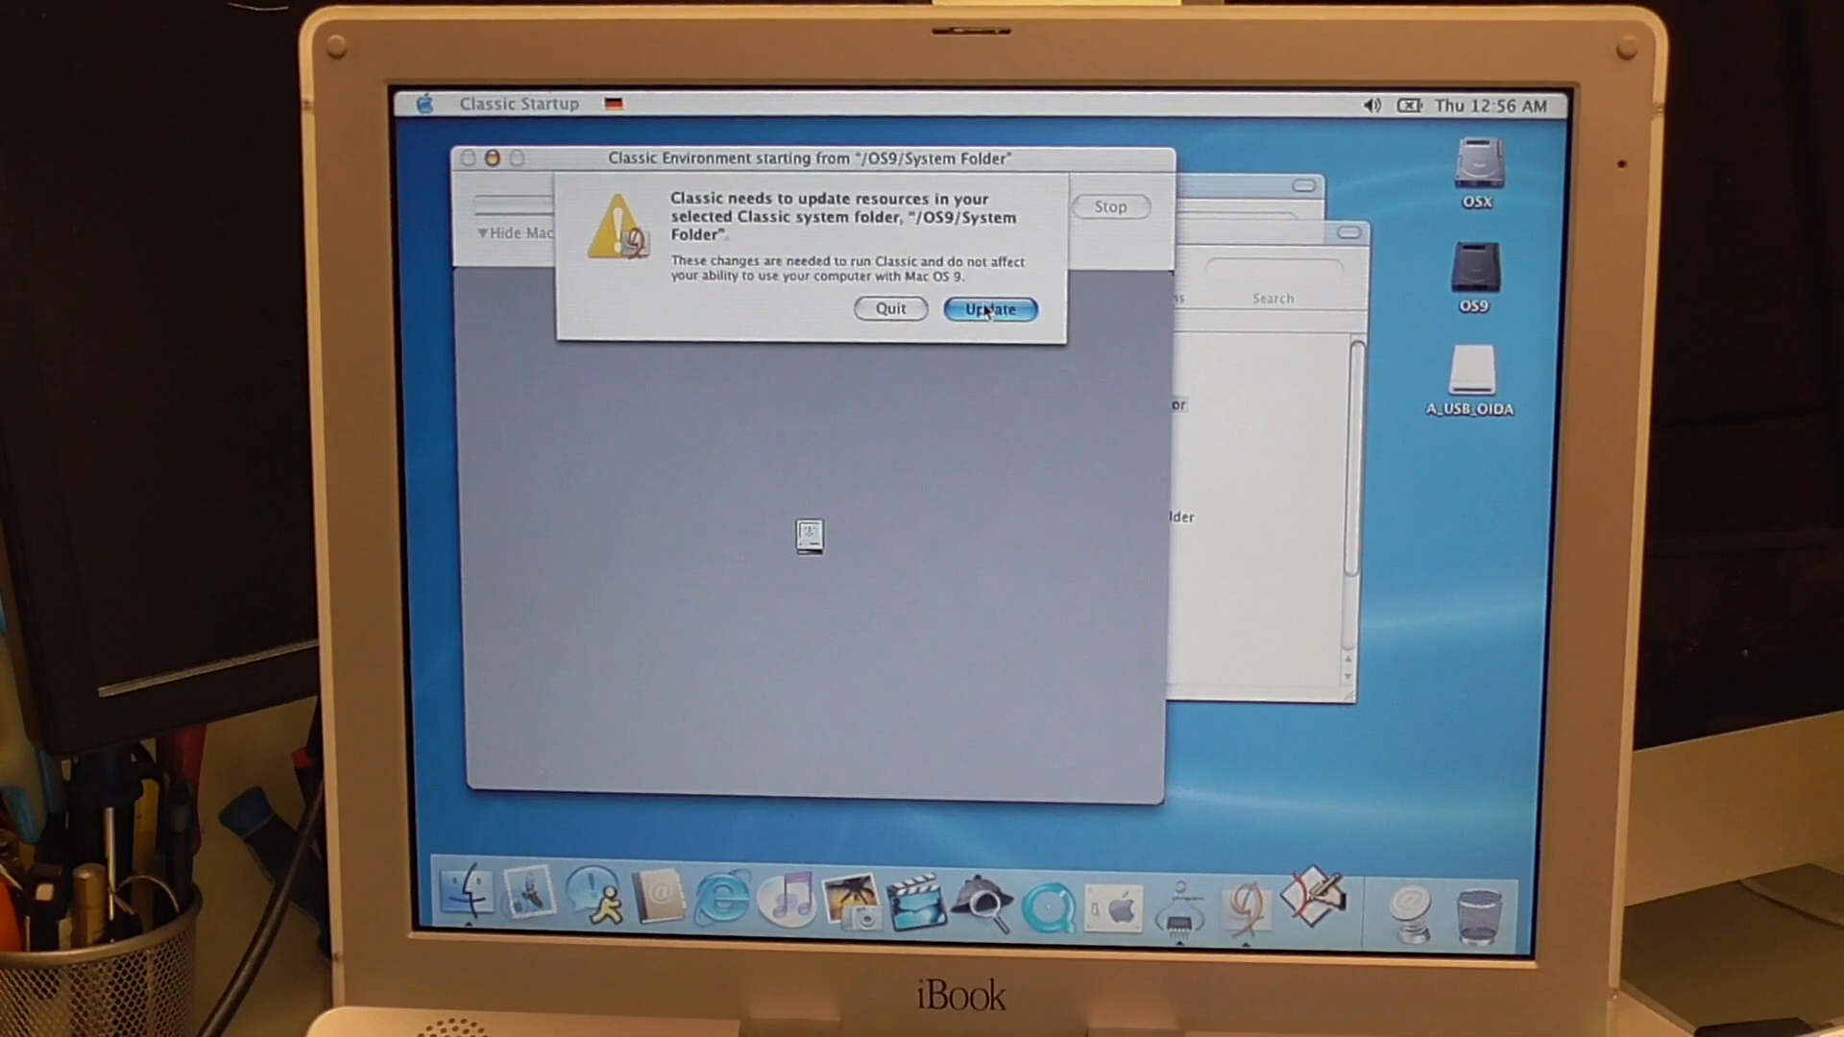
# - Allow Classic Startup to update the resources in the OS9 System Folder
pyautogui.click(989, 307)
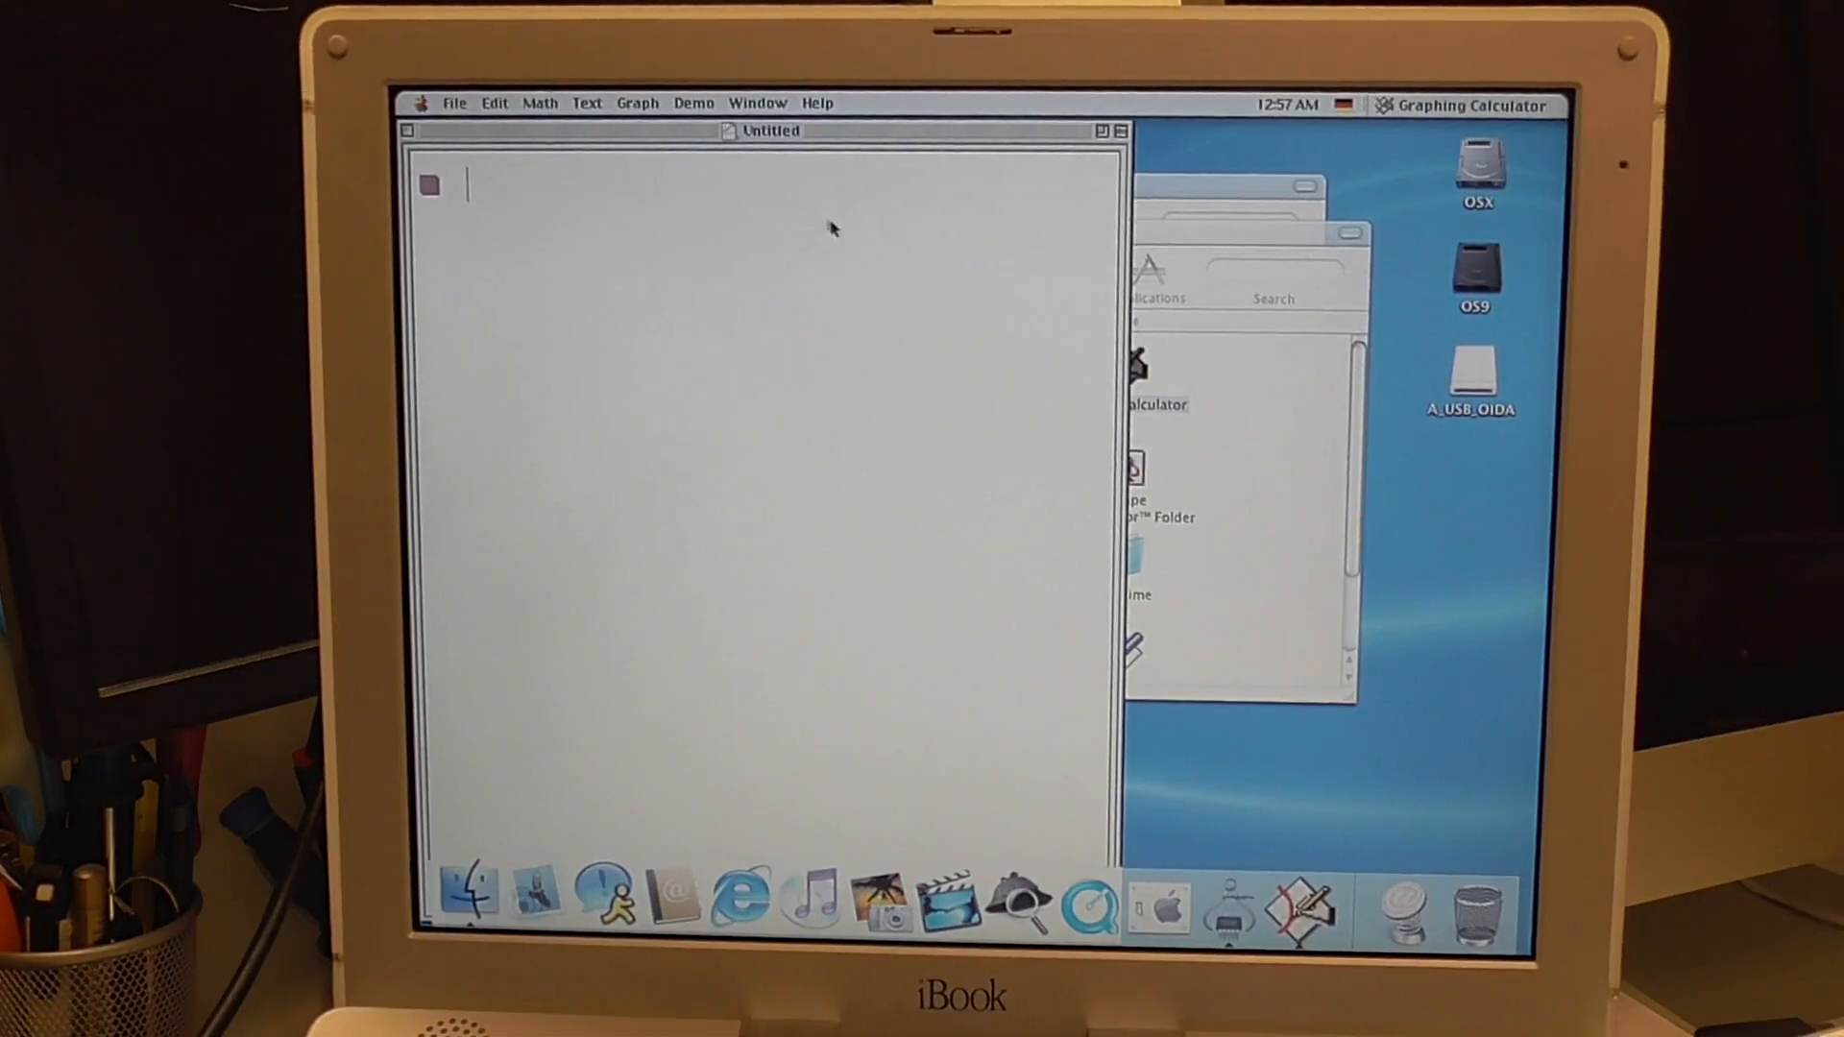
# - Clear the stray text and enter 2x² + 5, then change the 5 to 1 to plot 2x² + 1
pyautogui.write('uuhjj')
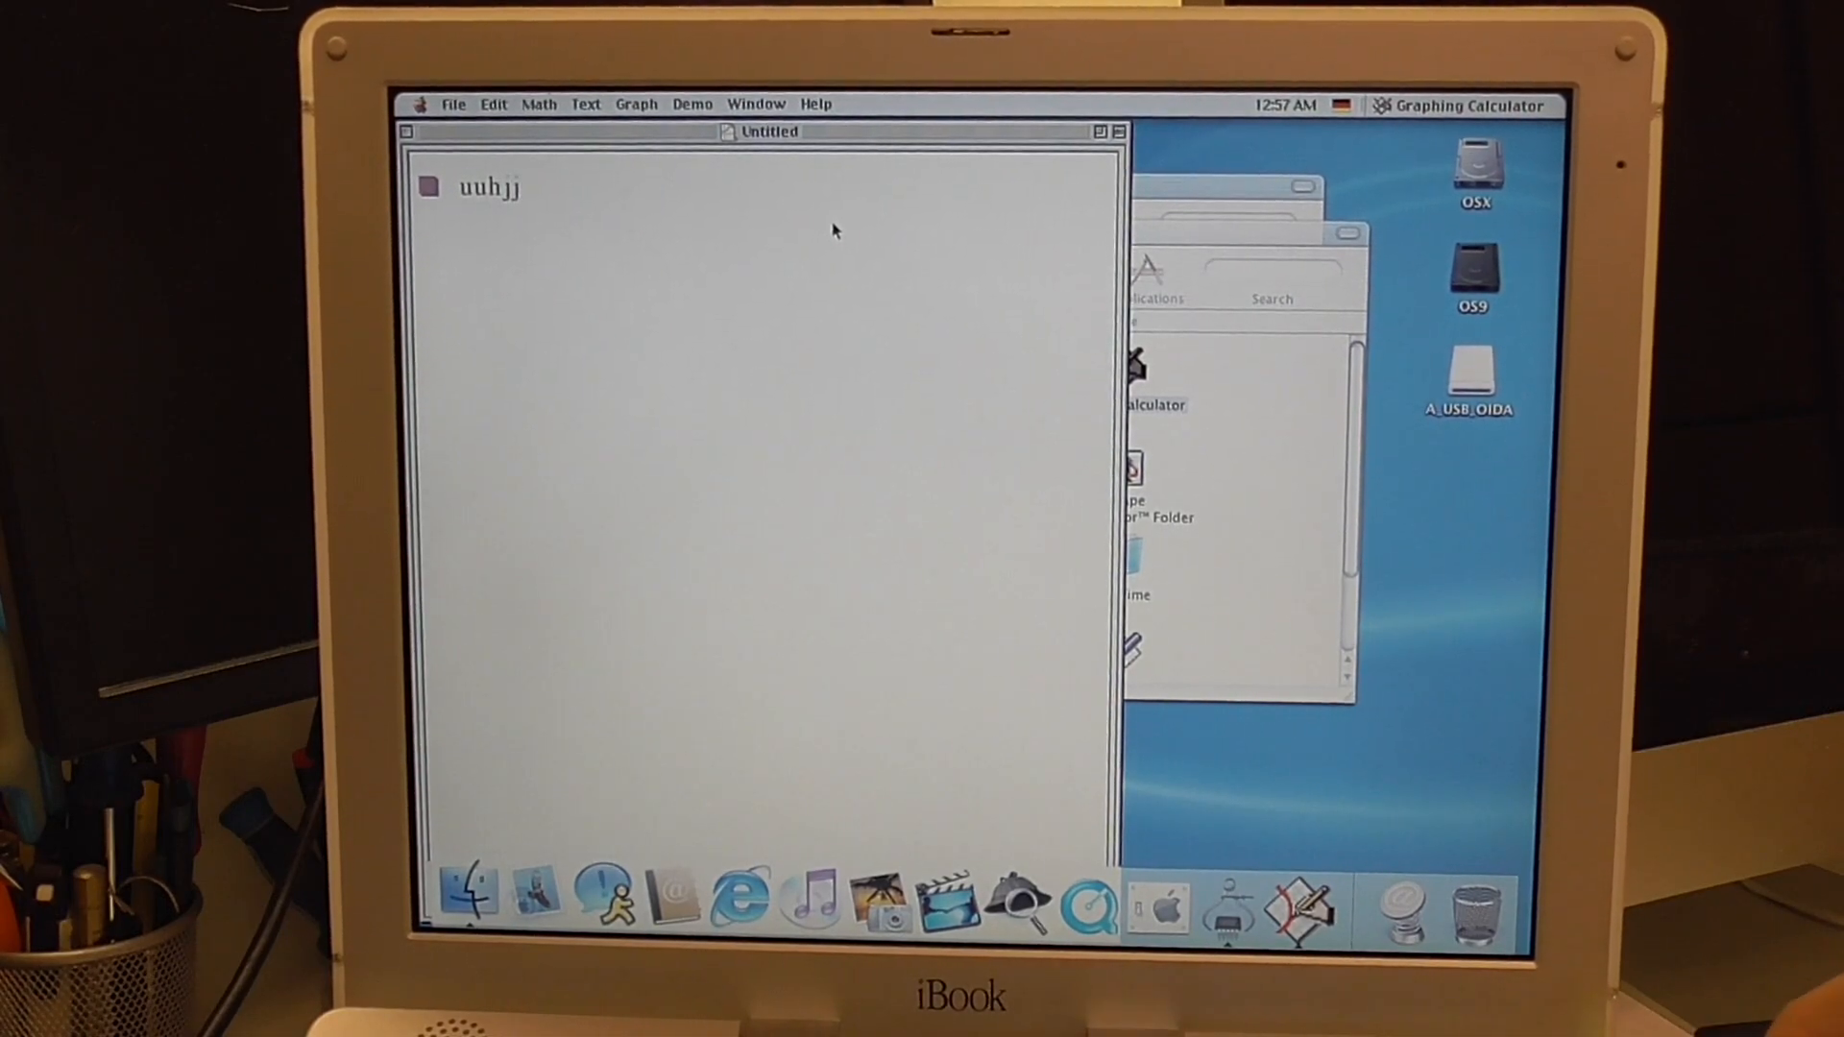
pyautogui.write('hjh')
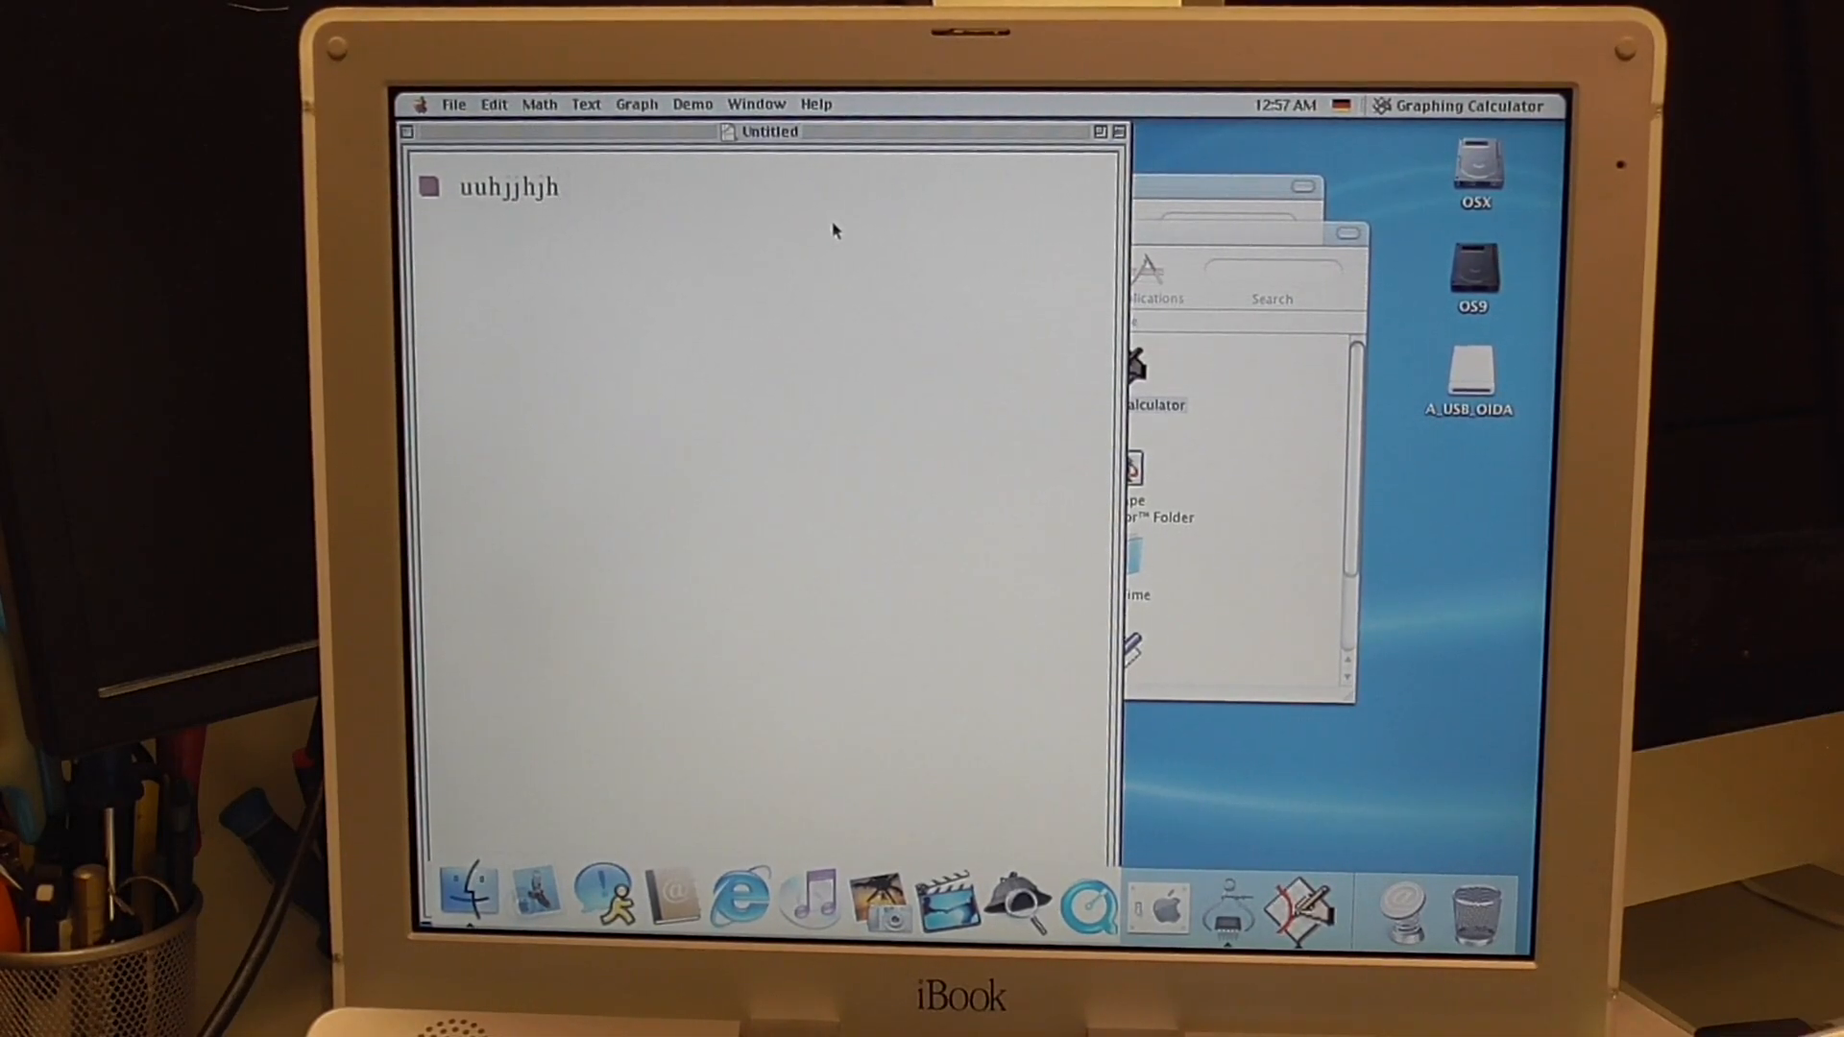
pyautogui.press('Backspace')
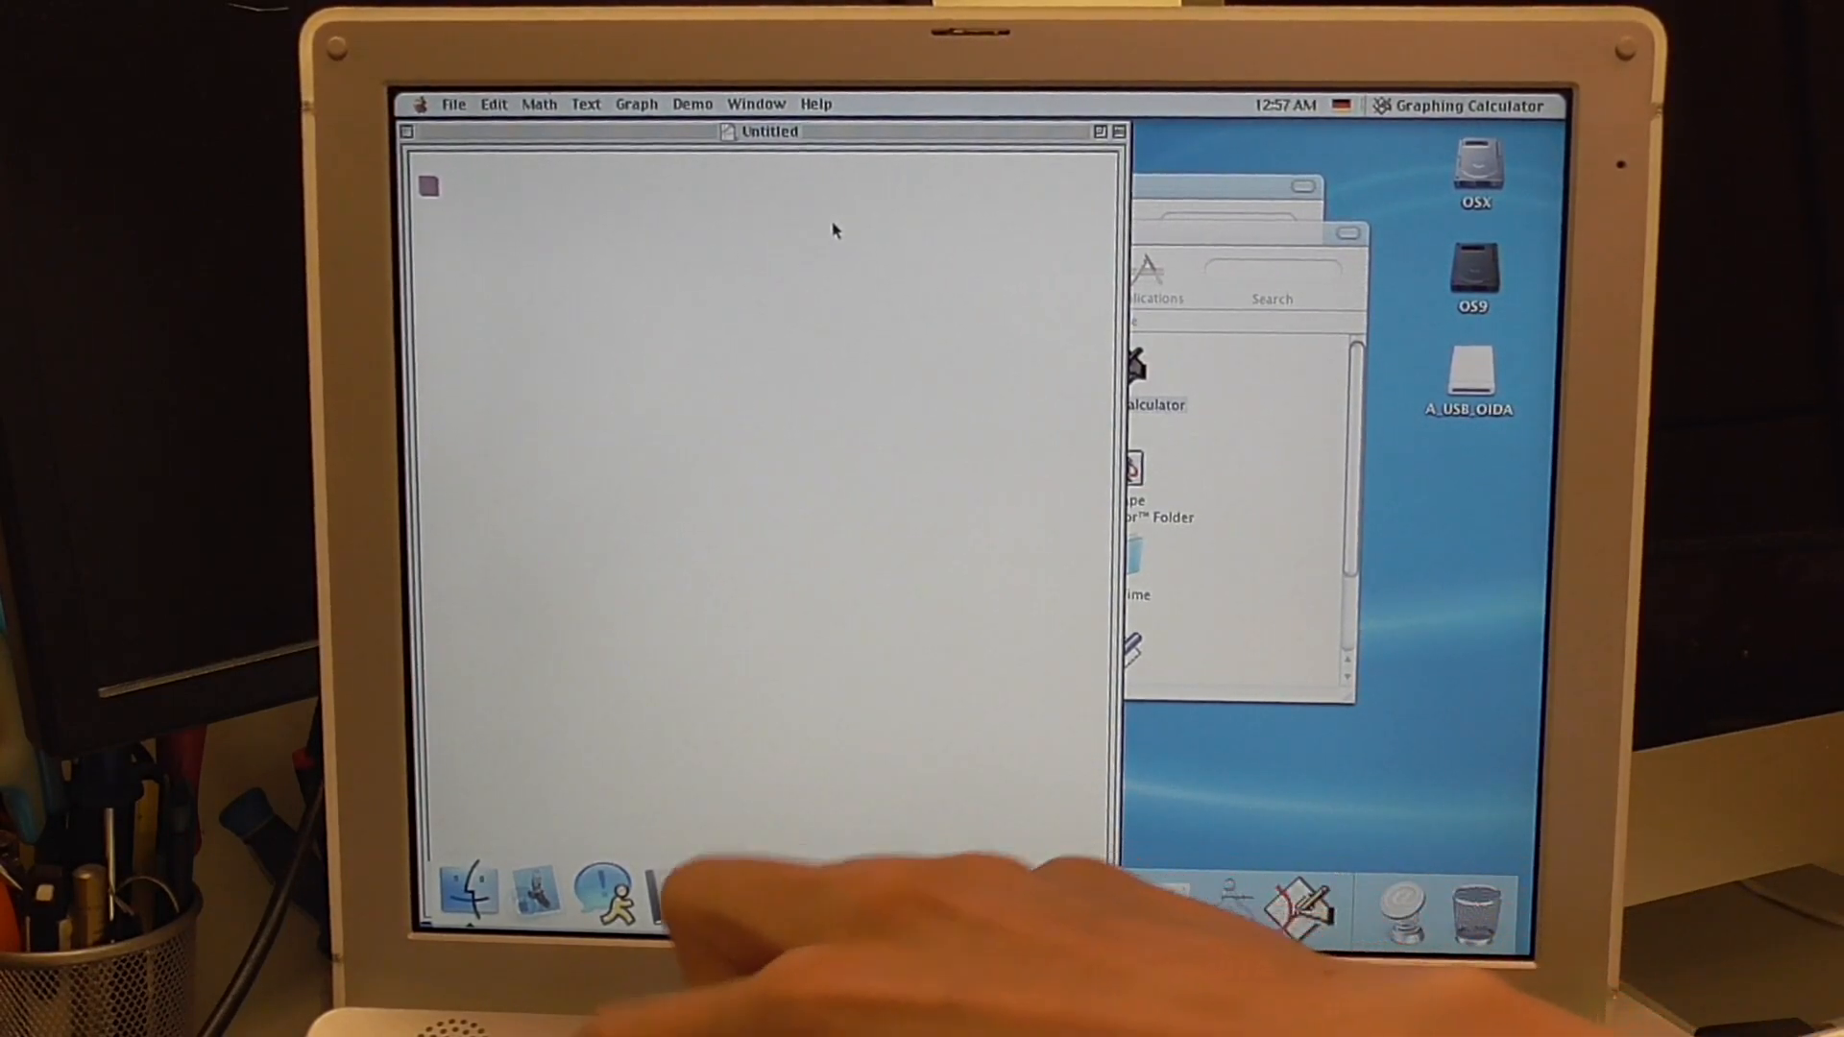
pyautogui.write('2x')
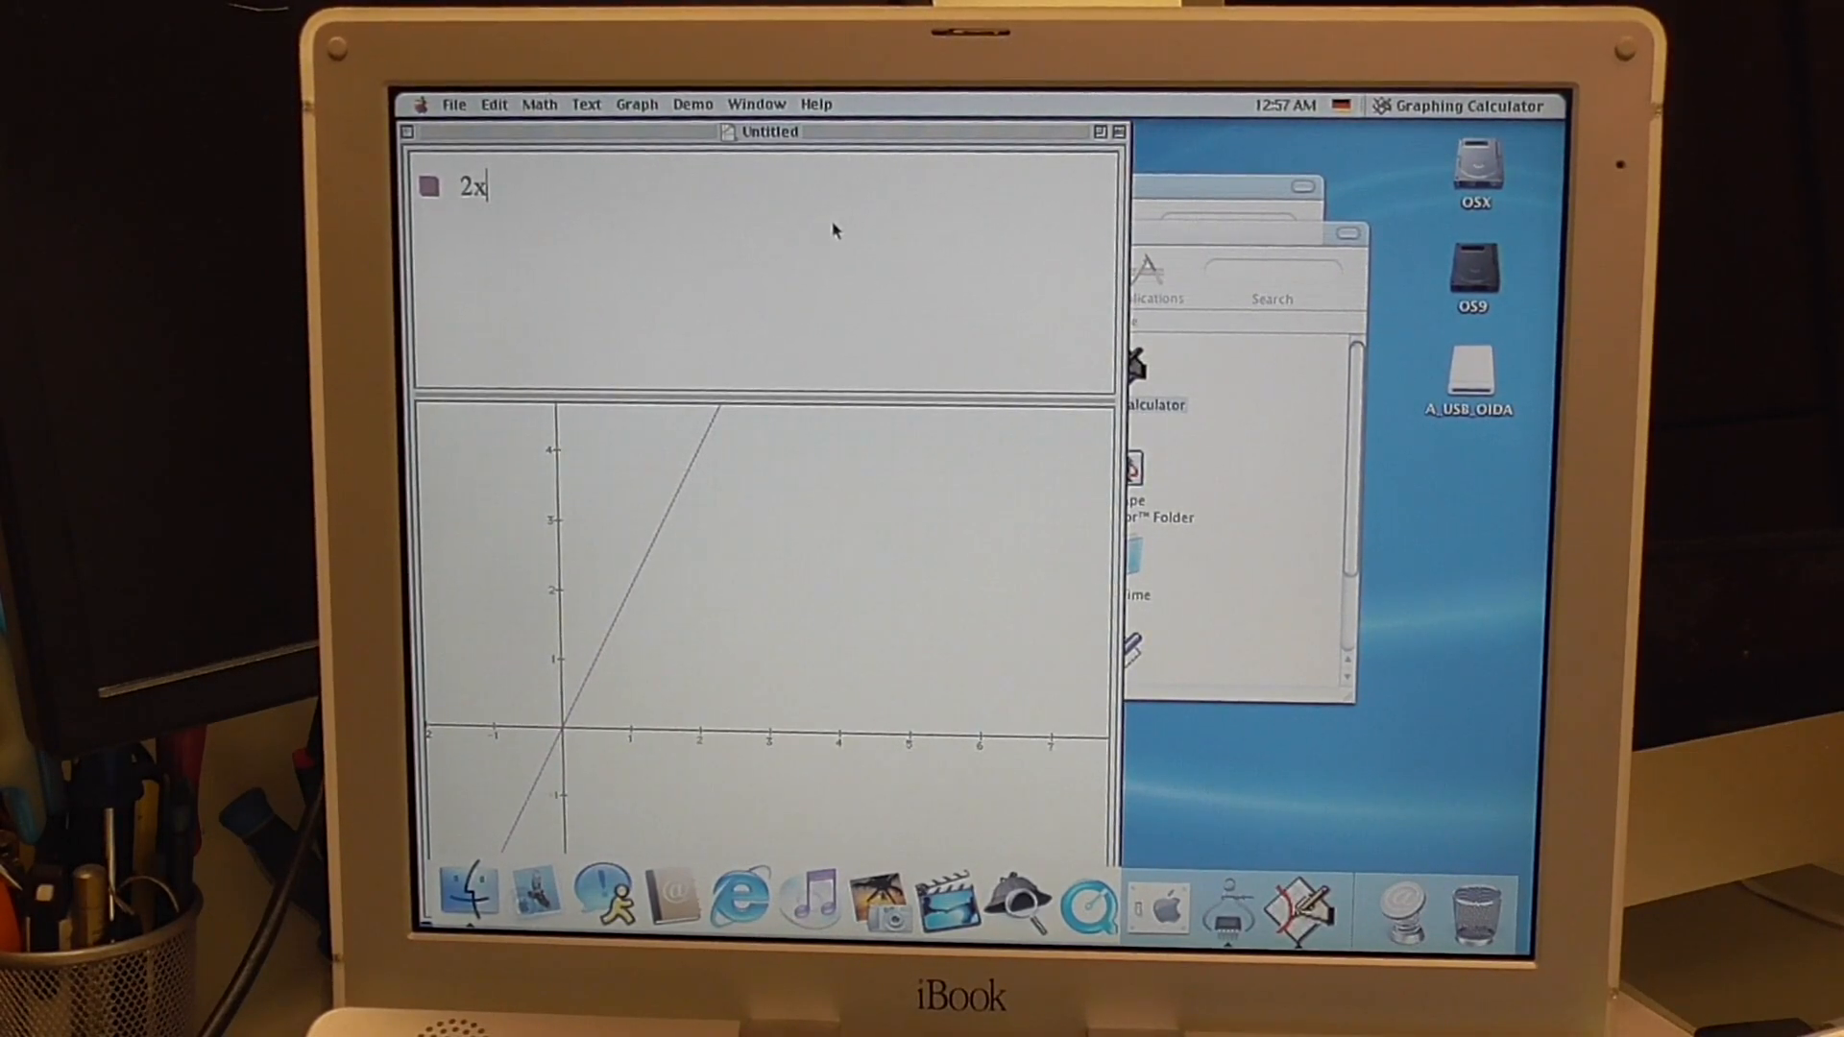
pyautogui.write('+')
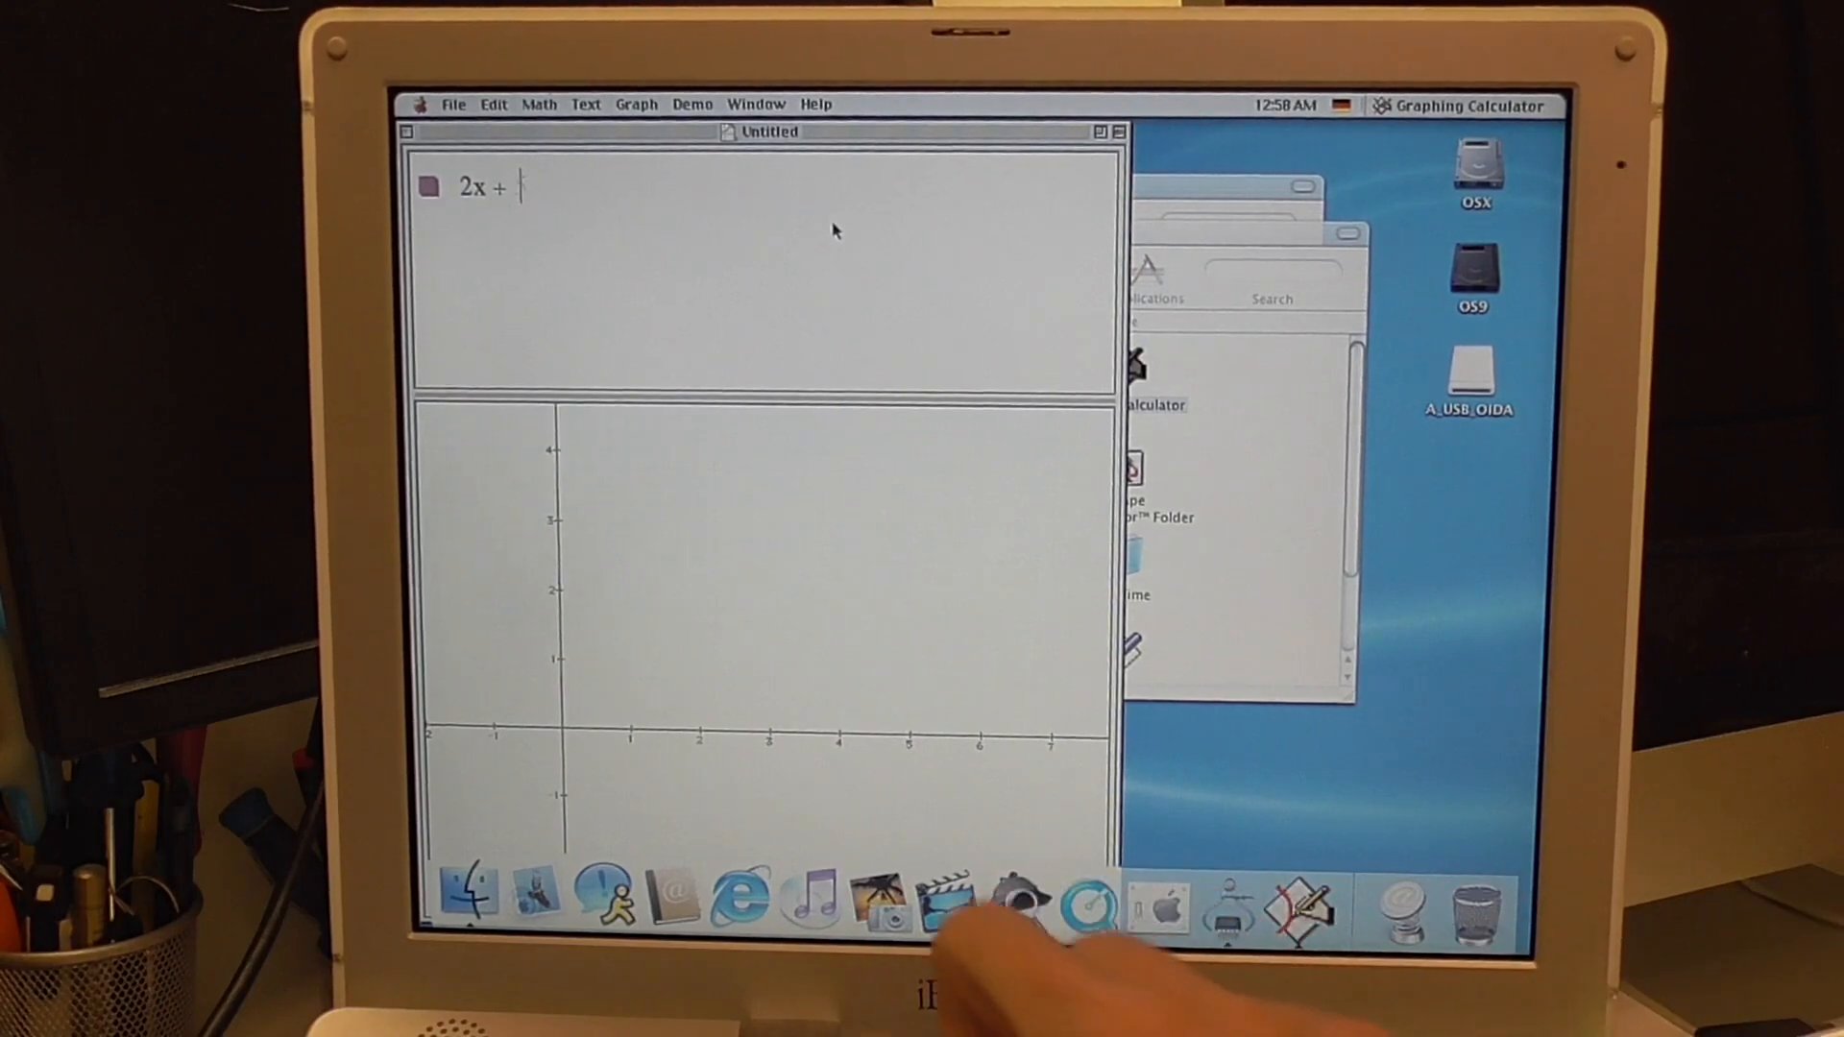
pyautogui.write('5')
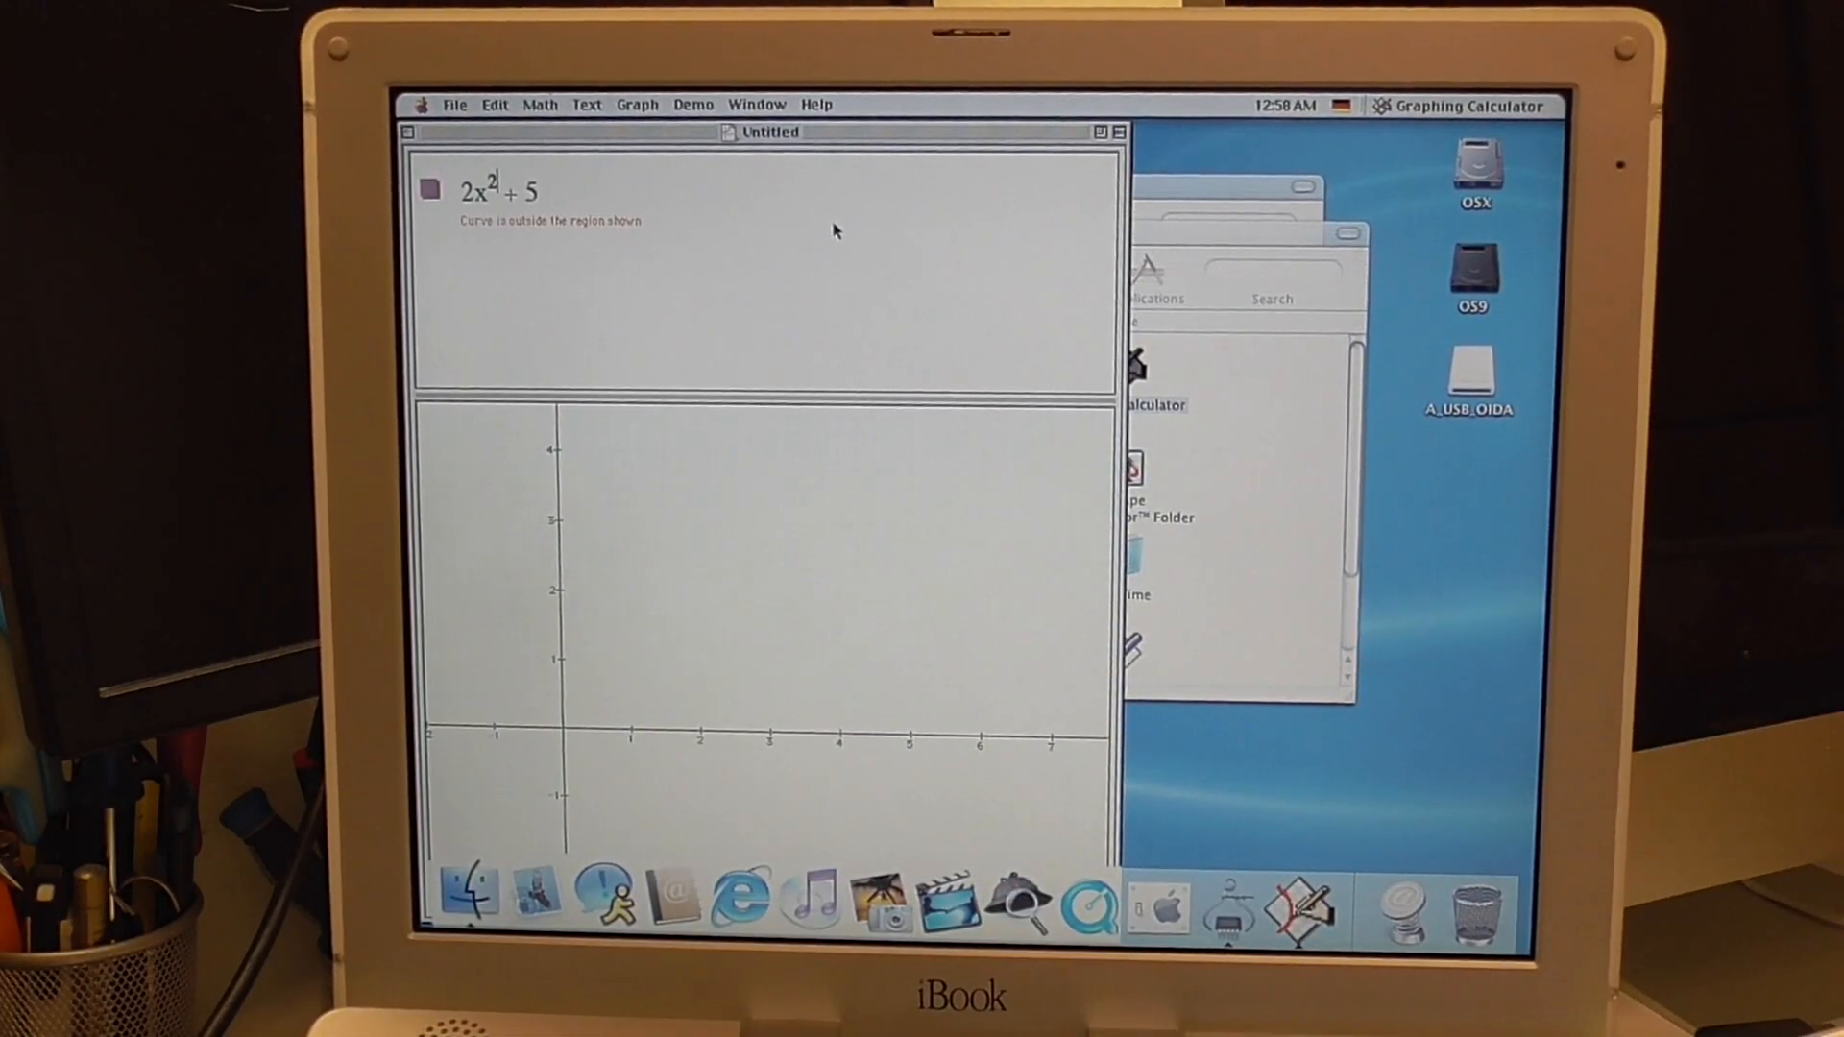
pyautogui.moveTo(623, 515)
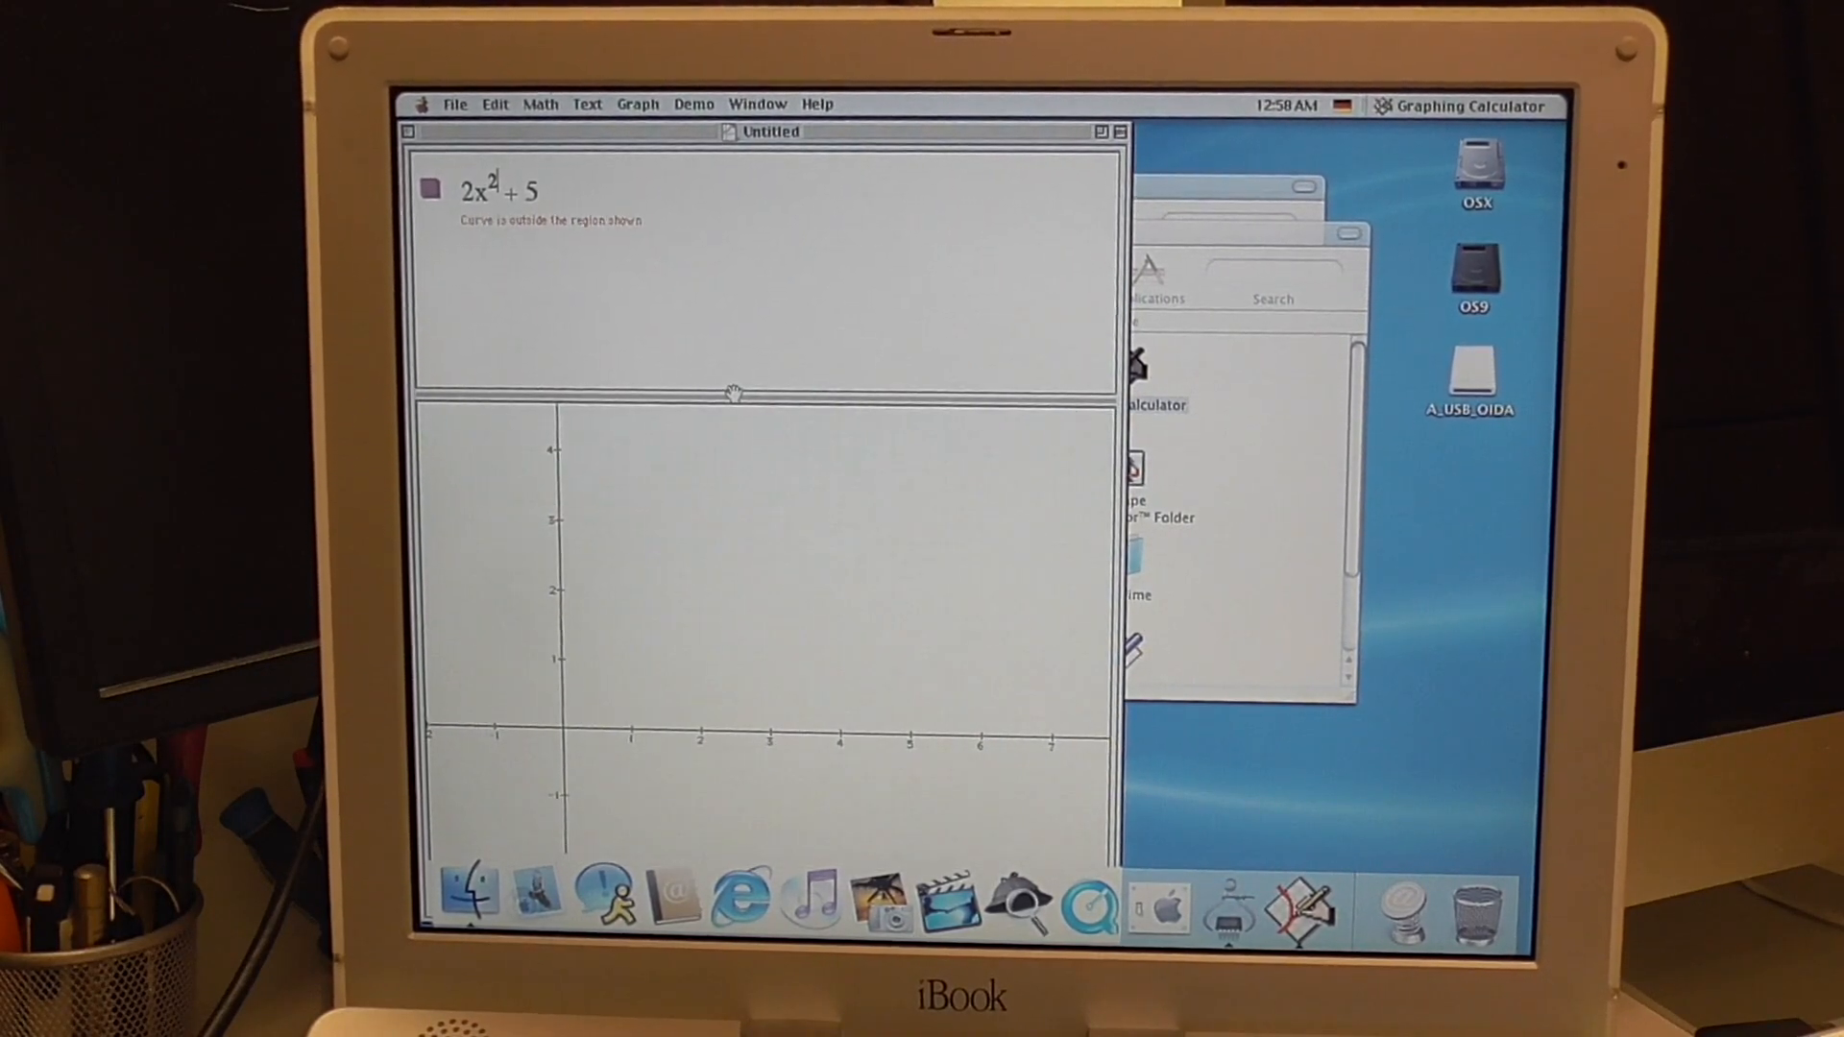
pyautogui.press('Backspace')
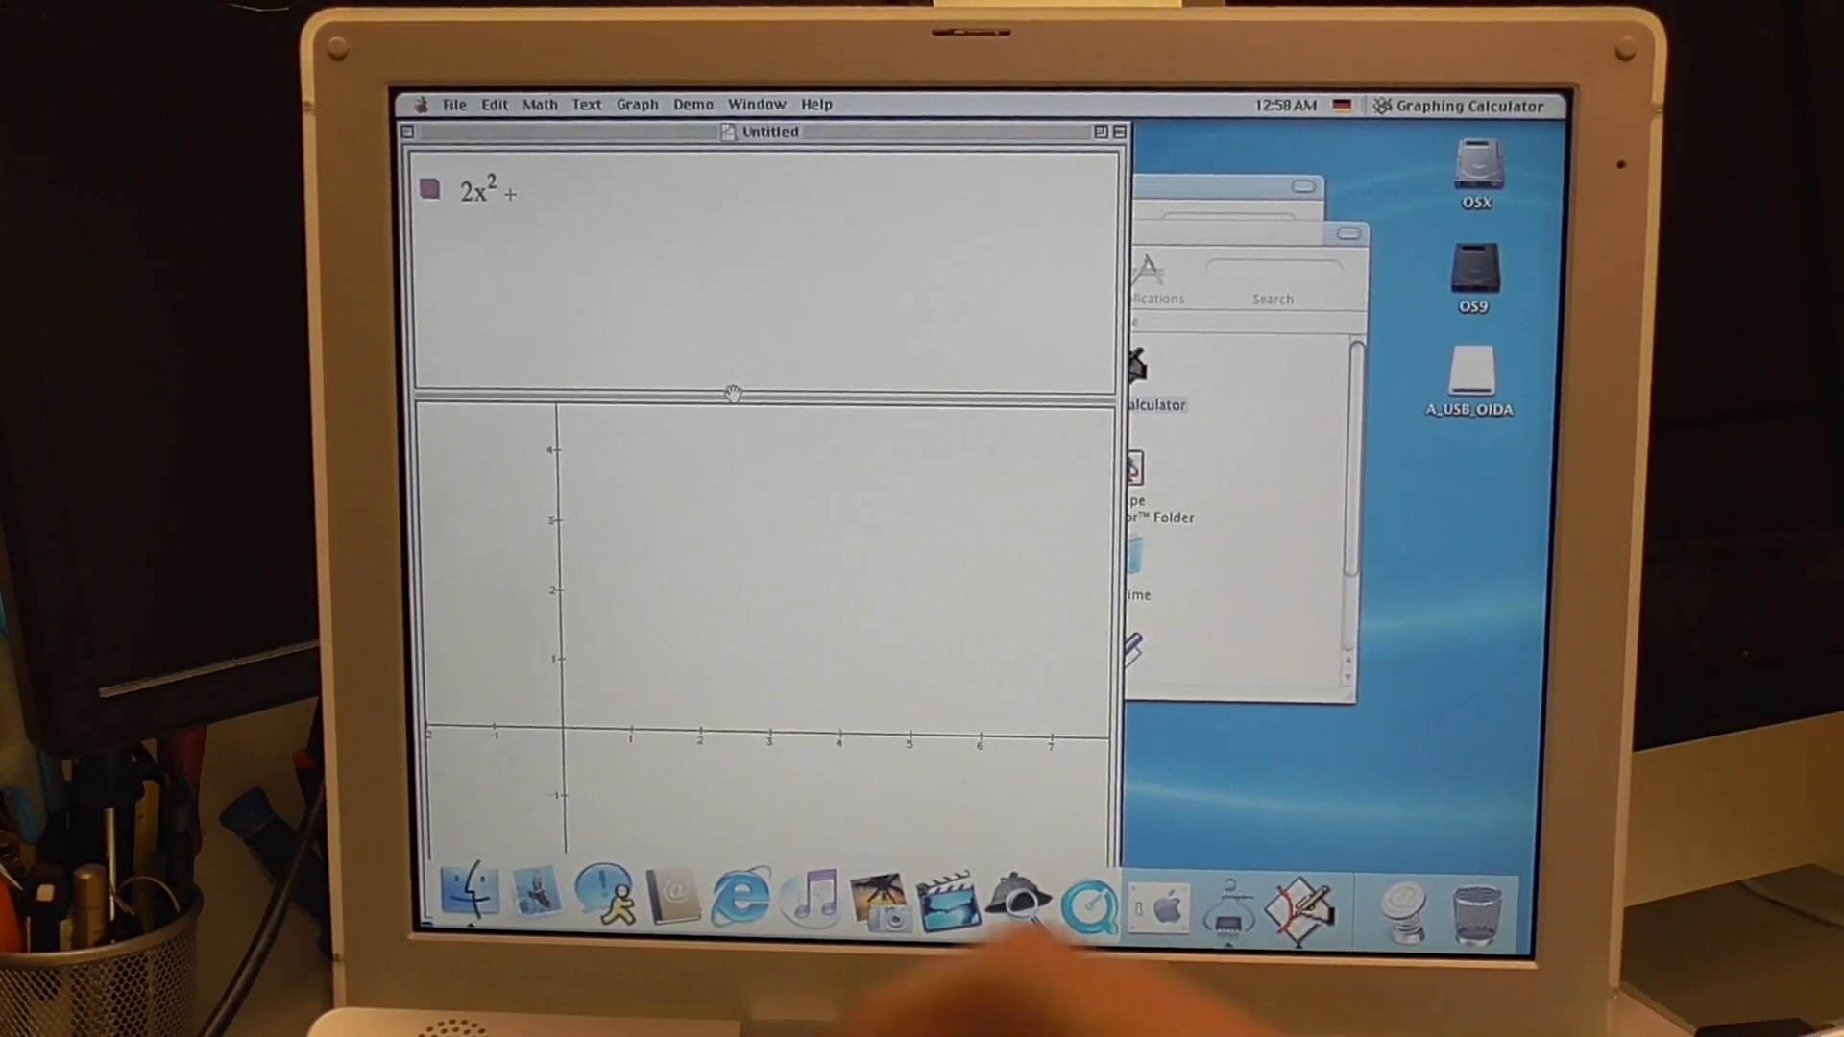
pyautogui.write('1')
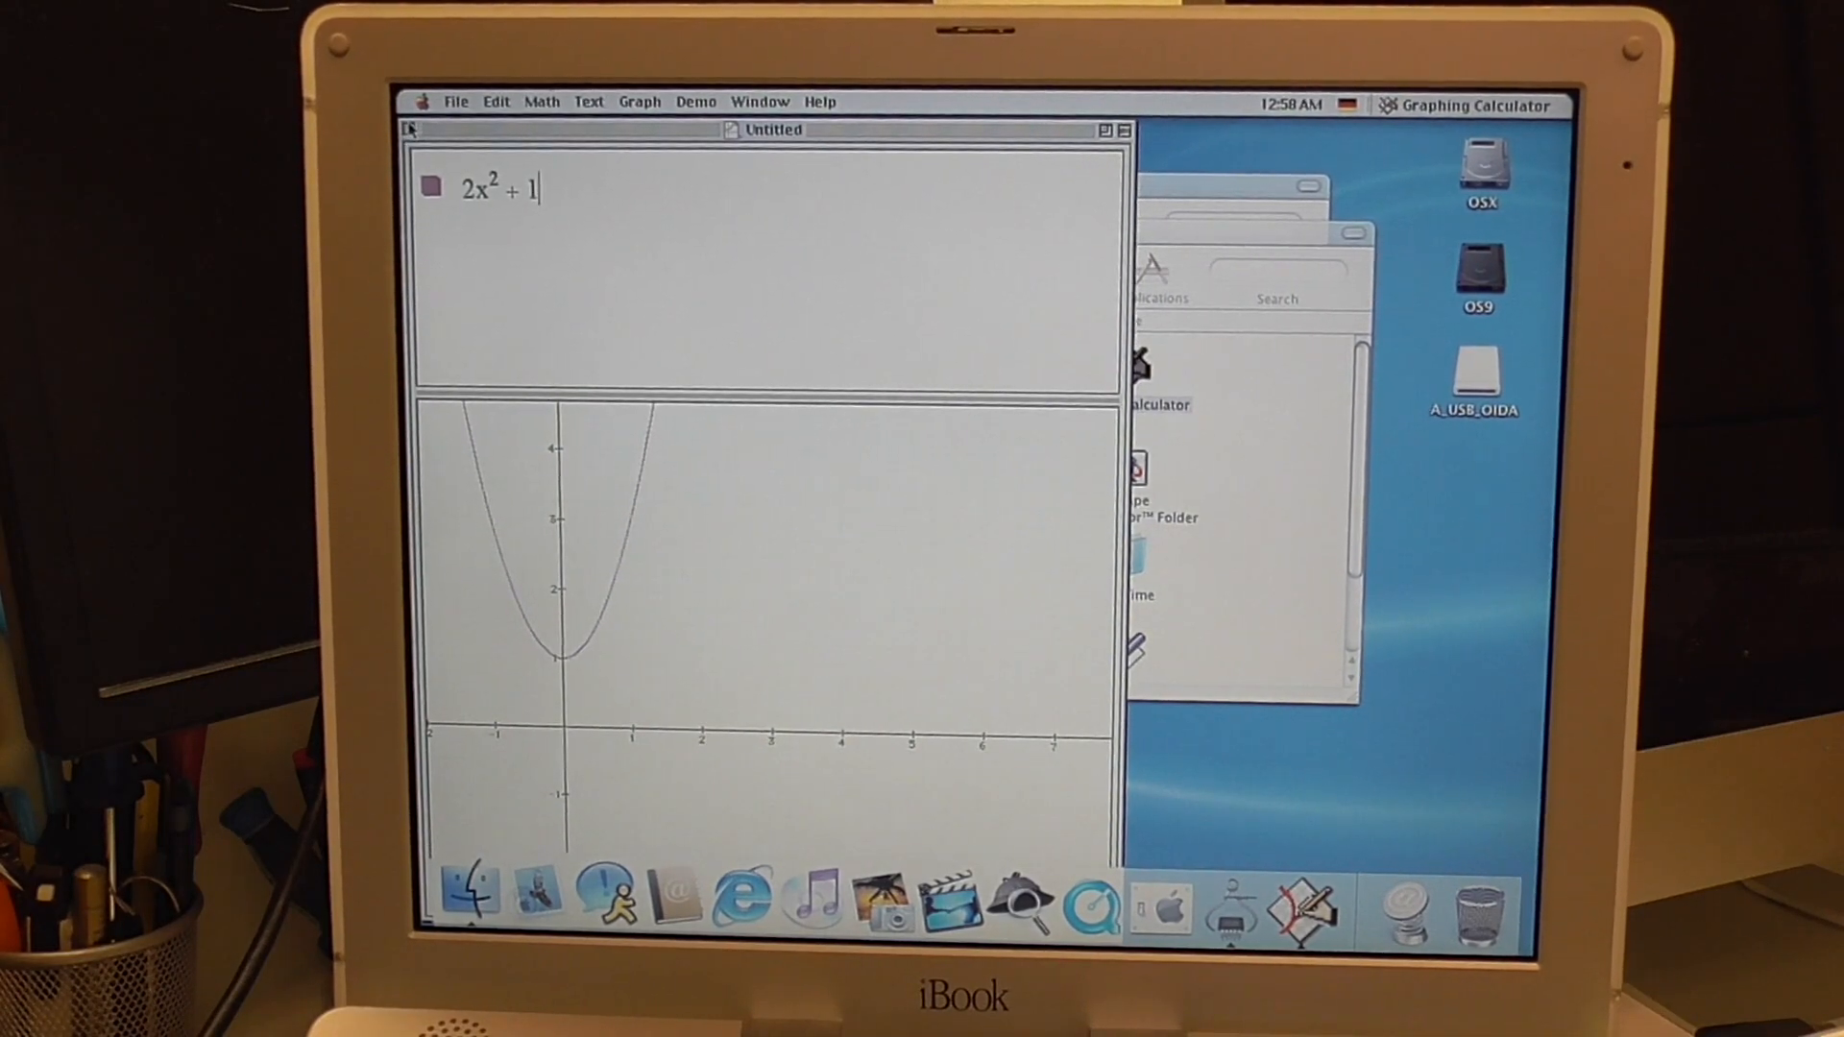
# - Close the untitled 2x² + 1 graph, choosing Don't Save
pyautogui.click(411, 129)
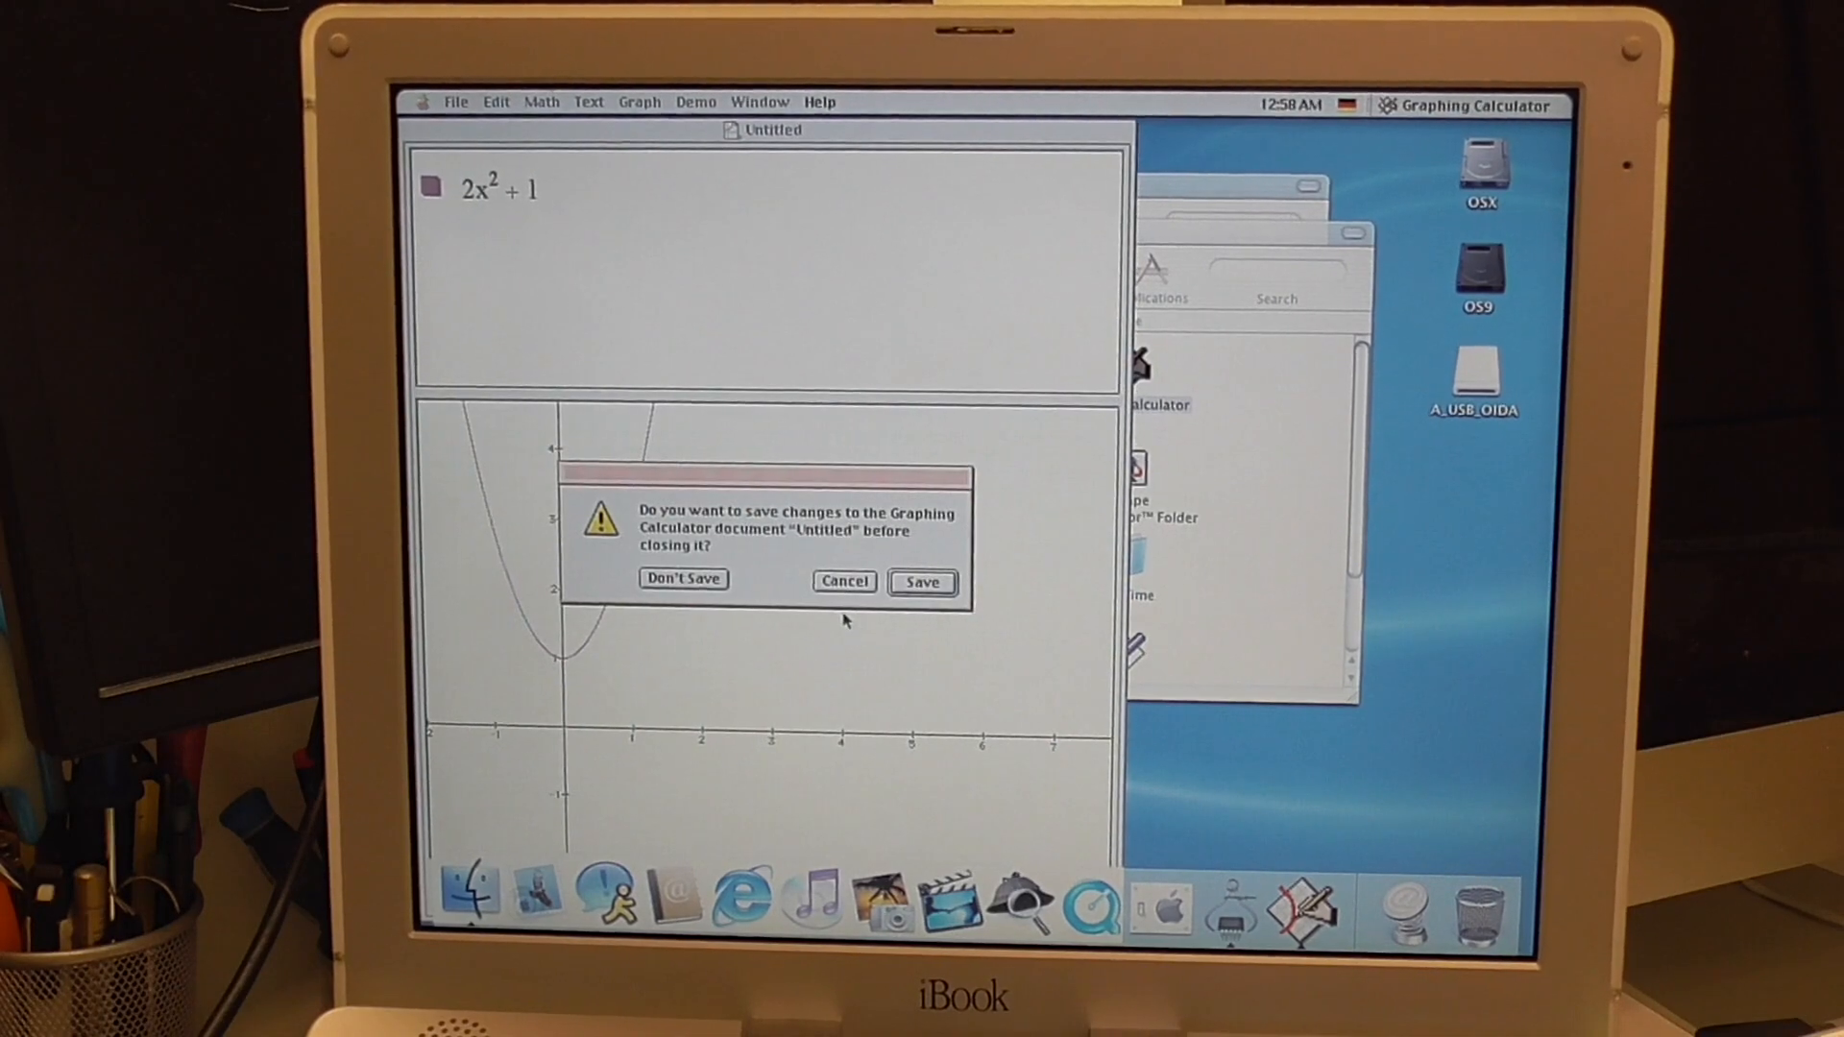
pyautogui.click(682, 578)
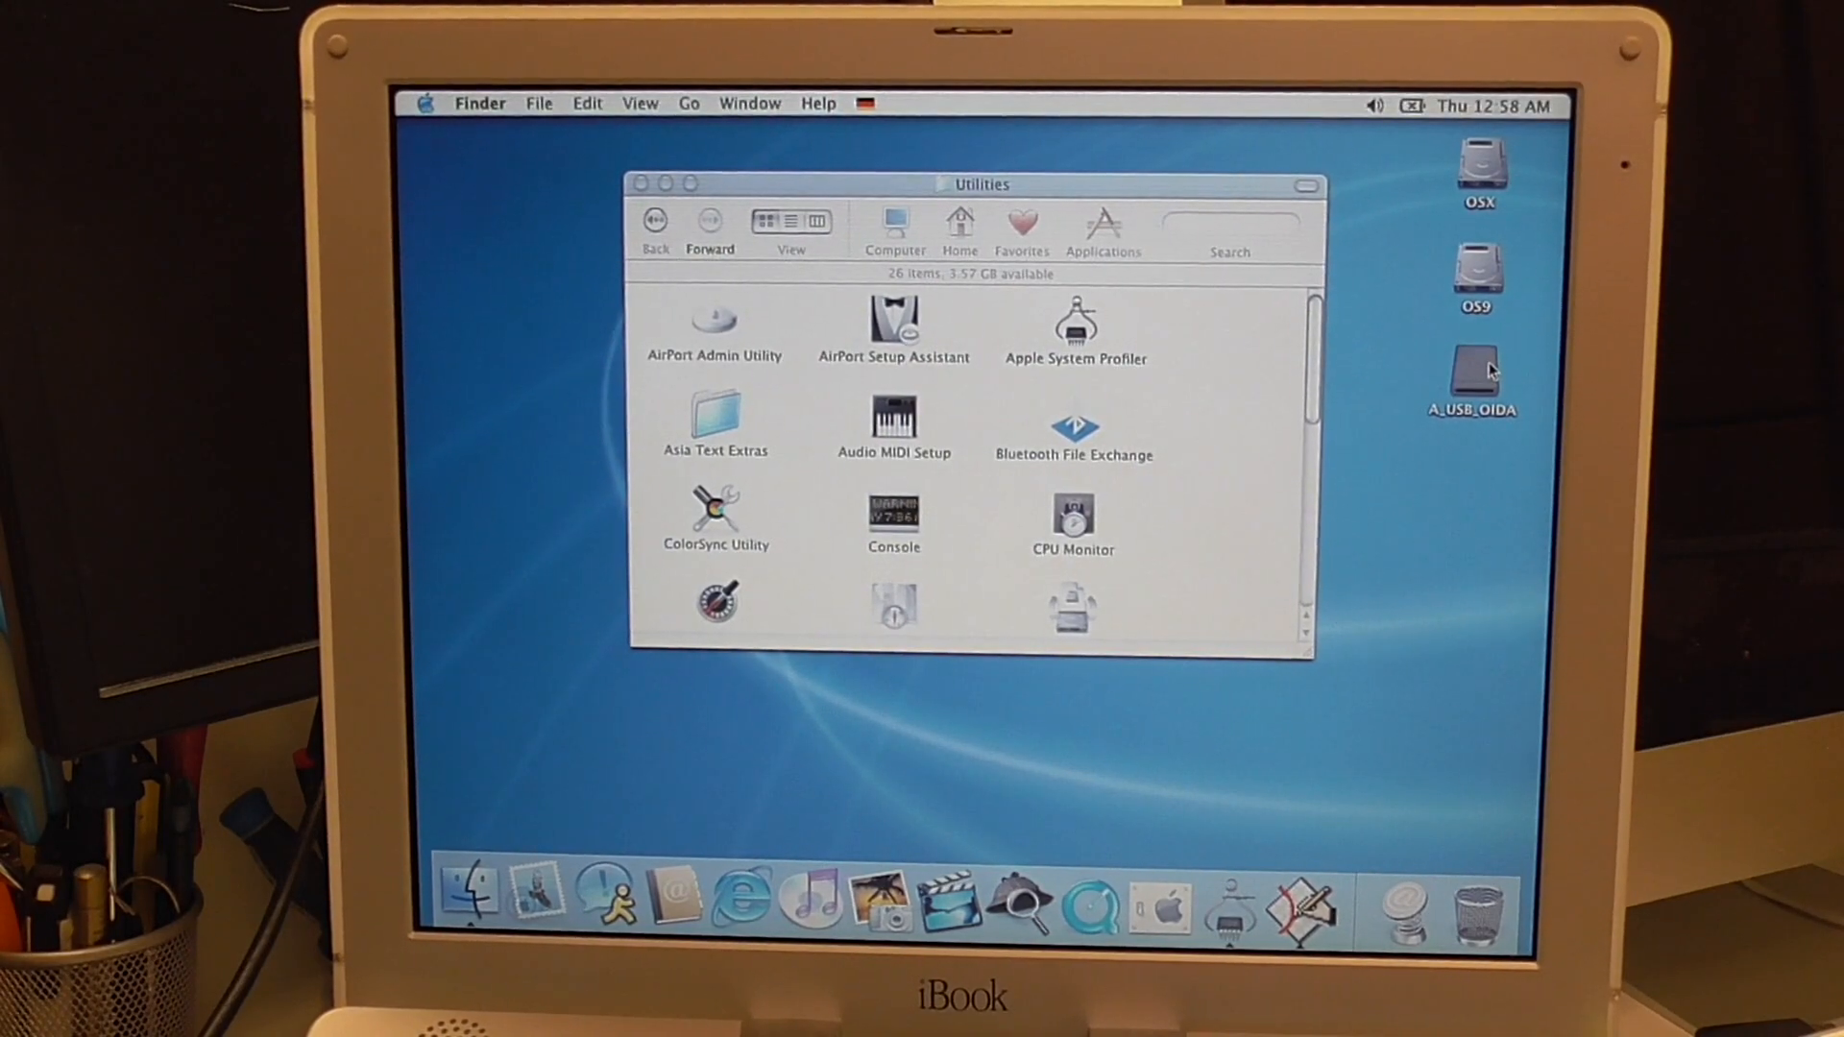
# - Drag MacOSXUpdateCombo10.2.8.dmg from A_USB_OIDA's IBOOK folder onto the desktop to copy it
pyautogui.doubleClick(1477, 375)
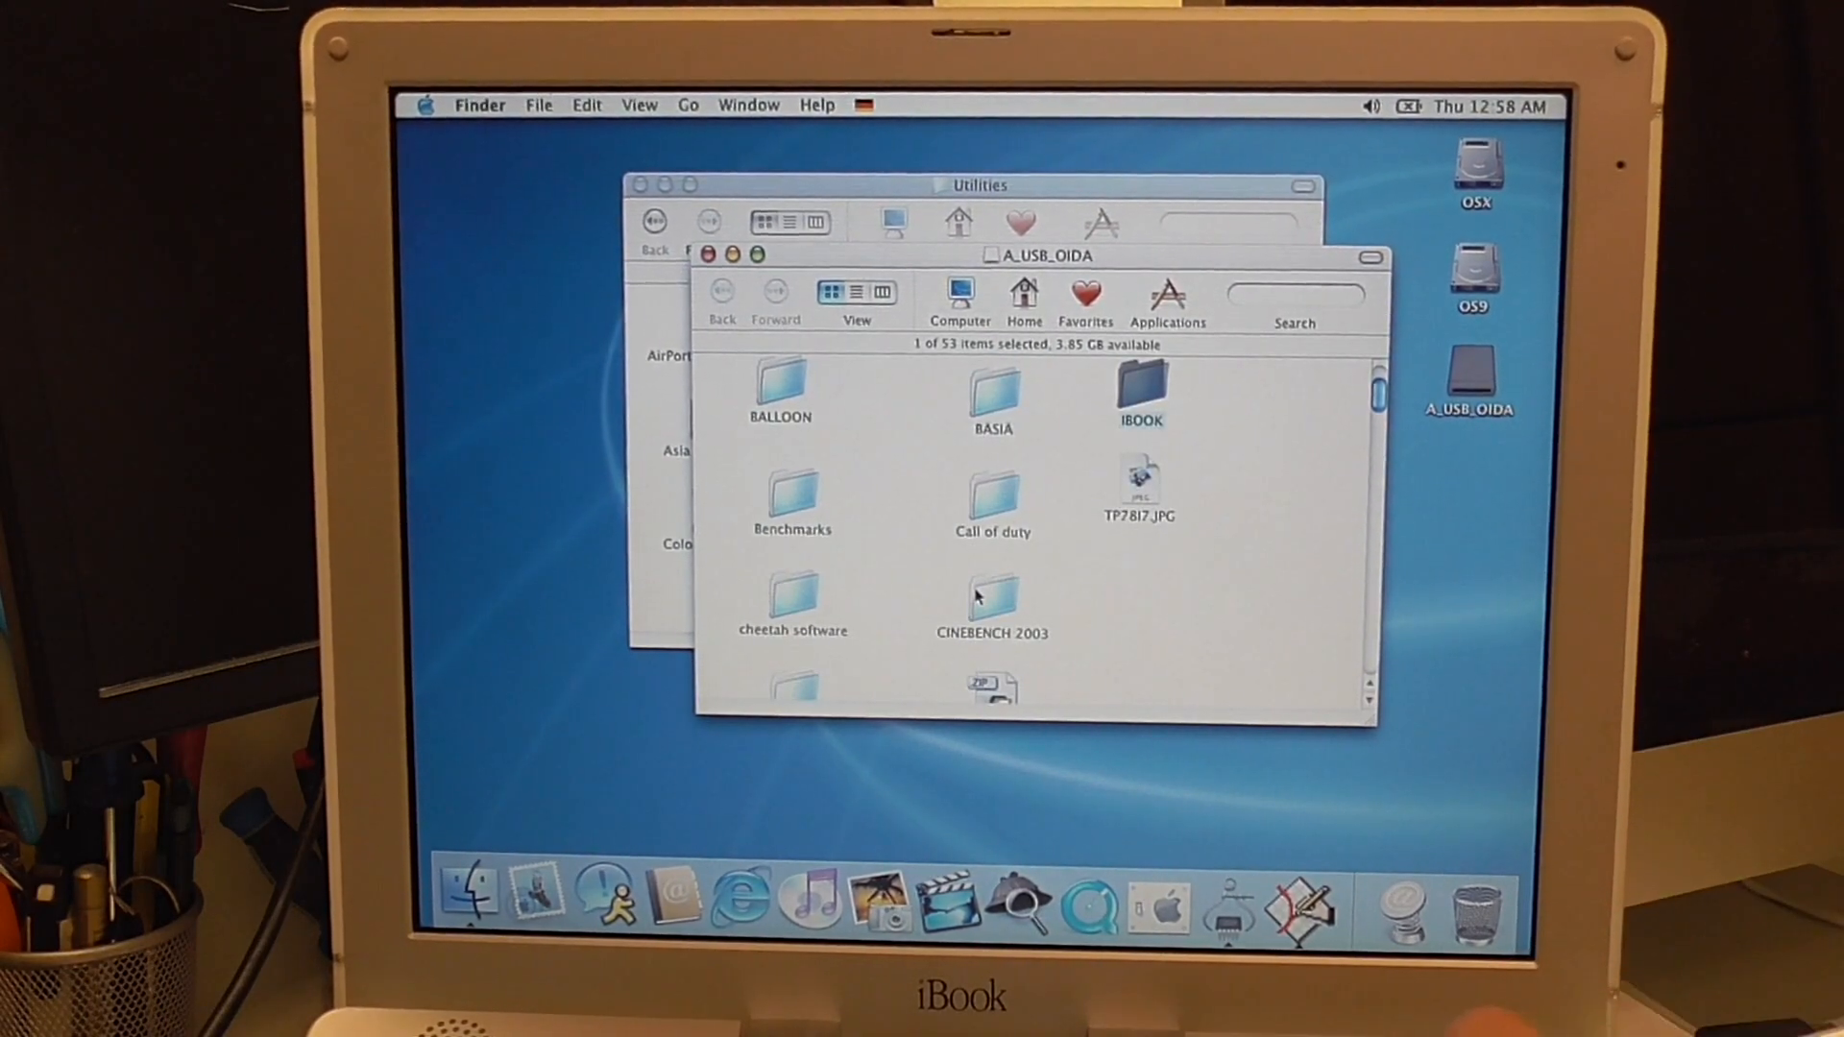
pyautogui.doubleClick(1135, 388)
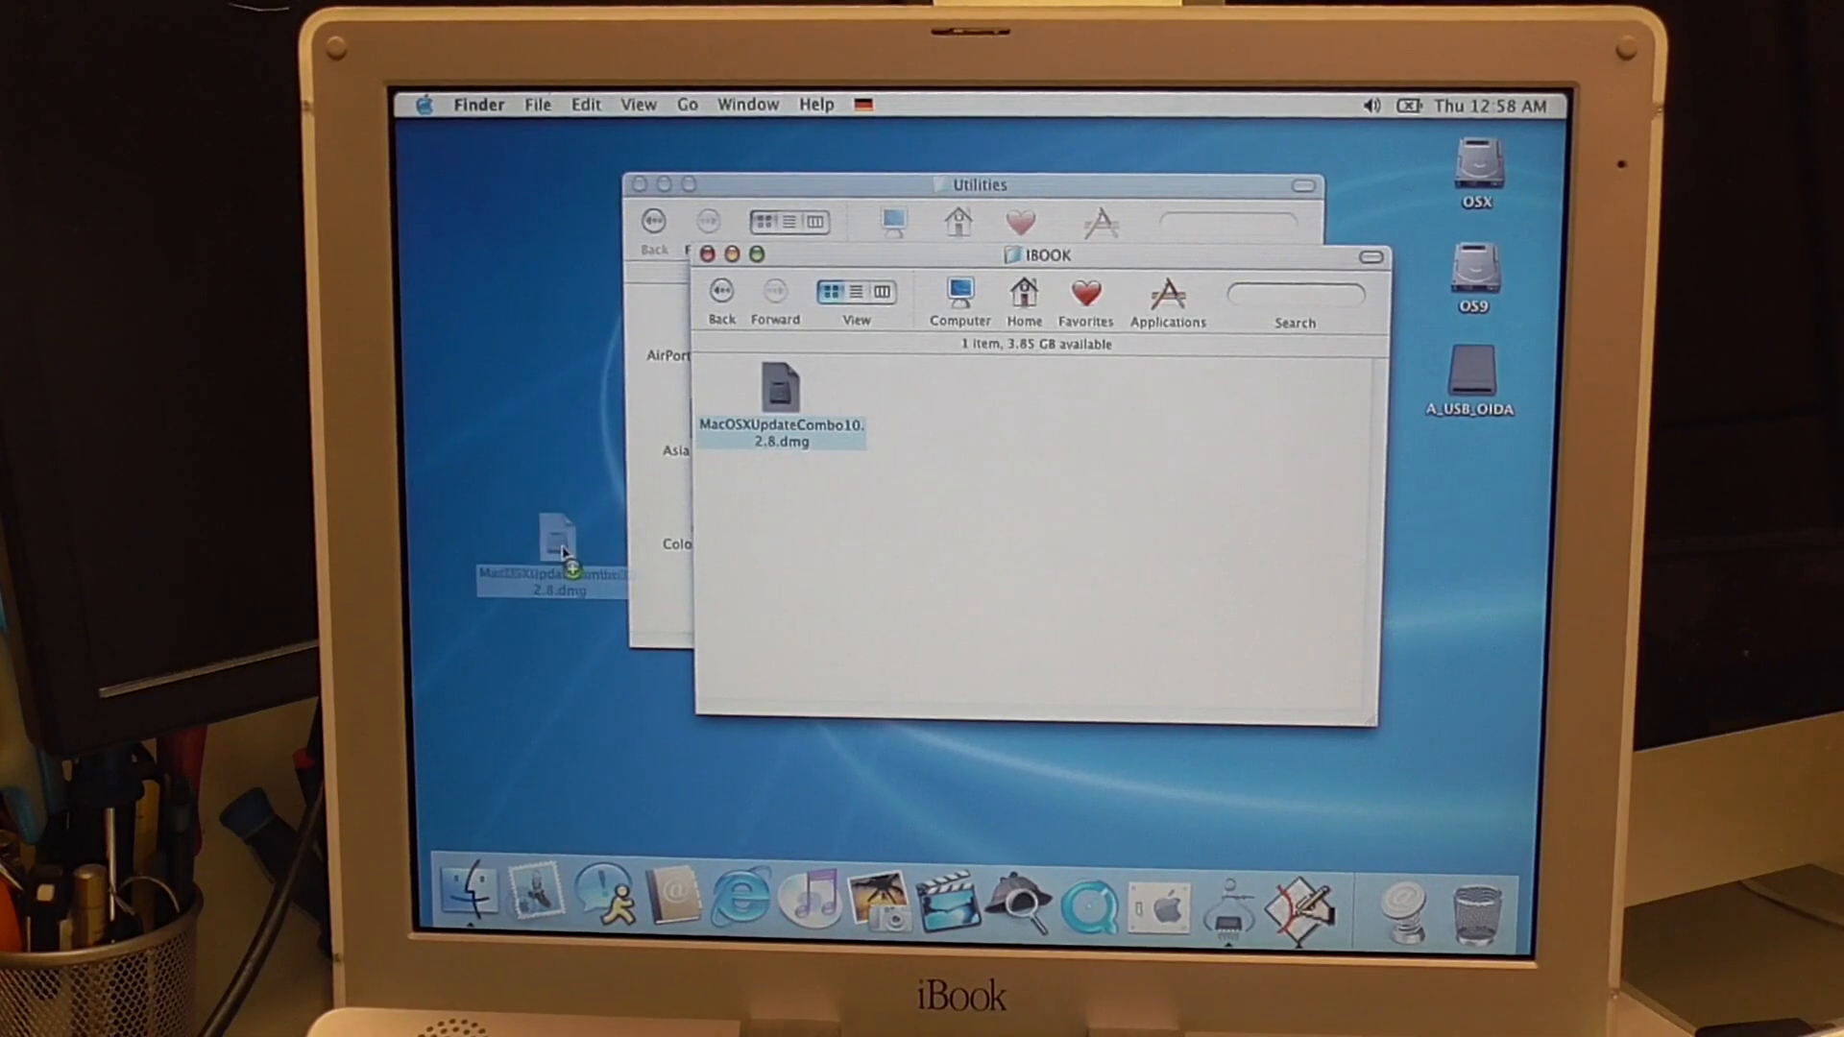
pyautogui.moveTo(782, 399); pyautogui.dragTo(559, 553)
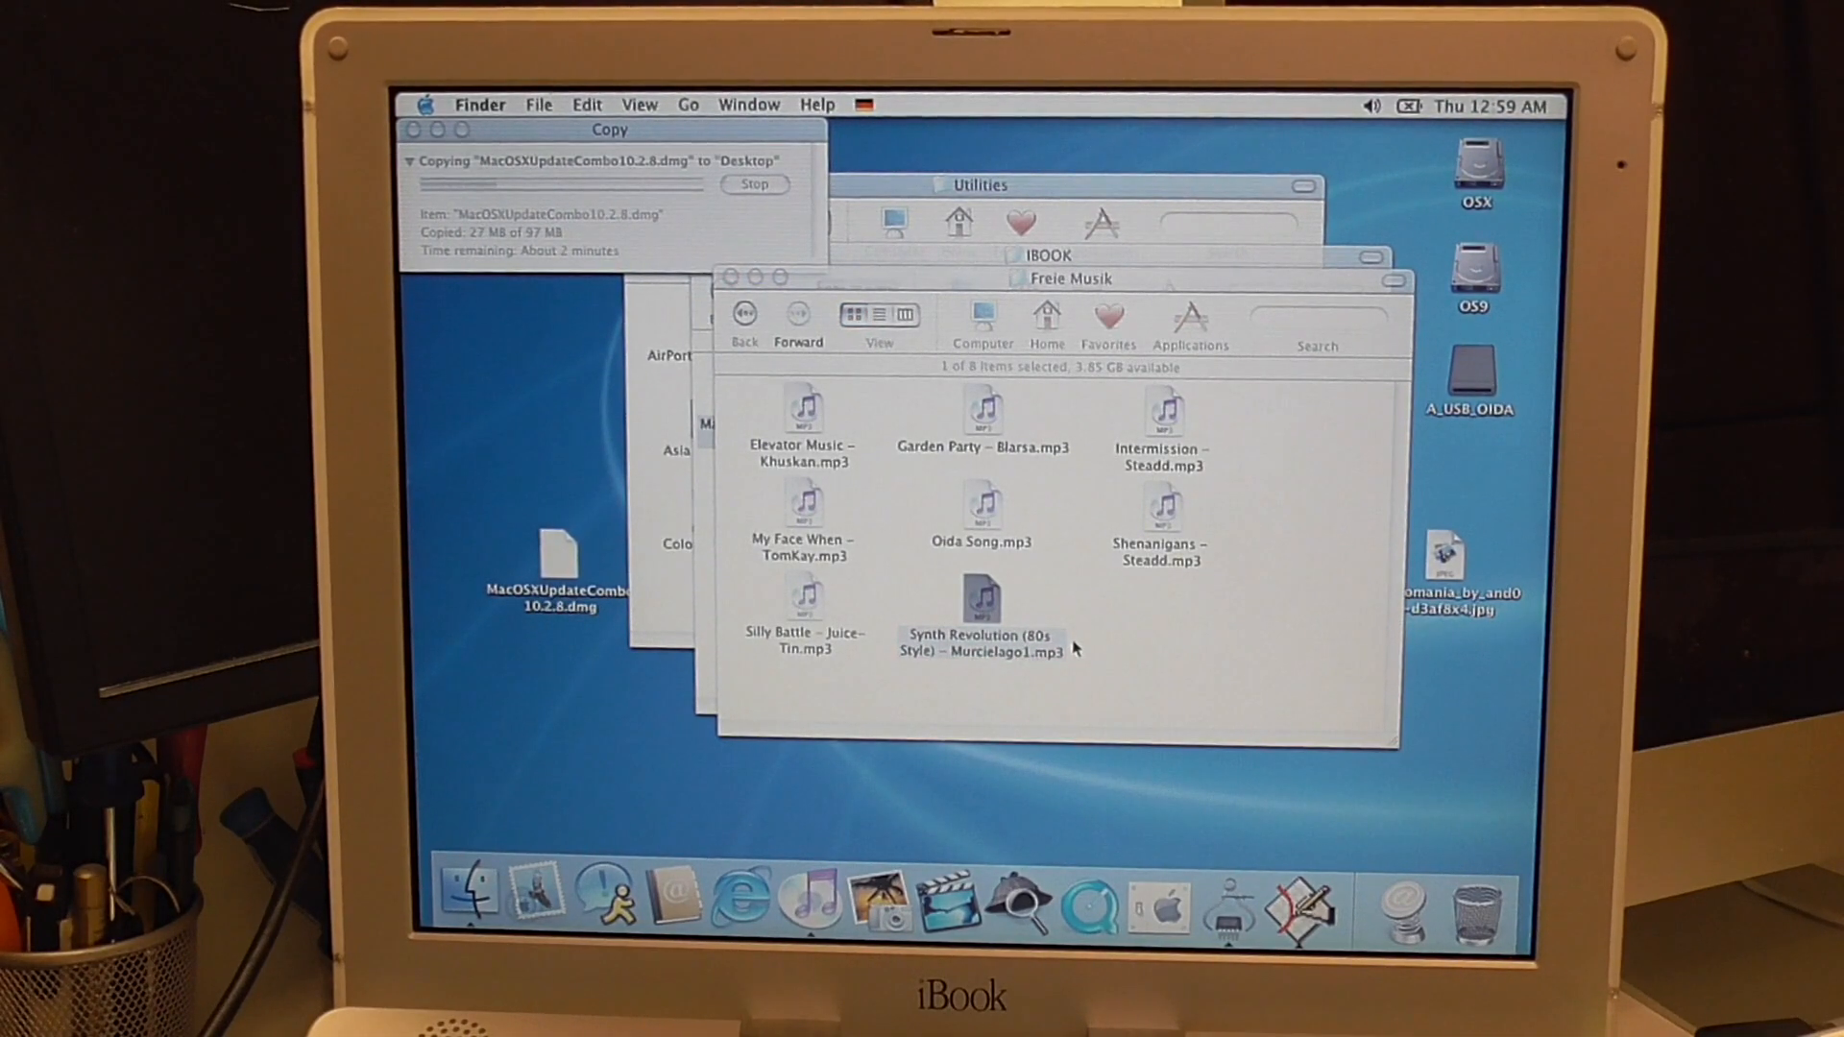
# - Open the Synth Revolution (80s Style) MP3 in iTunes, accept the licence and close the iTunes window
pyautogui.click(808, 899)
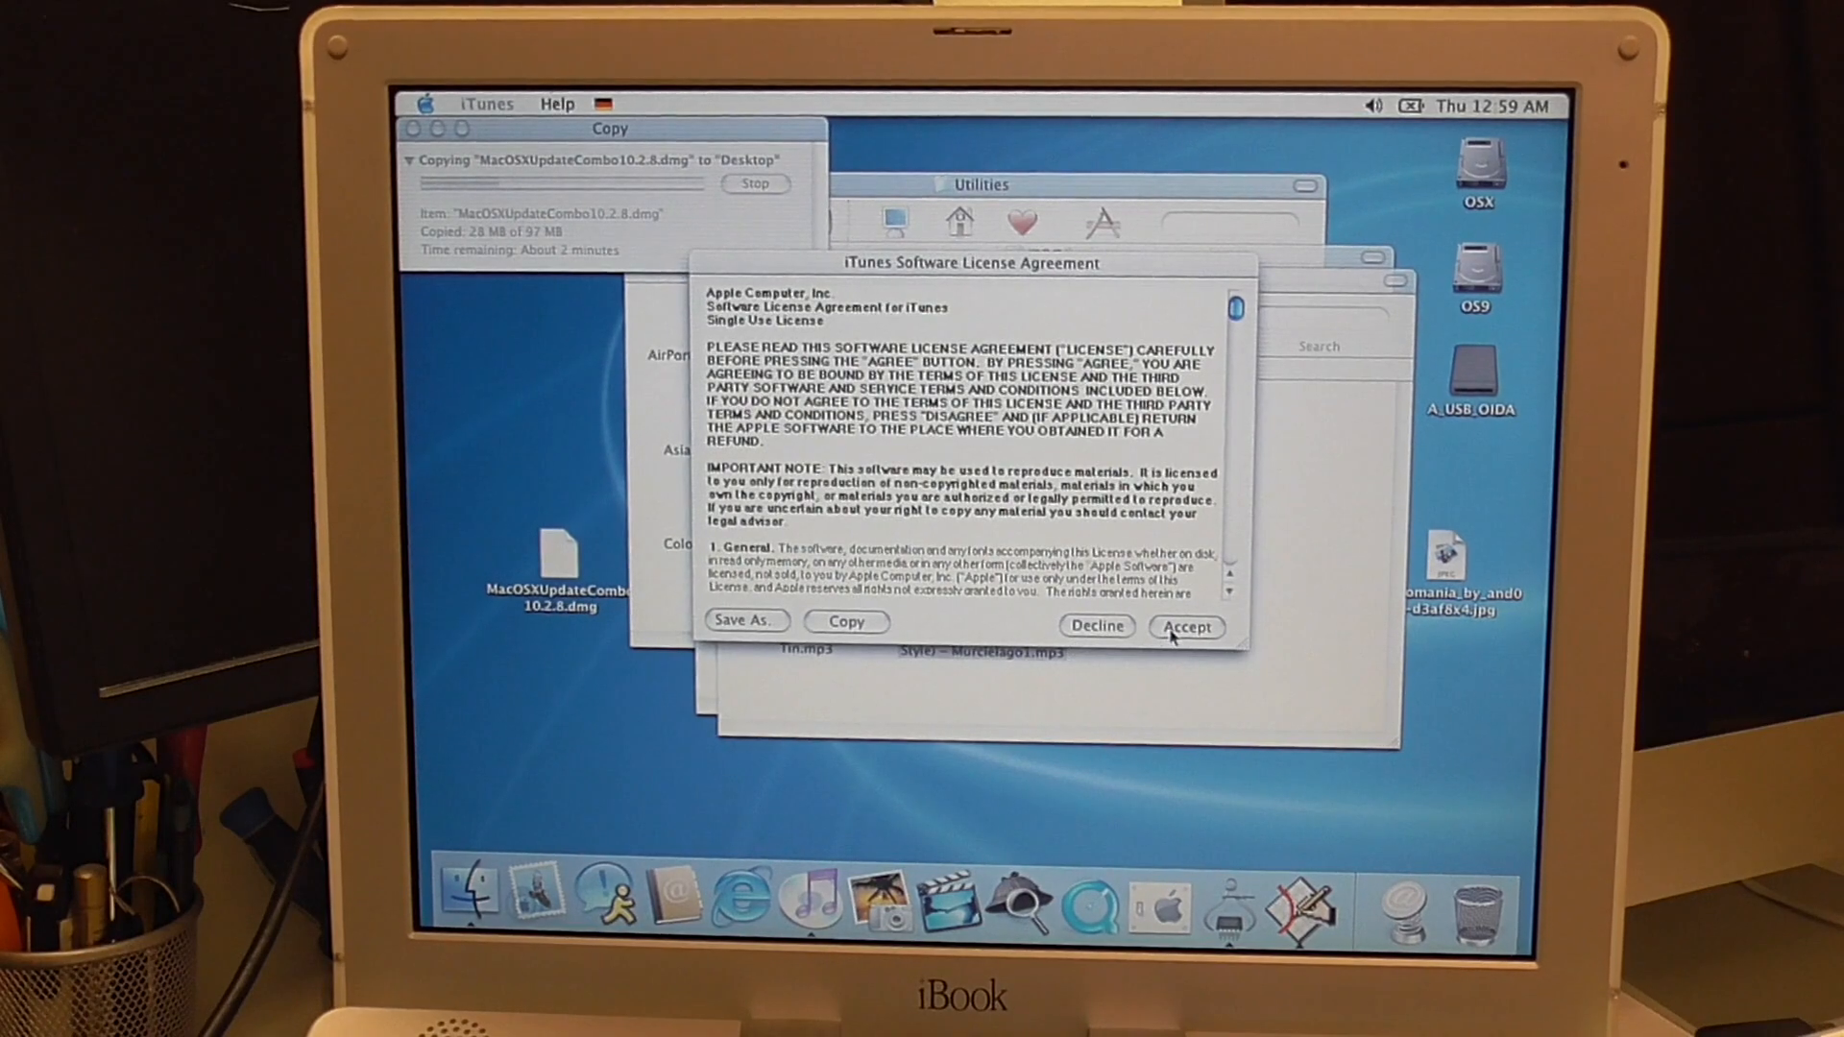
pyautogui.click(1185, 626)
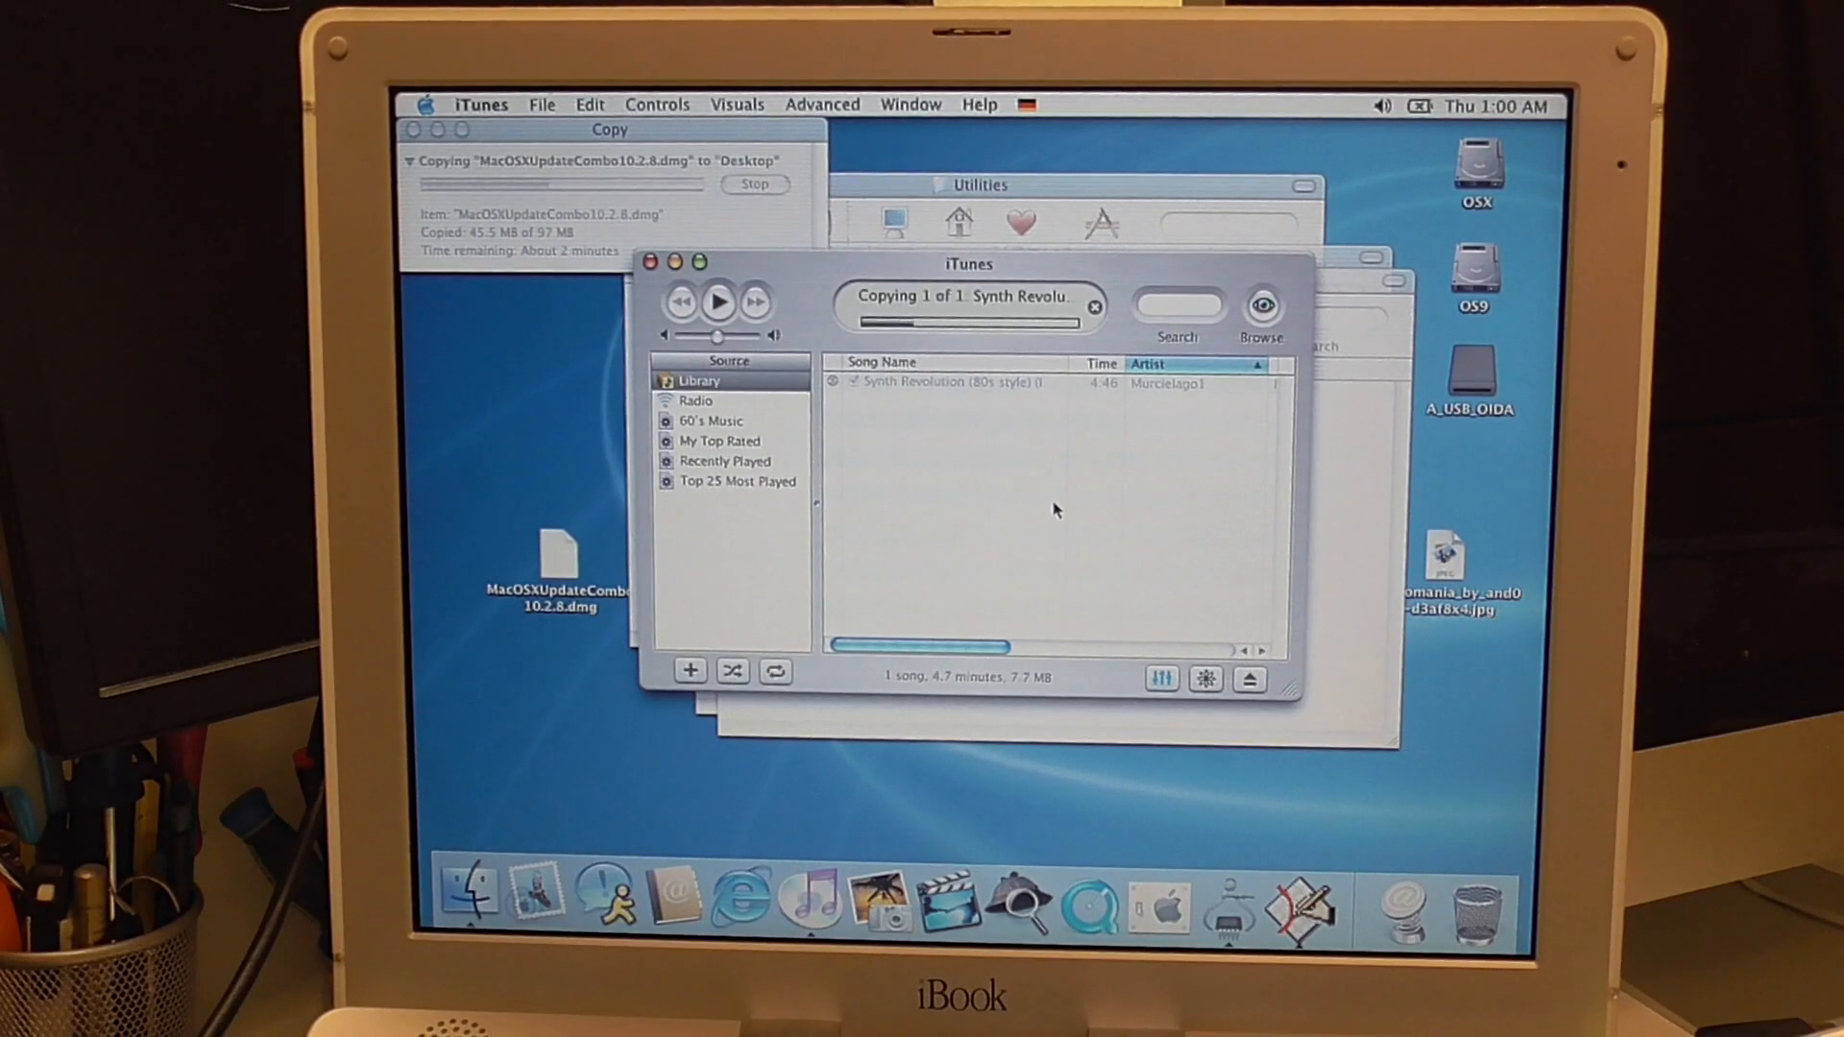
pyautogui.click(719, 301)
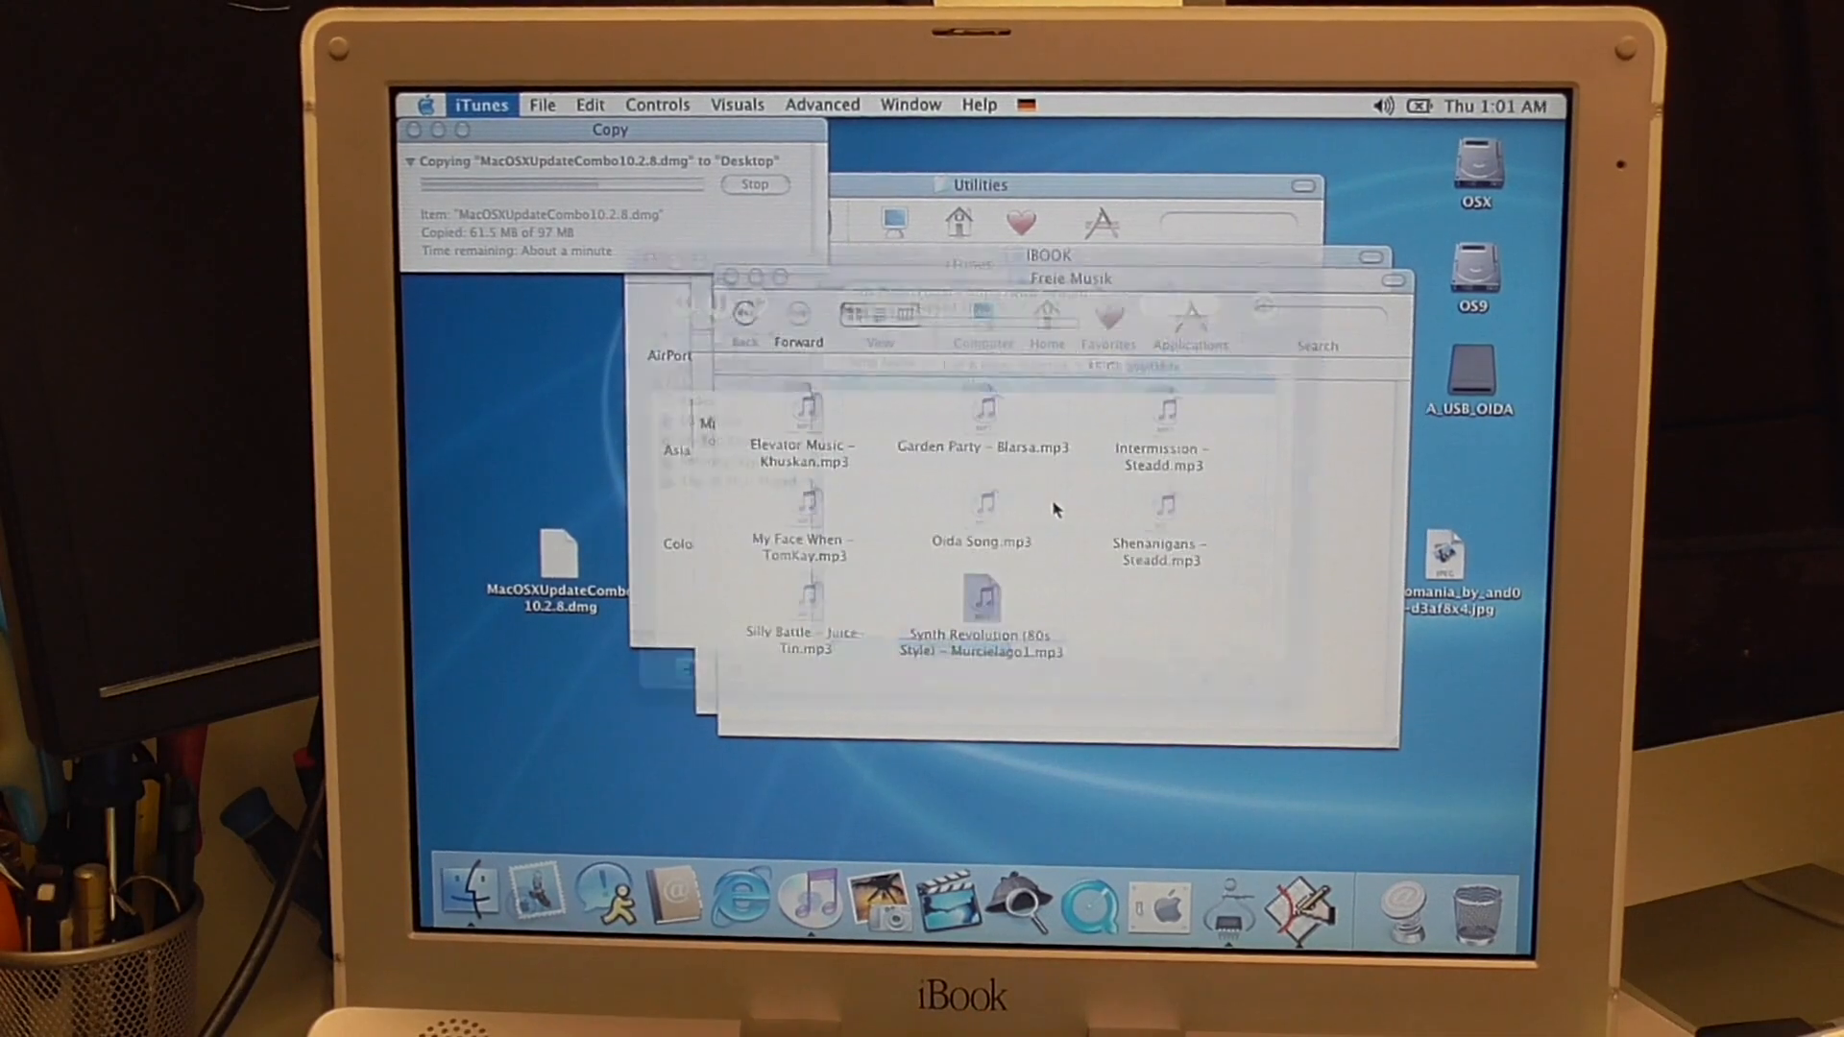
pyautogui.click(981, 594)
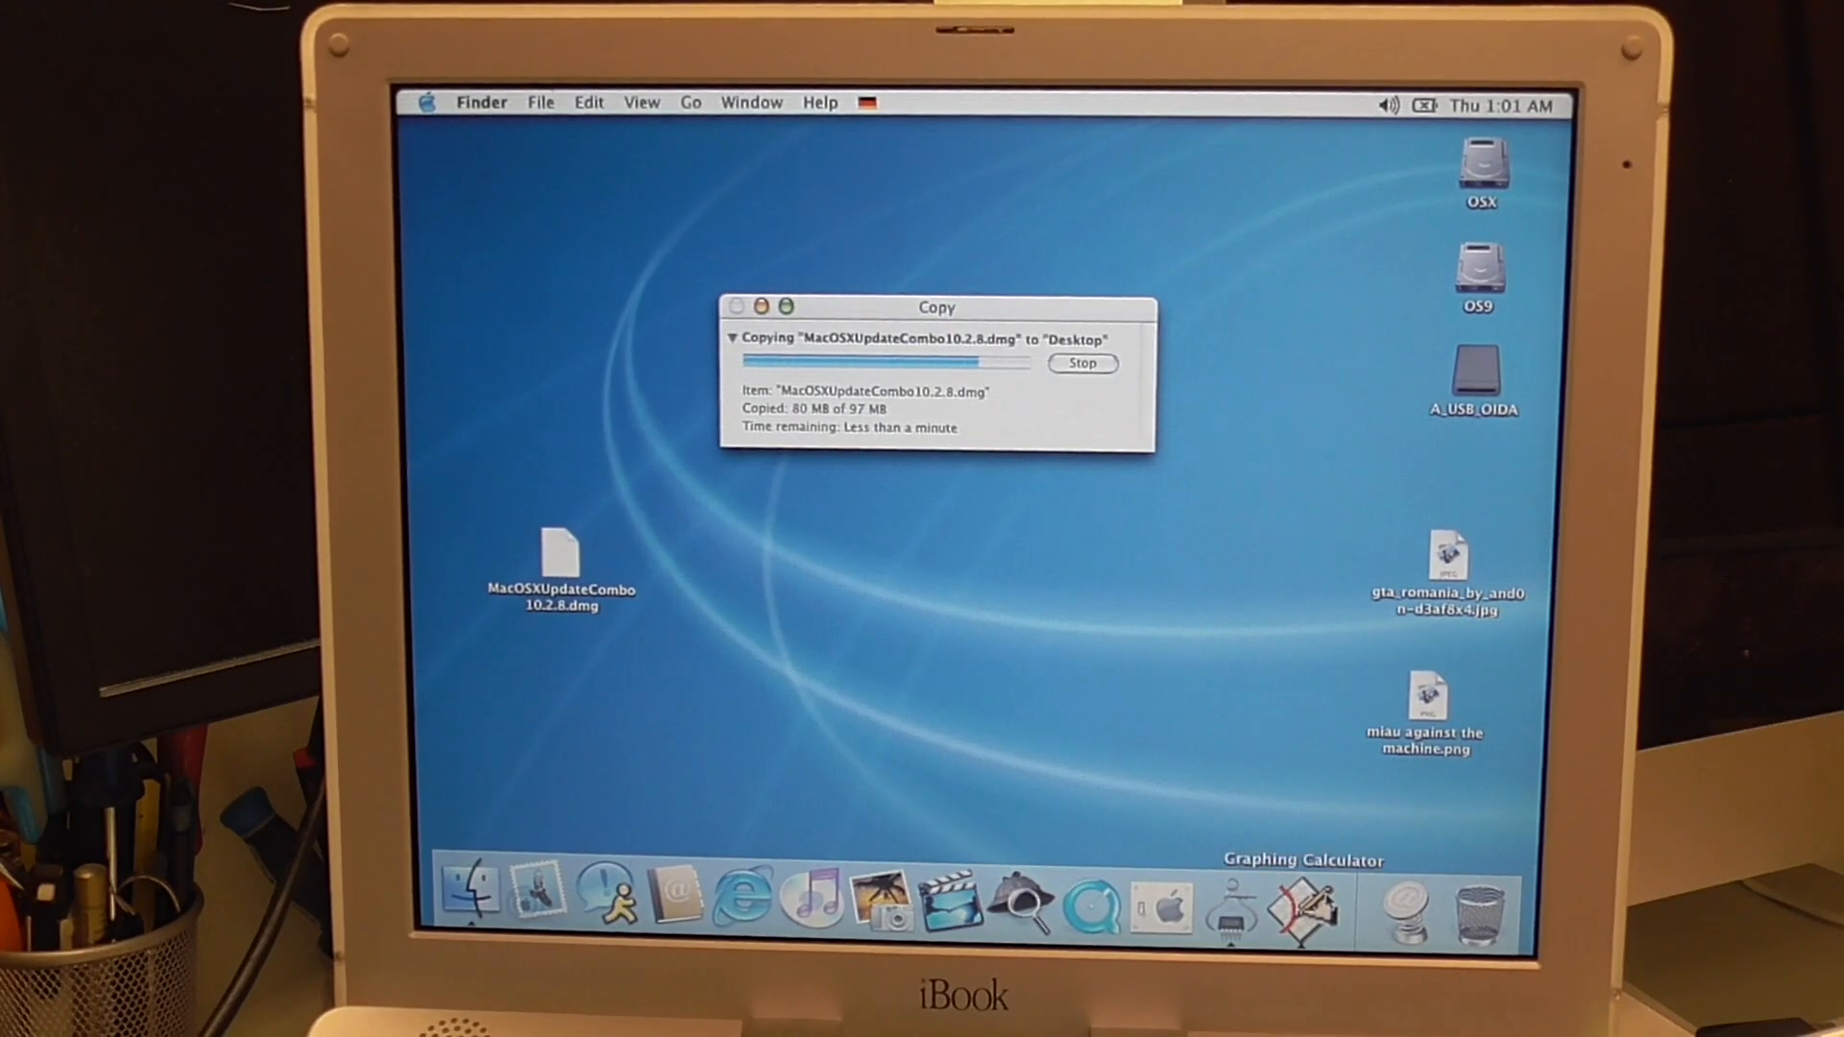
# - Once the desktop copy completes, mount MacOSXUpdateCombo10.2.8.dmg from the desktop
pyautogui.rightClick(1308, 911)
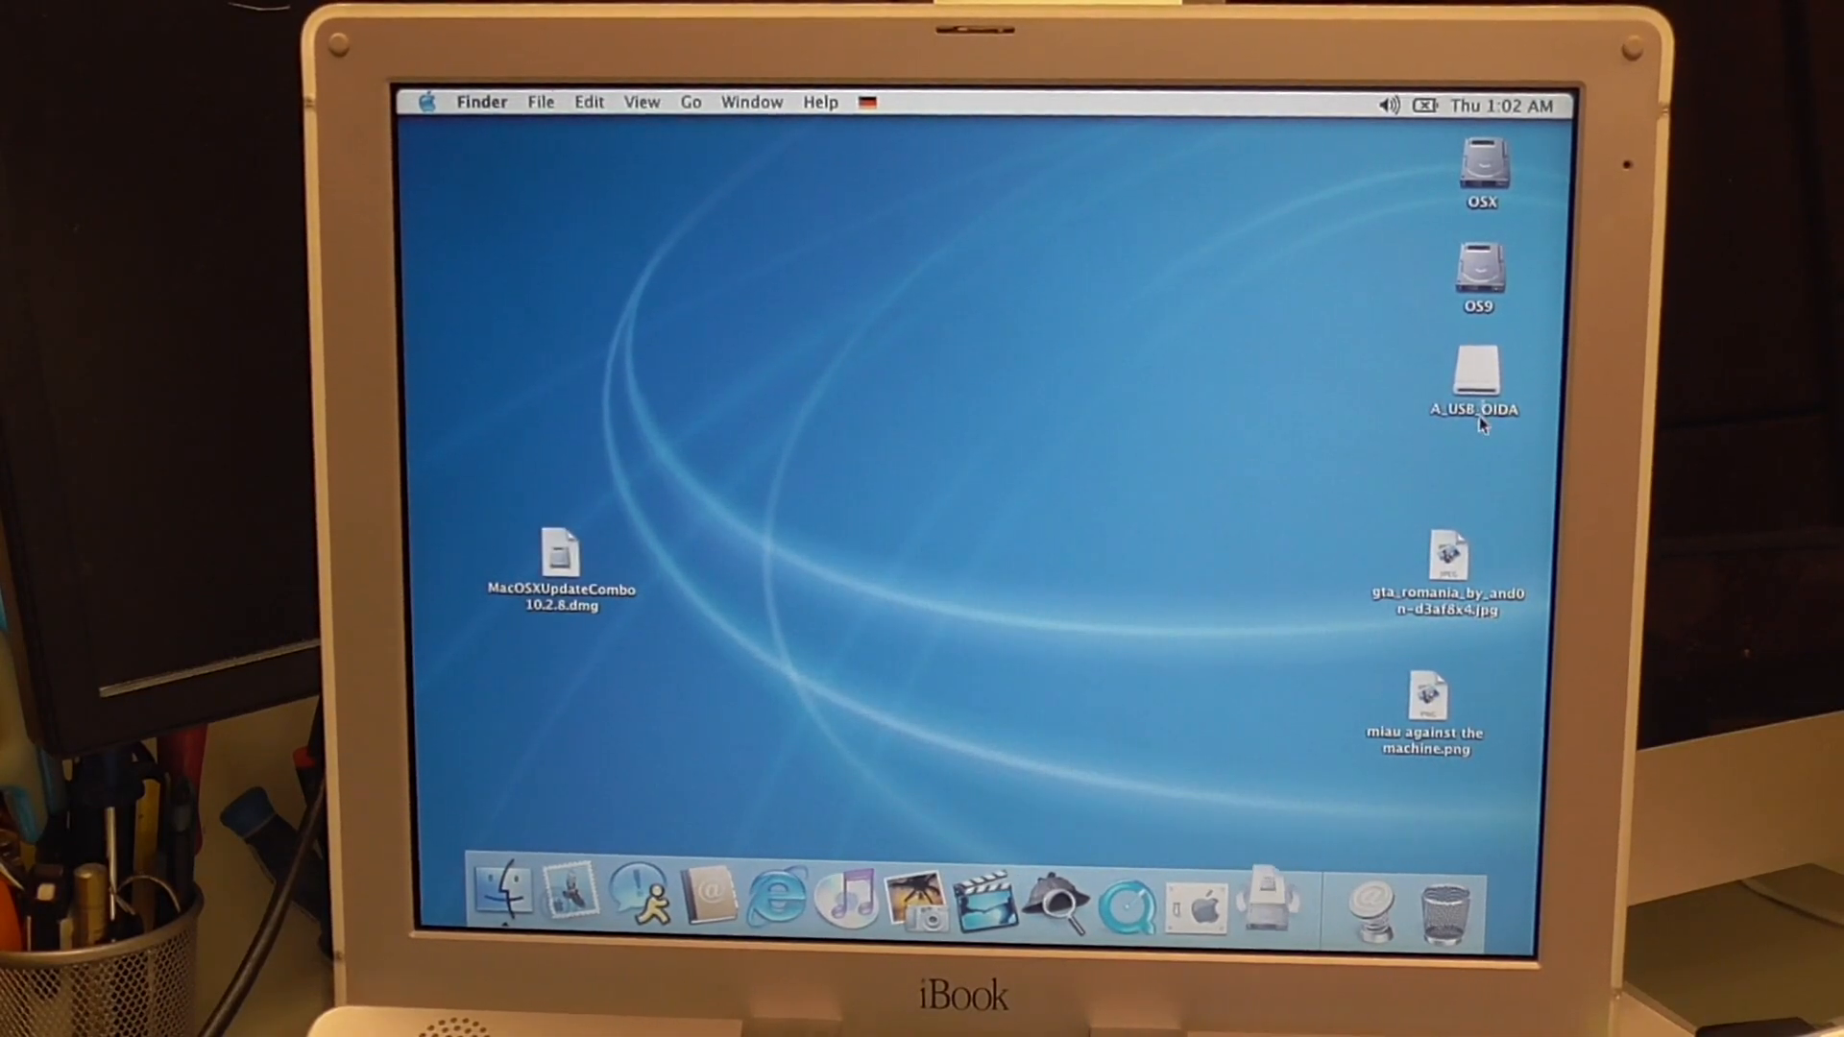
pyautogui.doubleClick(561, 553)
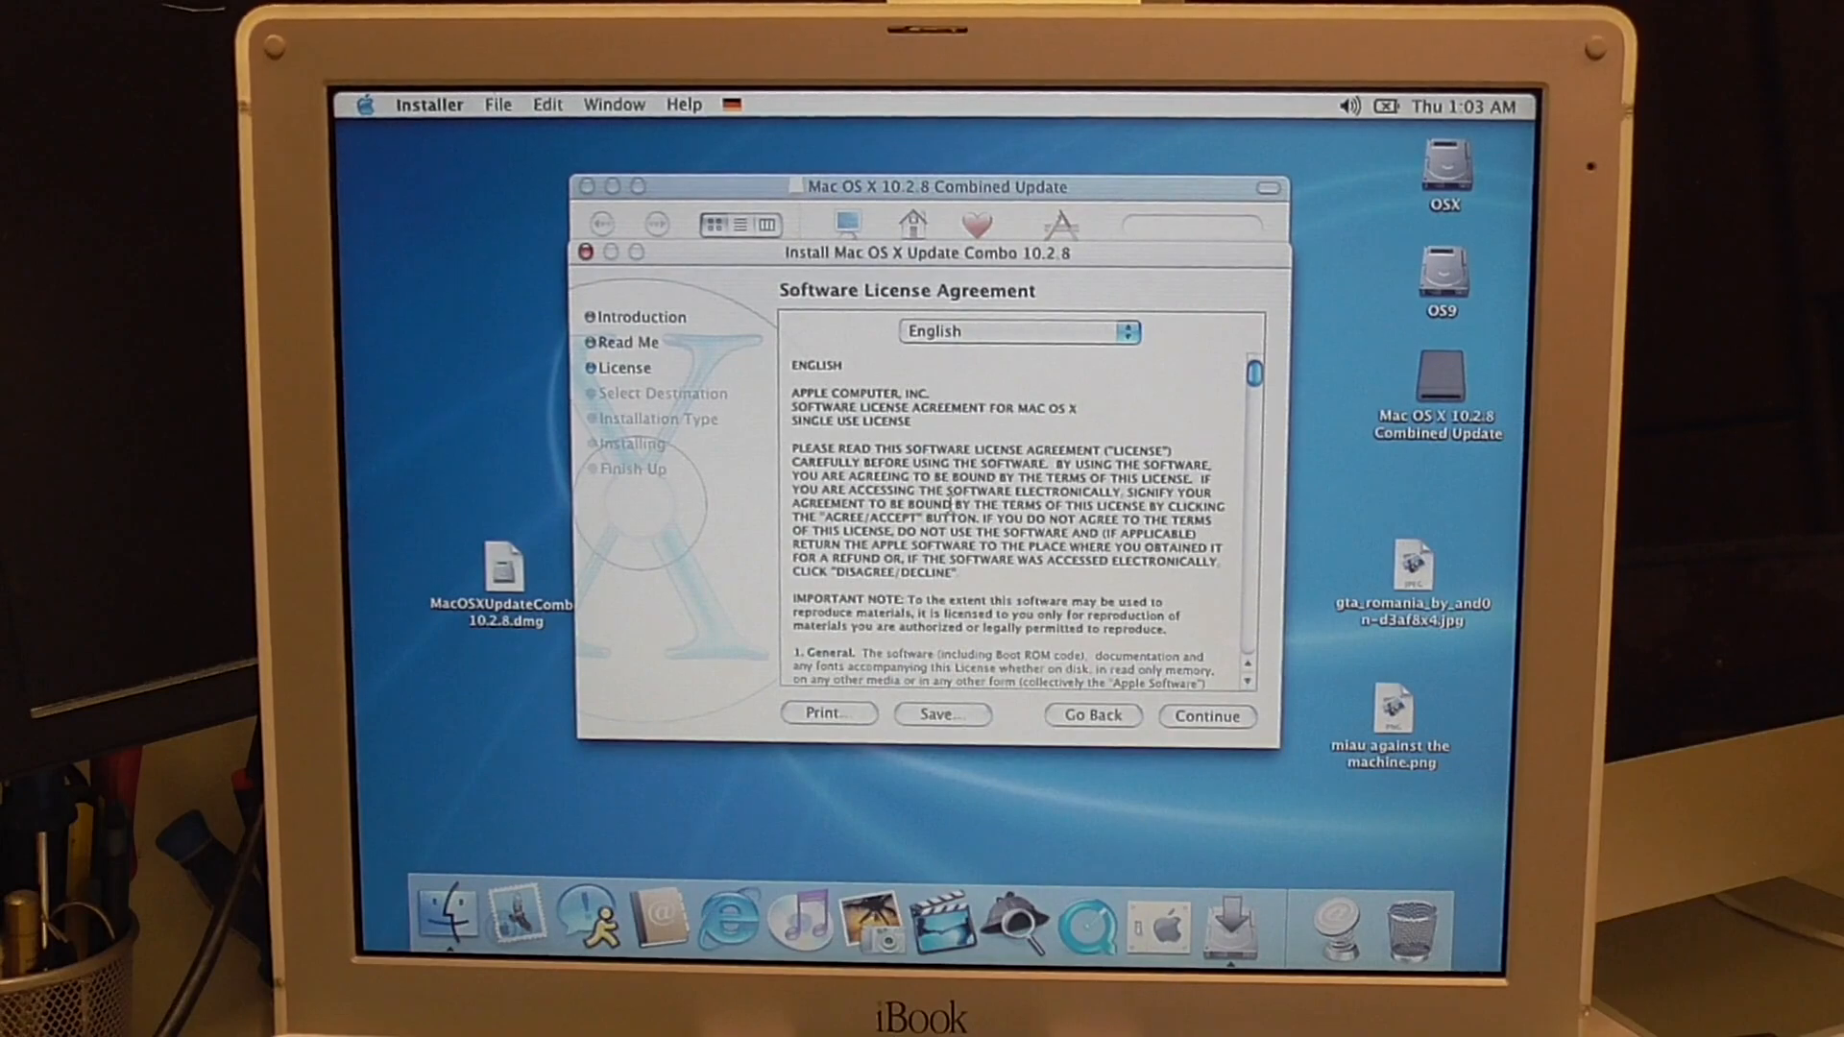
# - Agree to the licence, choose the OSX disk and start the 10.2.8 combo update despite the restart warning
pyautogui.click(1206, 716)
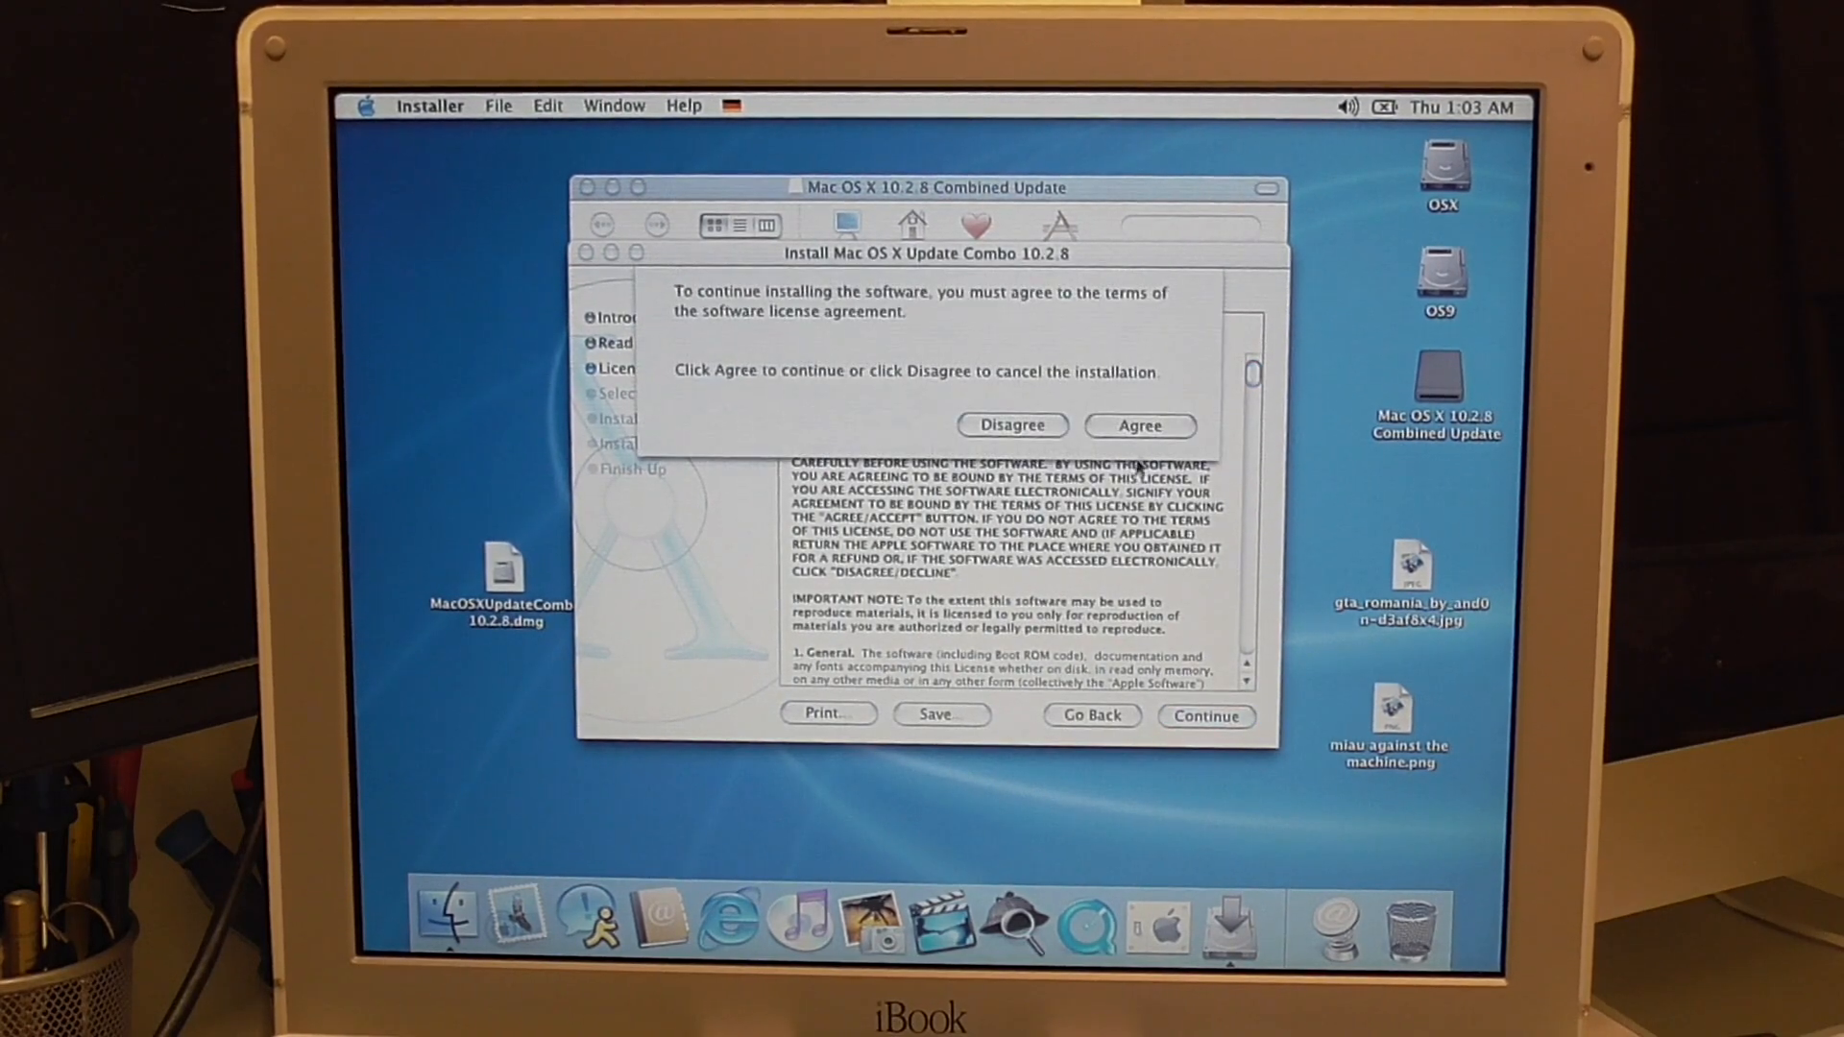
pyautogui.click(1137, 424)
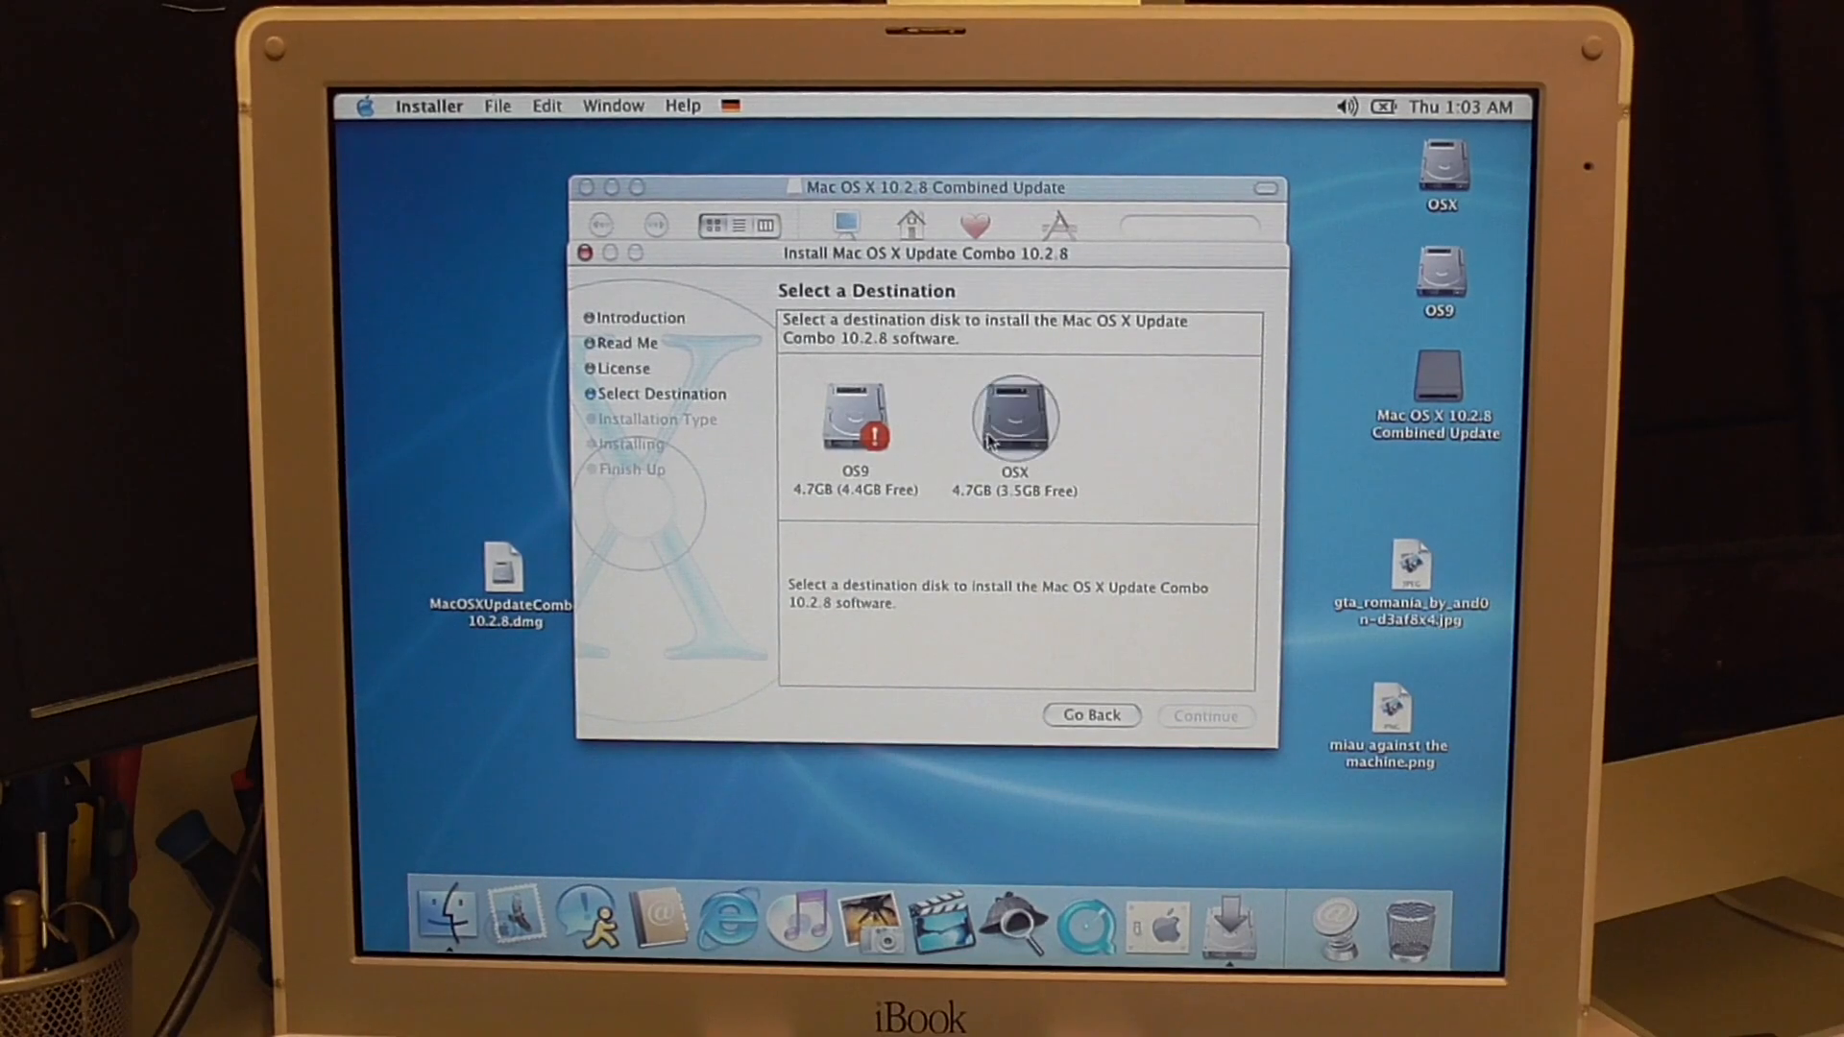
pyautogui.click(1014, 421)
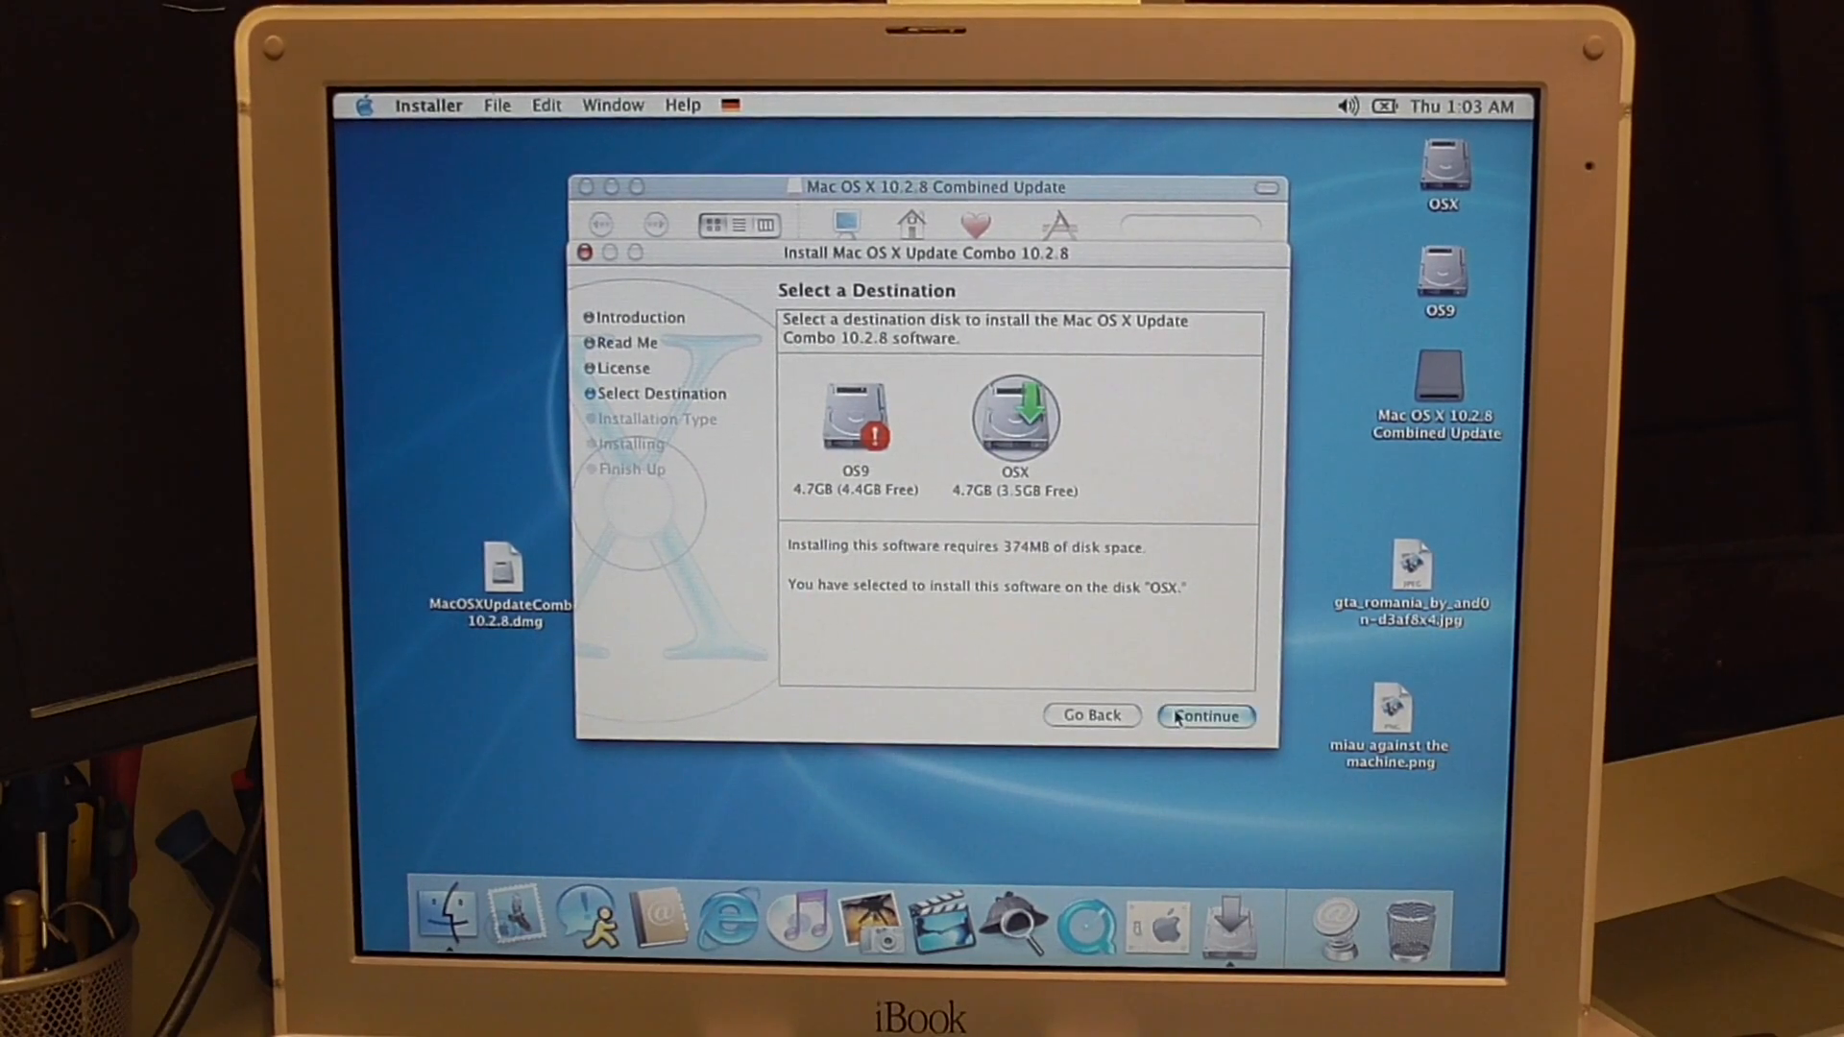
pyautogui.click(1204, 716)
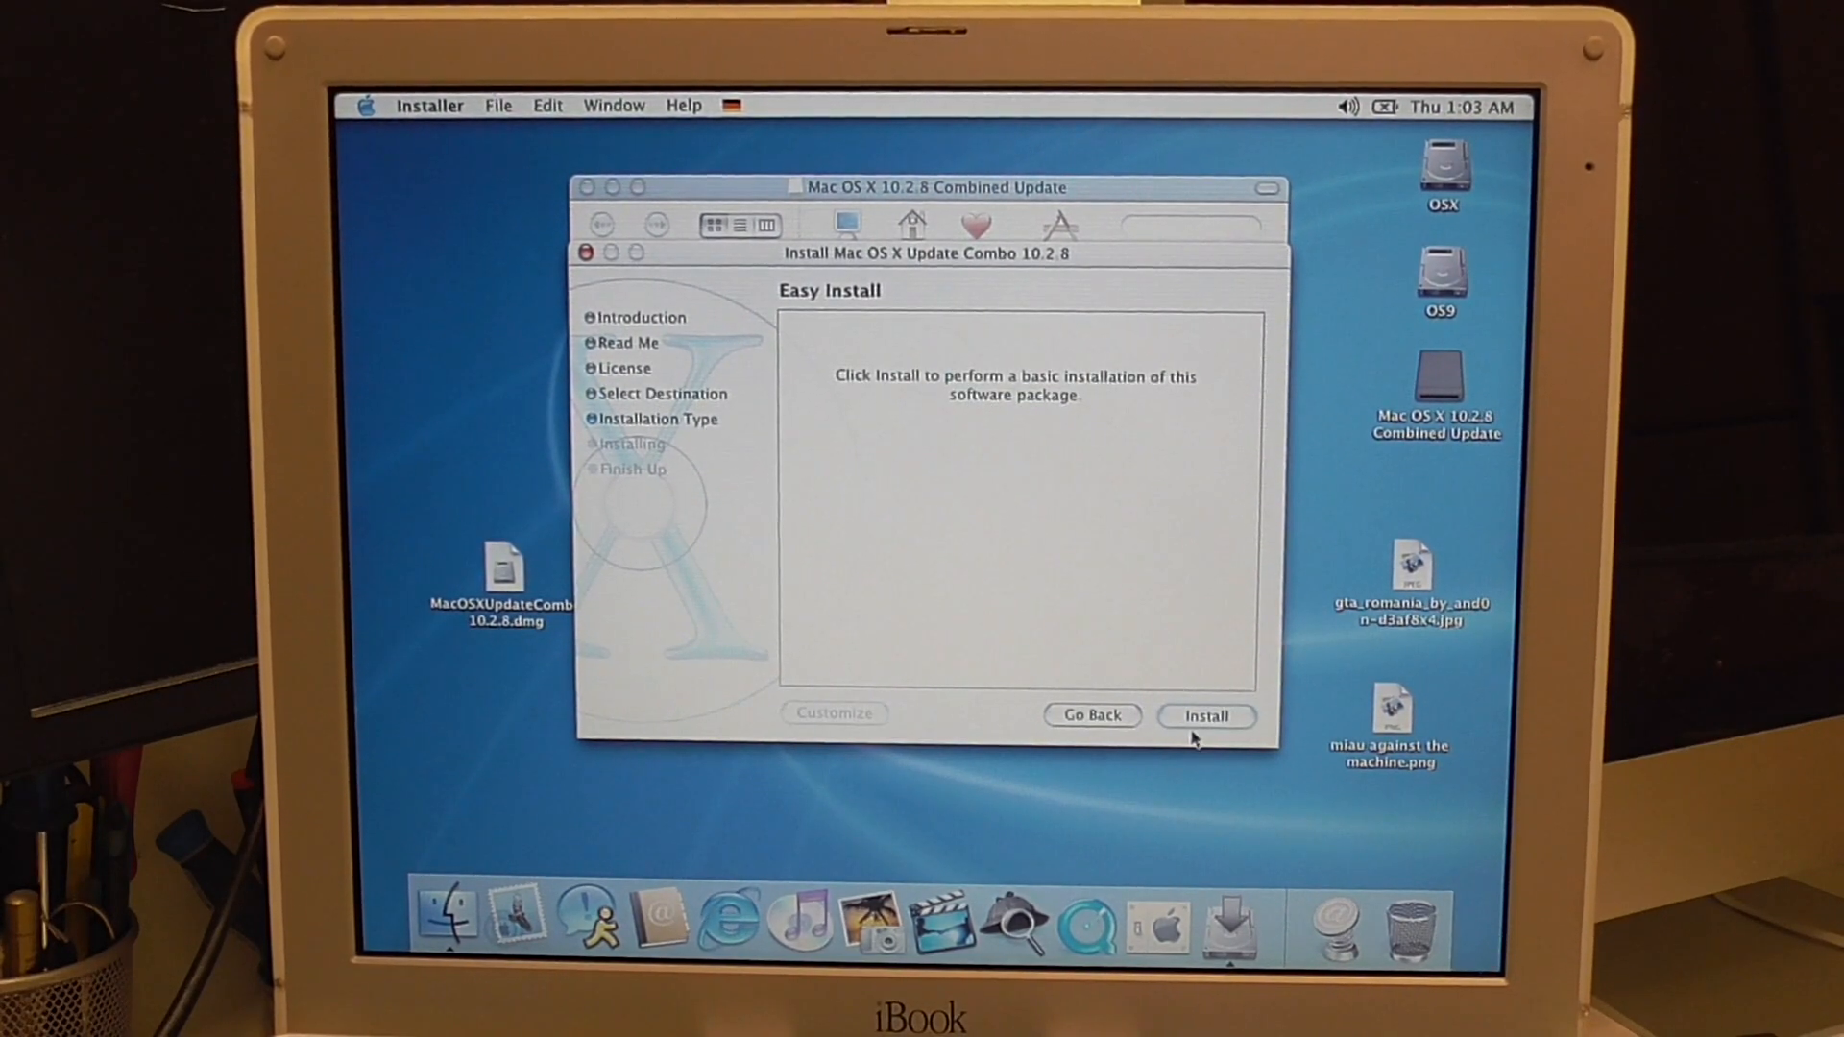
pyautogui.click(1205, 717)
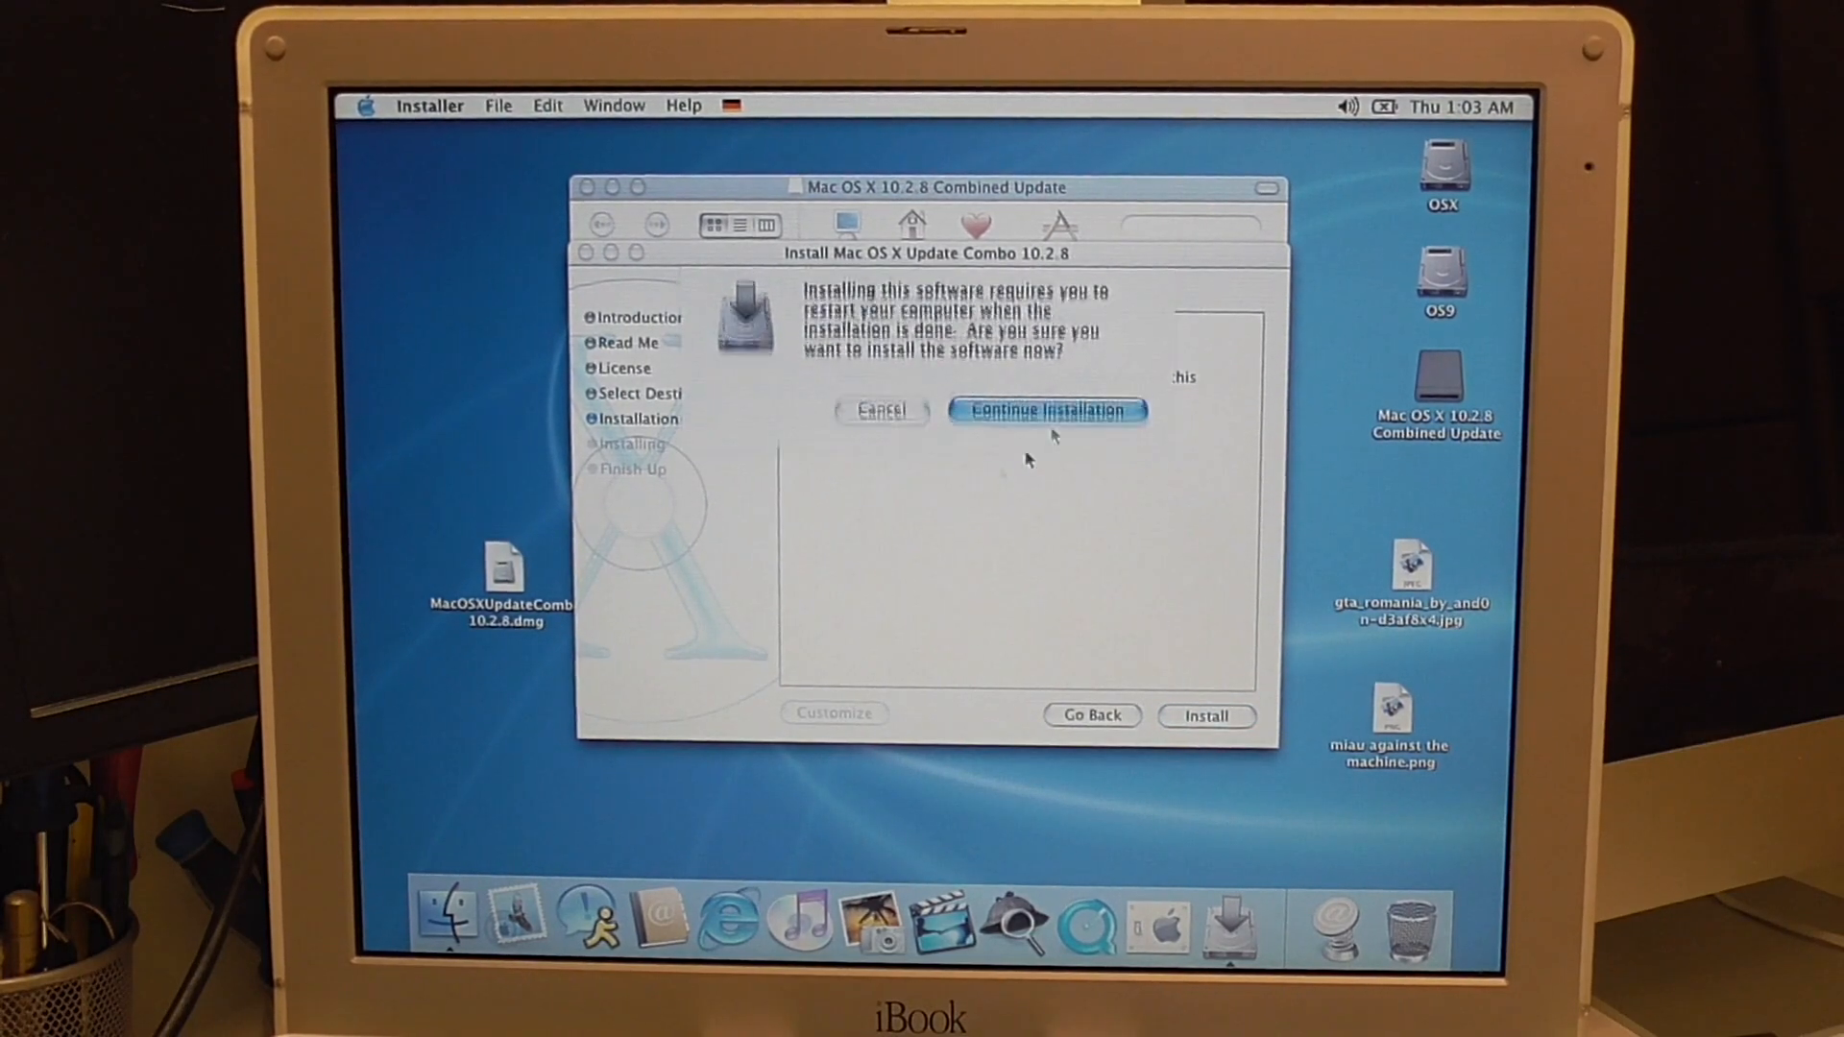
pyautogui.click(1044, 409)
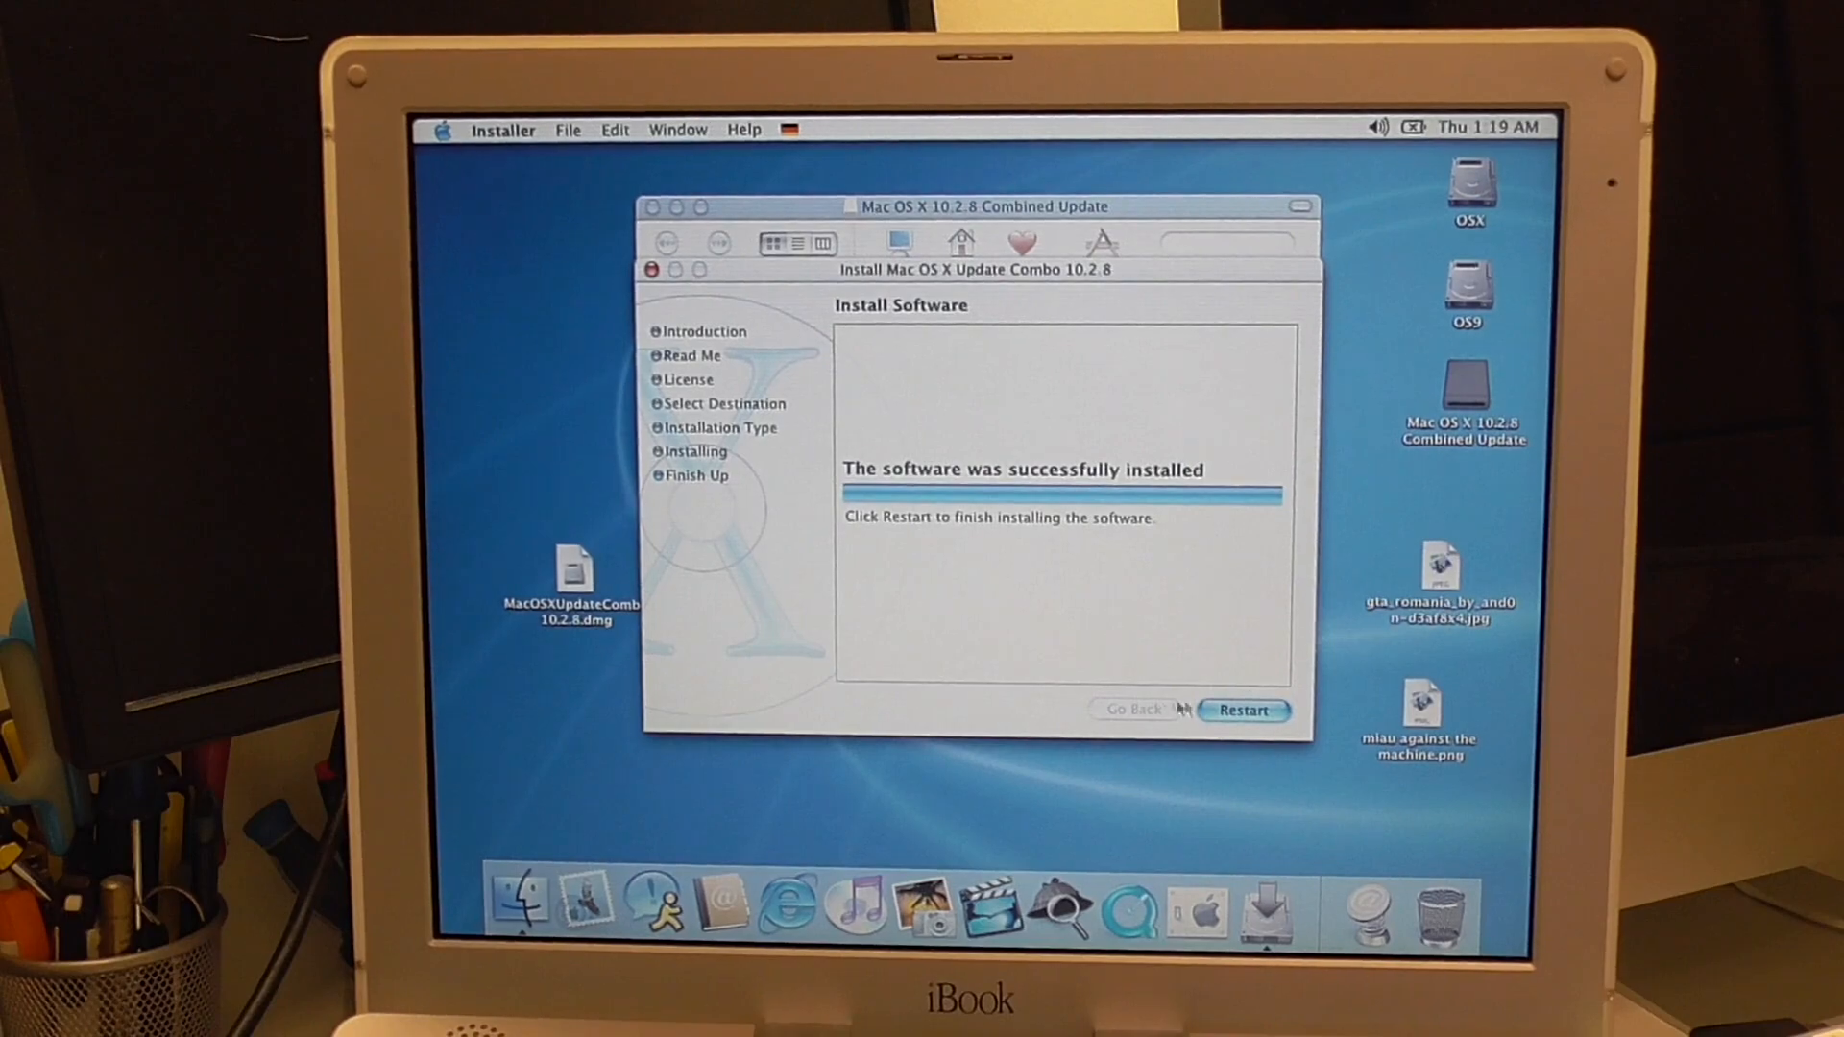
# - Restart the iBook to finish installing the 10.2.8 update
pyautogui.click(1242, 709)
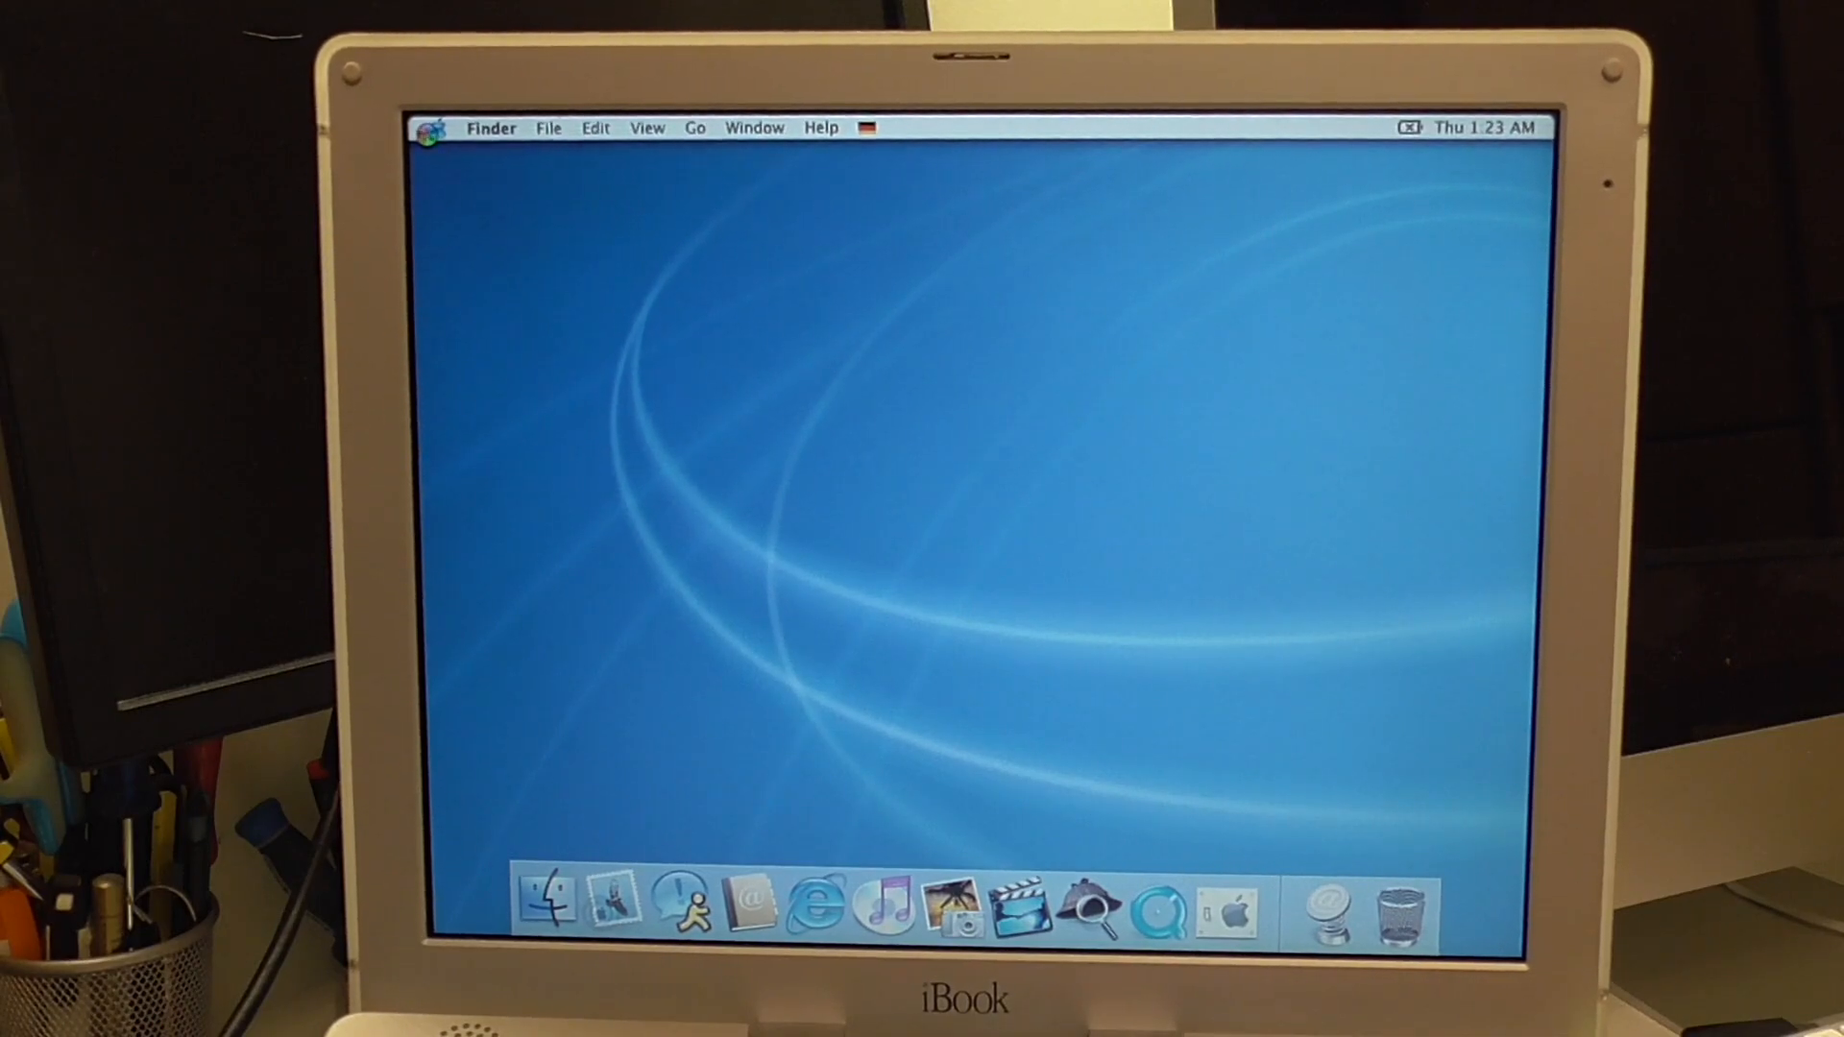
# - Show the Computer overview and postpone Internet Setup, keeping an alias for later
pyautogui.click(546, 905)
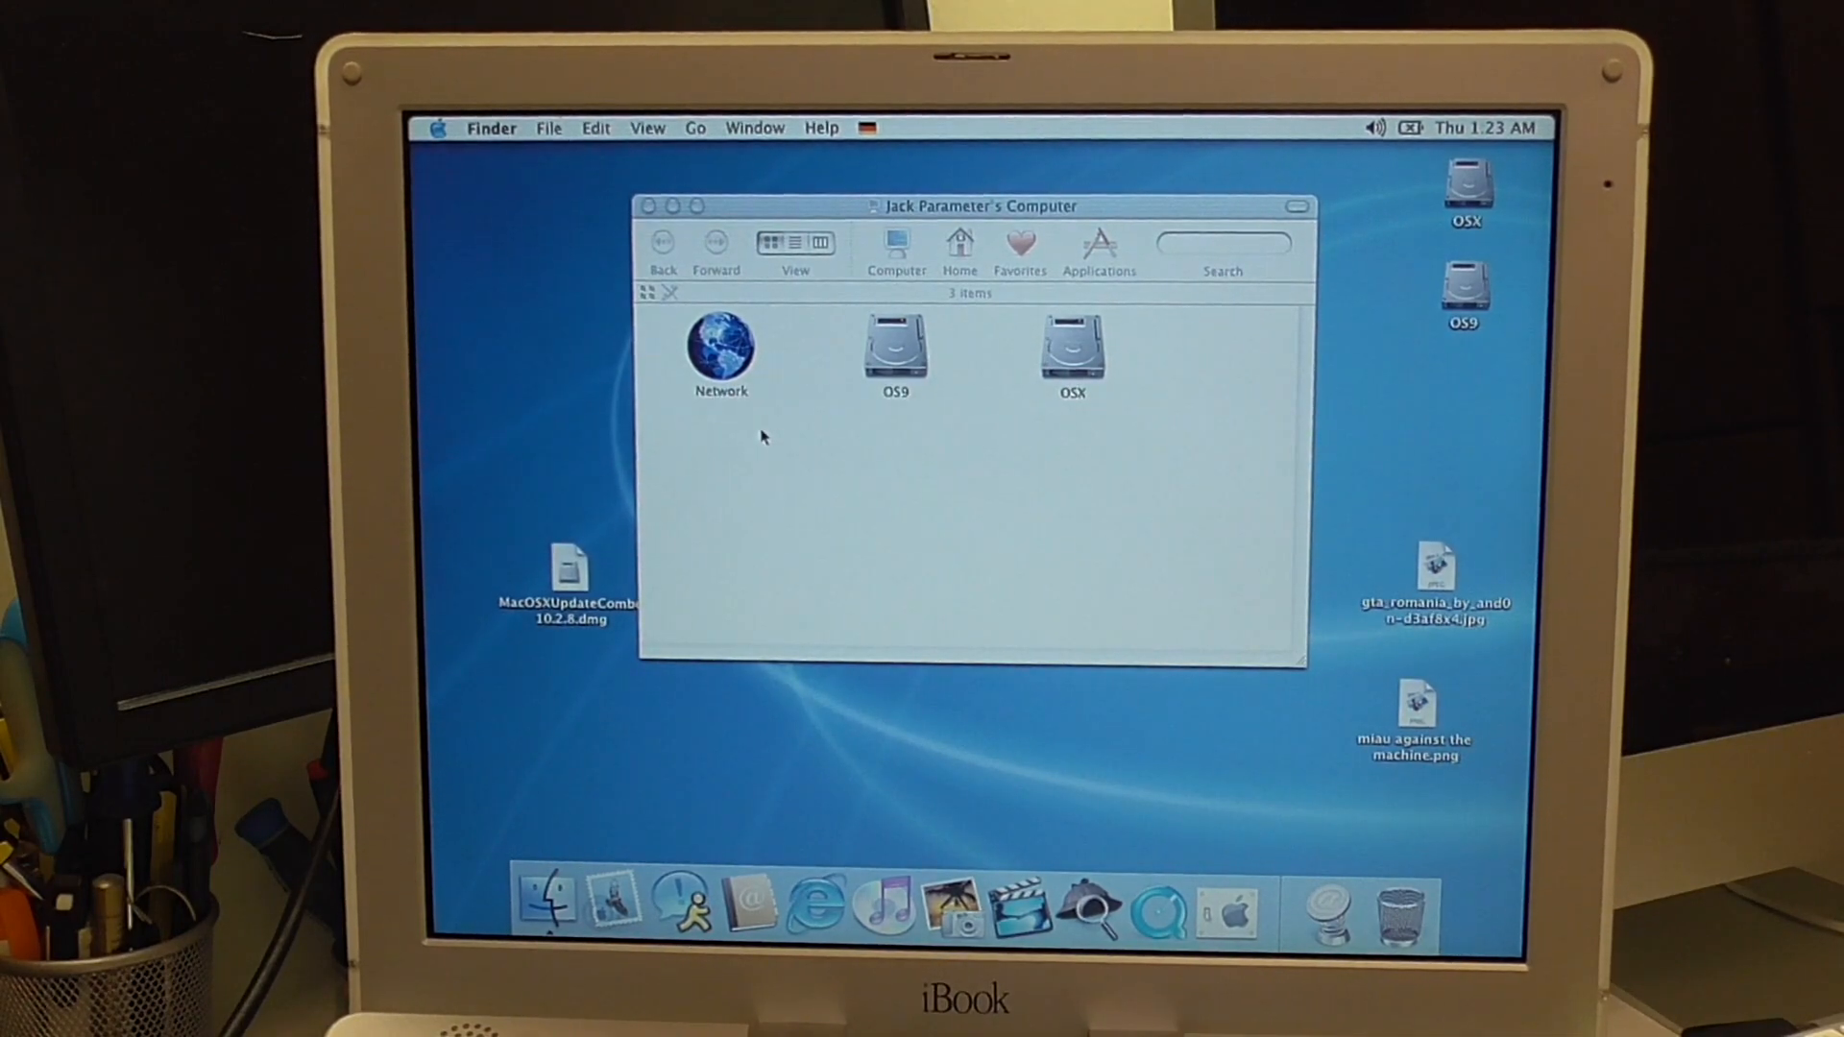
pyautogui.click(489, 127)
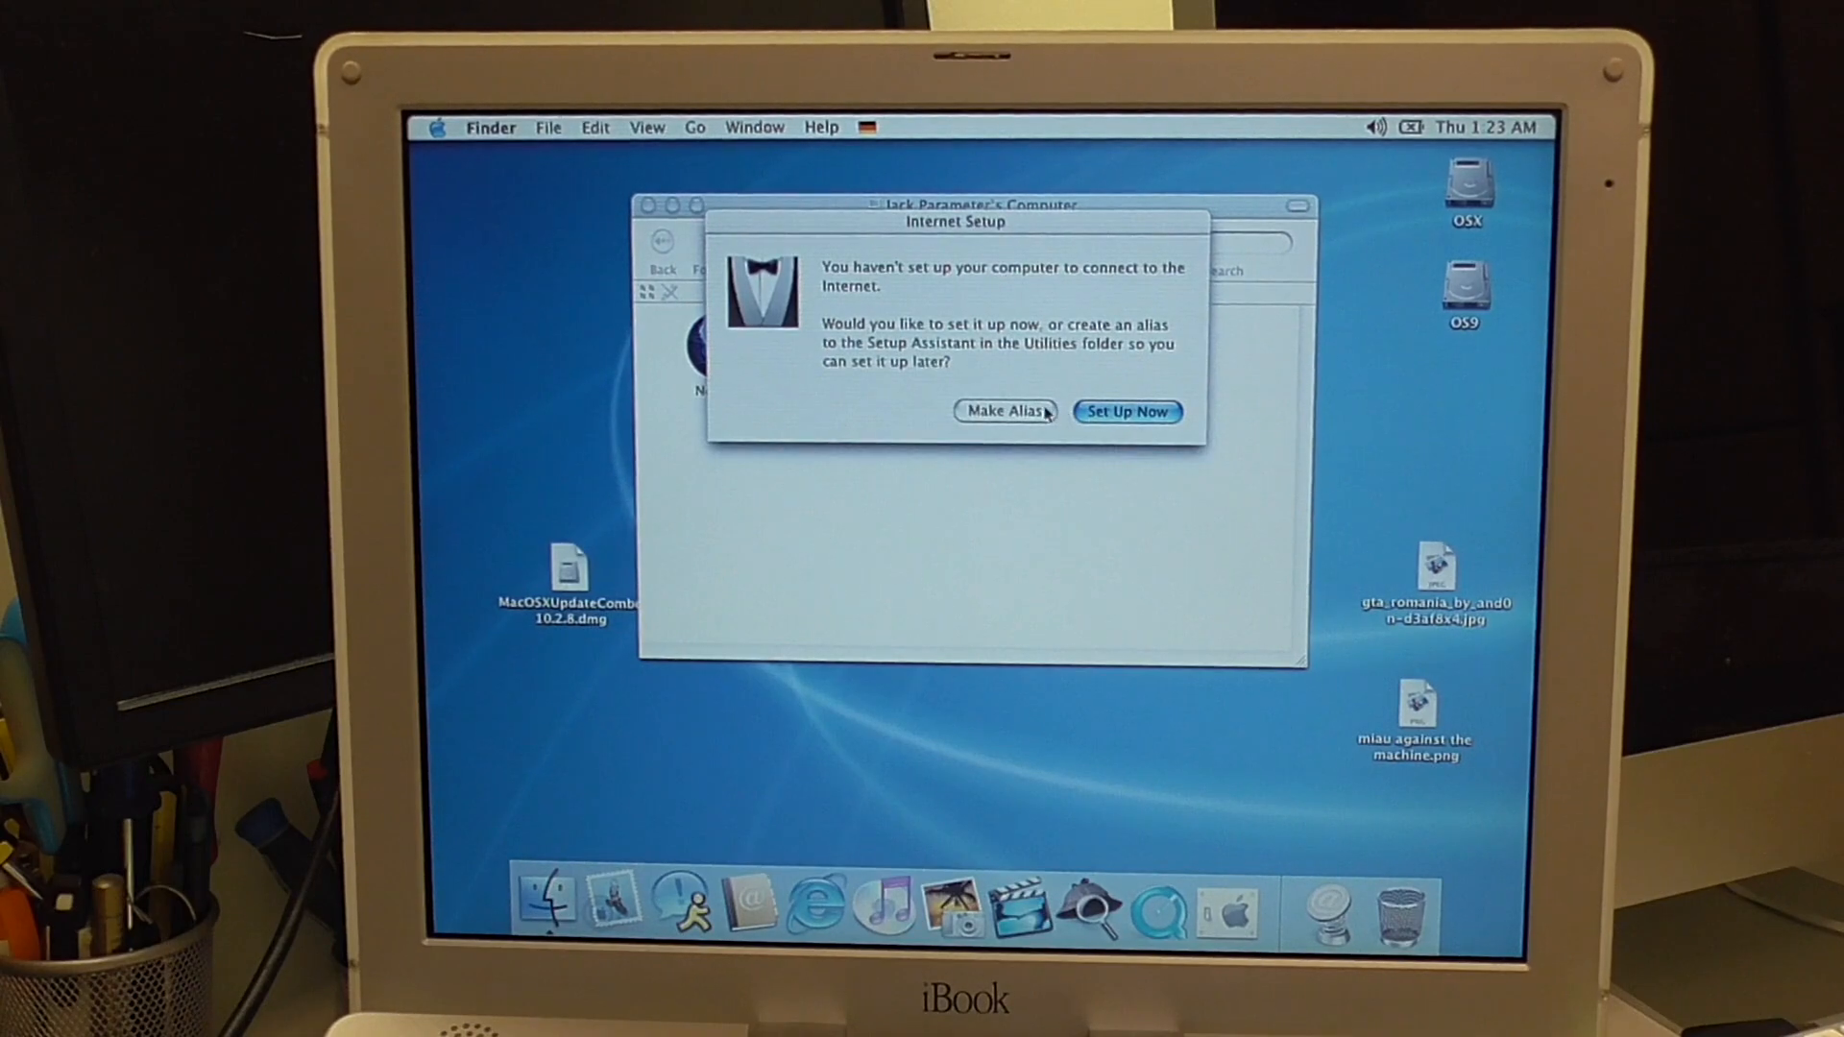
pyautogui.click(1003, 411)
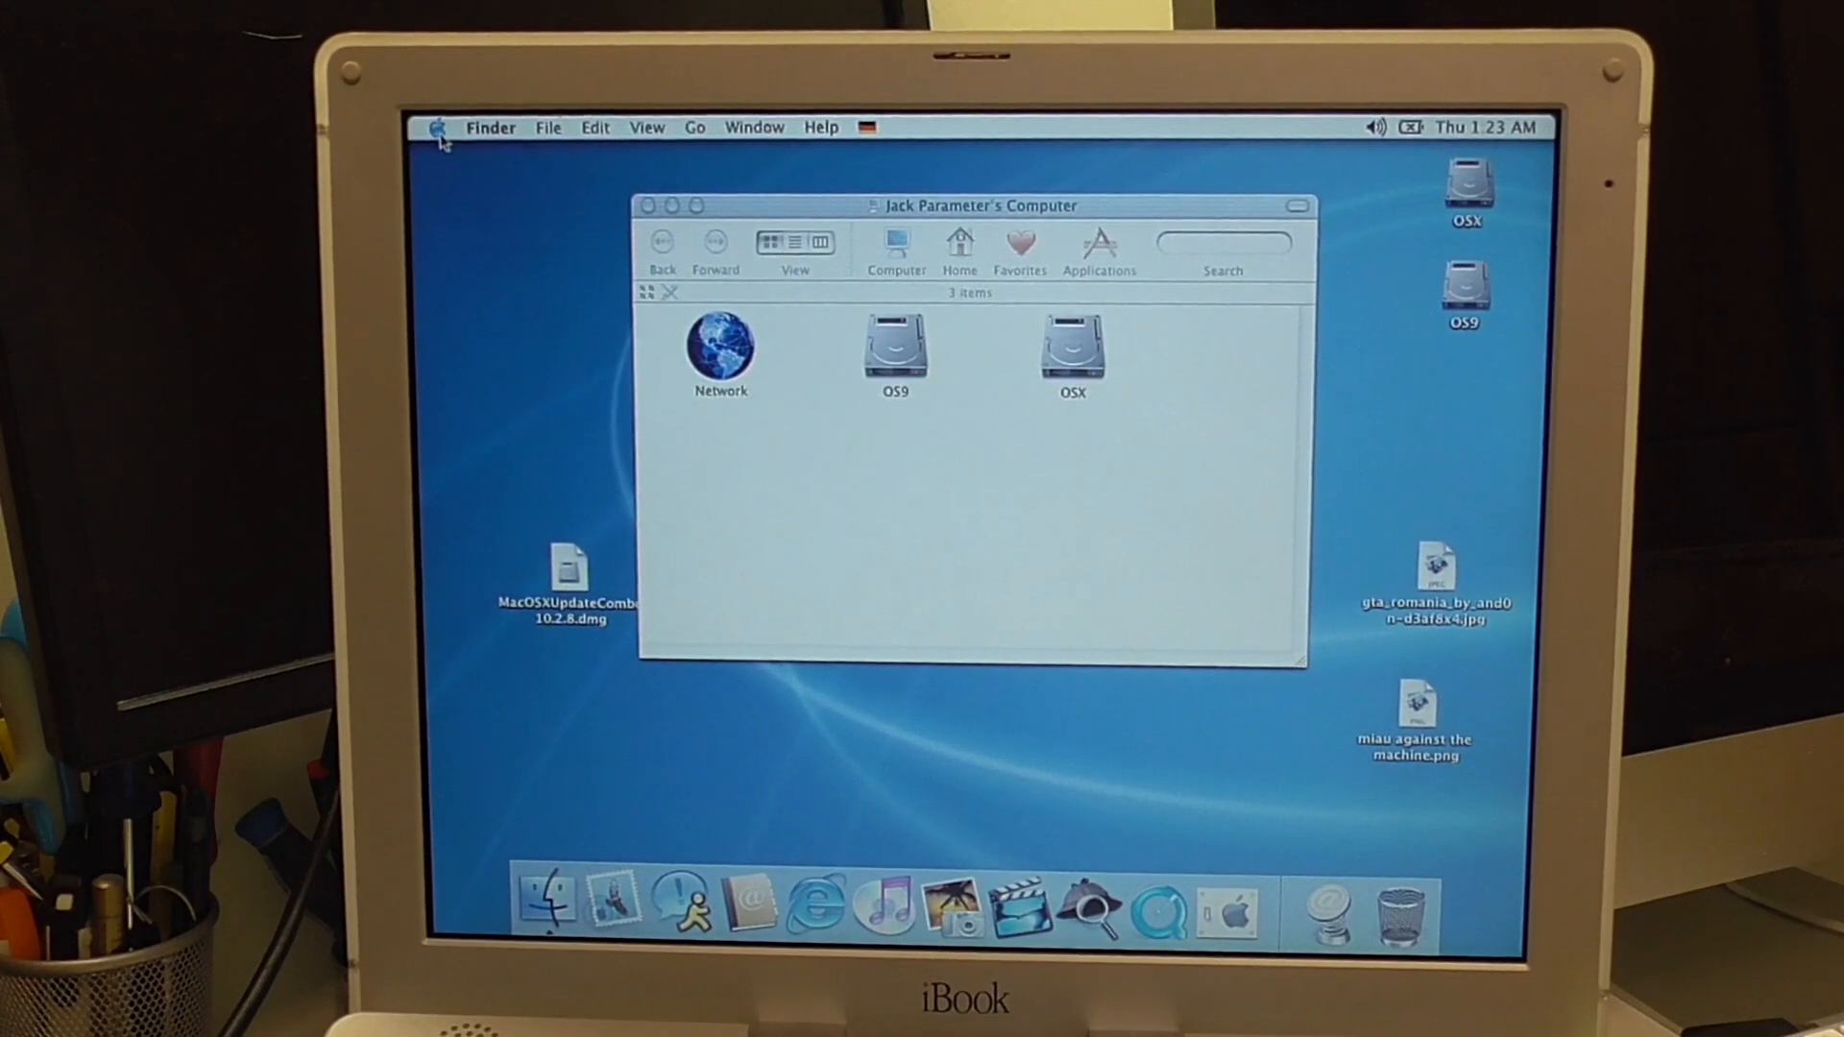
# - Confirm About This Mac reports Mac OS X version 10.2.8, then dismiss the summary
pyautogui.click(436, 127)
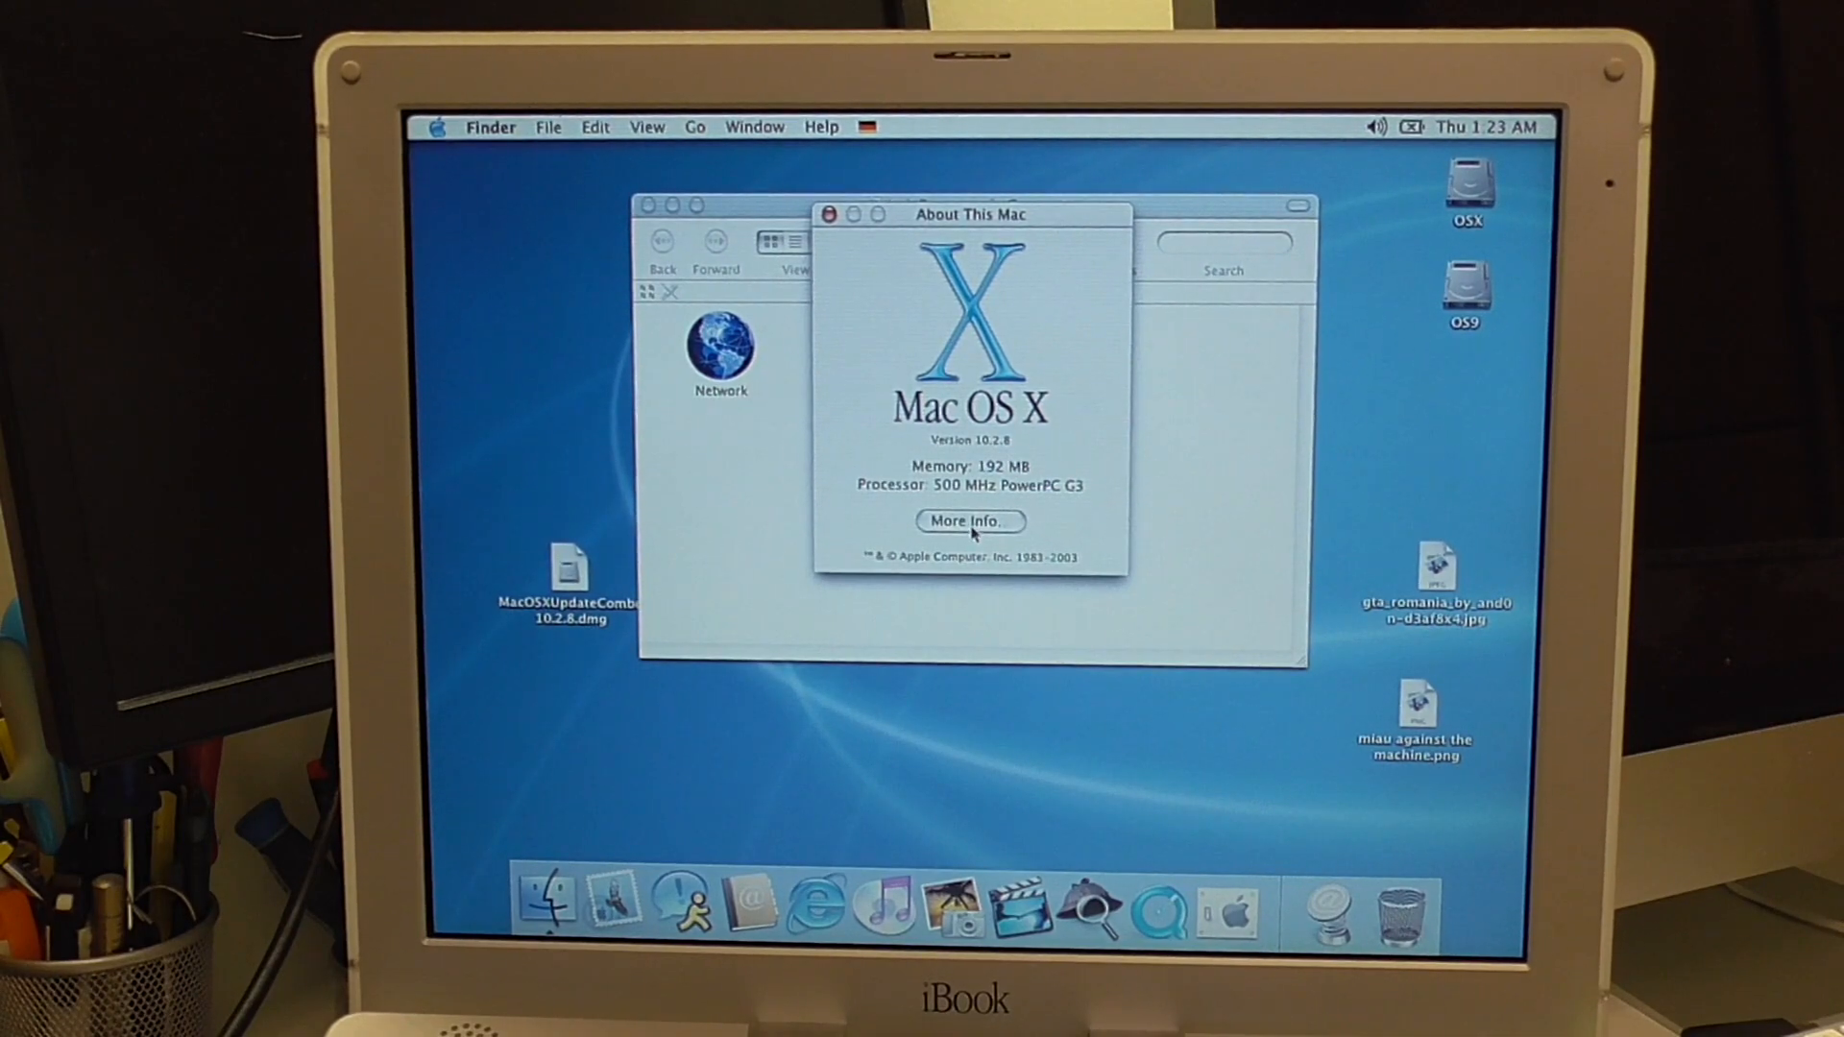
pyautogui.click(829, 213)
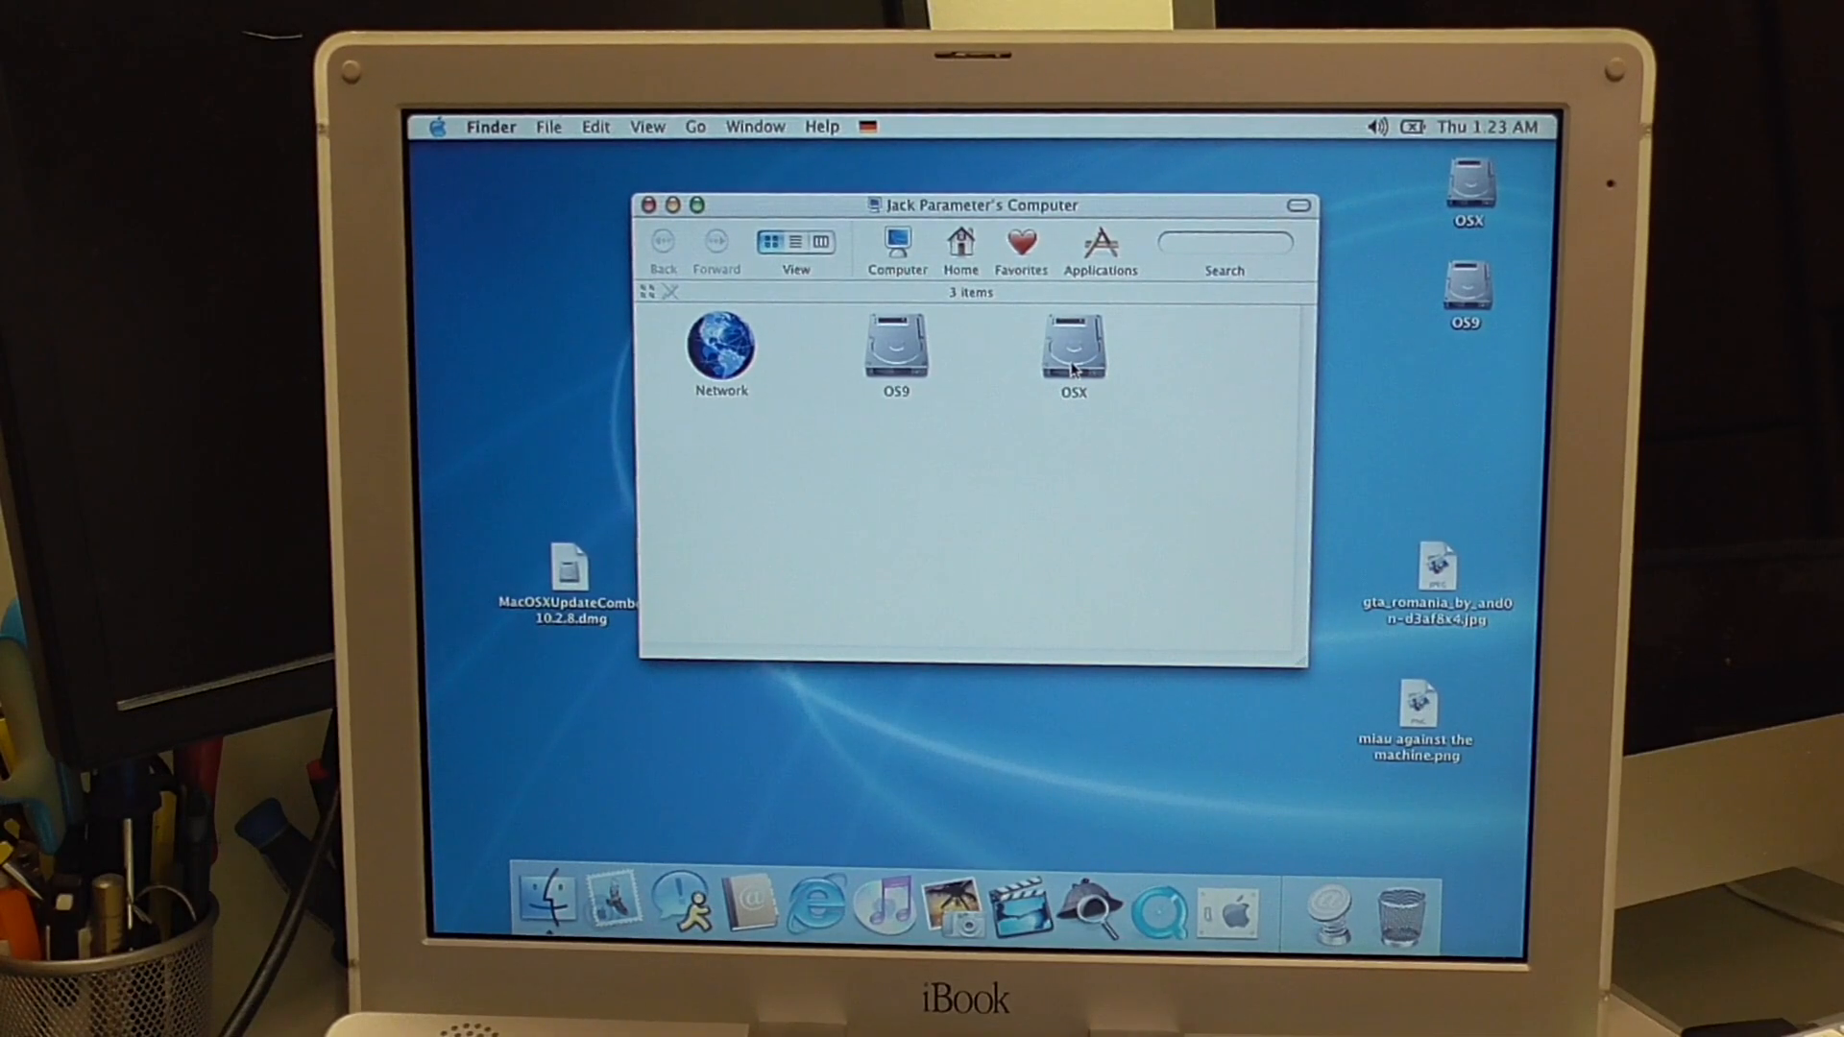
# - Browse the Applications folder's 22 items such as Address Book and iTunes, then close it
pyautogui.doubleClick(1071, 349)
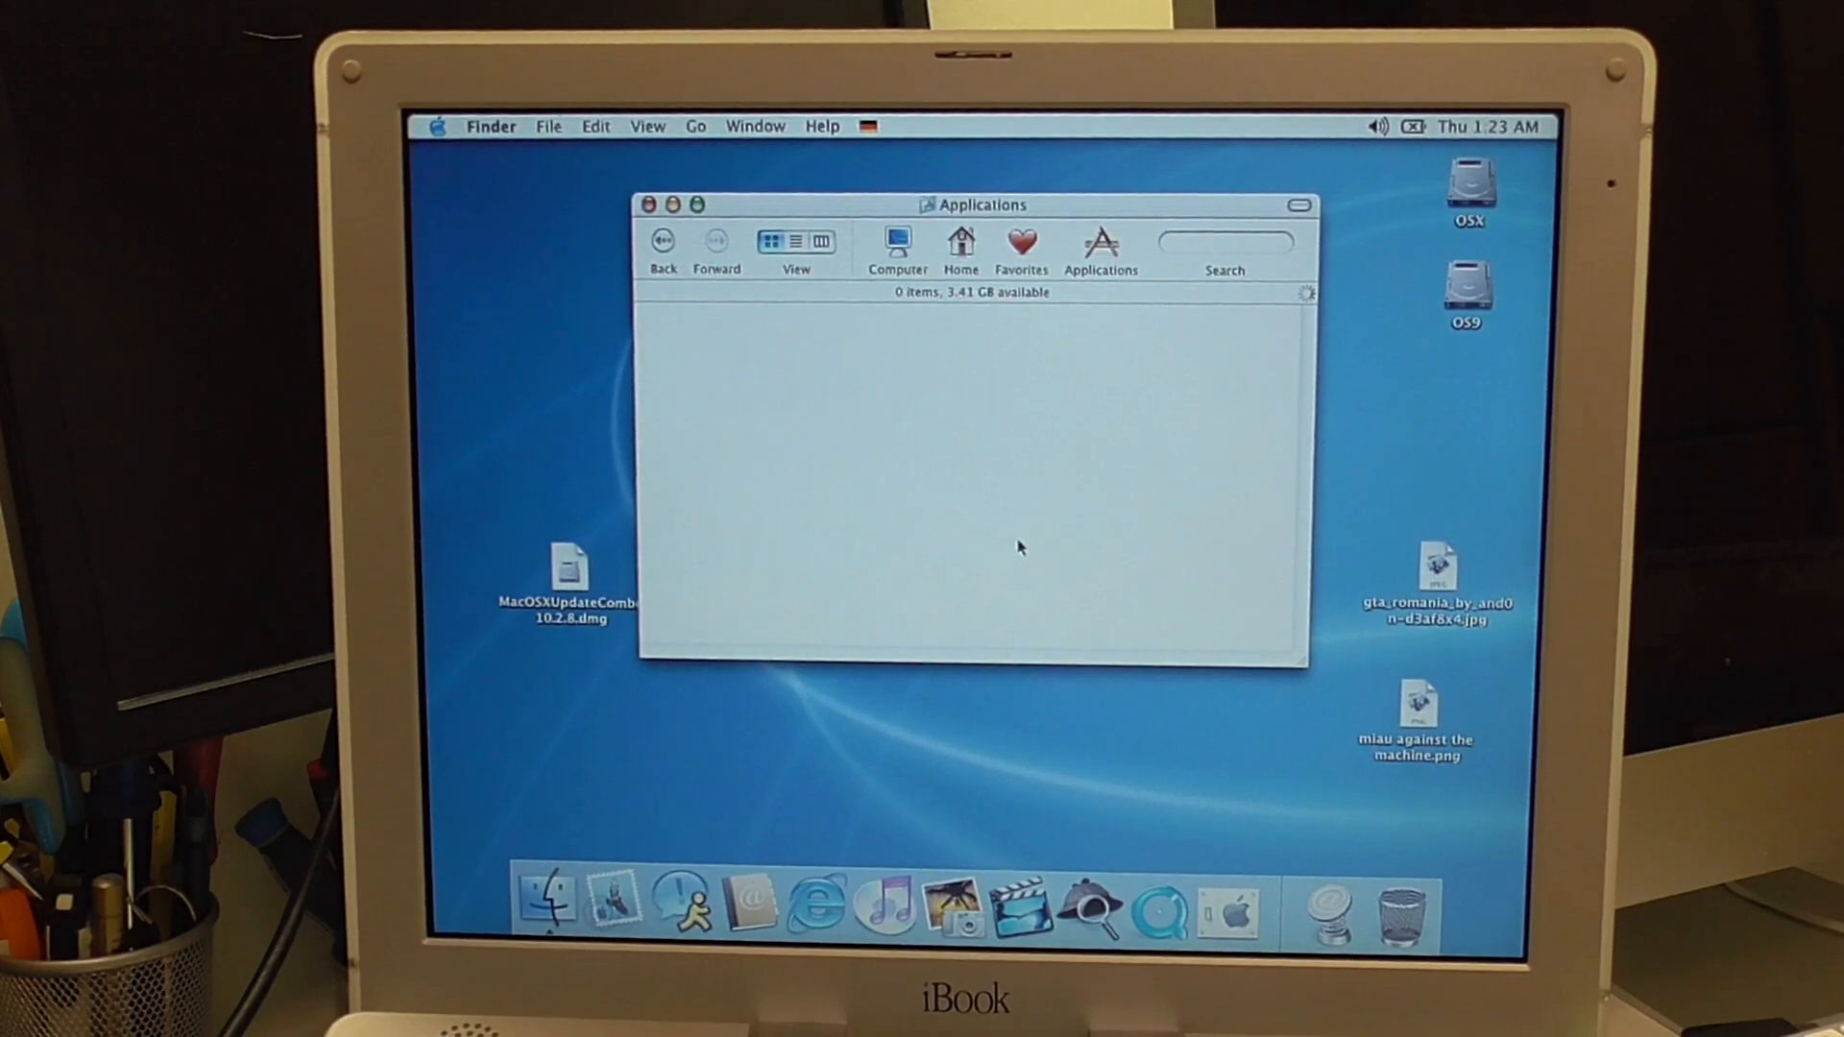
pyautogui.click(1096, 244)
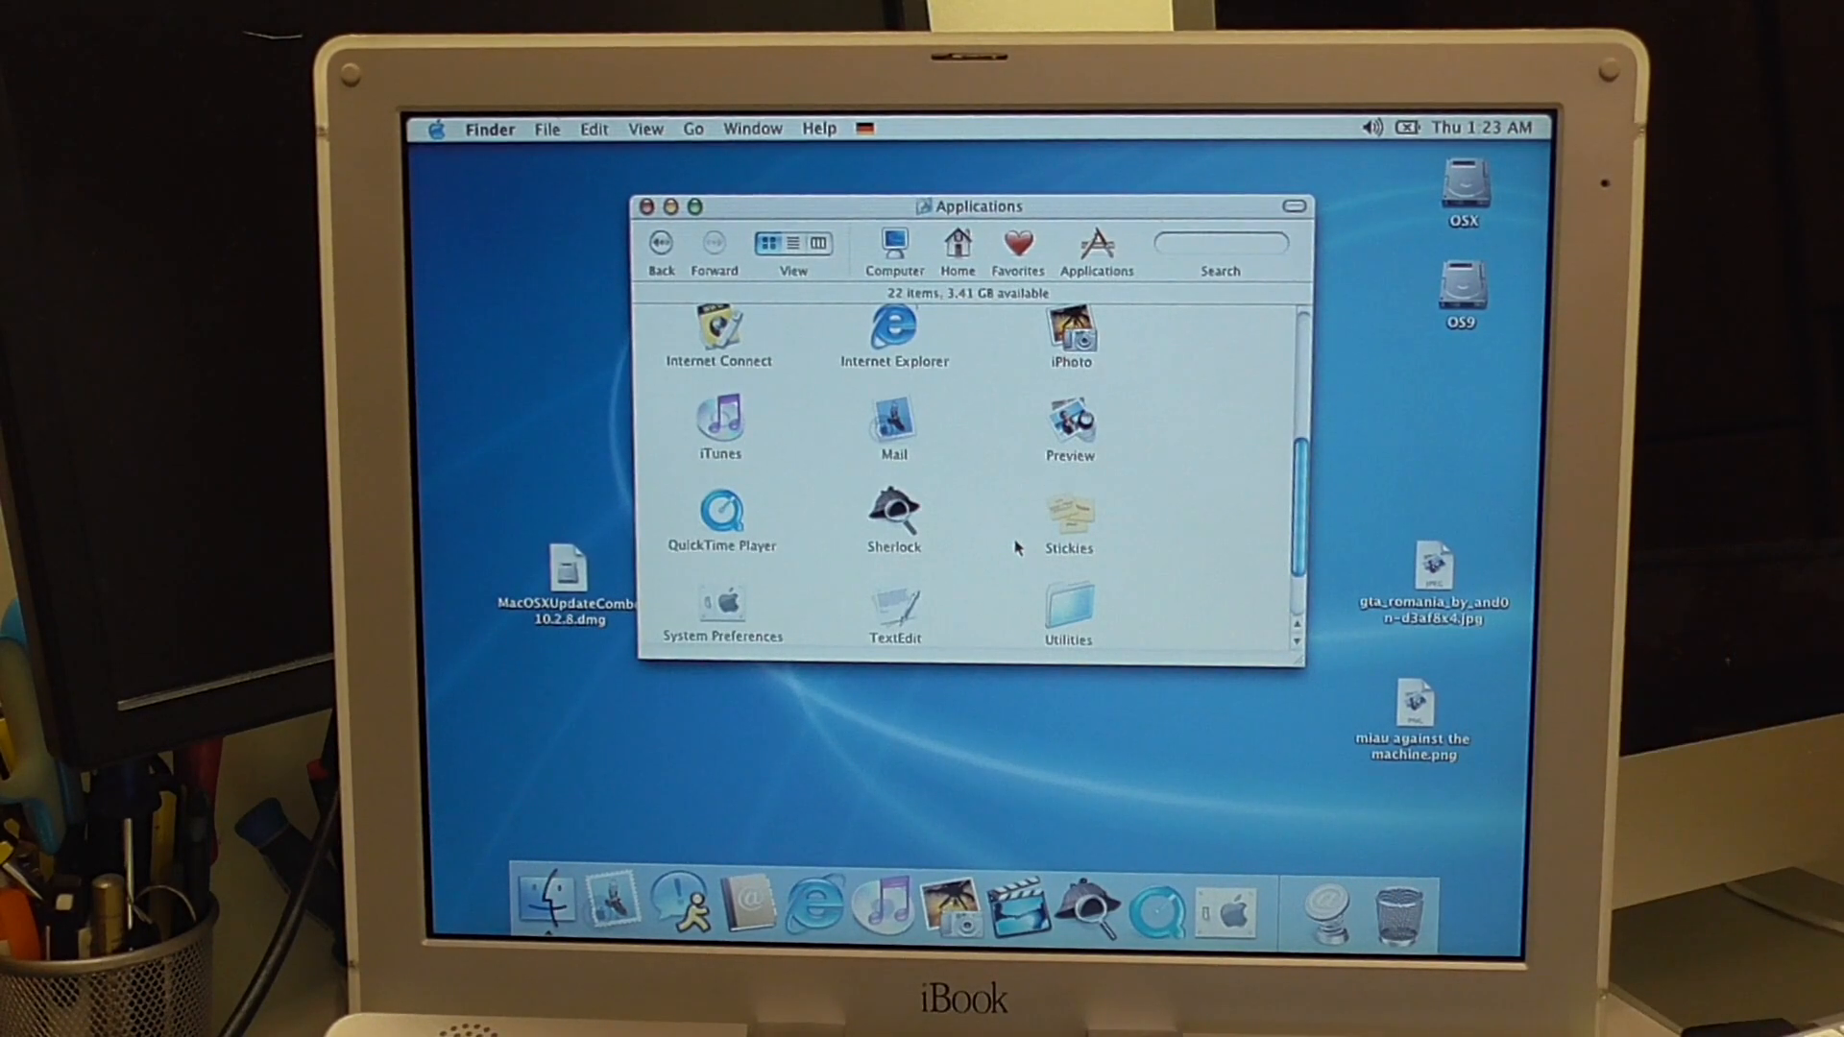
pyautogui.scroll(3)
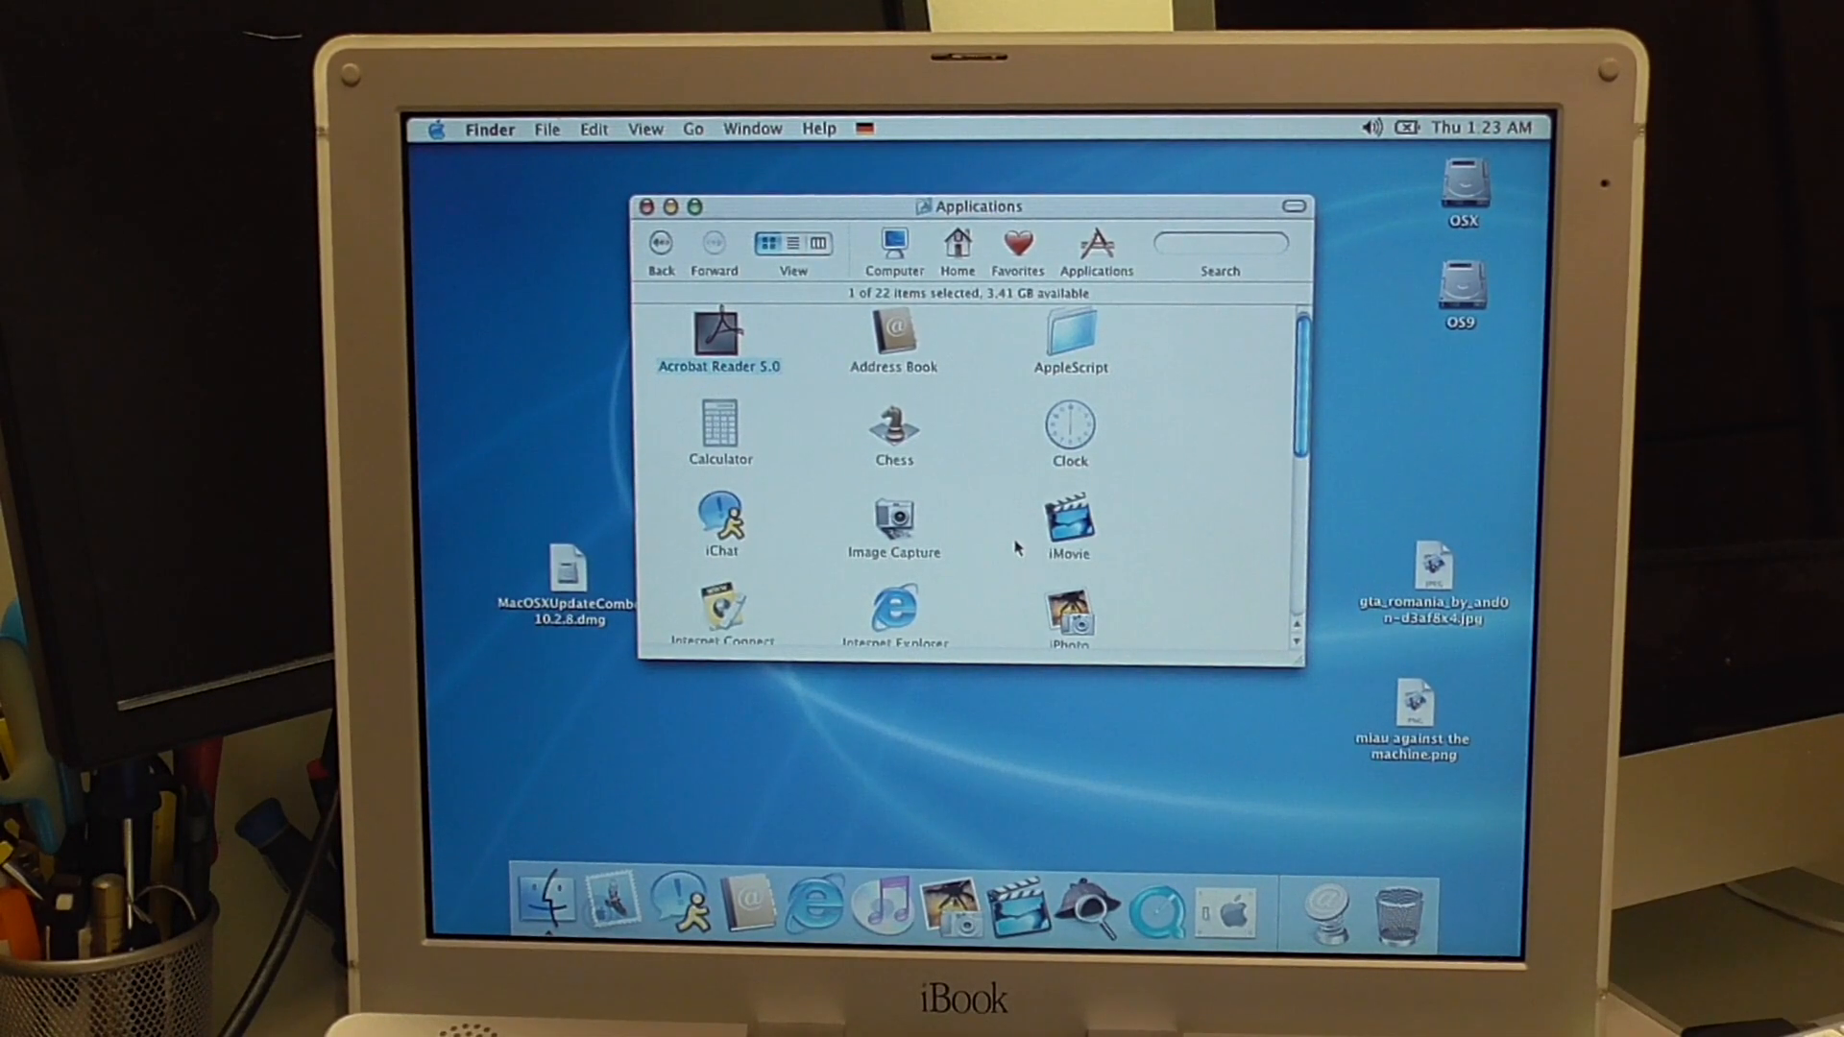
pyautogui.click(894, 333)
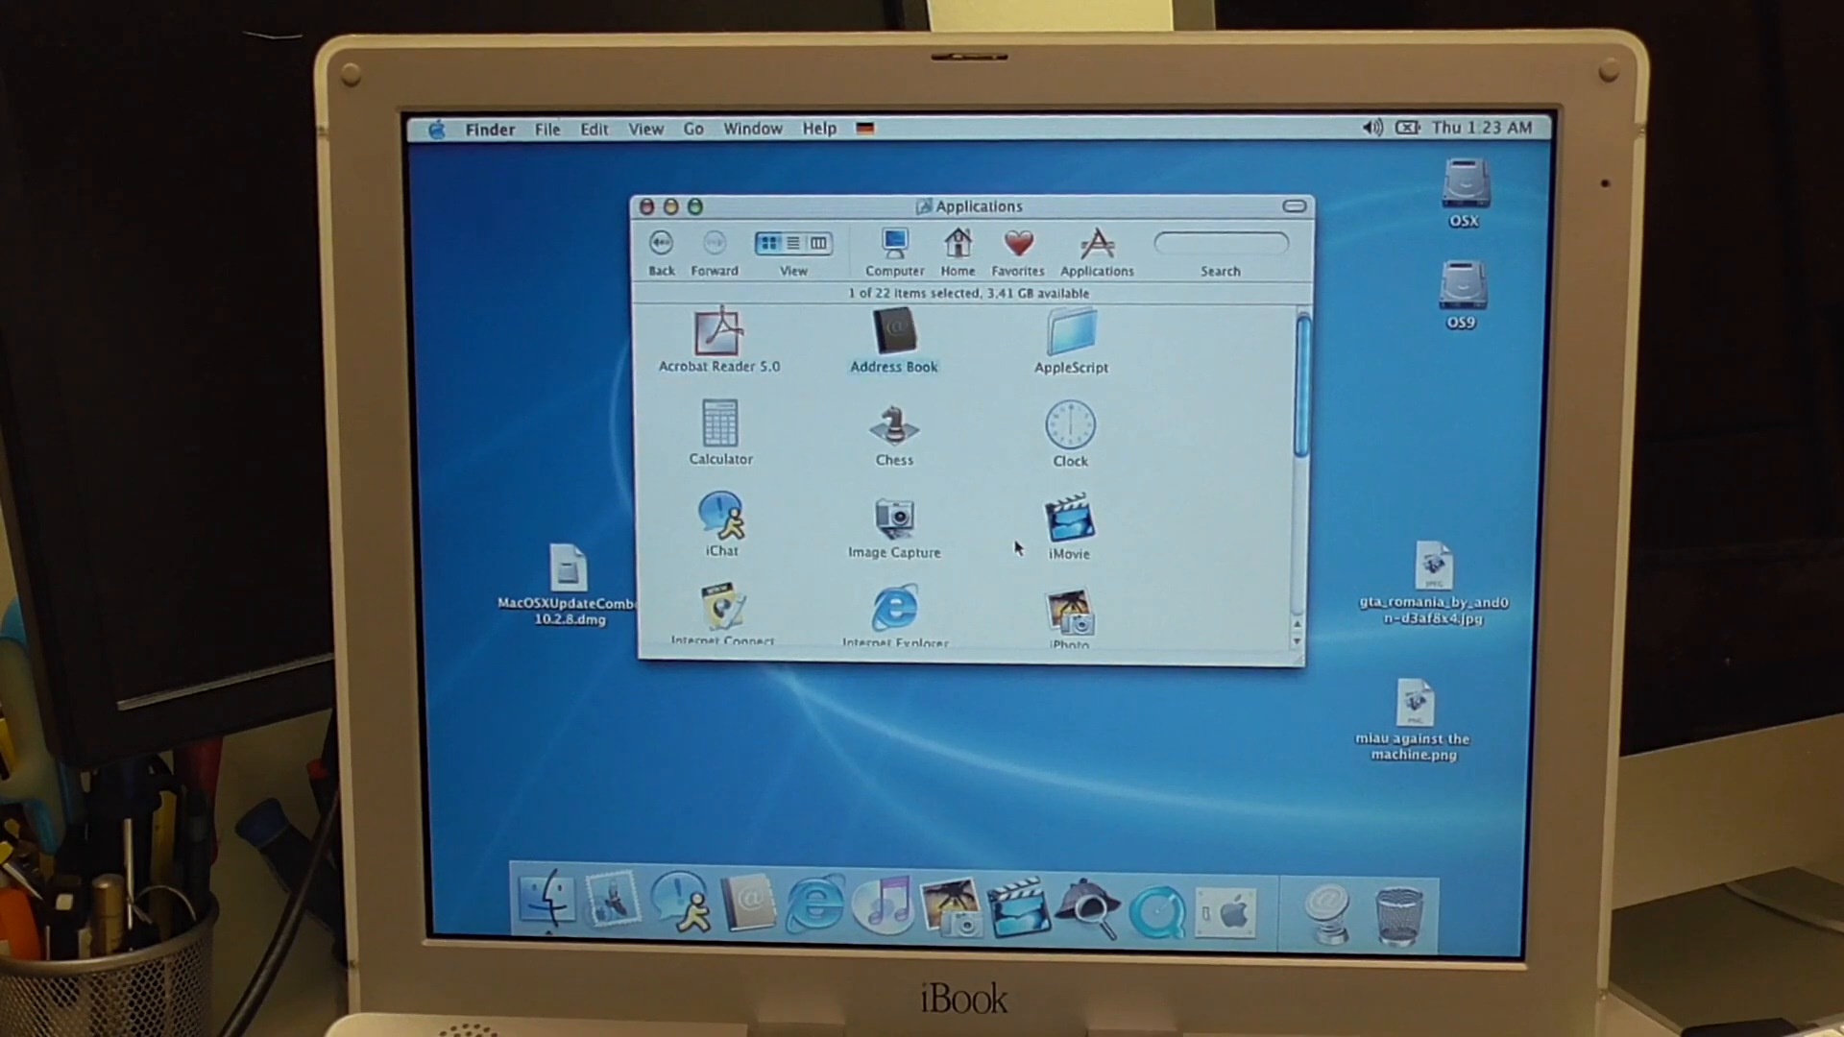
pyautogui.scroll(-3)
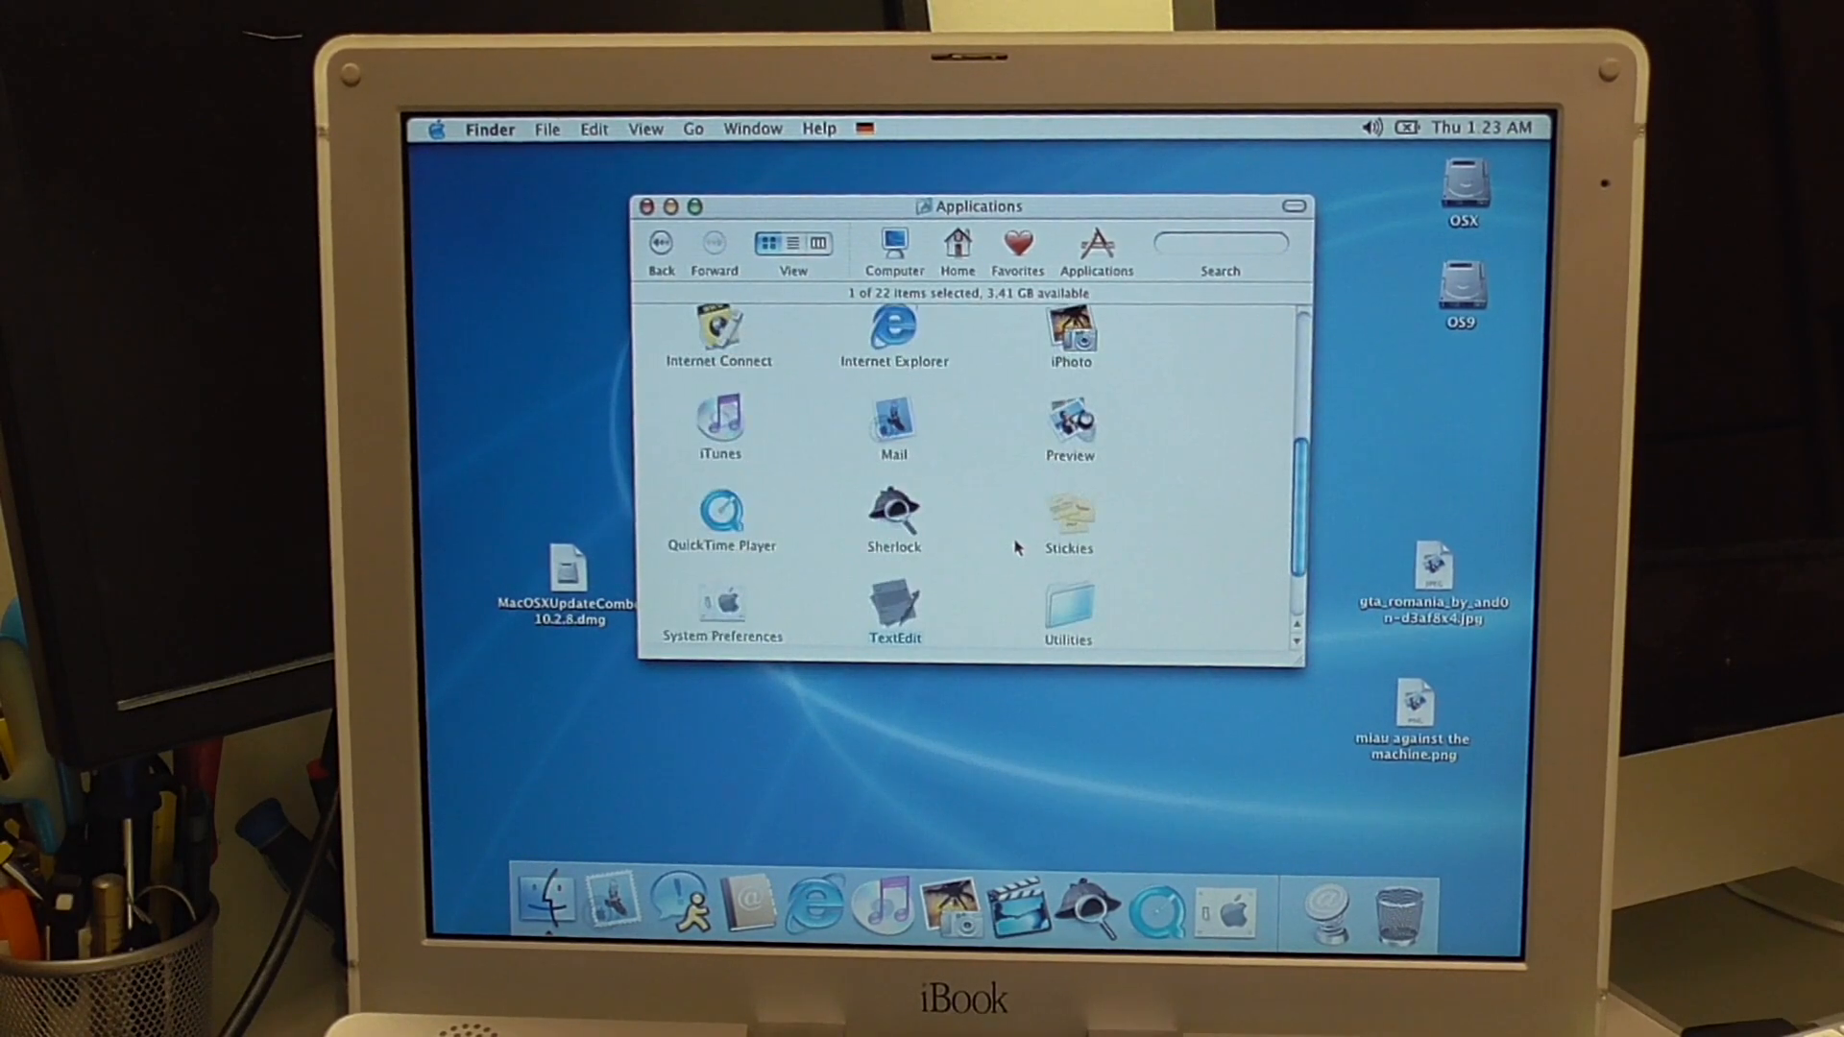
pyautogui.scroll(3)
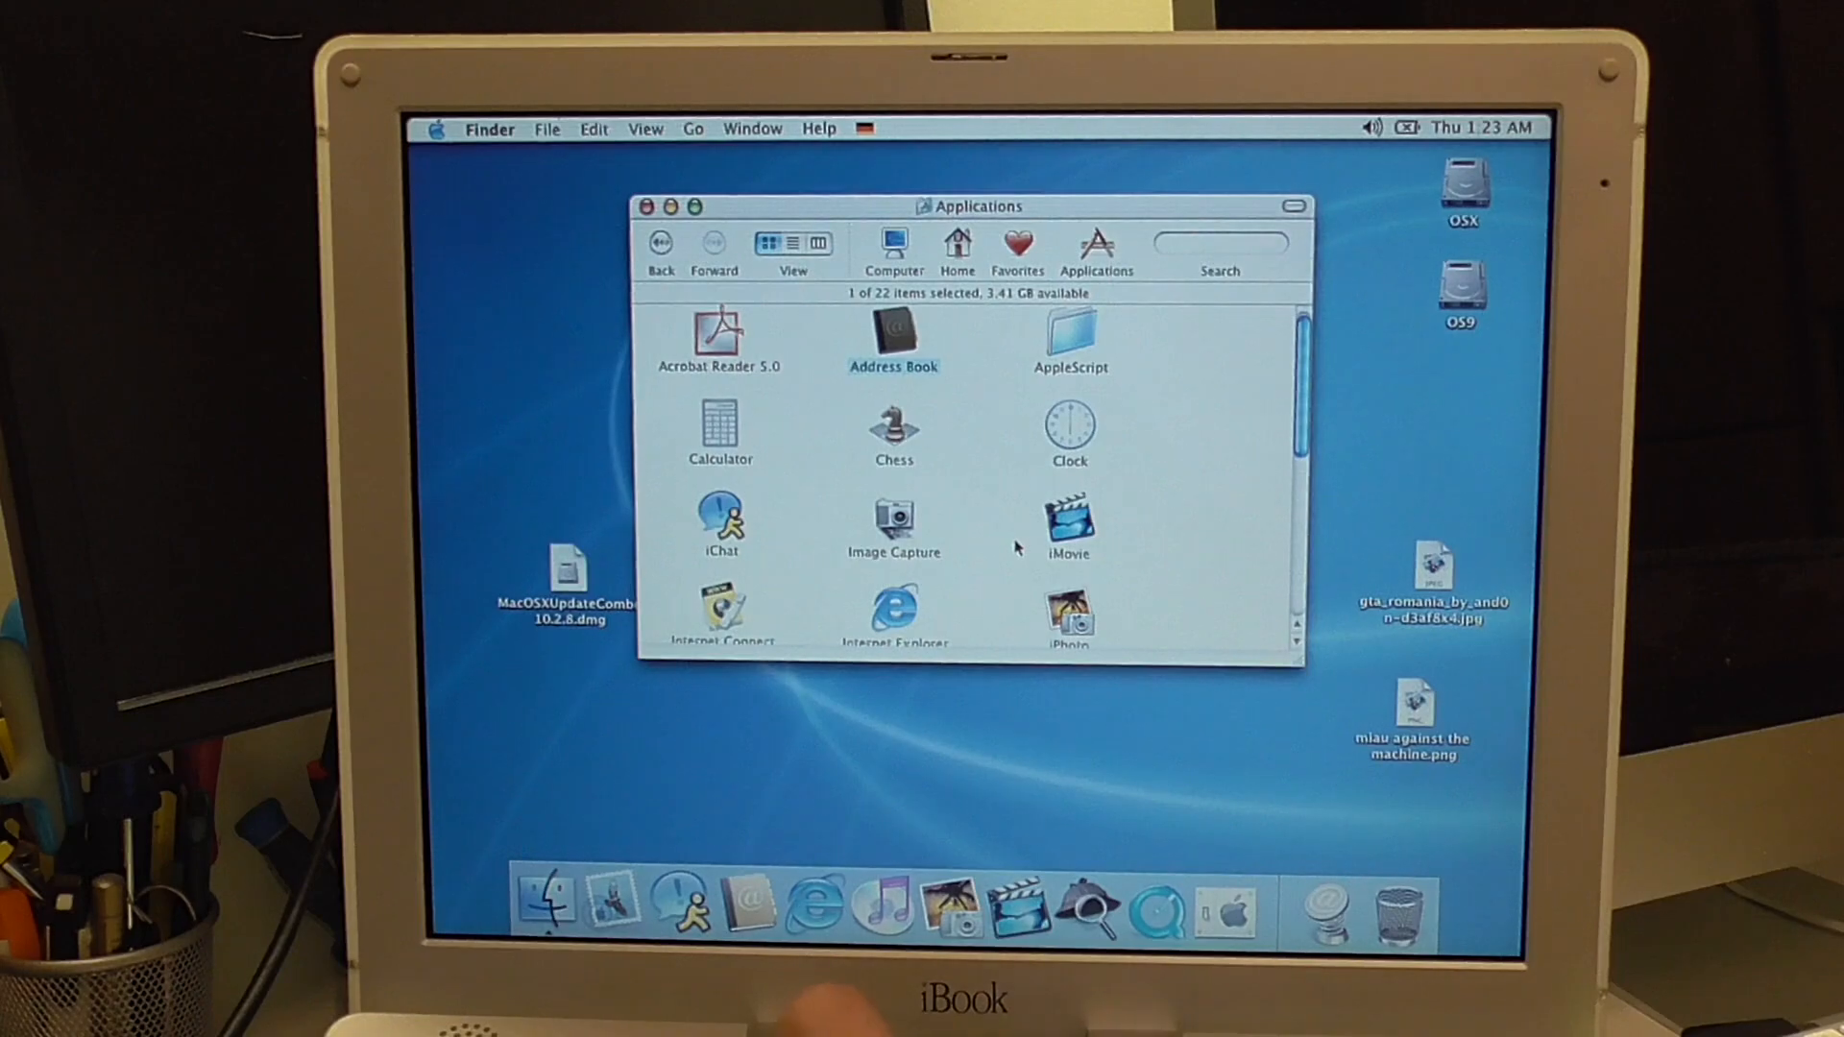
pyautogui.click(645, 206)
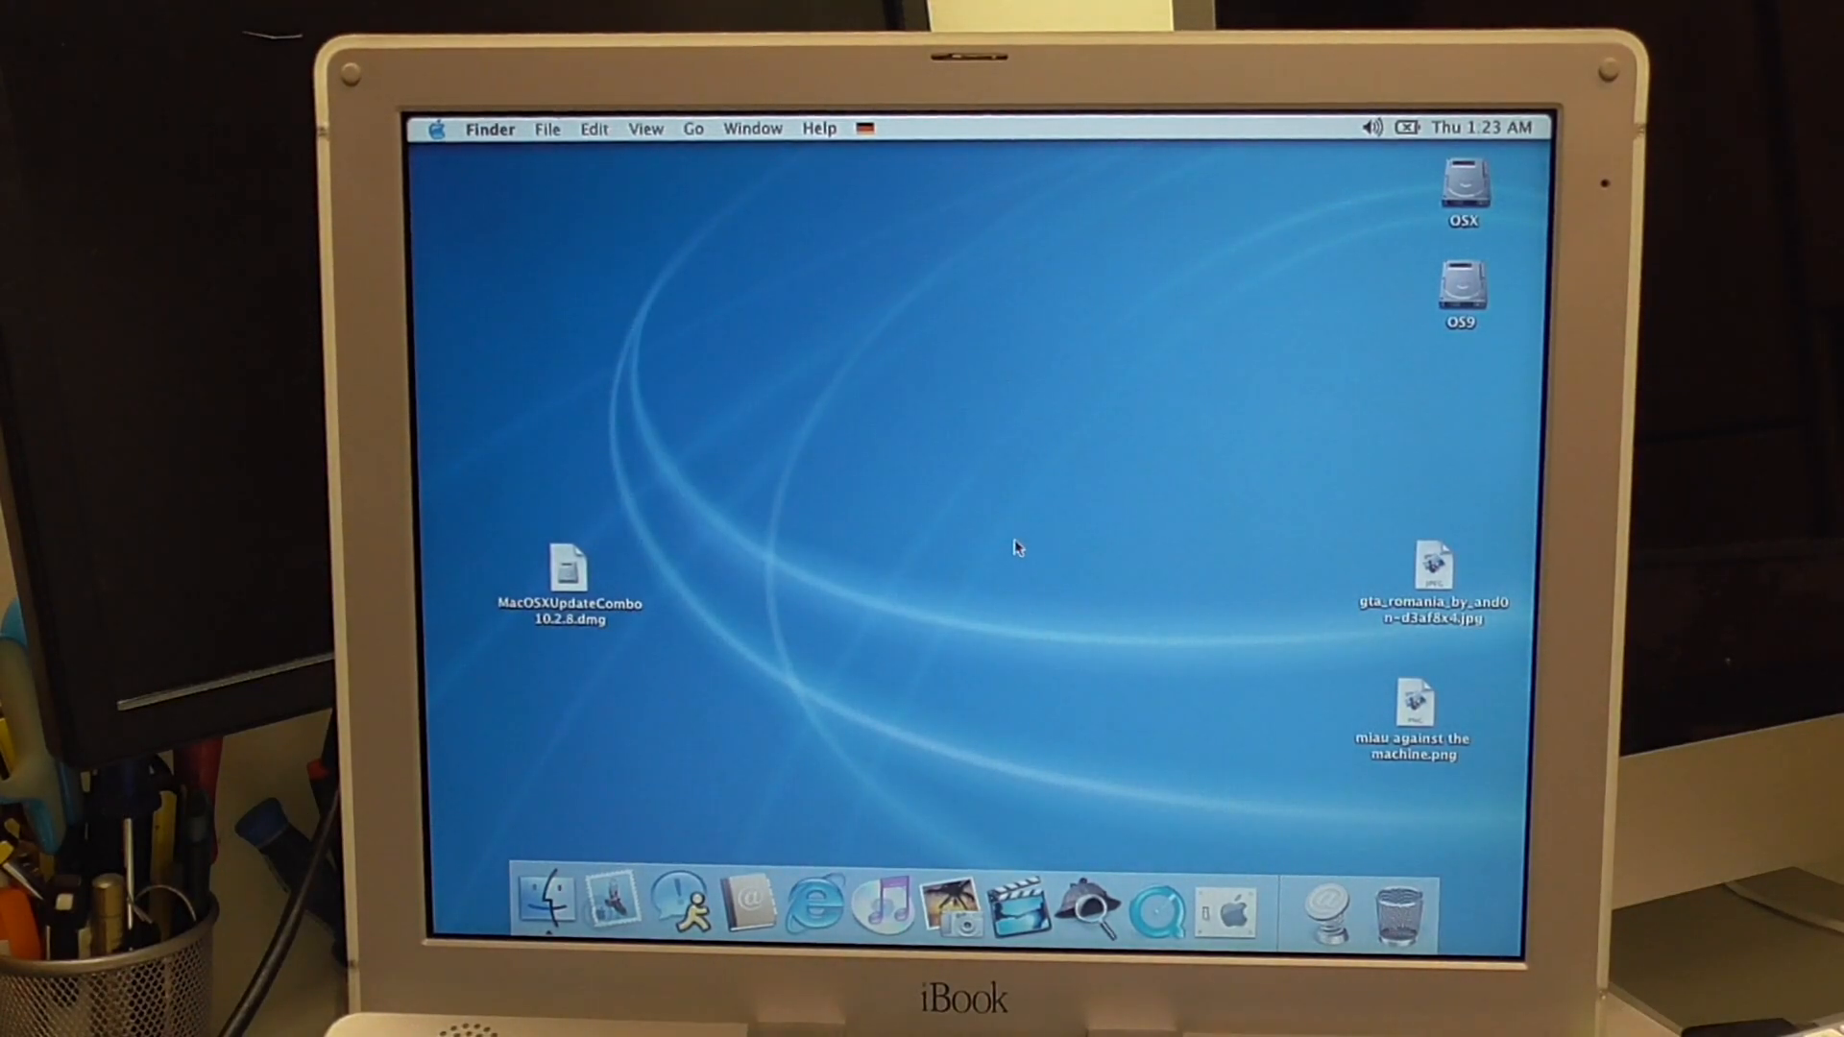